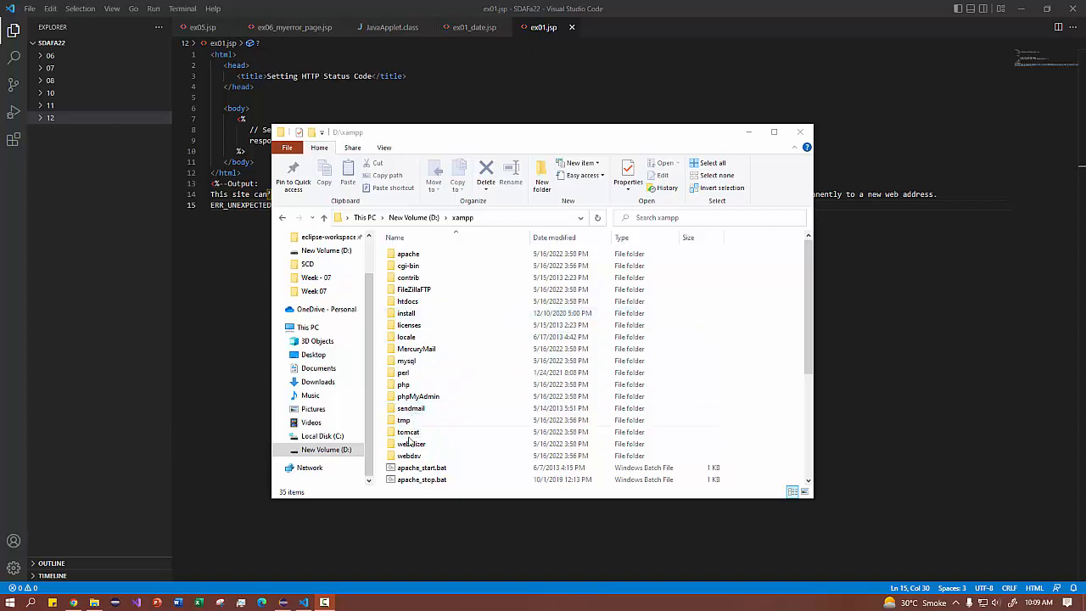
Launch xampp-control.exe from the xampp folder.
click(411, 444)
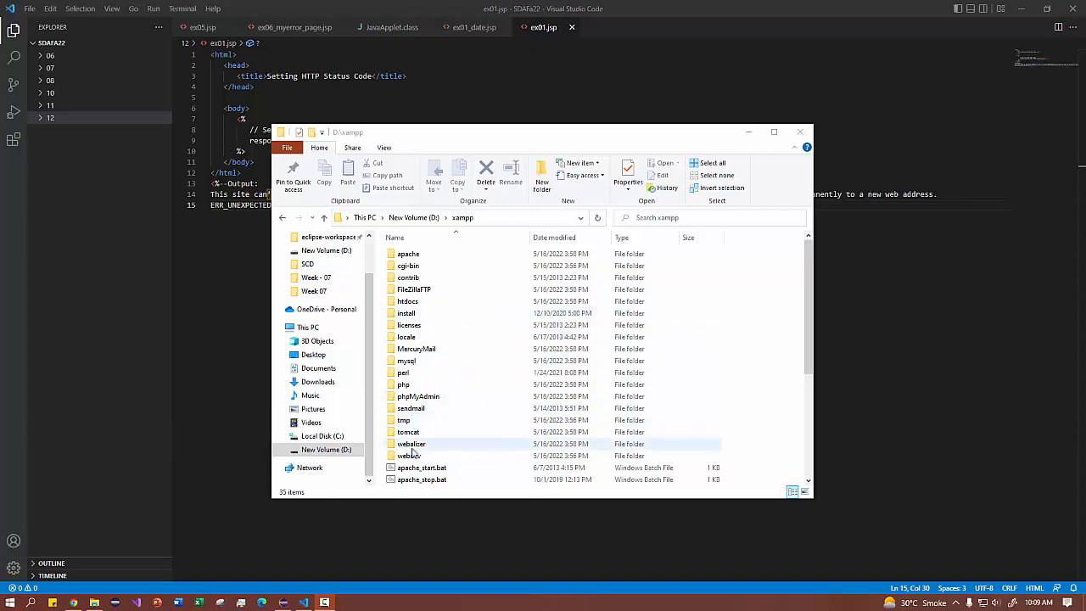
scroll(down, 3)
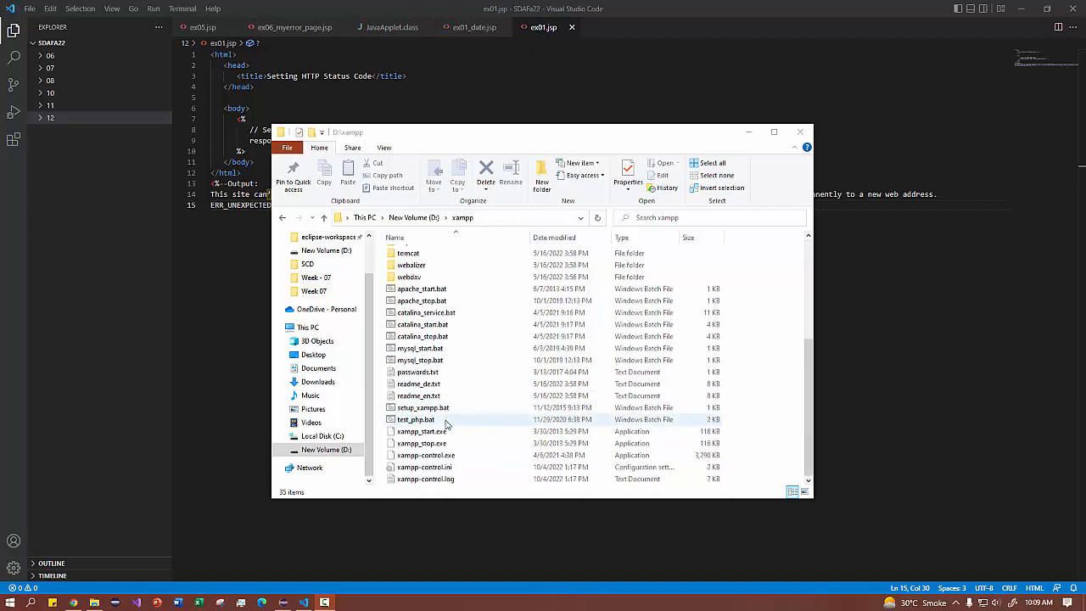
click(426, 455)
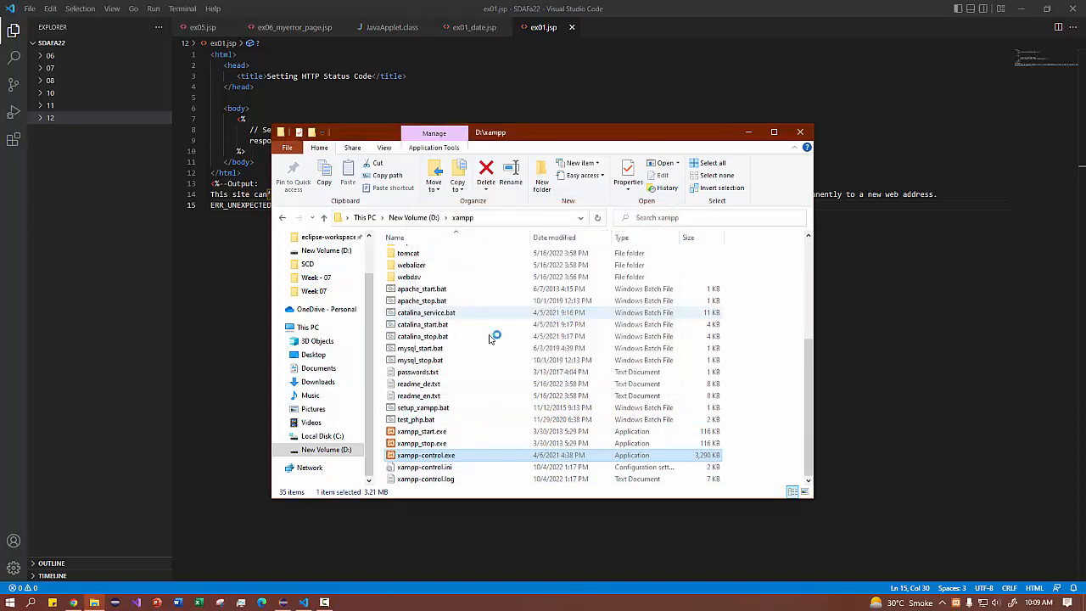
double_click(426, 454)
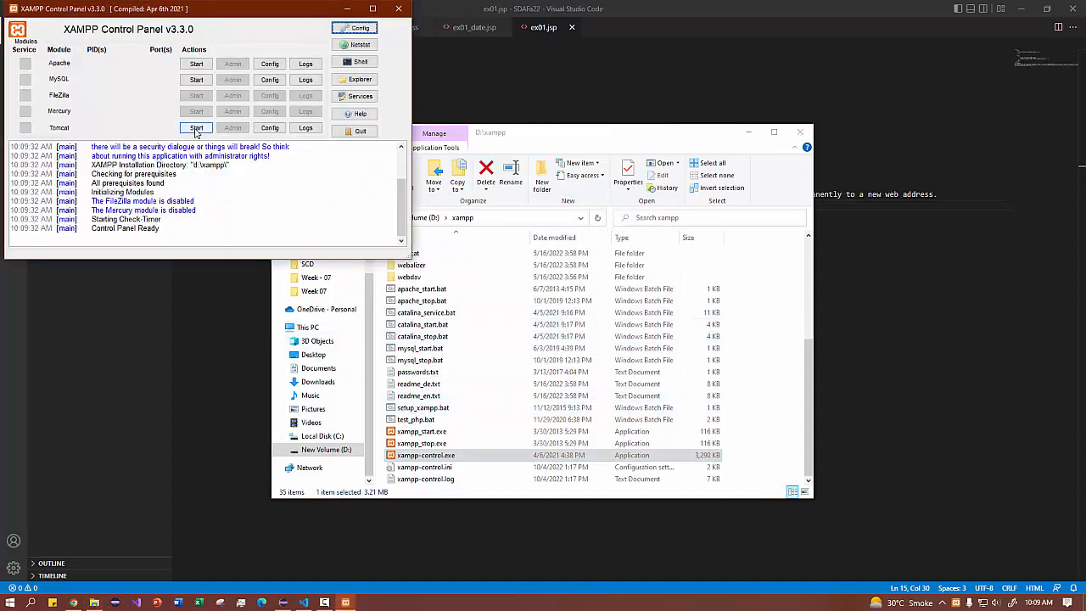
Start the Tomcat service and wait for it to report running.
click(197, 127)
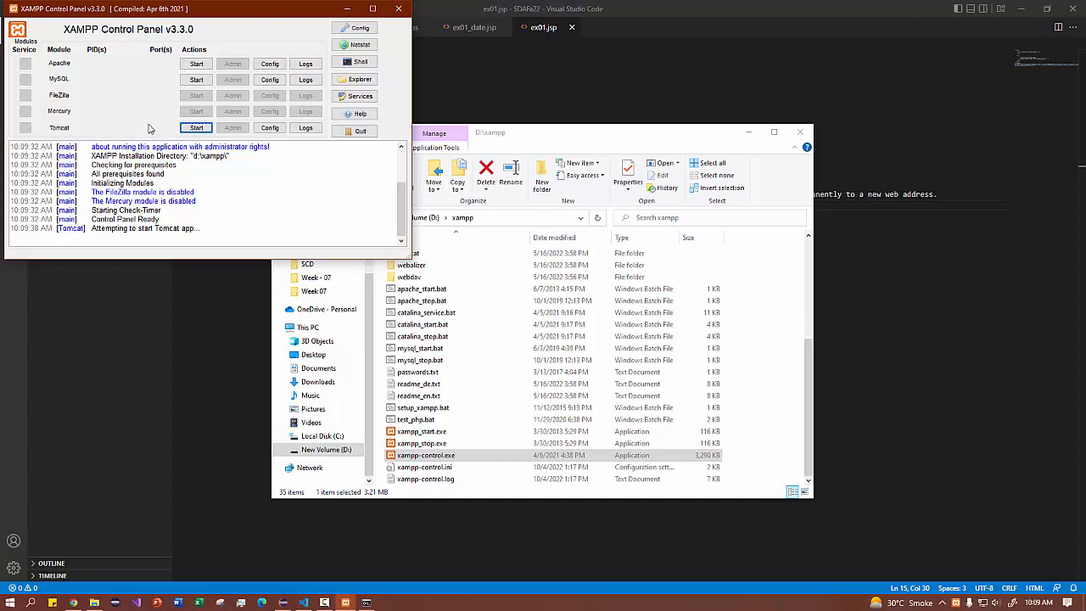
click(197, 127)
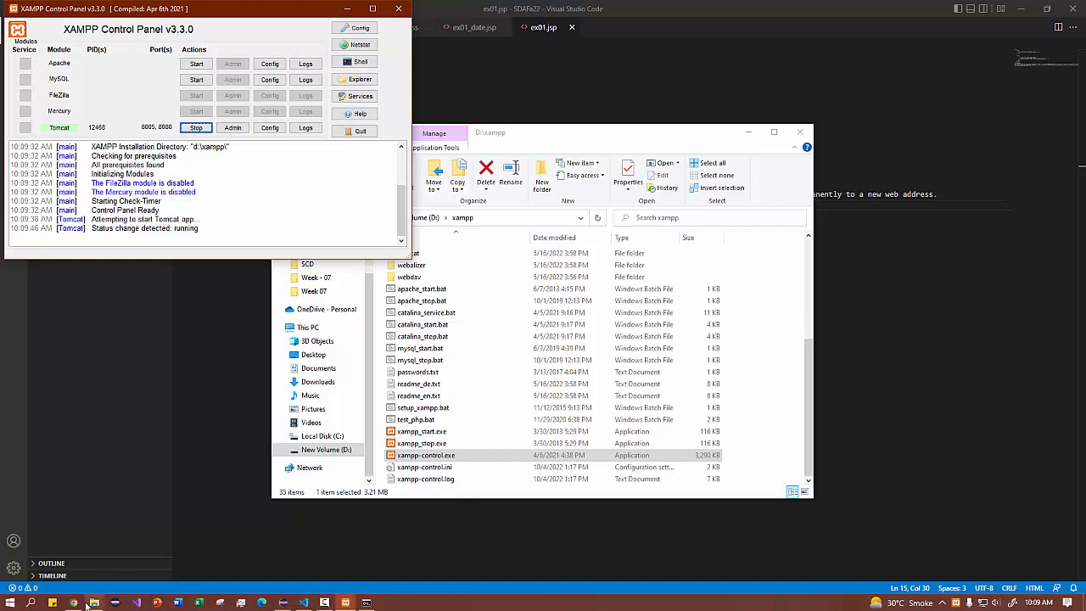
Load localhost:8080 in a new tab to show the Apache Tomcat welcome page.
click(73, 604)
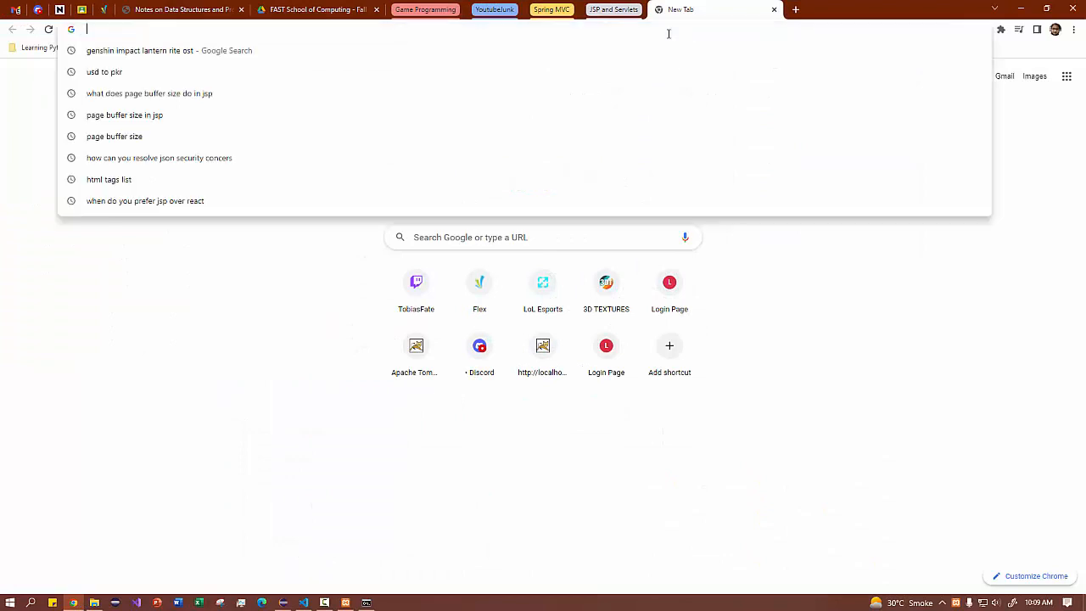
text(localhost:8080)
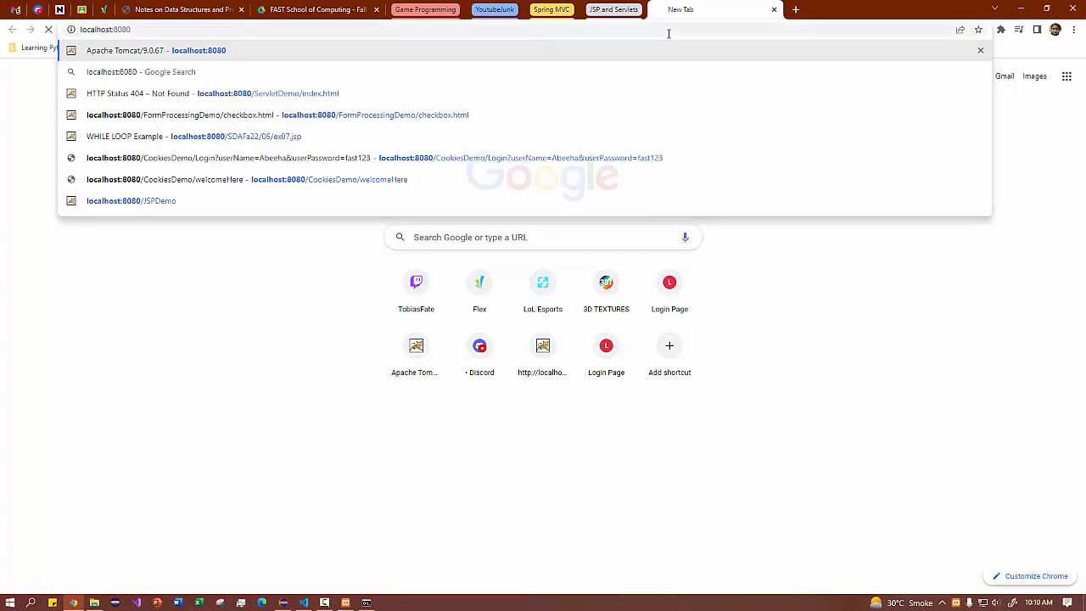
click(157, 51)
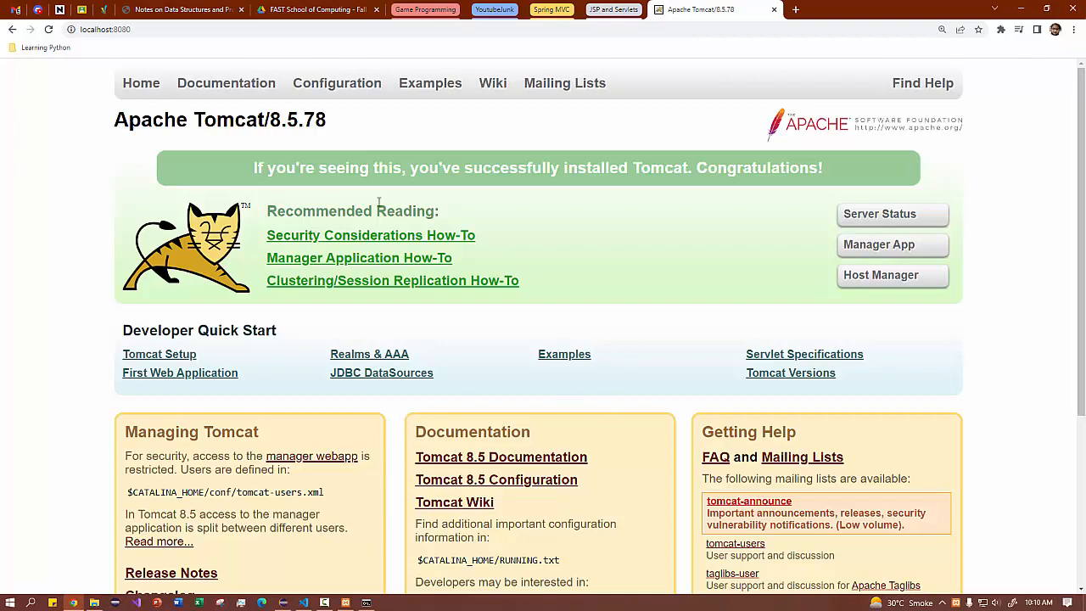
mouse_move(207, 168)
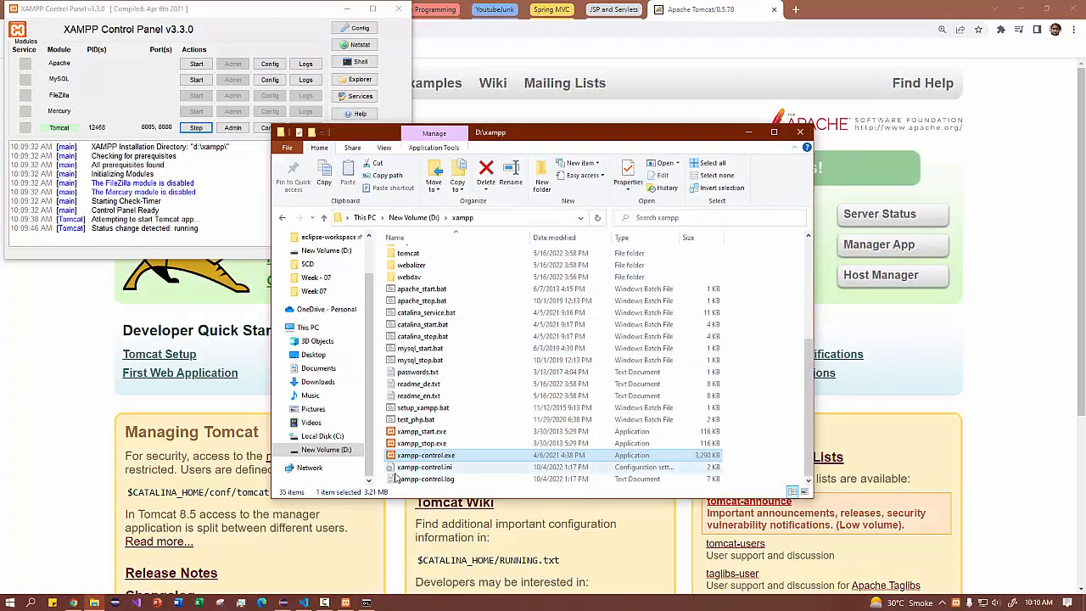
Navigate from xampp into tomcat, then webapps, then the SDAFa22 project folder.
scroll(up, 3)
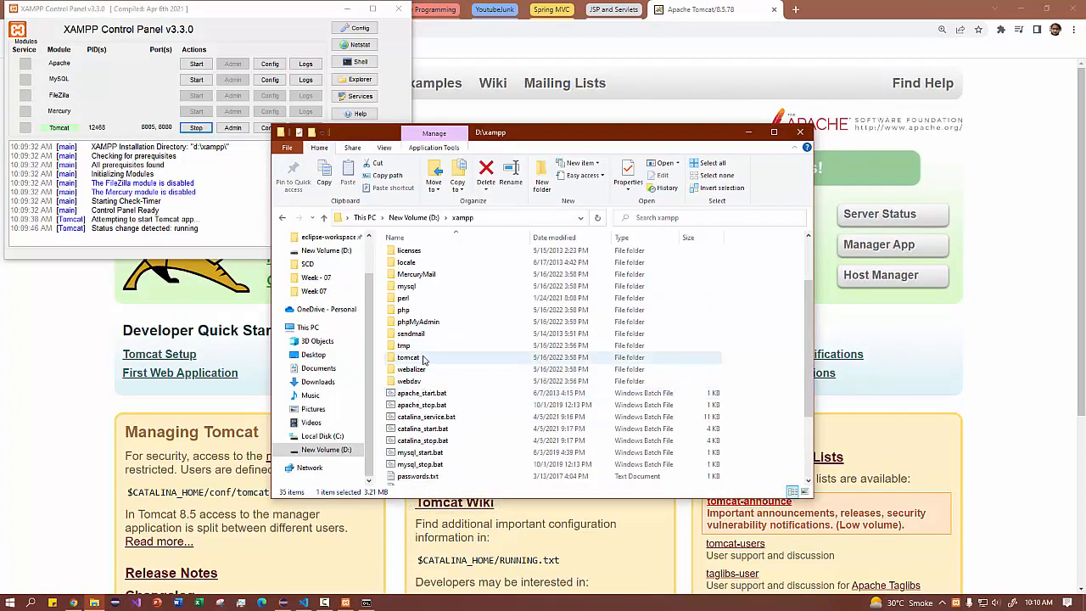
double_click(407, 356)
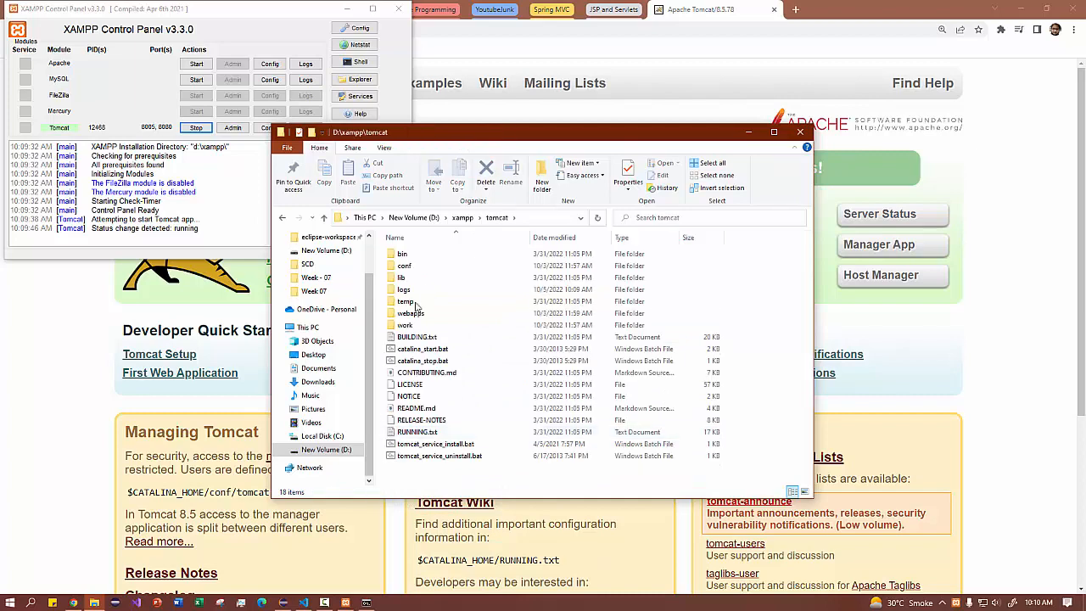
click(406, 302)
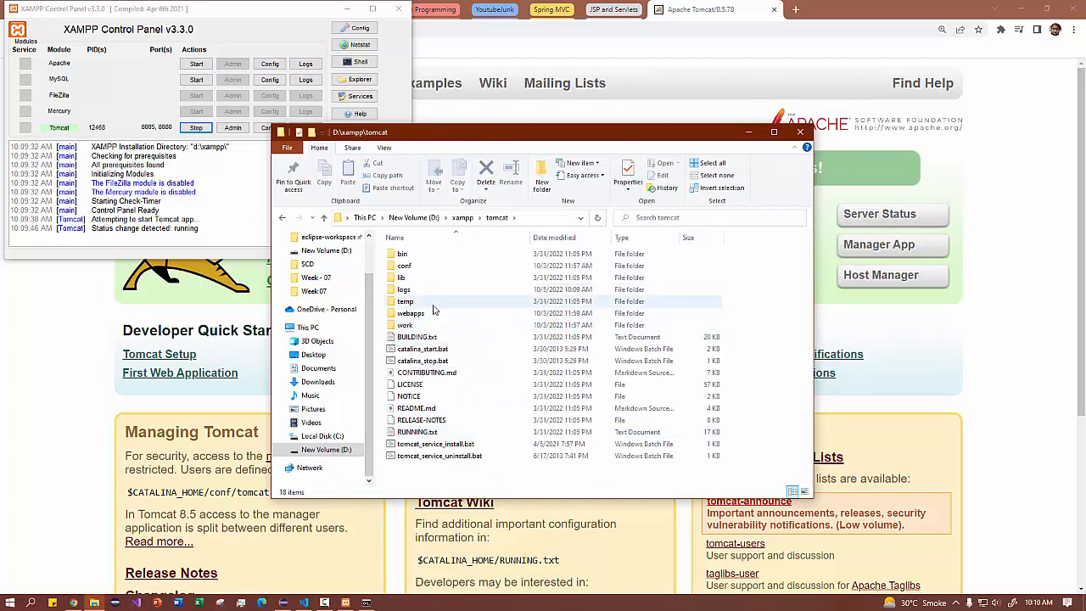
double_click(411, 312)
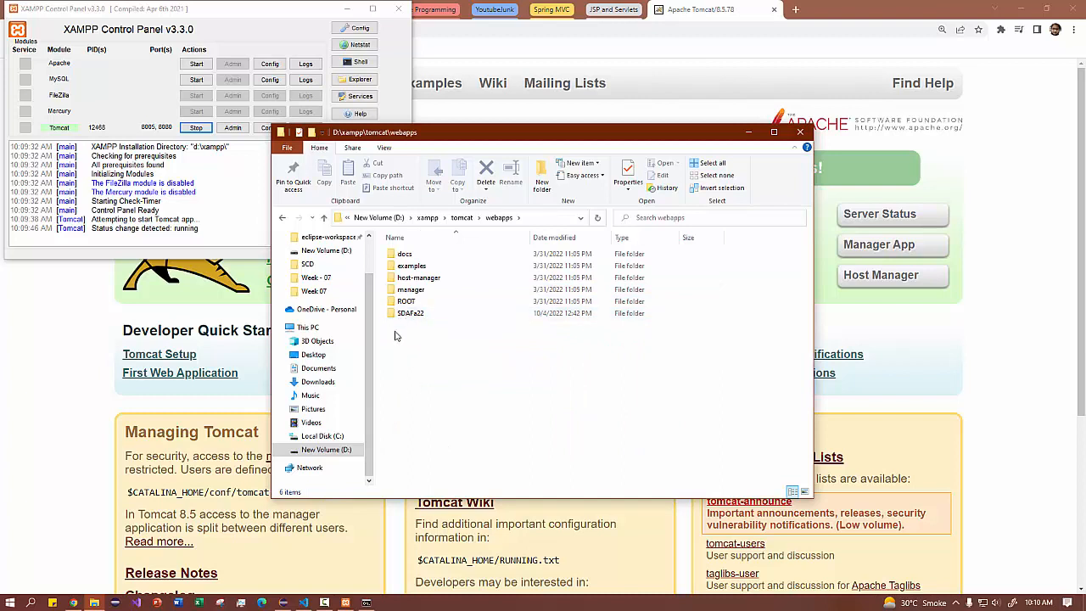
click(424, 312)
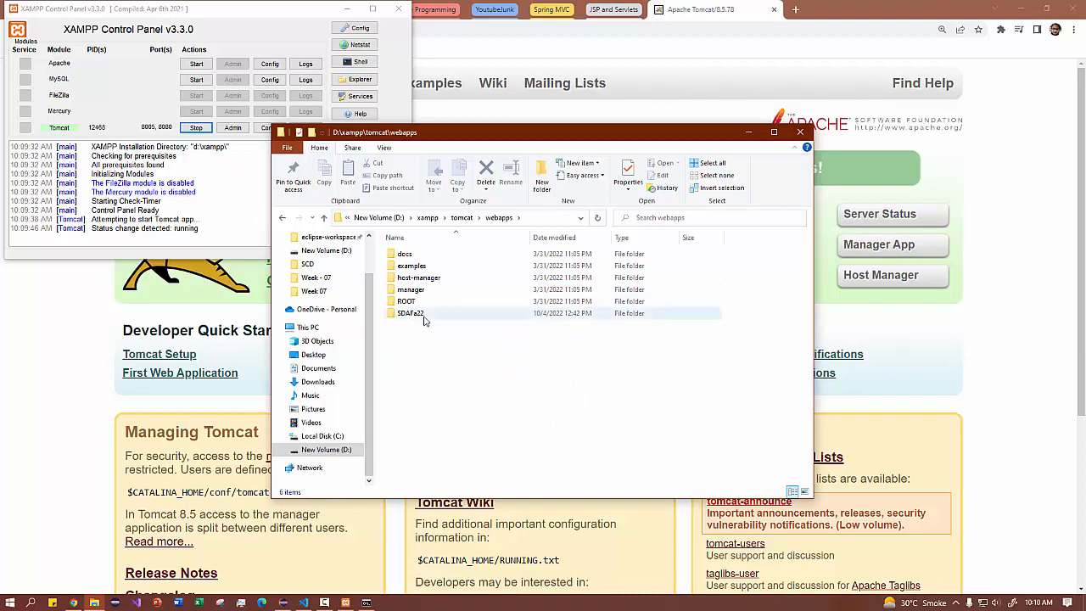
double_click(411, 312)
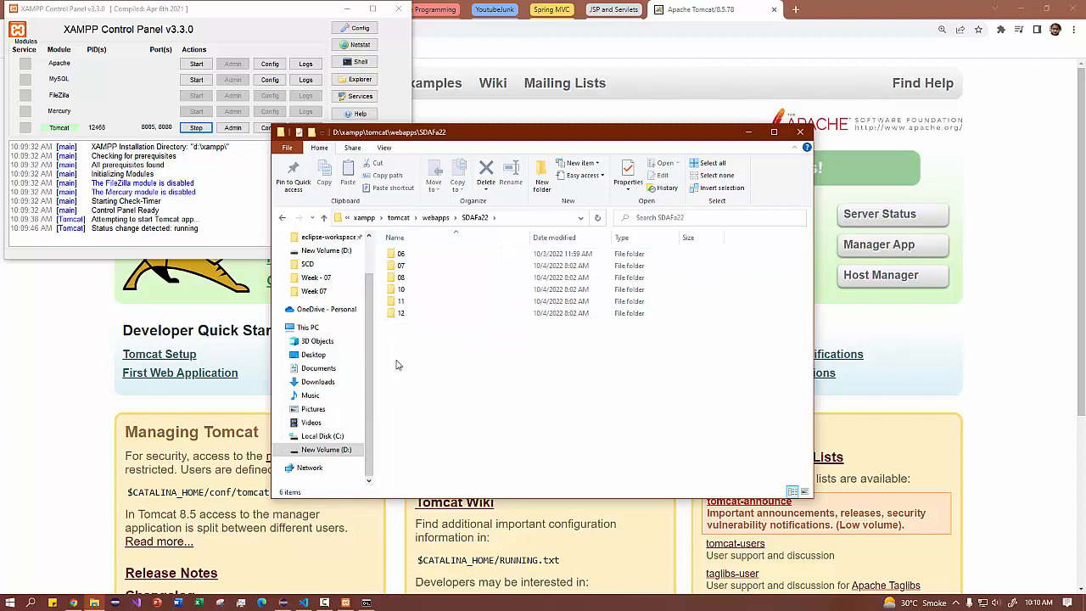
mouse_move(401, 353)
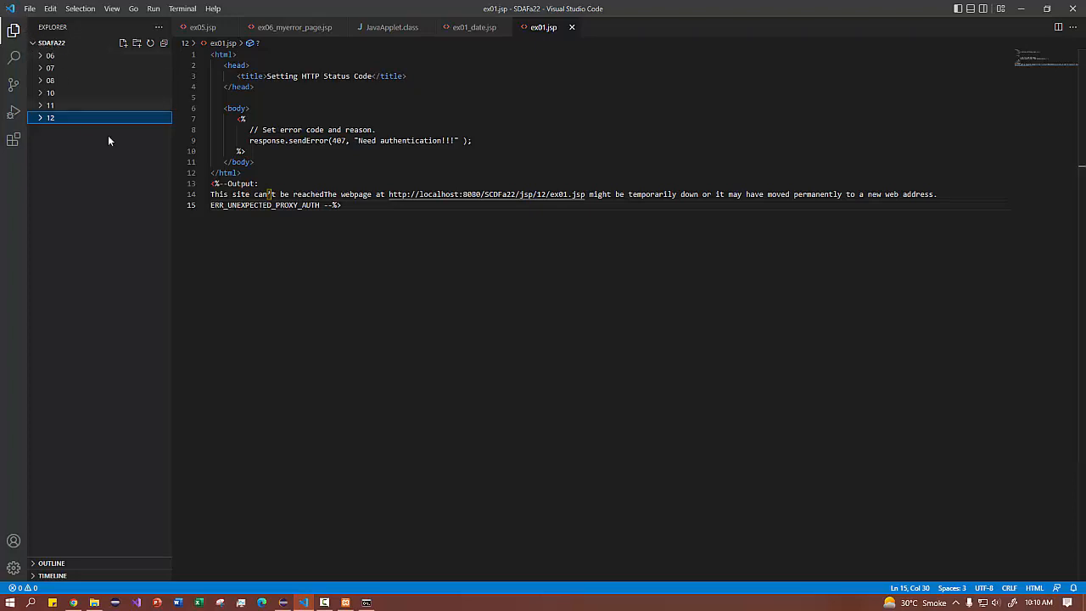
Expand folder 06 in the file tree and close the three stale editor tabs.
click(51, 54)
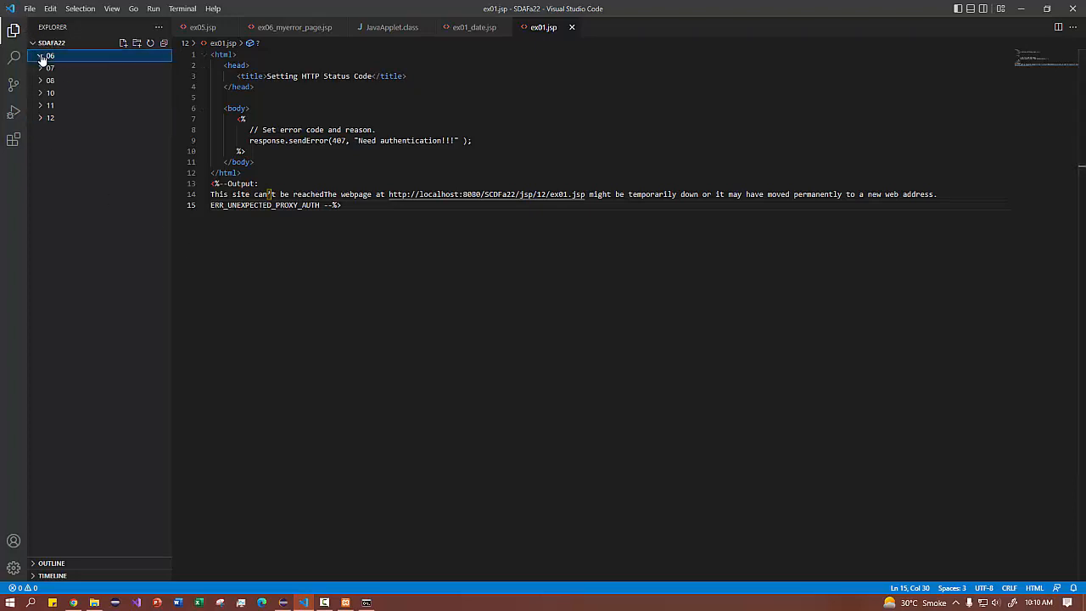
click(50, 54)
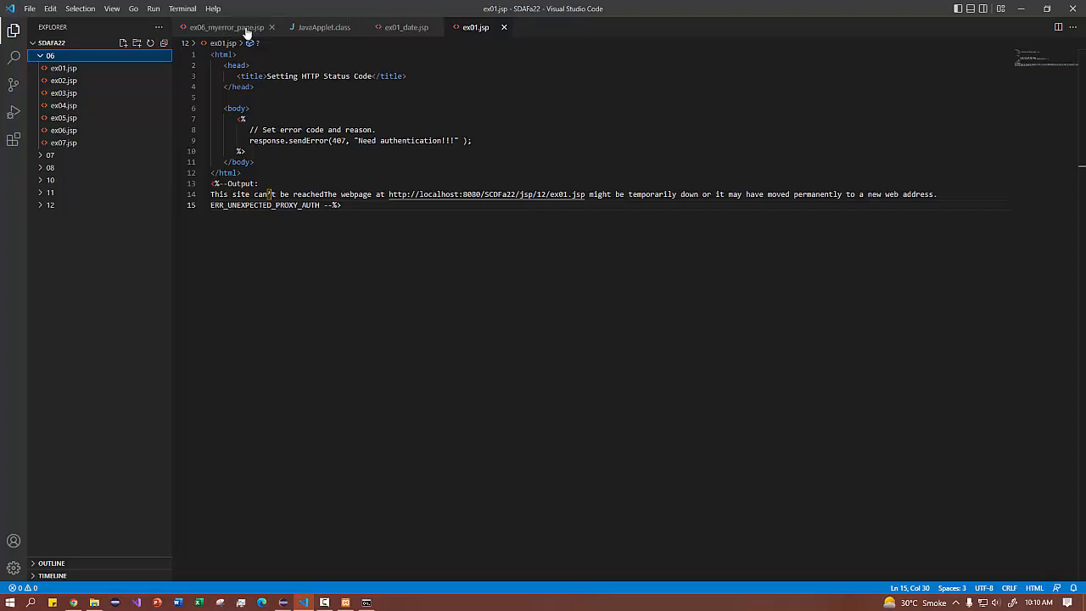
click(272, 27)
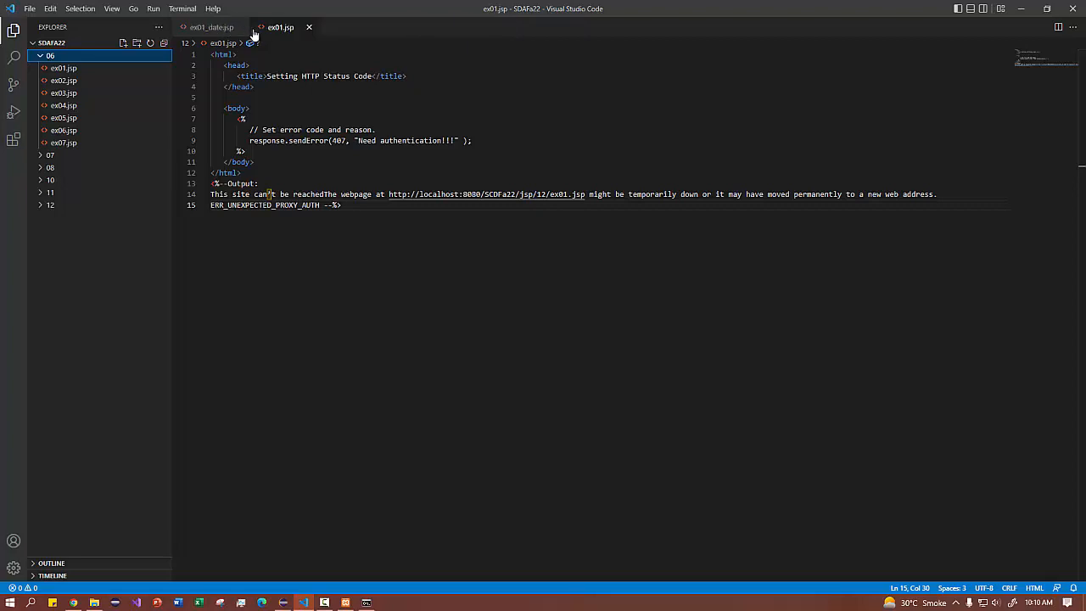
click(309, 27)
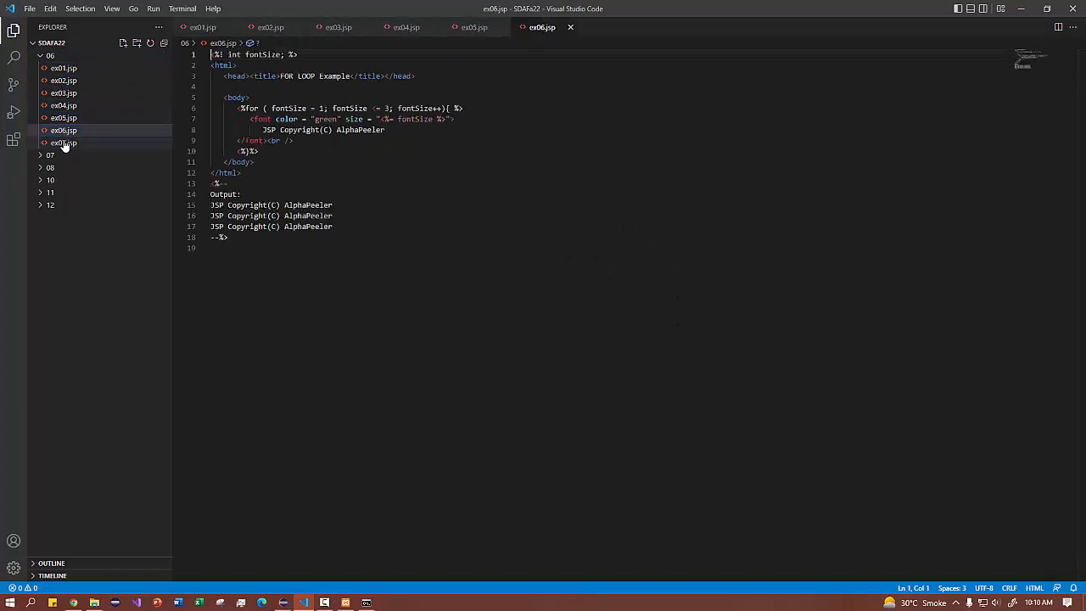
Open ex07.jsp, glance at the Tomcat page, then open ex06.jsp's for-loop example.
click(64, 142)
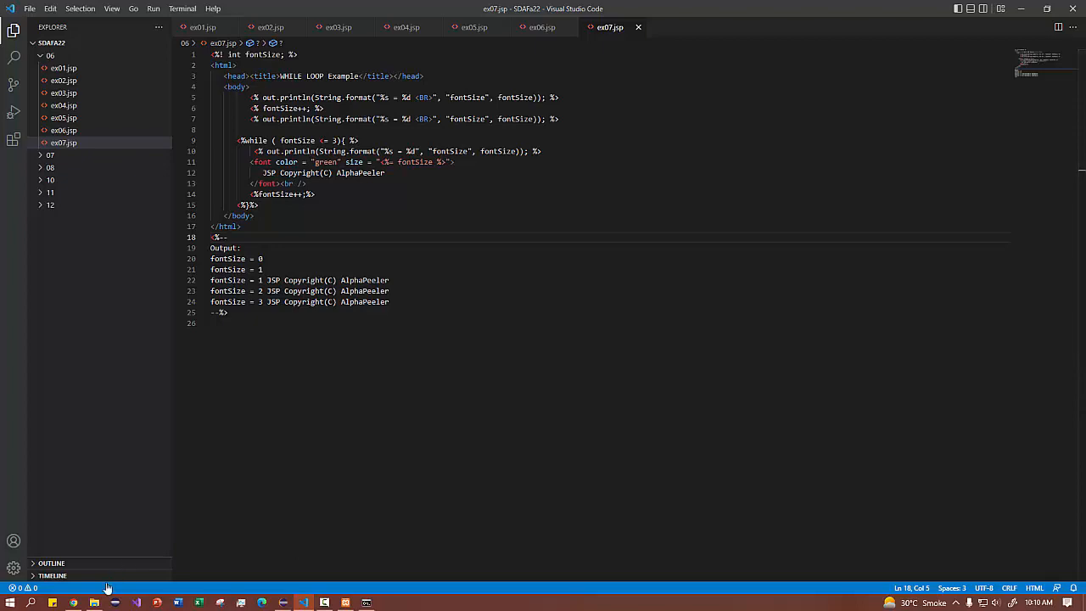
mouse_move(72, 602)
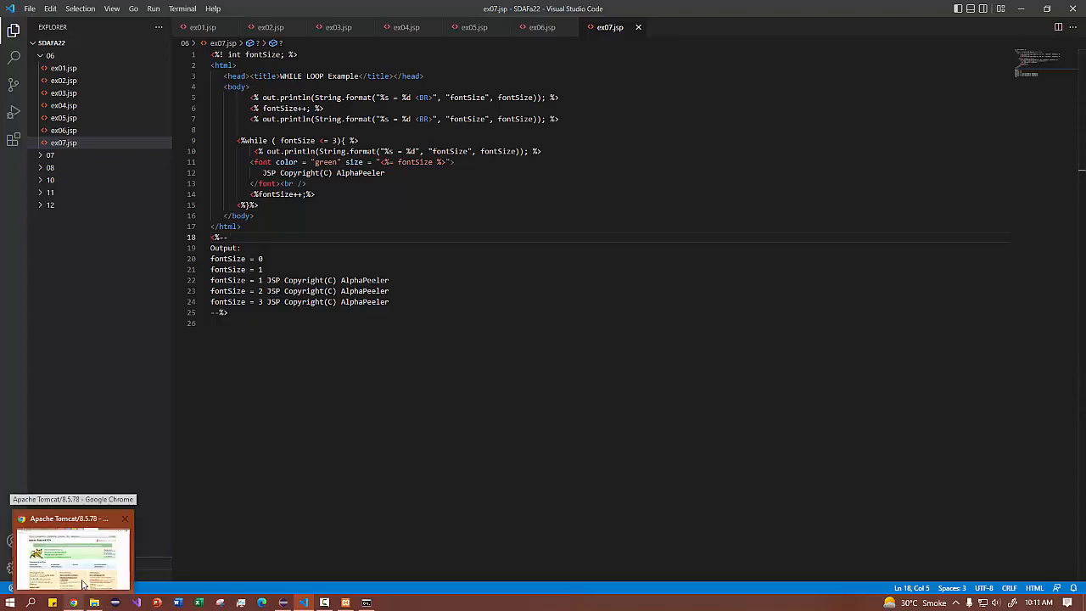
click(75, 556)
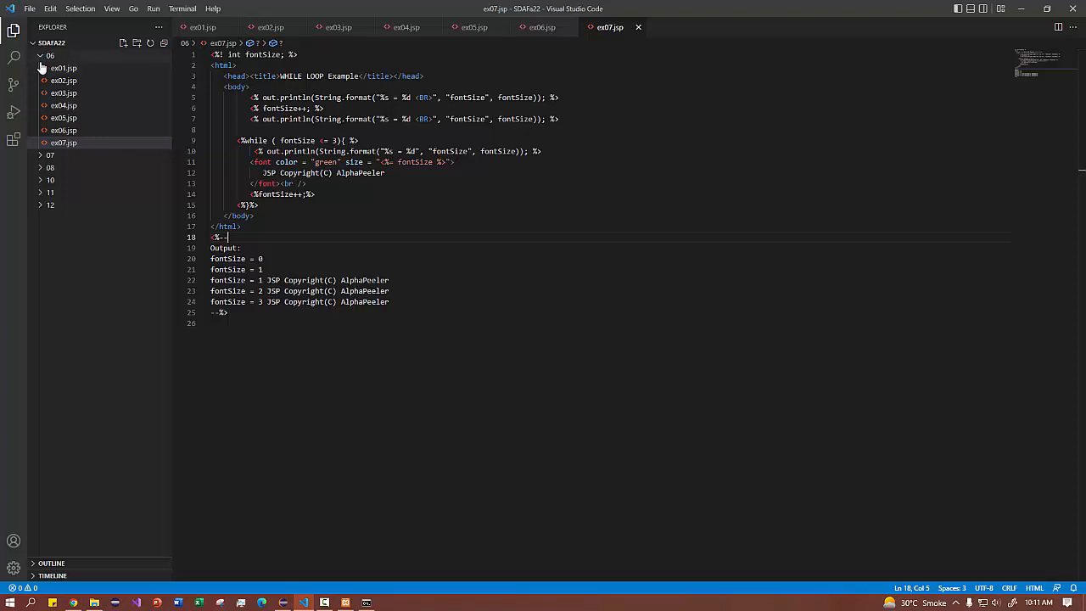
mouse_move(68, 126)
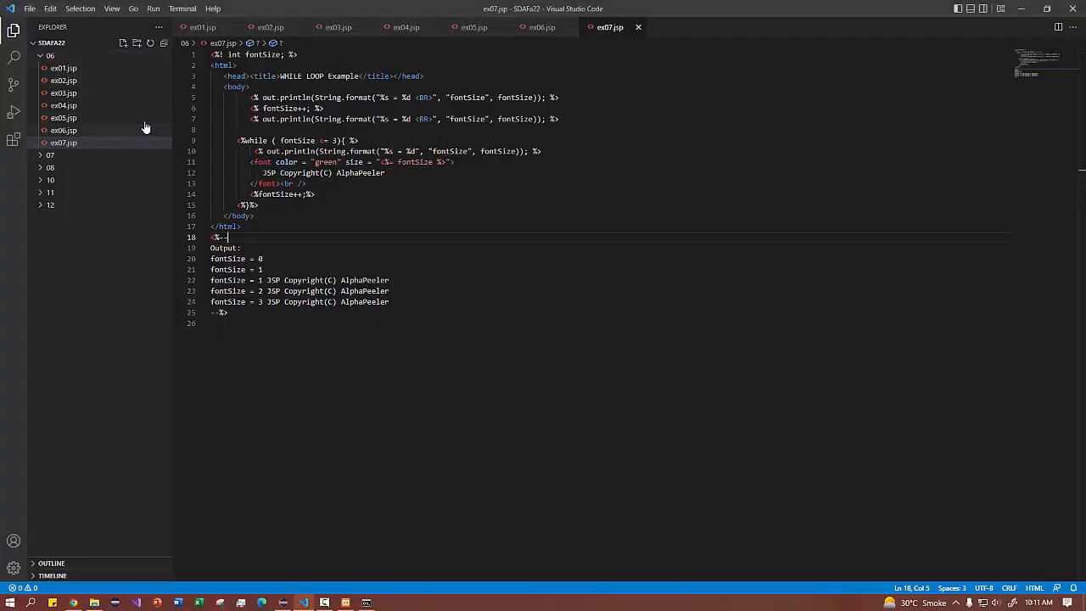
mouse_move(83, 146)
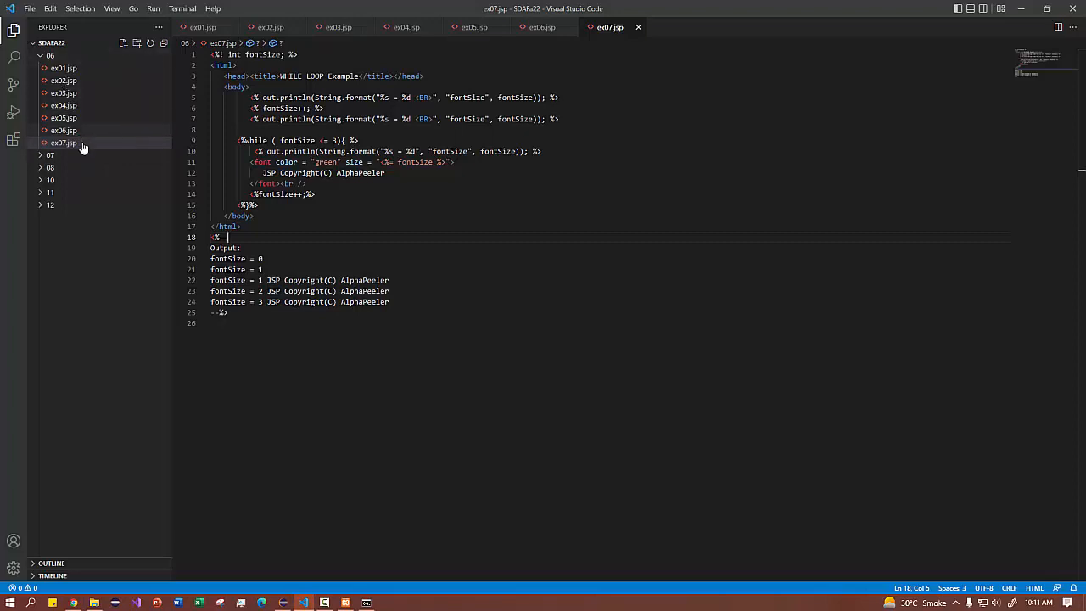
mouse_move(85, 105)
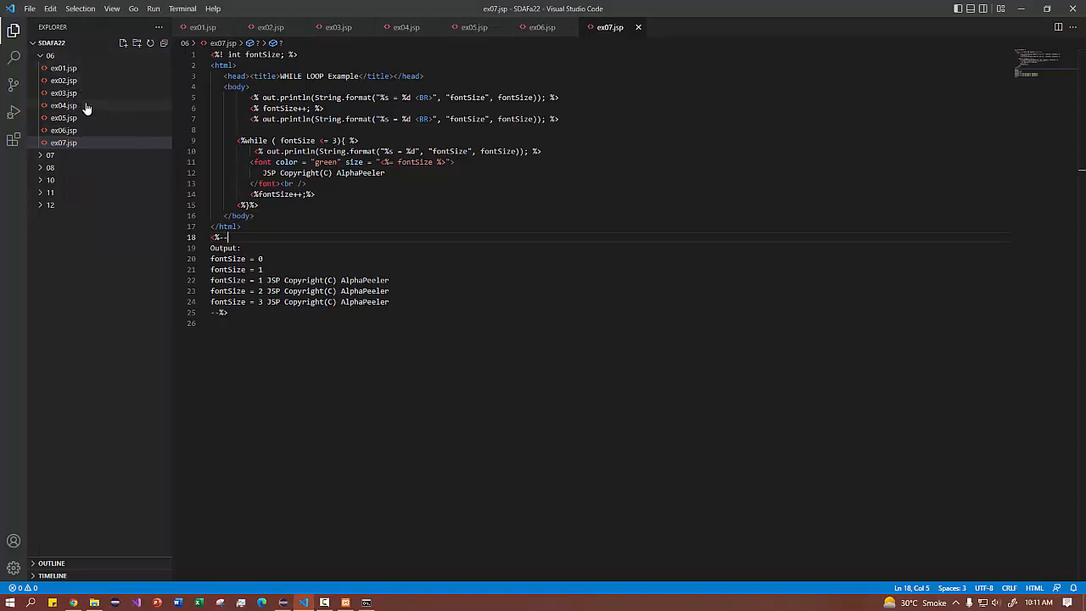
click(65, 129)
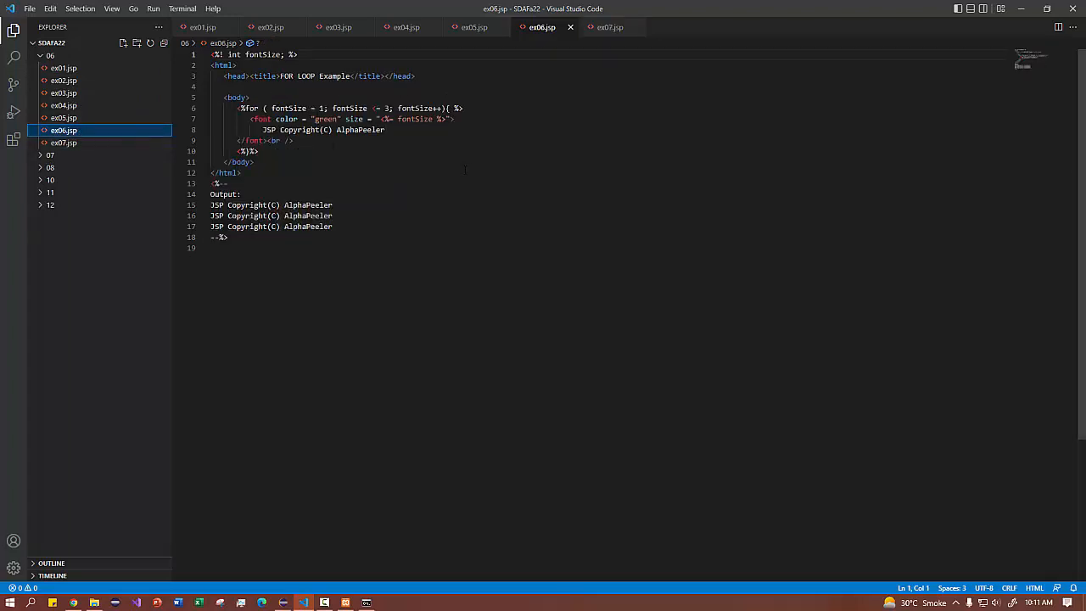
mouse_move(131, 147)
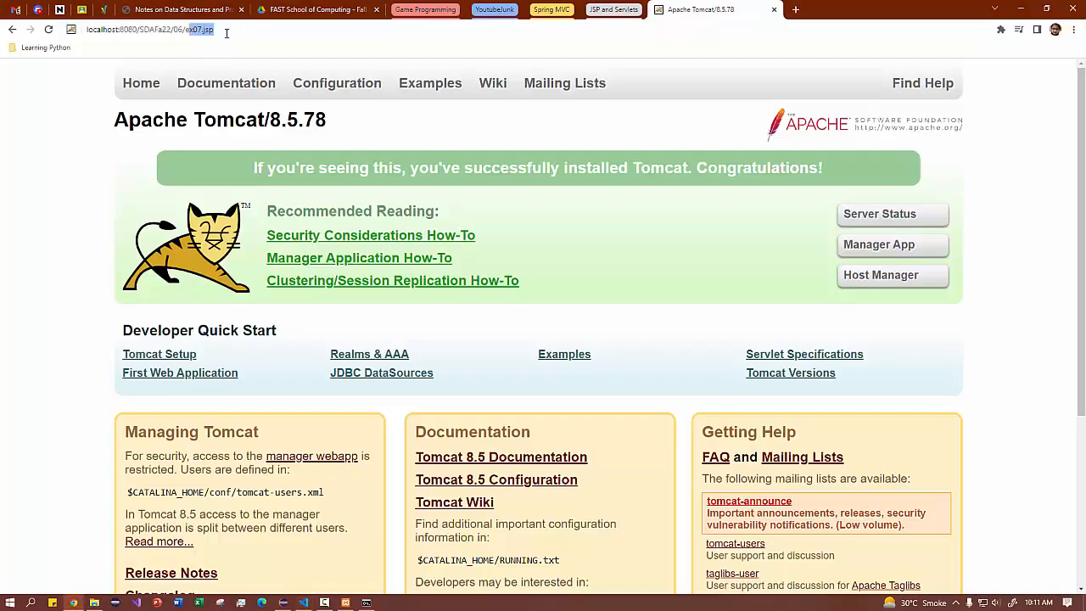
Place the caret in Chrome's address bar to edit the localhost:8080 path.
click(151, 31)
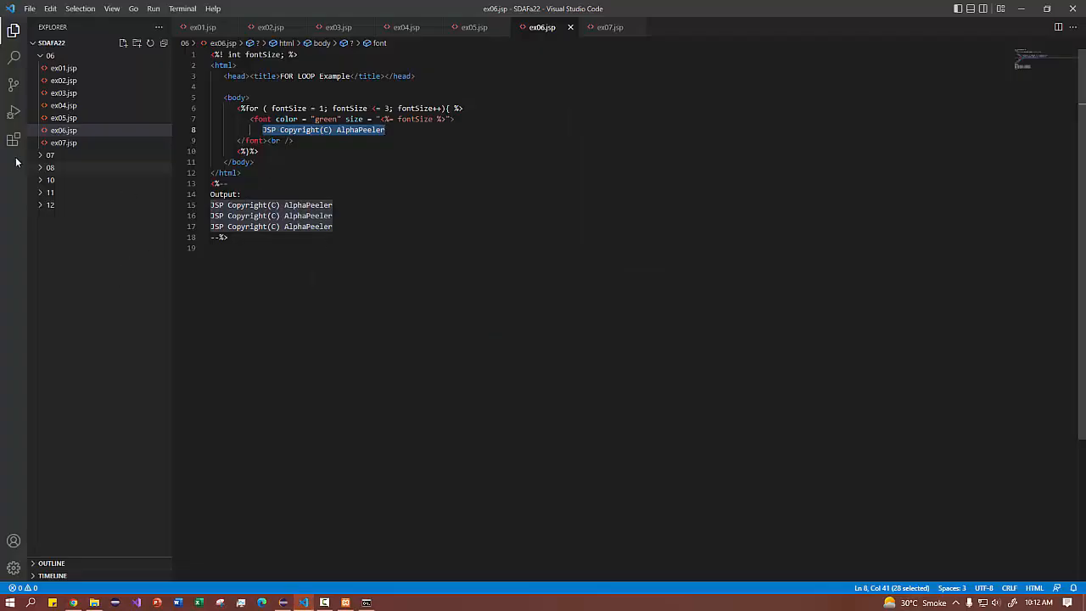
Expand folder 07 and load localhost:8080/SDAFa22/07/ex01.jsp showing today's date.
click(51, 155)
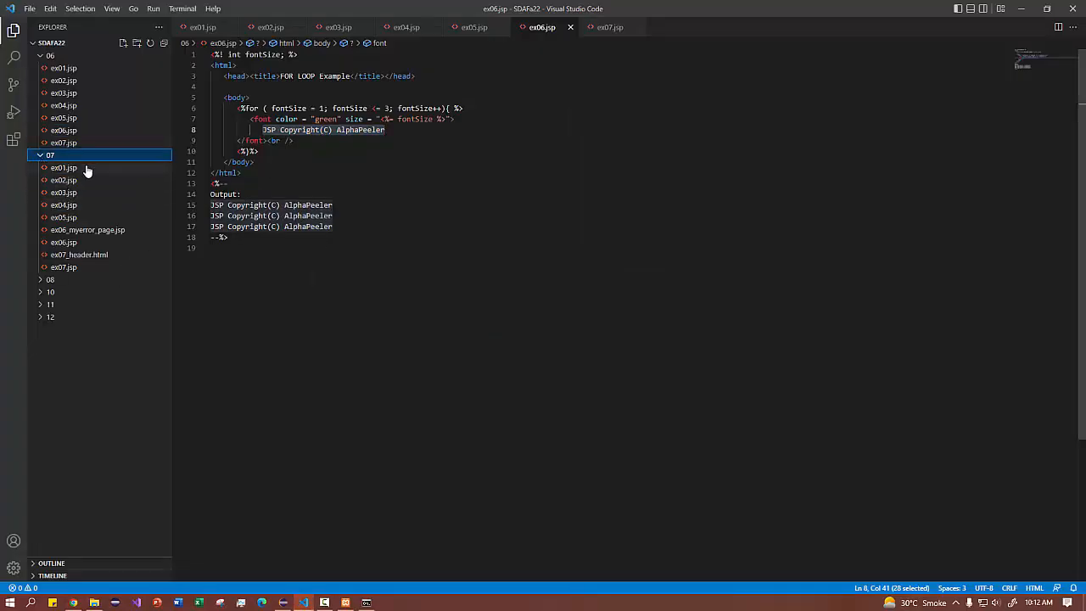
click(65, 168)
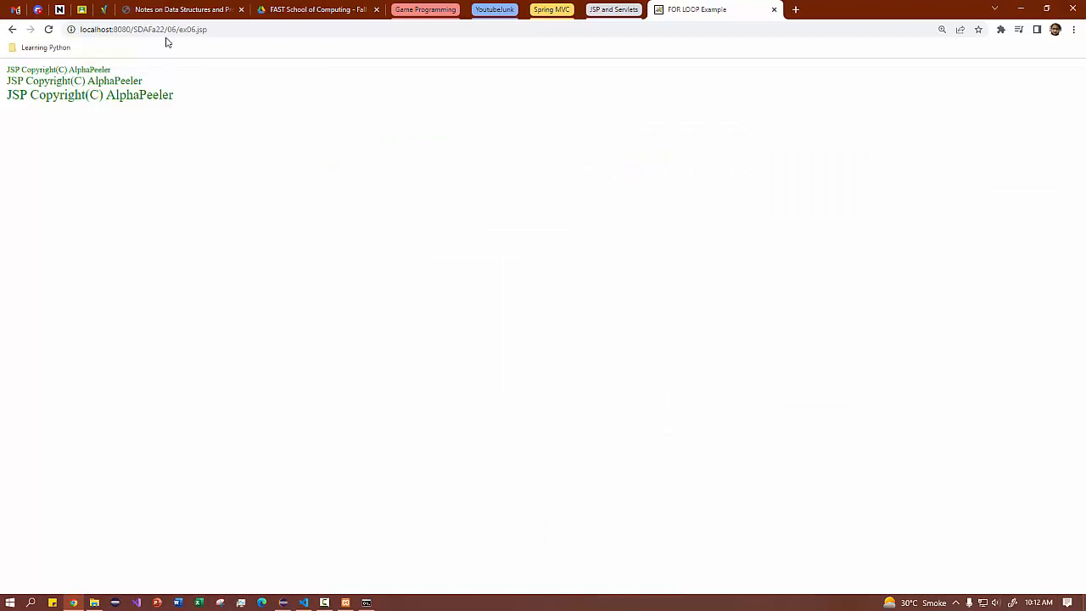
click(144, 29)
text(7)
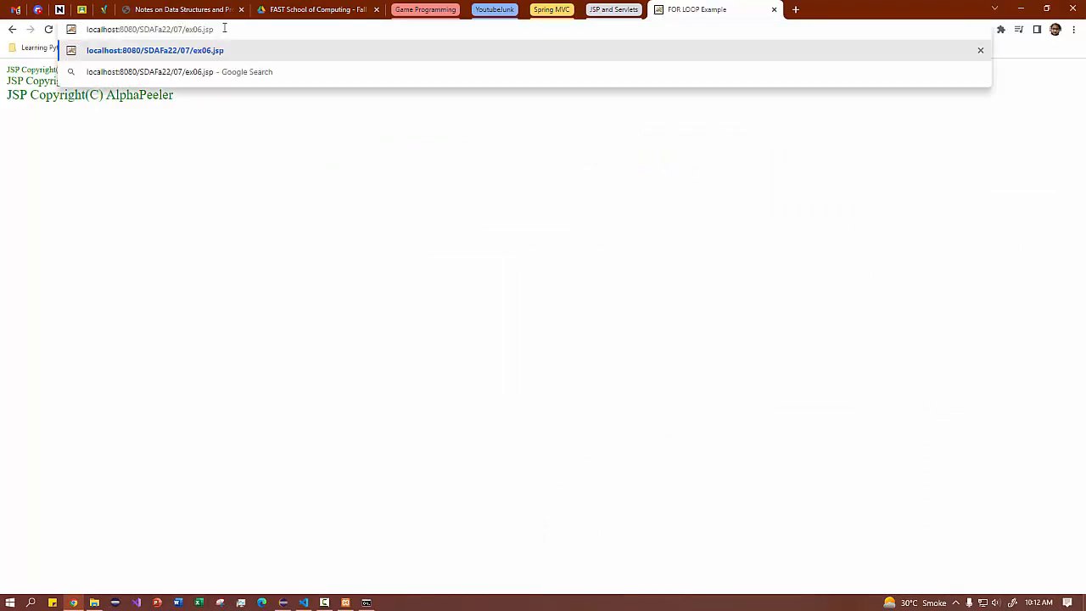
key(Backspace)
text(1)
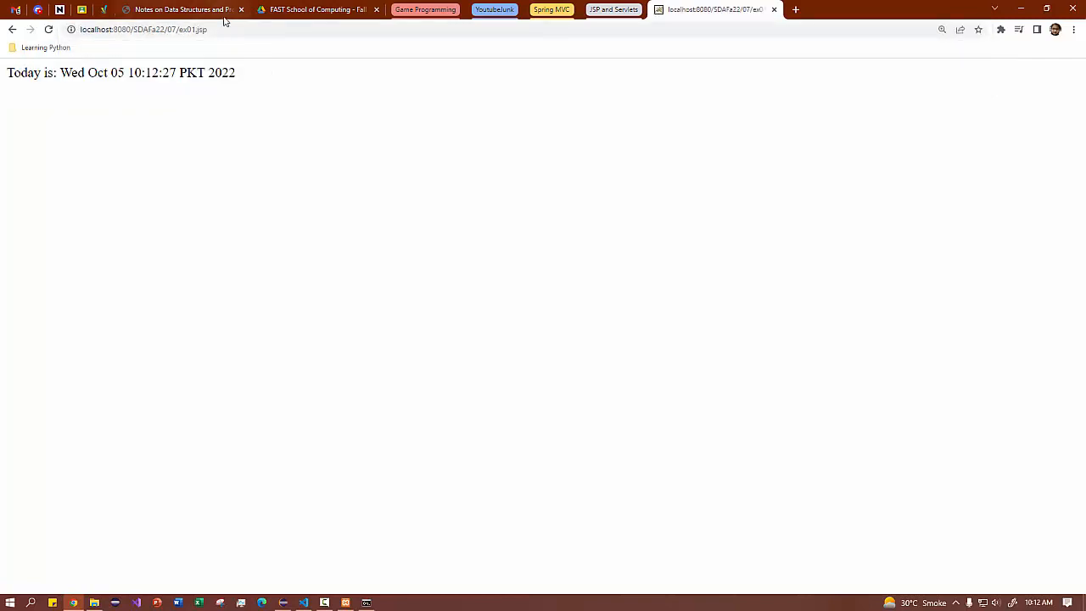
mouse_move(372, 197)
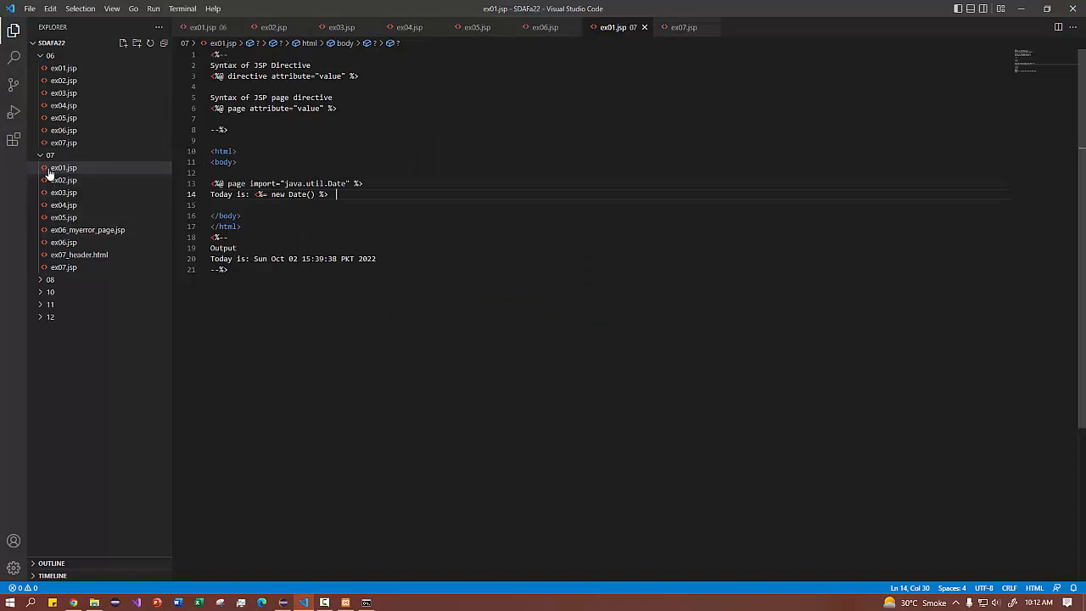
mouse_move(48, 173)
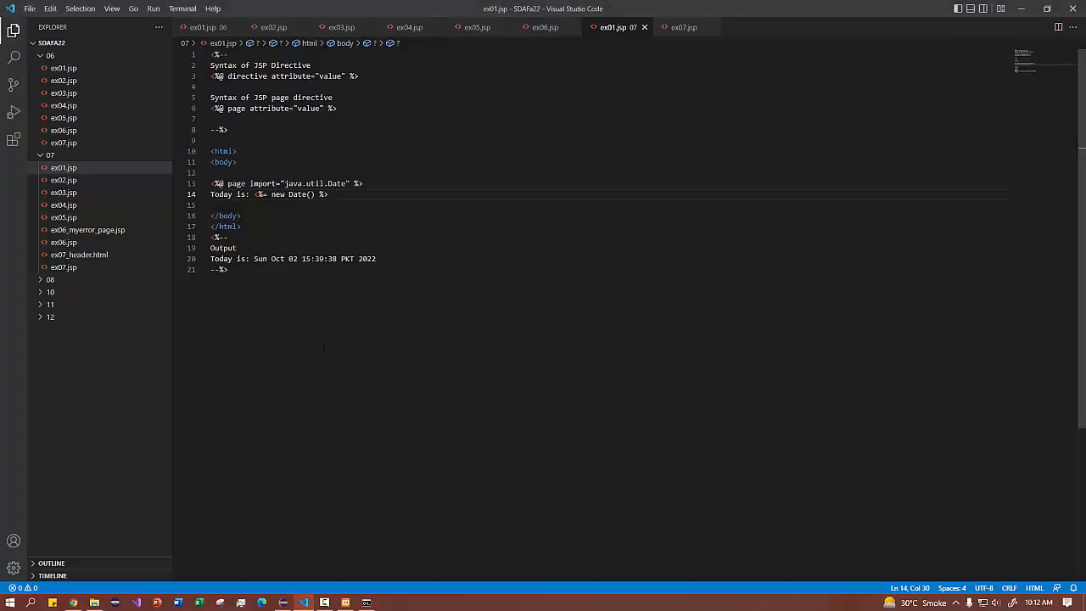
mouse_move(207, 287)
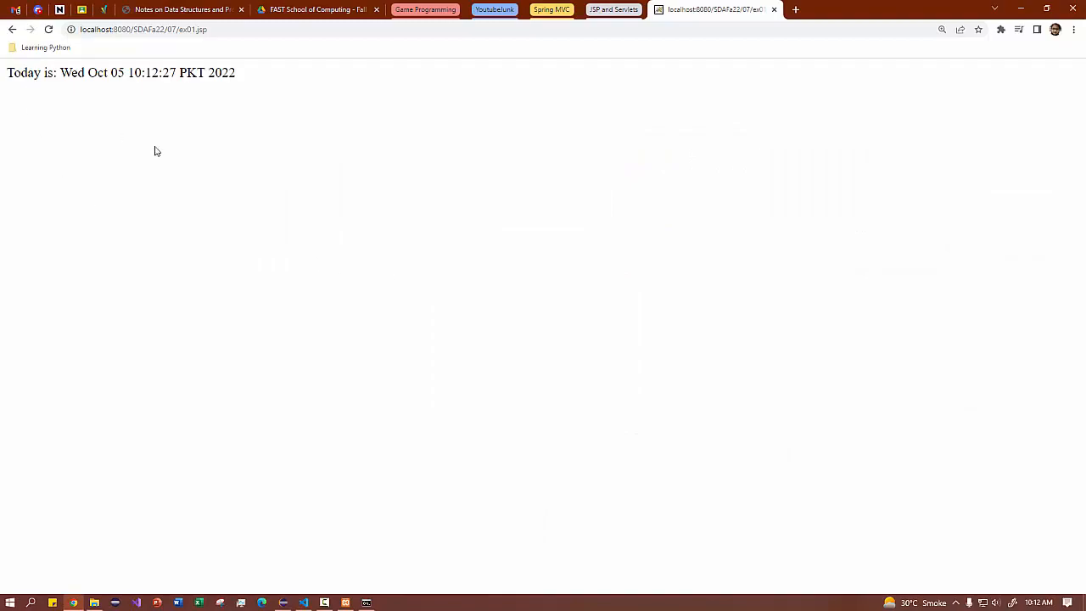
Create a new folder named Assignments inside Tomcat's webapps directory.
click(302, 603)
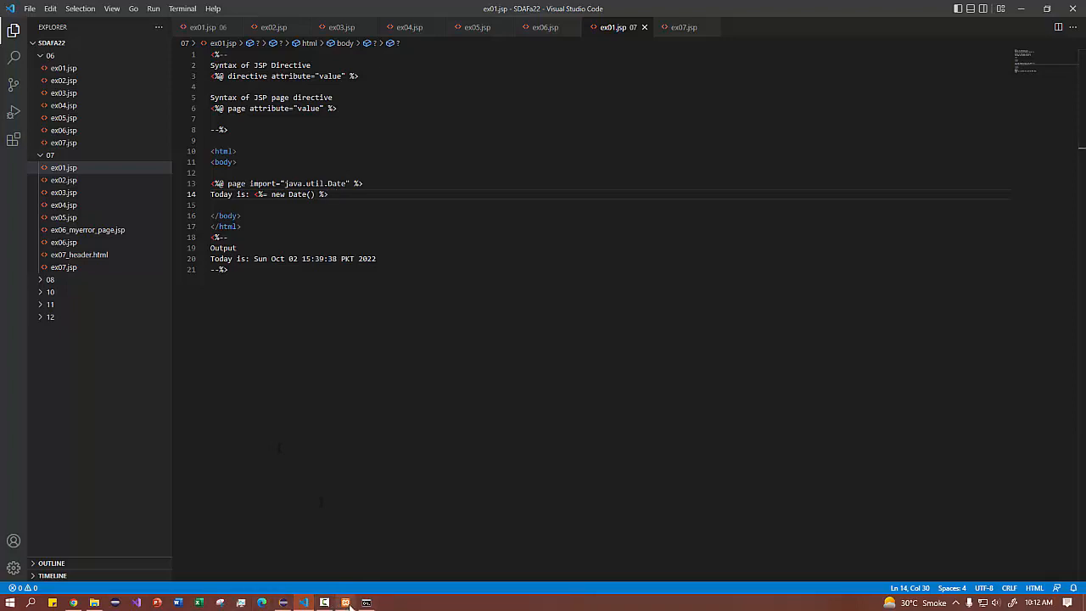
mouse_move(241, 594)
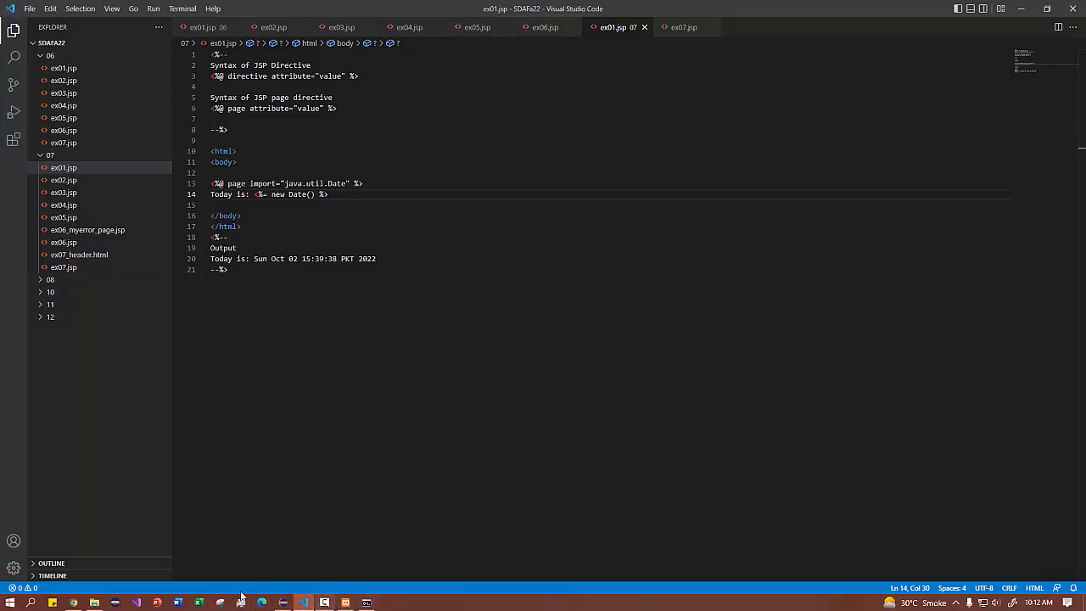
click(93, 603)
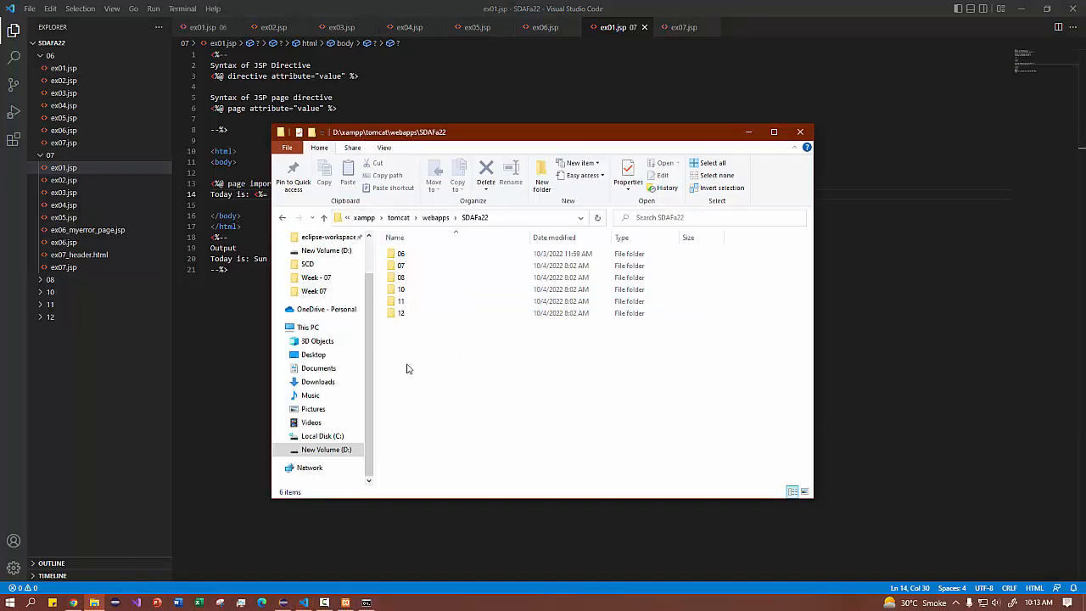
mouse_move(451, 237)
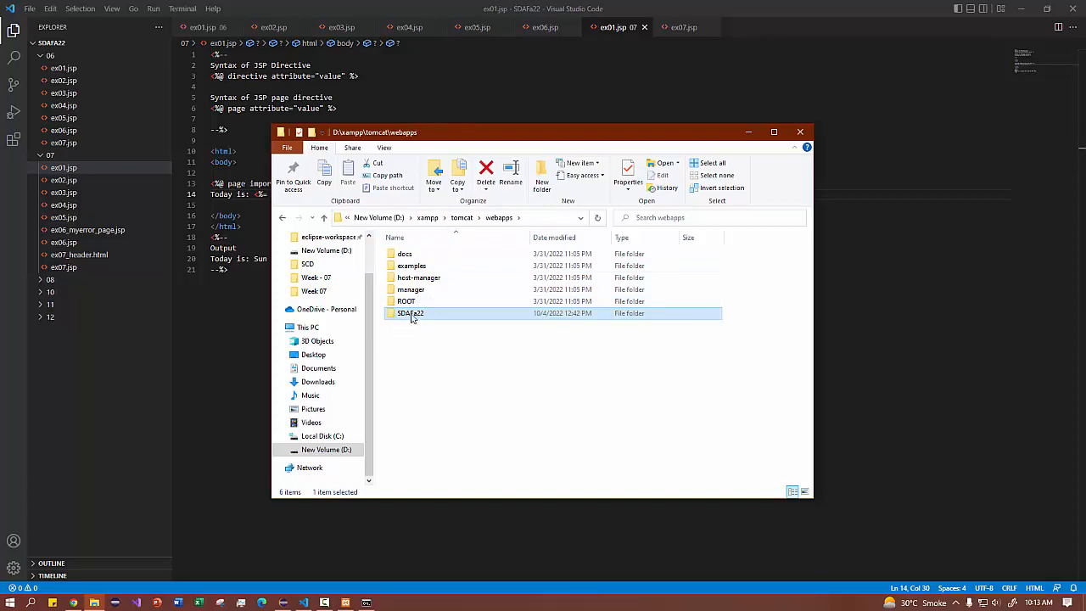
mouse_move(411, 392)
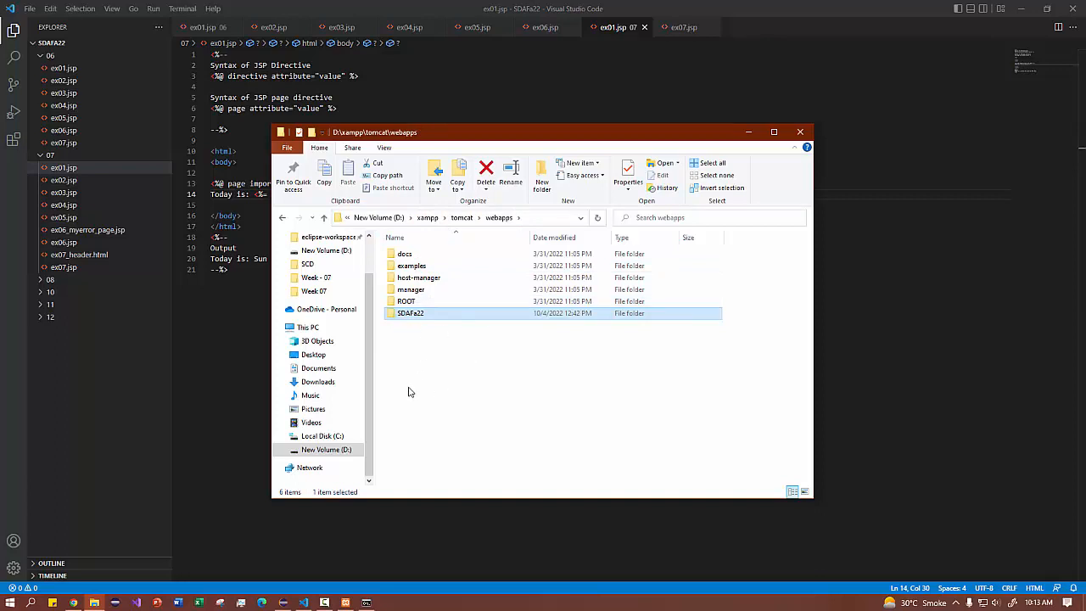
right_click(410, 392)
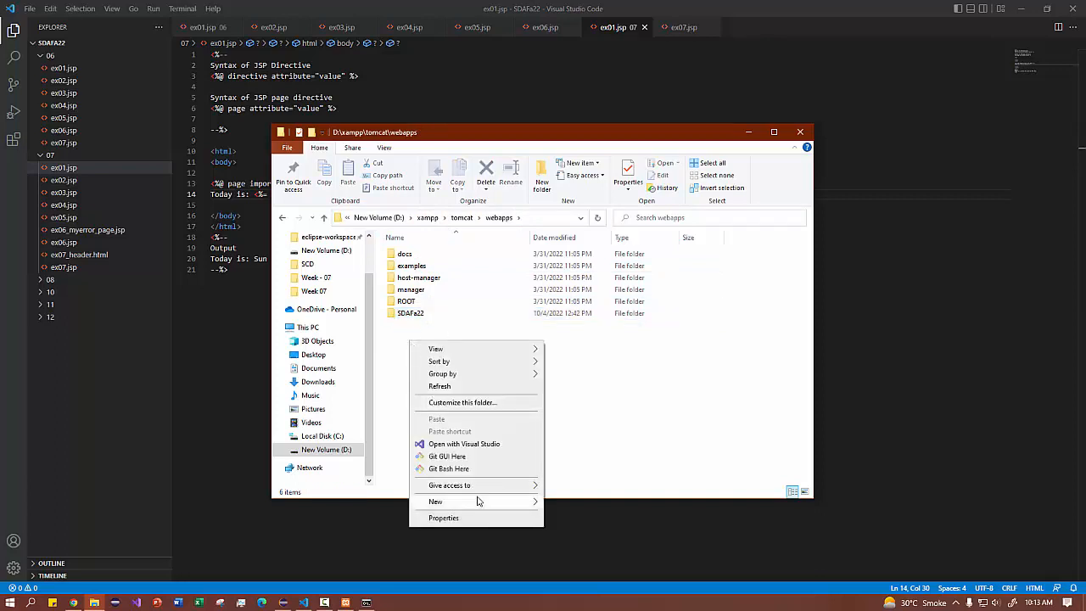
click(435, 502)
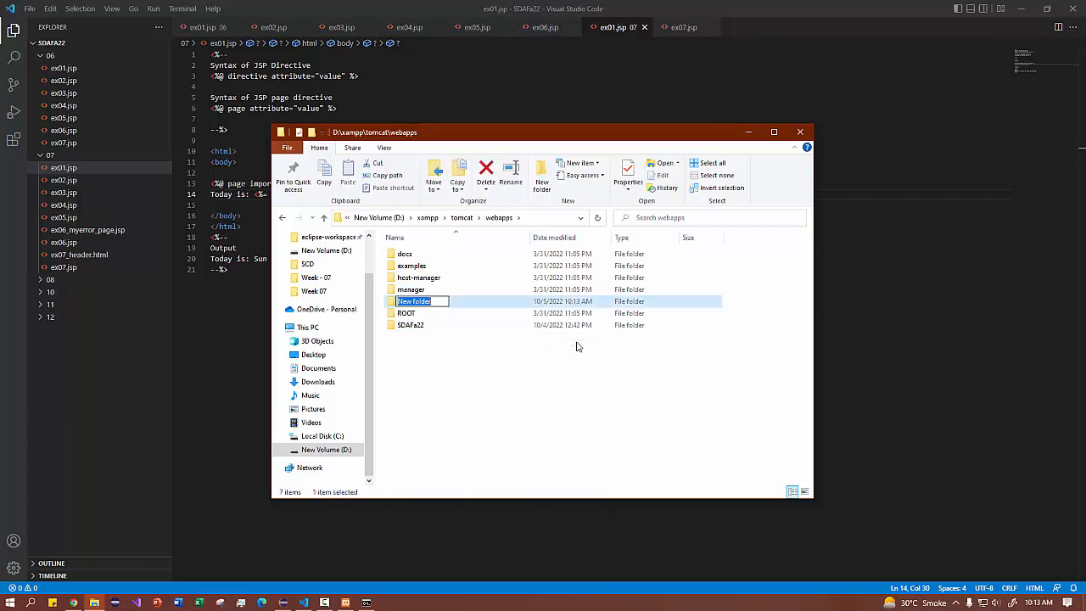
text(Assignments)
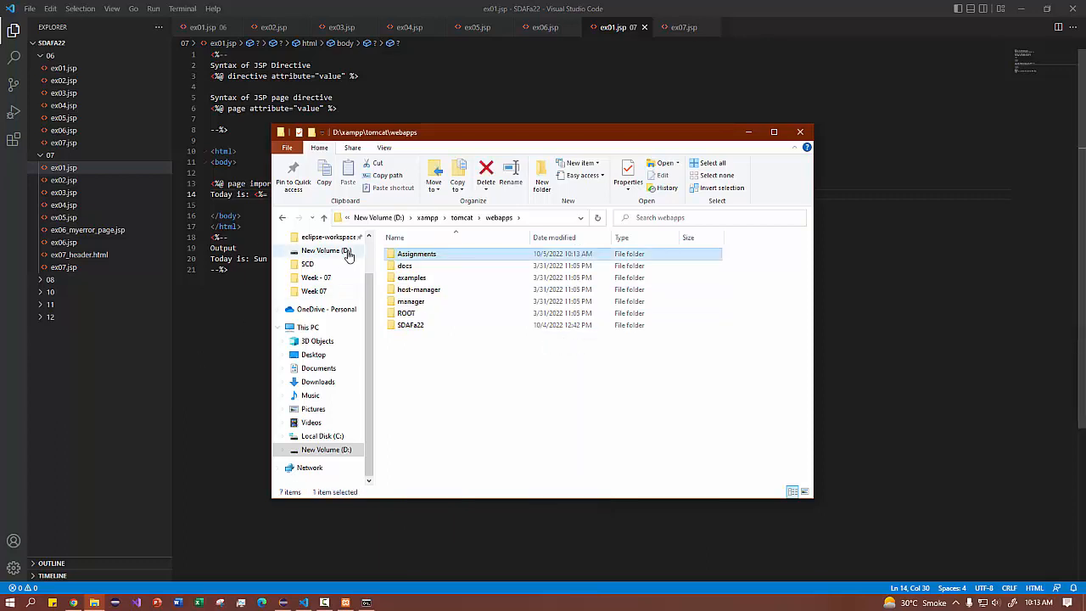
Open the empty Assignments folder, select its path, and switch back to the editor.
double_click(416, 255)
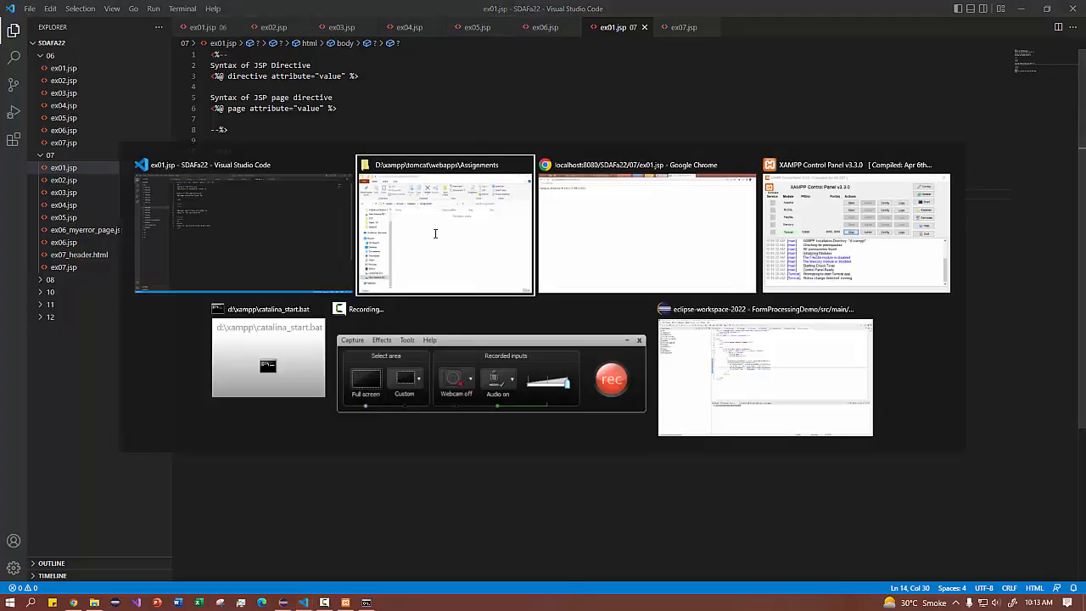
click(645, 224)
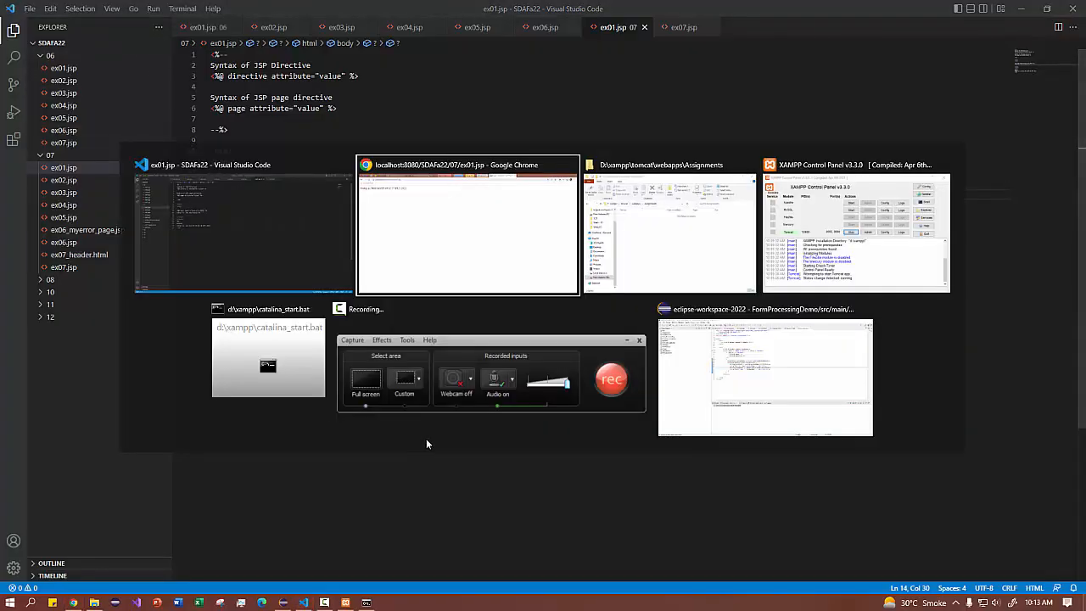
click(669, 224)
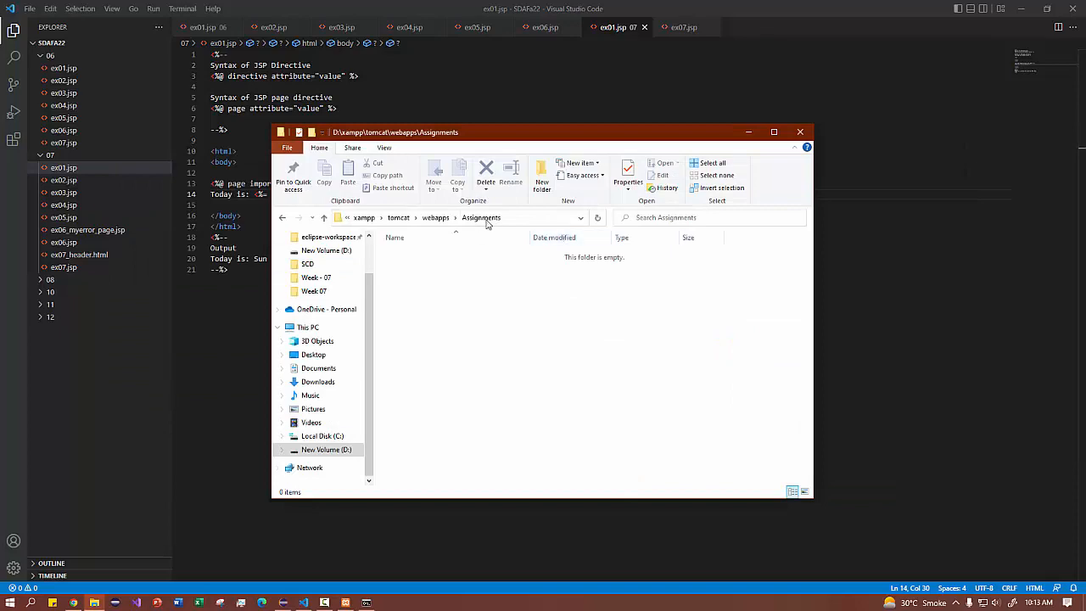
click(797, 133)
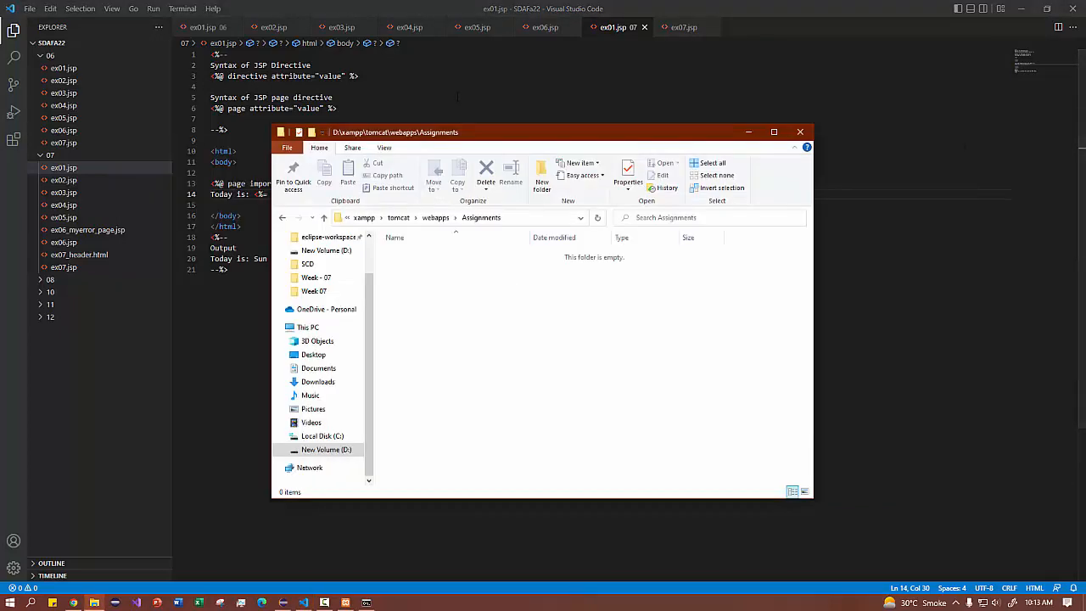
key(alt+tab)
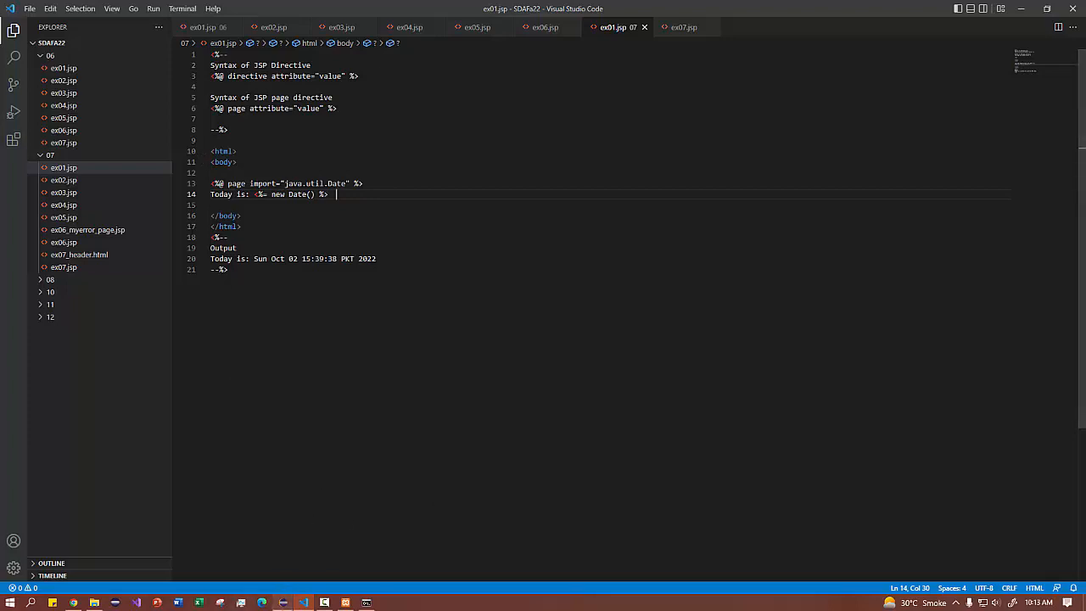
mouse_move(303, 601)
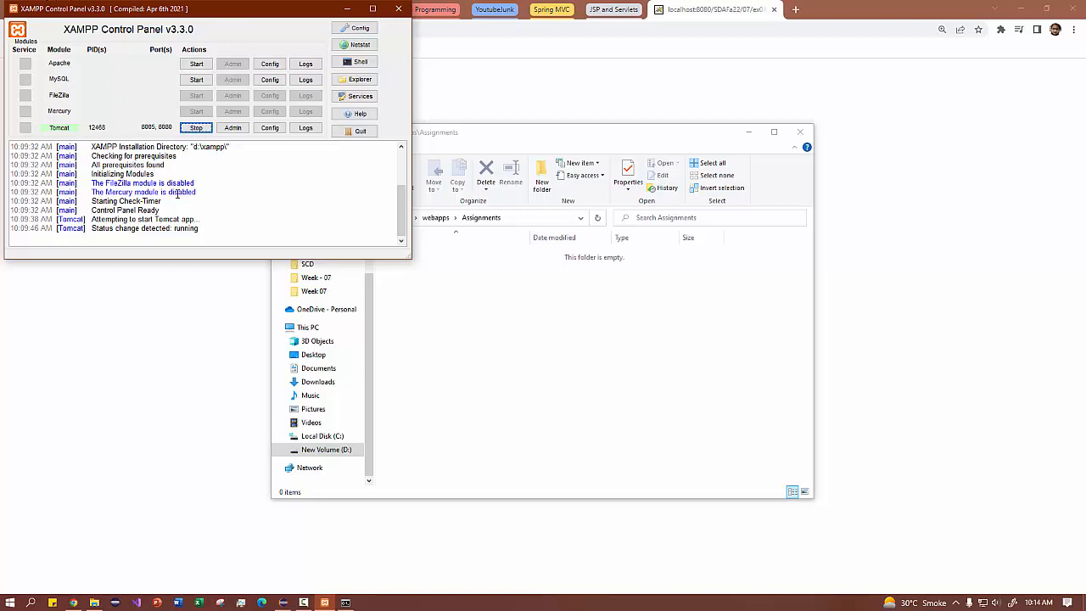
Stop the running Tomcat server and bring up the Eclipse workspace.
click(197, 127)
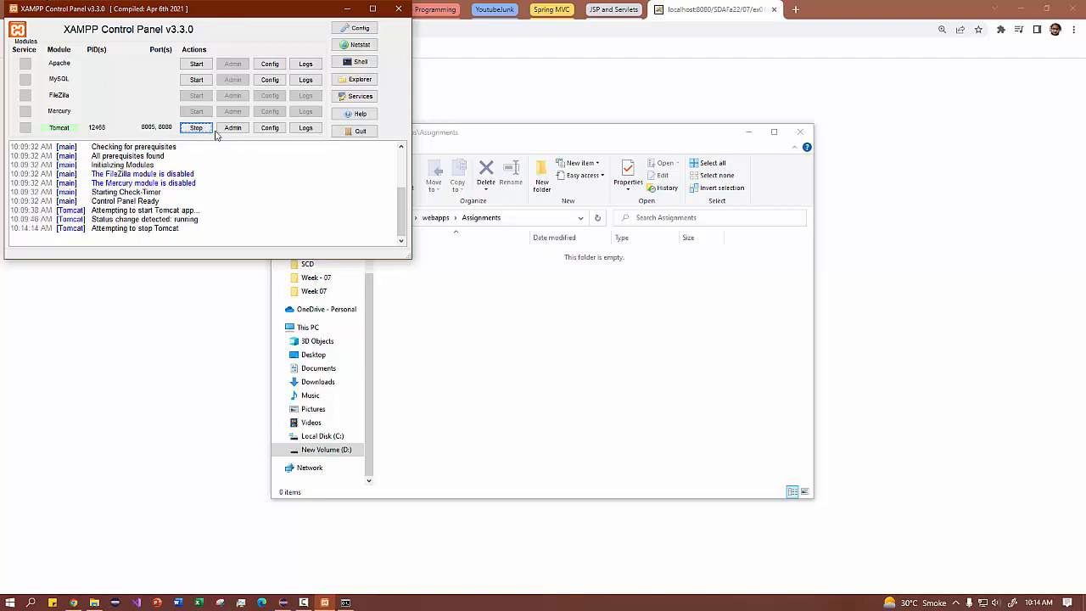
click(196, 128)
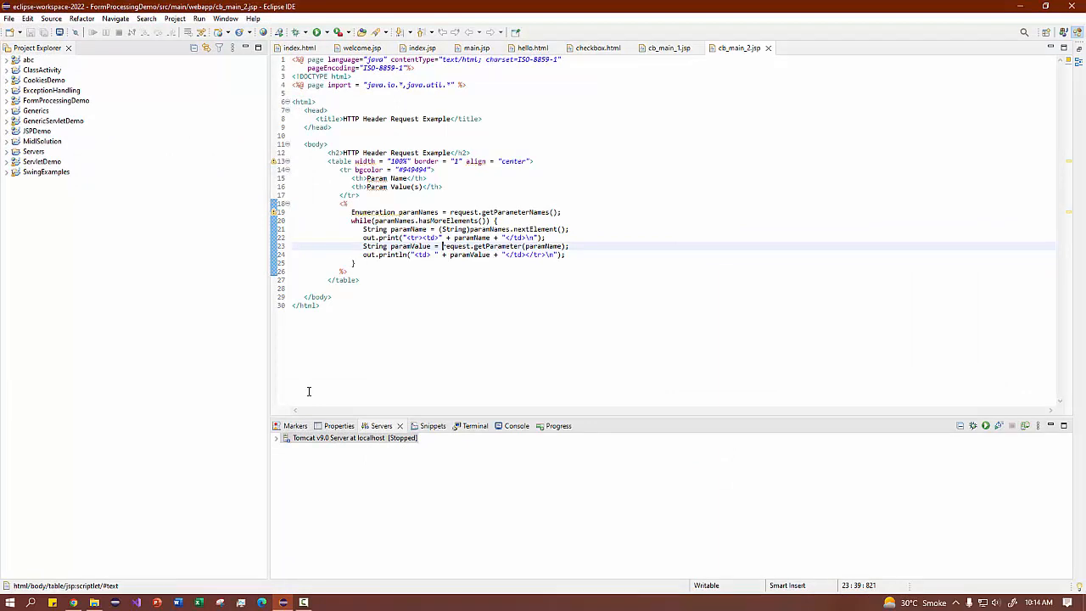
mouse_move(282, 448)
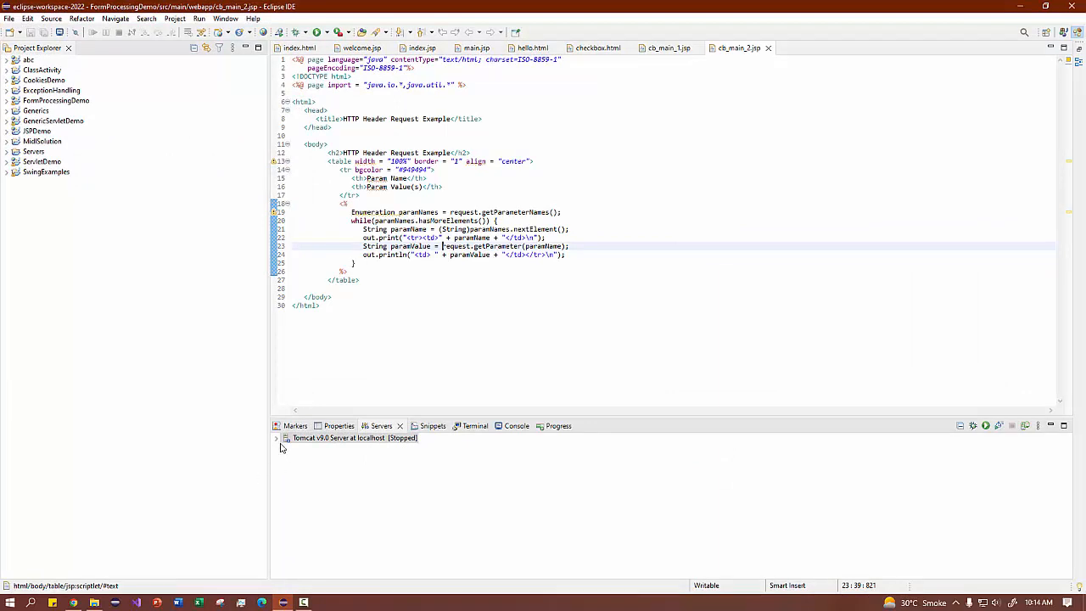
Delete the stopped Tomcat server configuration from the Servers view.
click(276, 438)
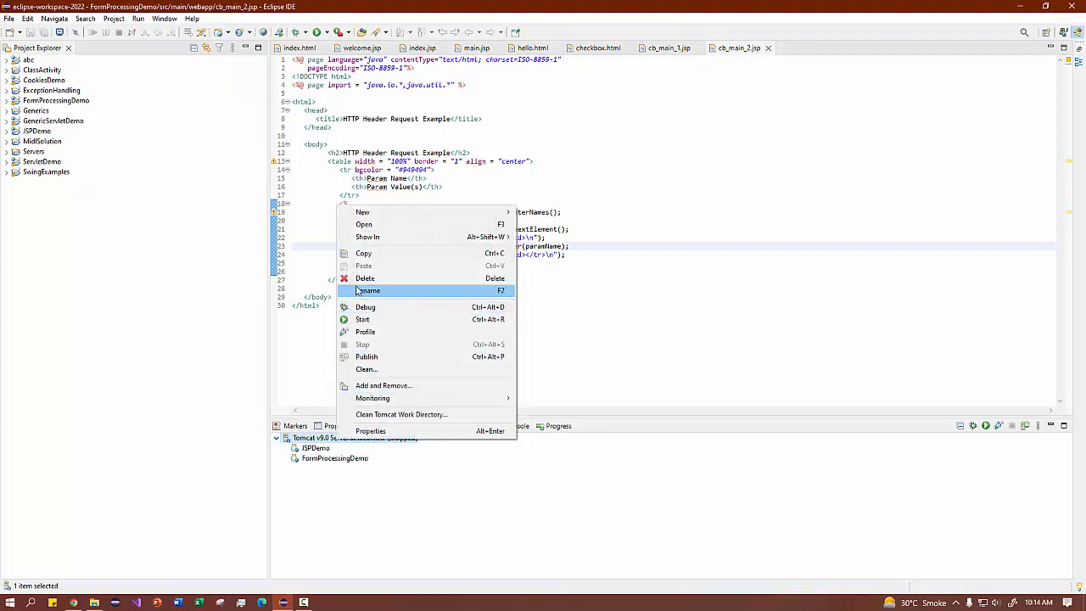
click(365, 279)
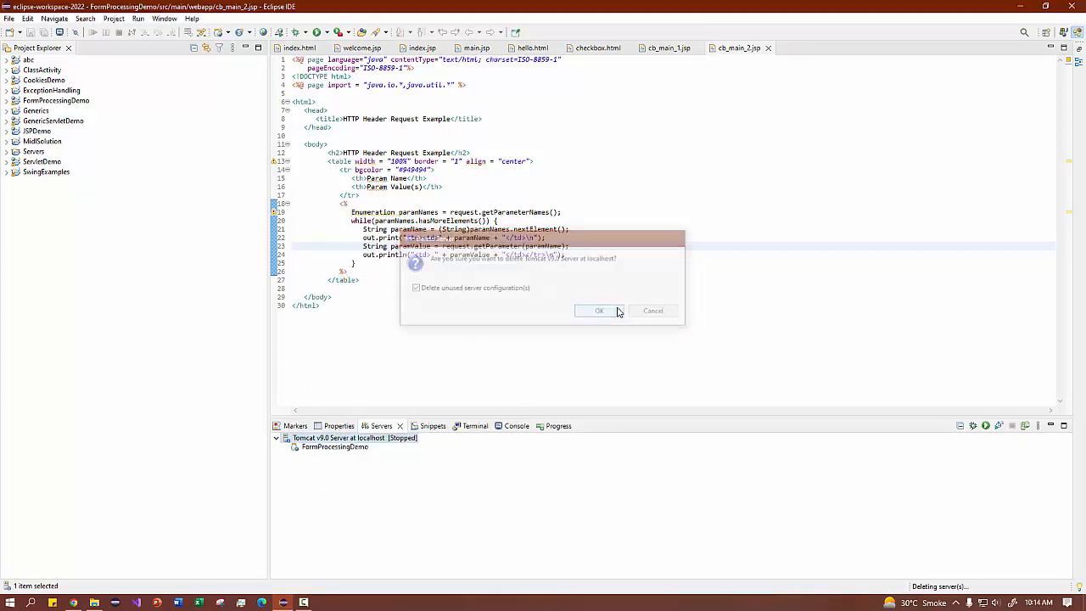
click(600, 311)
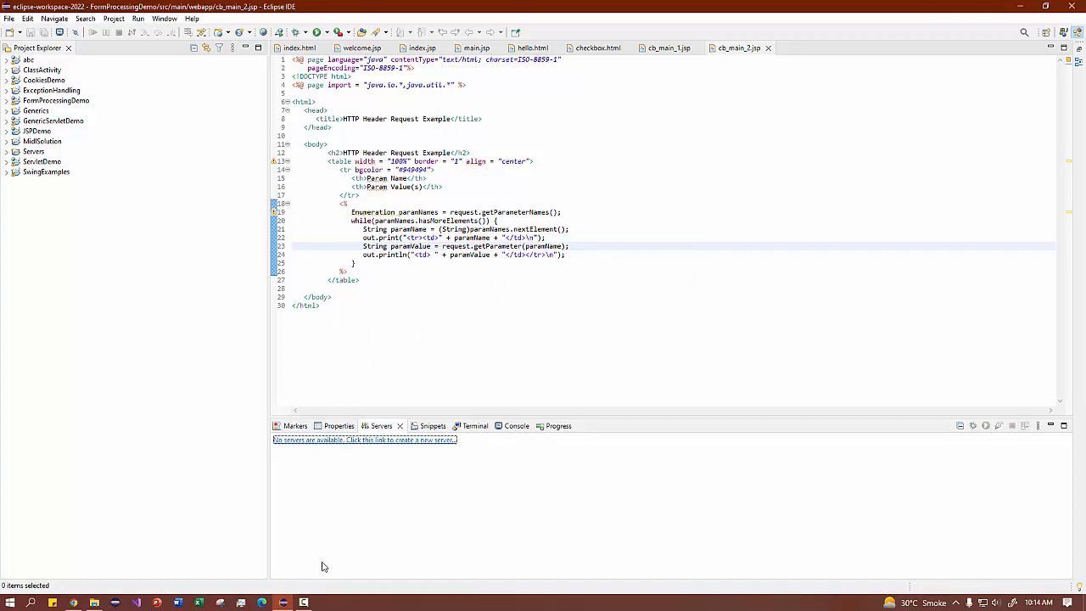
mouse_move(161, 453)
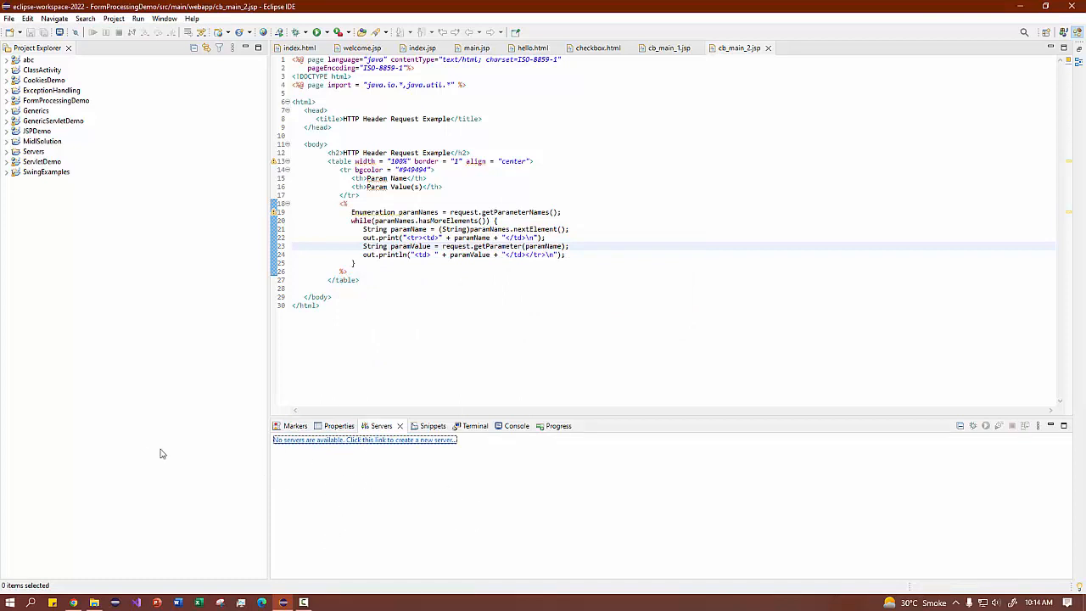
mouse_move(367, 451)
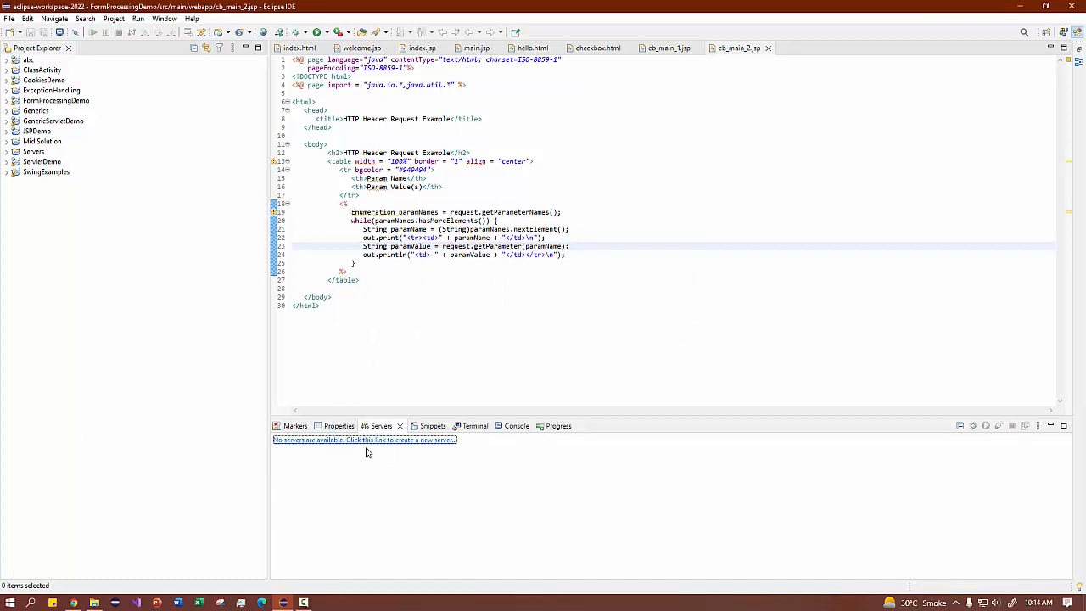
mouse_move(366, 448)
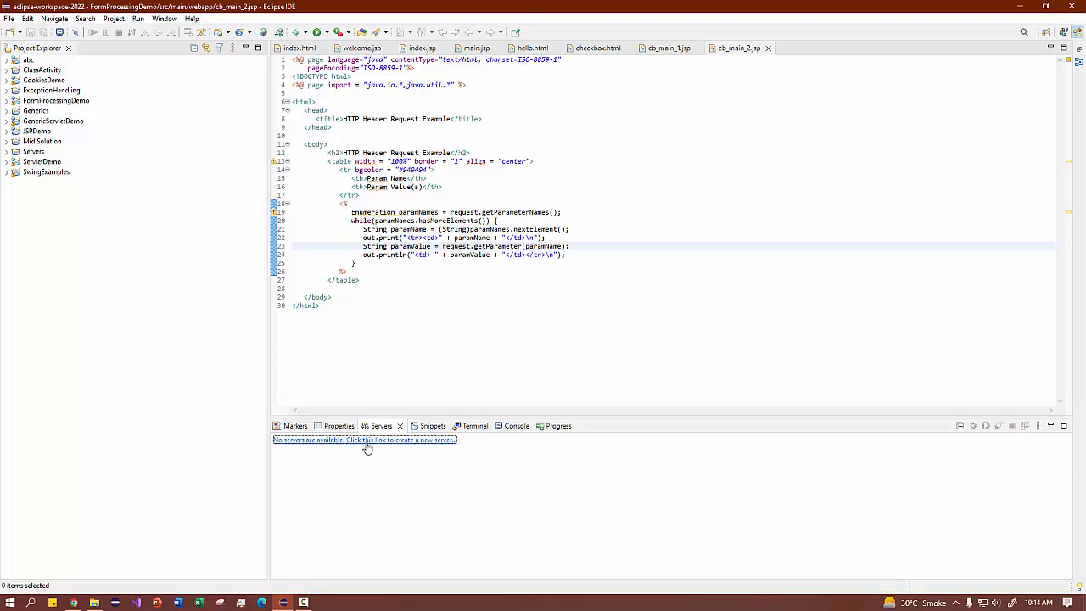
Start the New Server wizard from the 'create a new server' link.
click(365, 440)
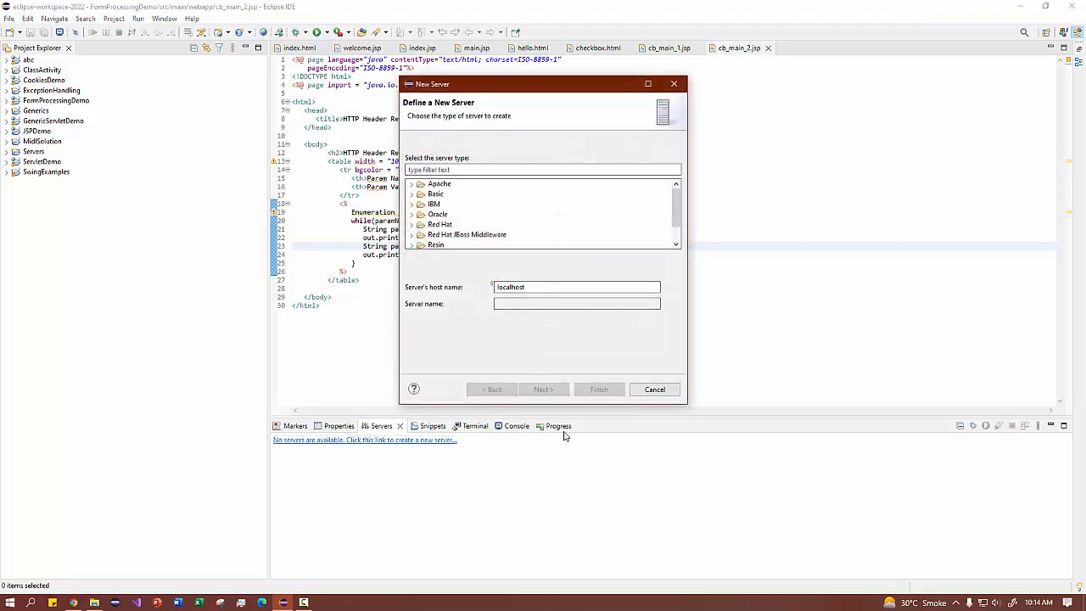
mouse_move(530, 343)
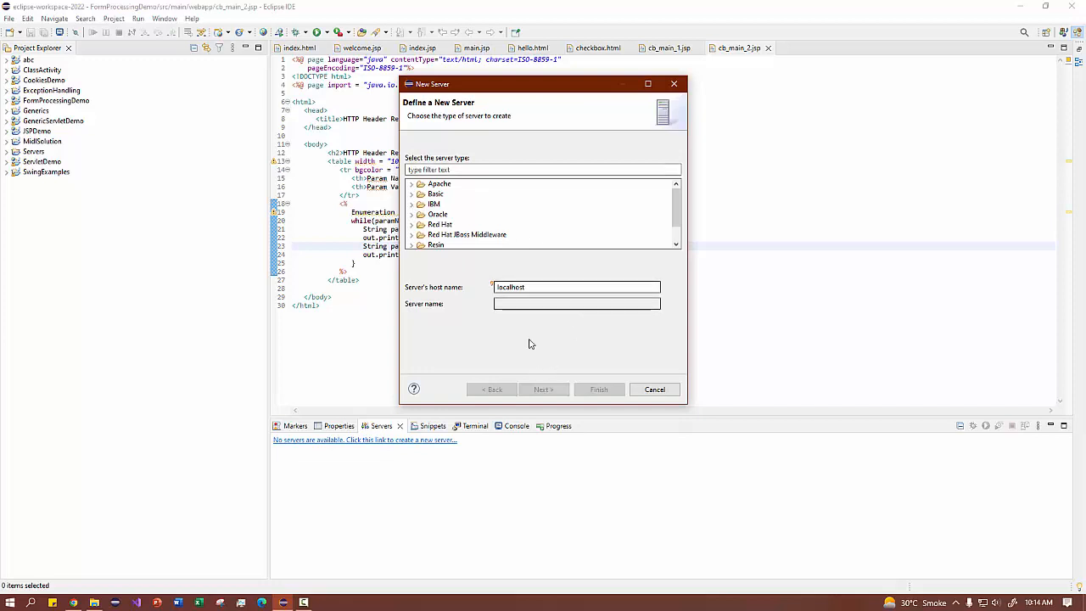
click(655, 389)
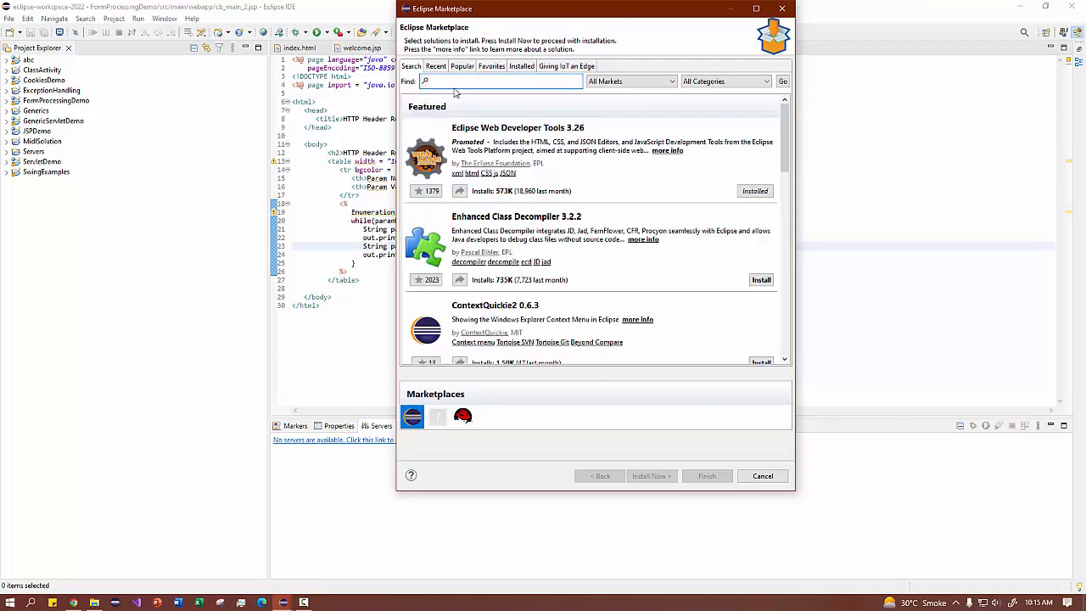
Search the Marketplace for 'enterp', confirm the tools are installed, and close it.
text(enterprise)
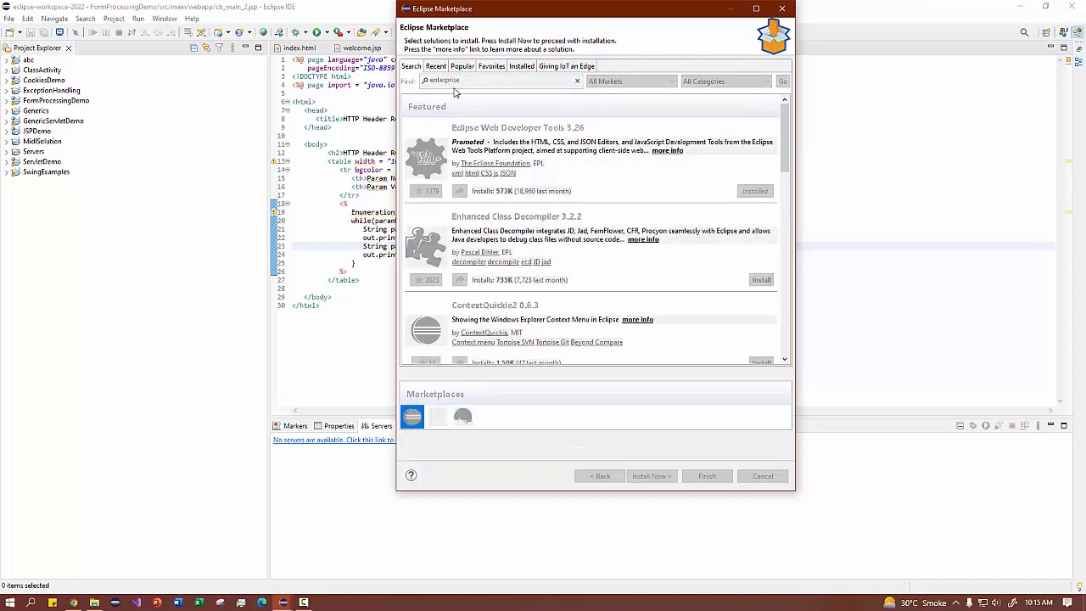
click(783, 82)
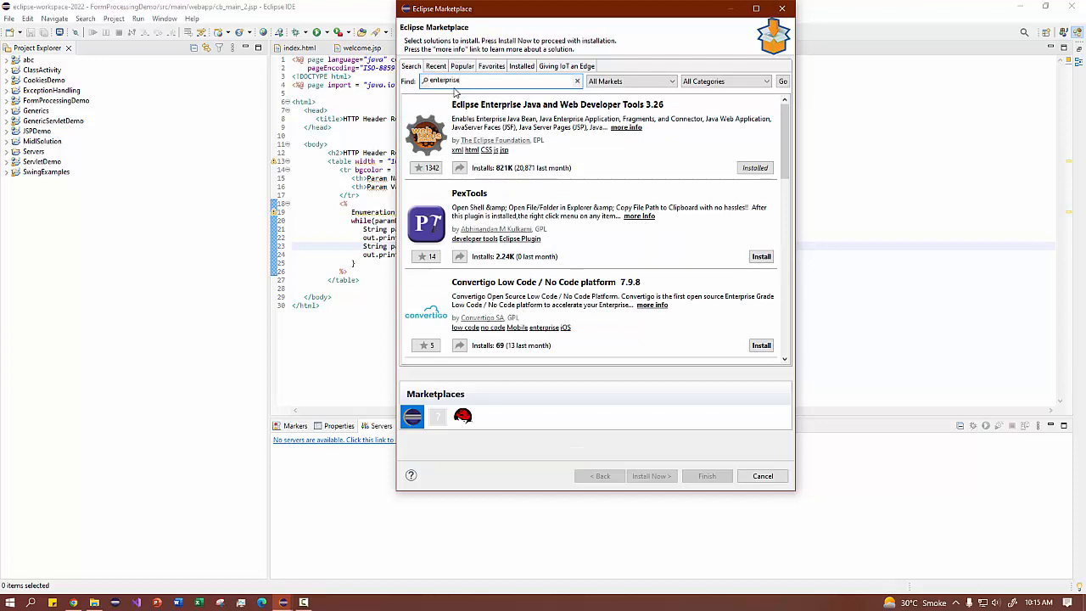
mouse_move(710, 184)
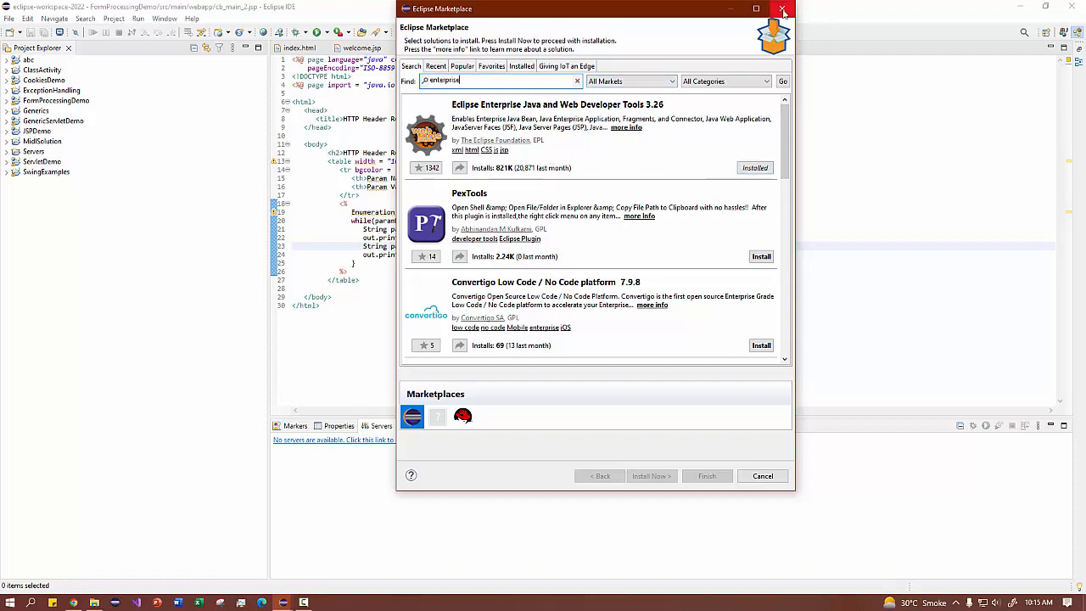
click(780, 8)
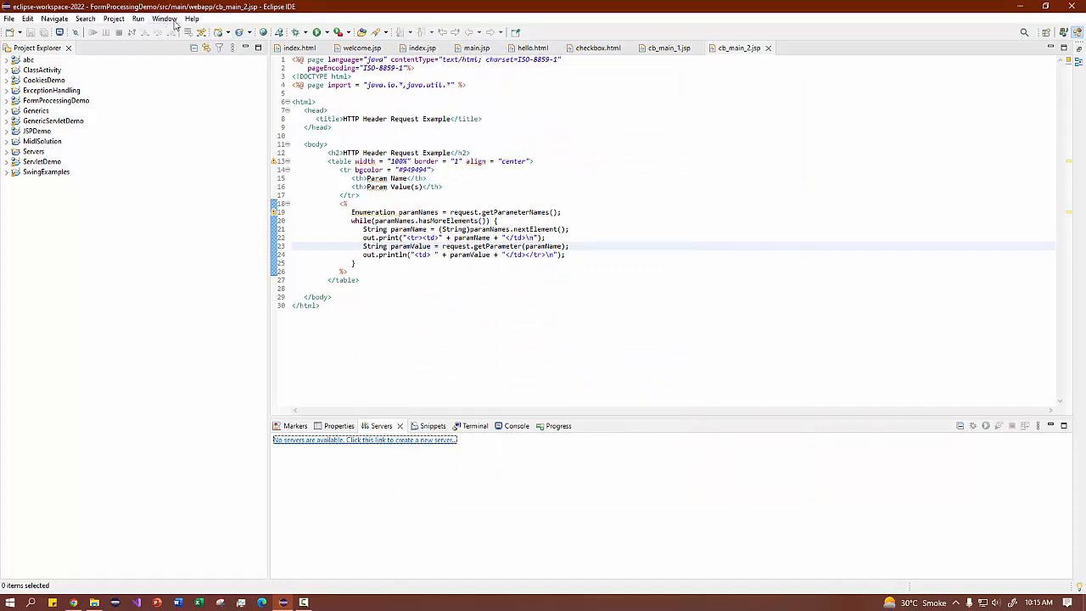
mouse_move(227, 52)
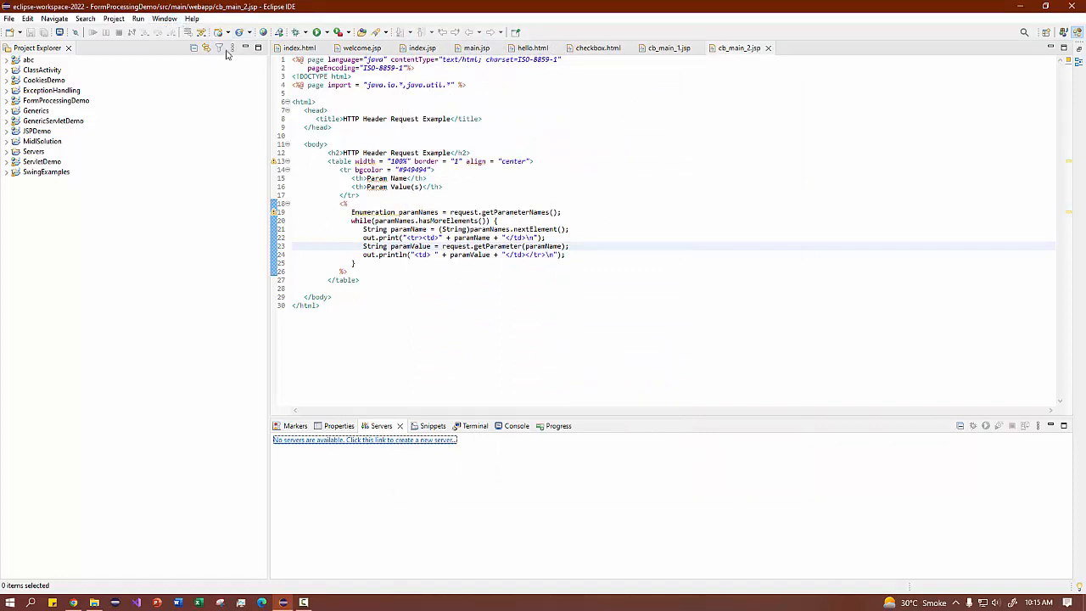
Switch the workbench to the Java EE perspective via Window > Perspective > Other.
click(163, 17)
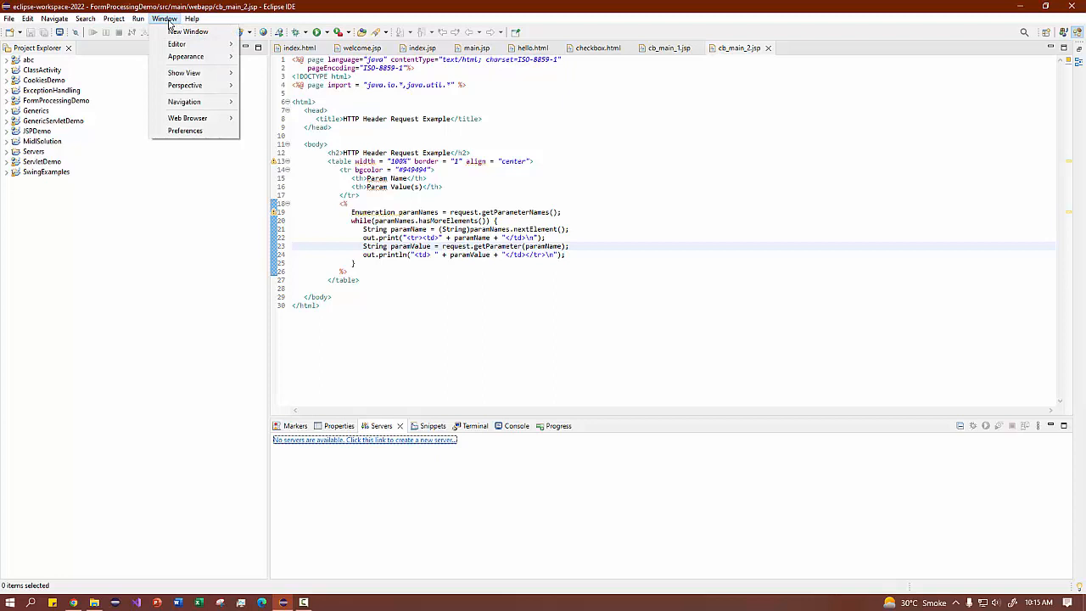
mouse_move(185, 85)
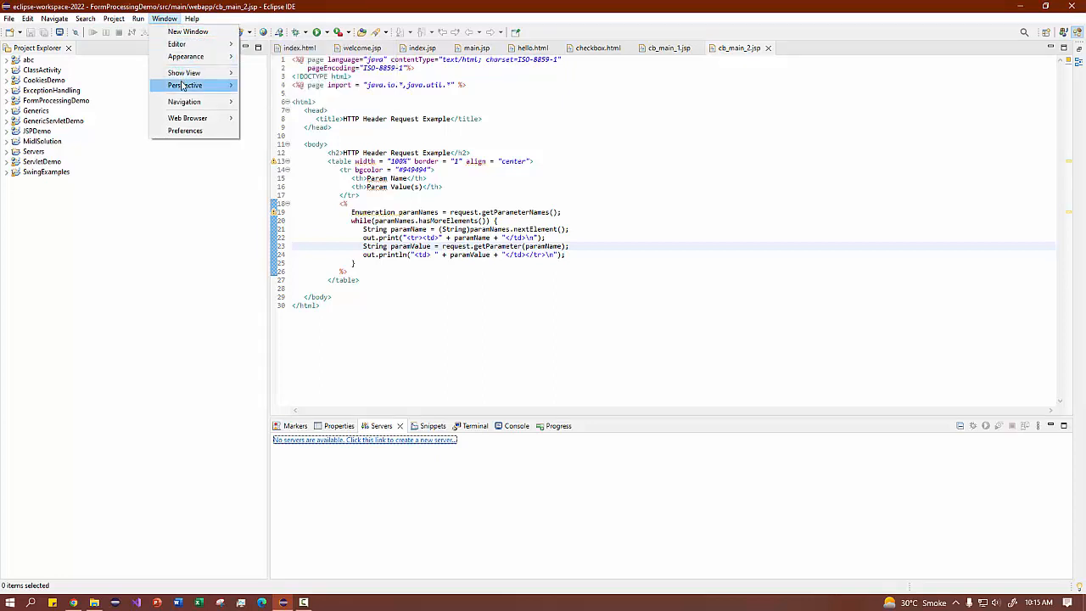
mouse_move(185, 89)
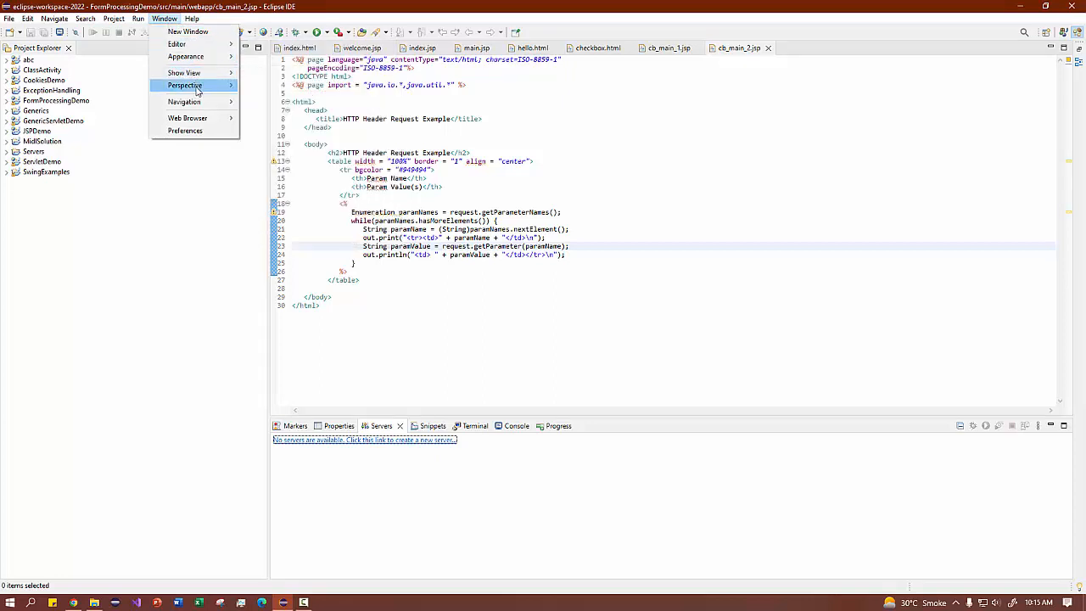
click(183, 85)
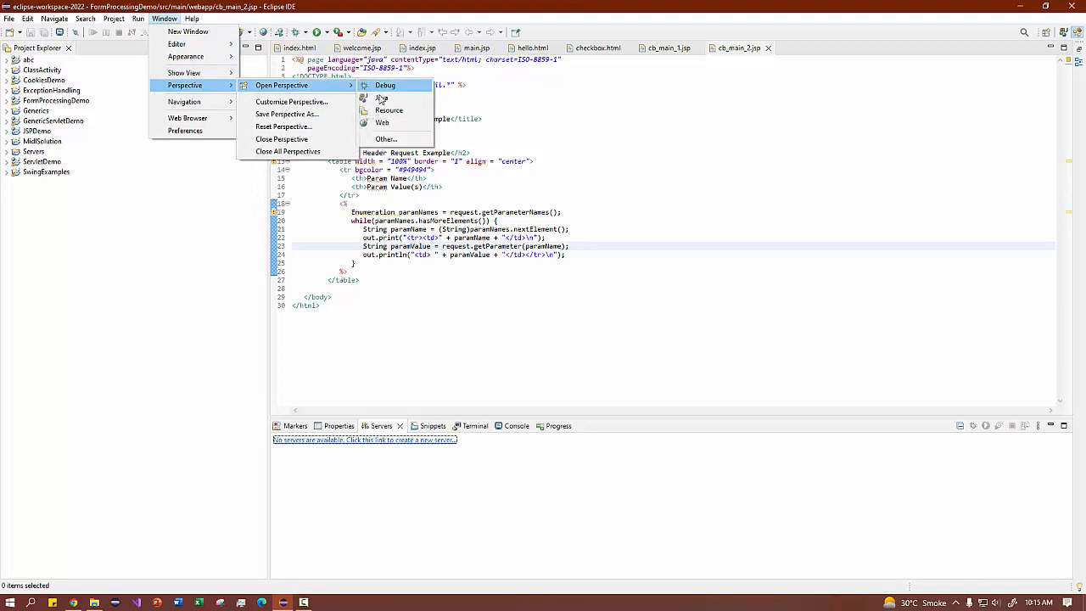
mouse_move(385, 140)
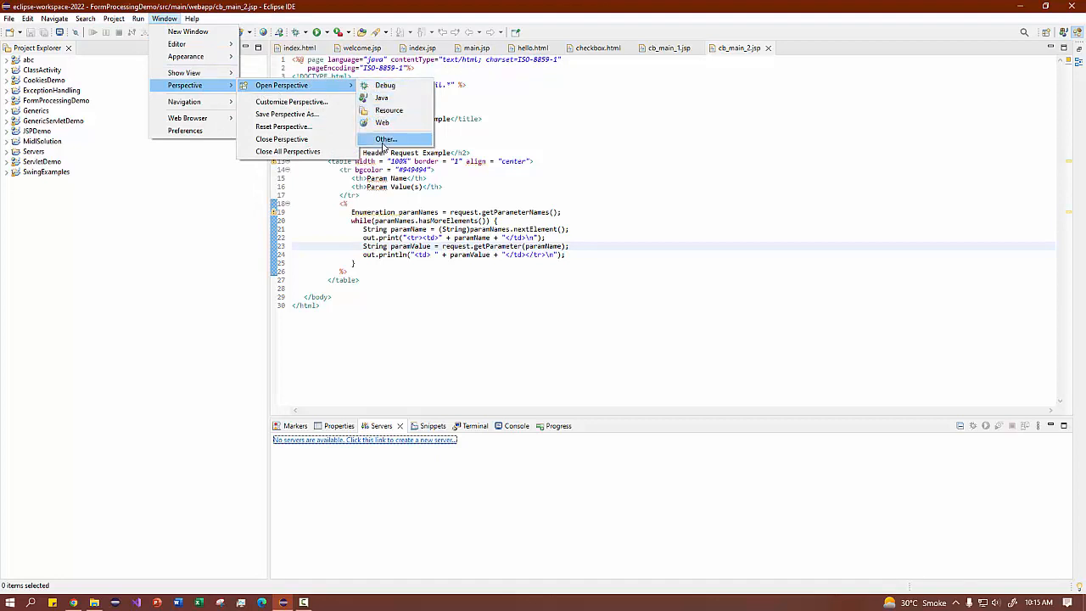
click(387, 139)
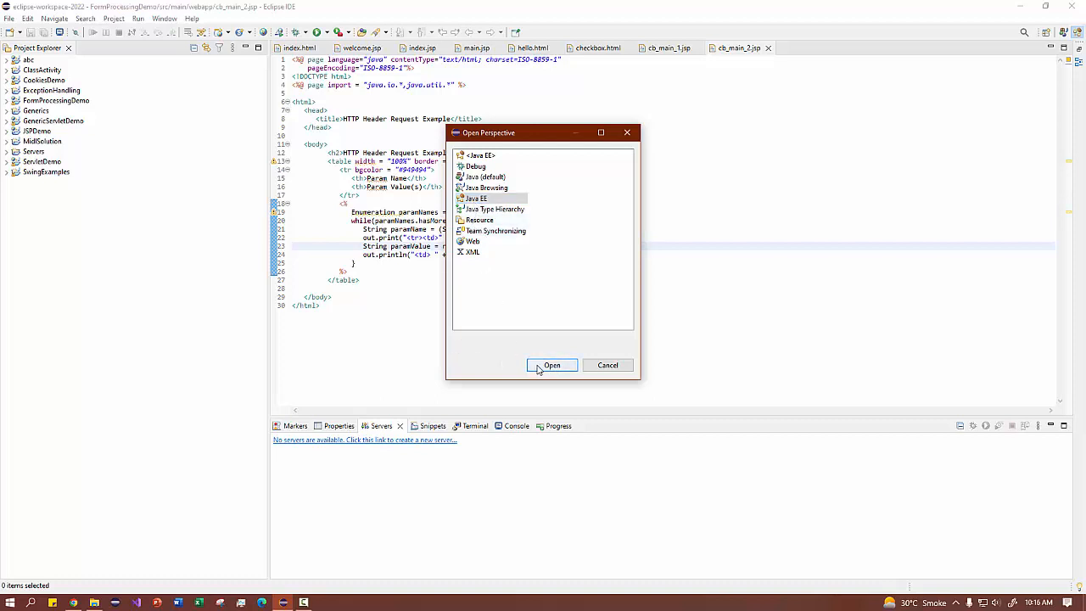
click(552, 365)
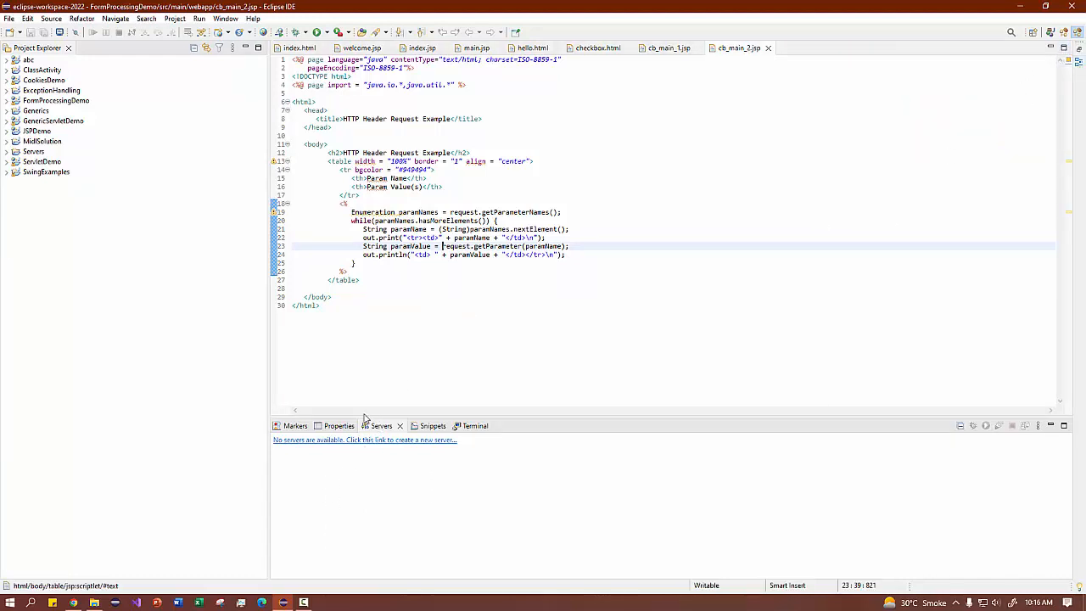
mouse_move(370, 451)
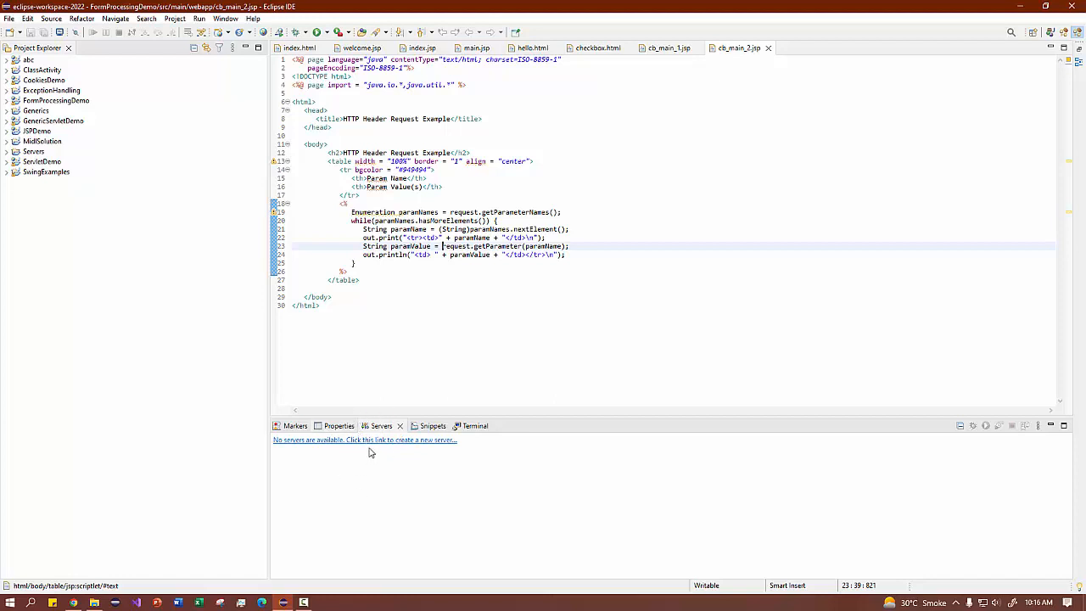
mouse_move(288, 480)
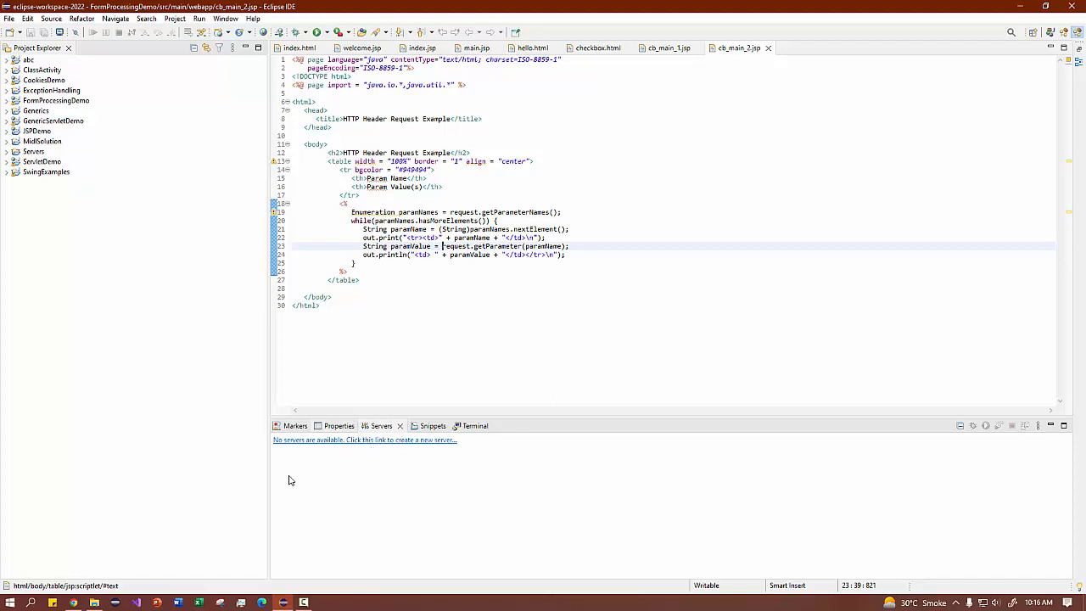
mouse_move(355, 468)
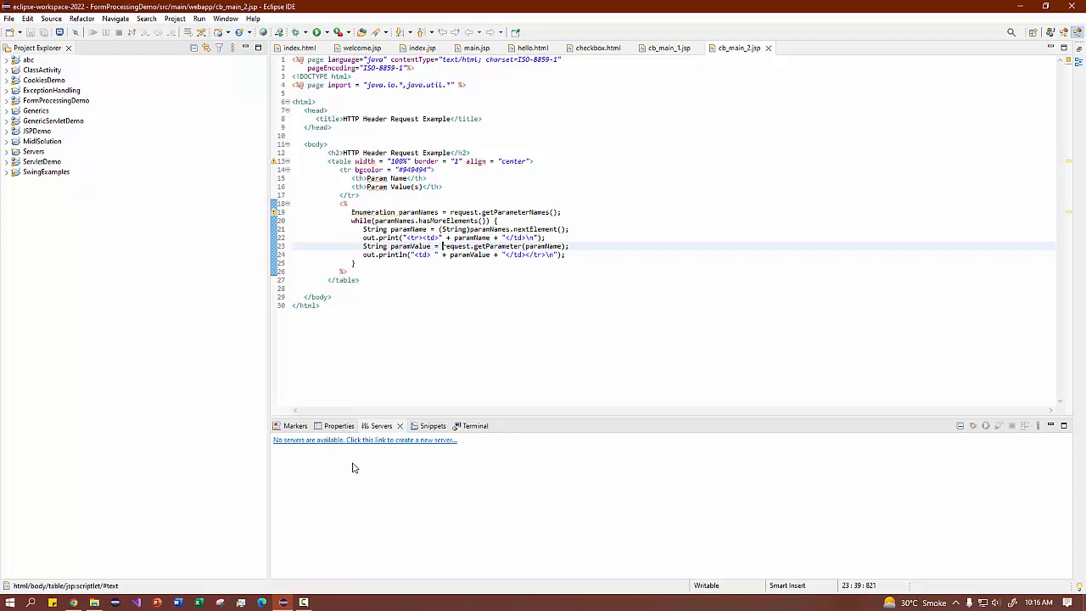
Start a new server definition and choose Apache Tomcat v9.0 Server as its type.
click(365, 439)
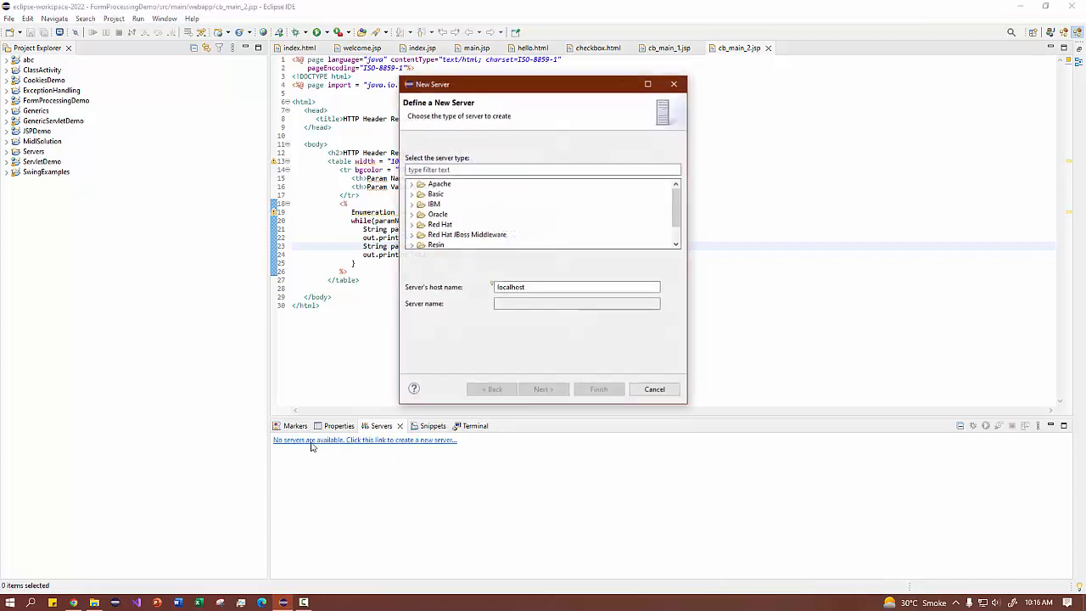
click(411, 183)
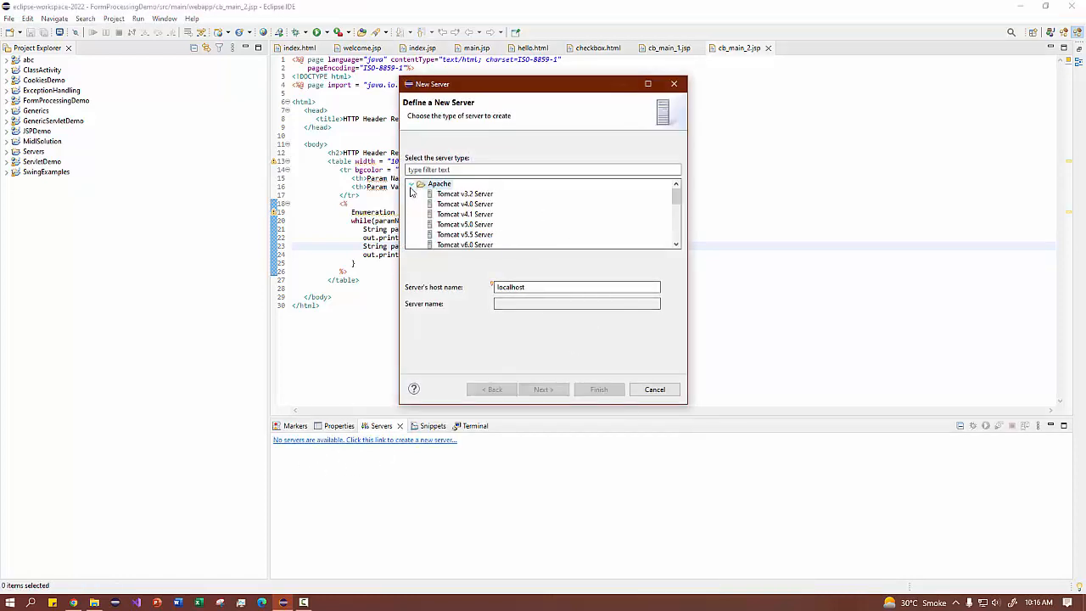
scroll(down, 3)
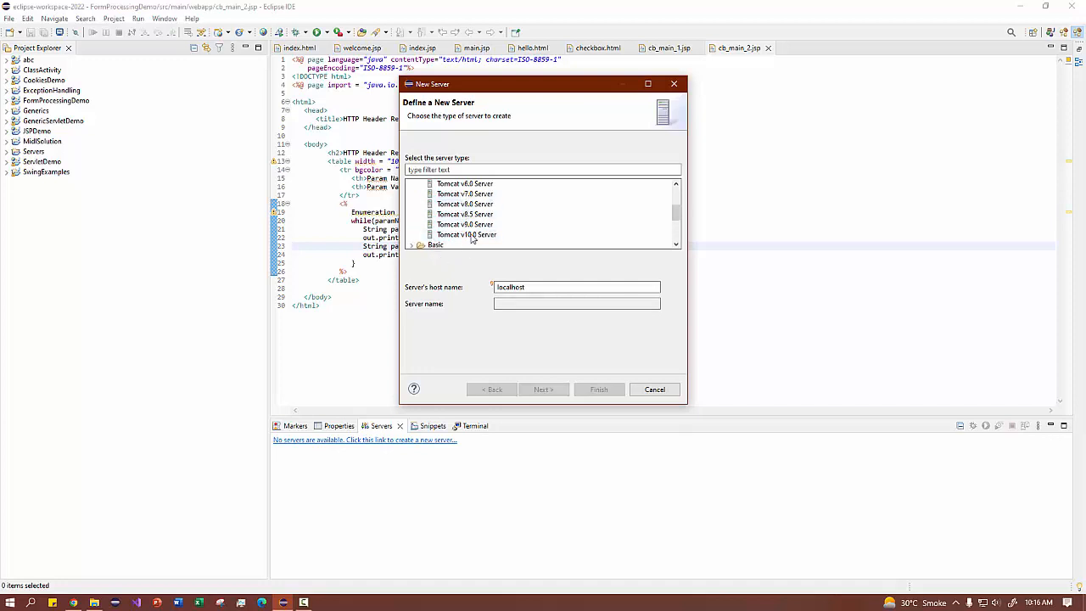
mouse_move(474, 237)
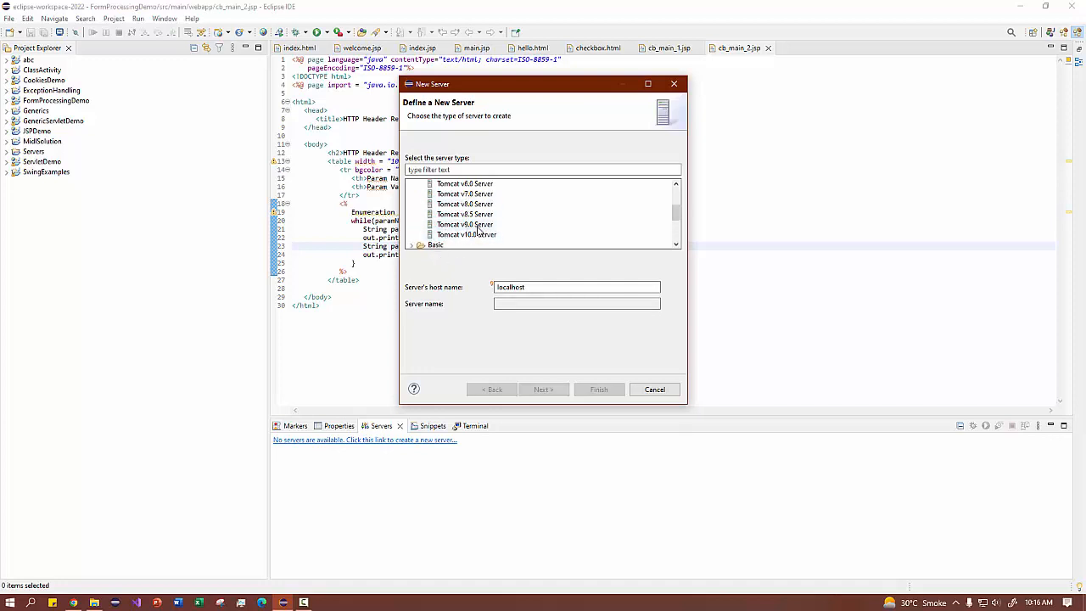
click(465, 224)
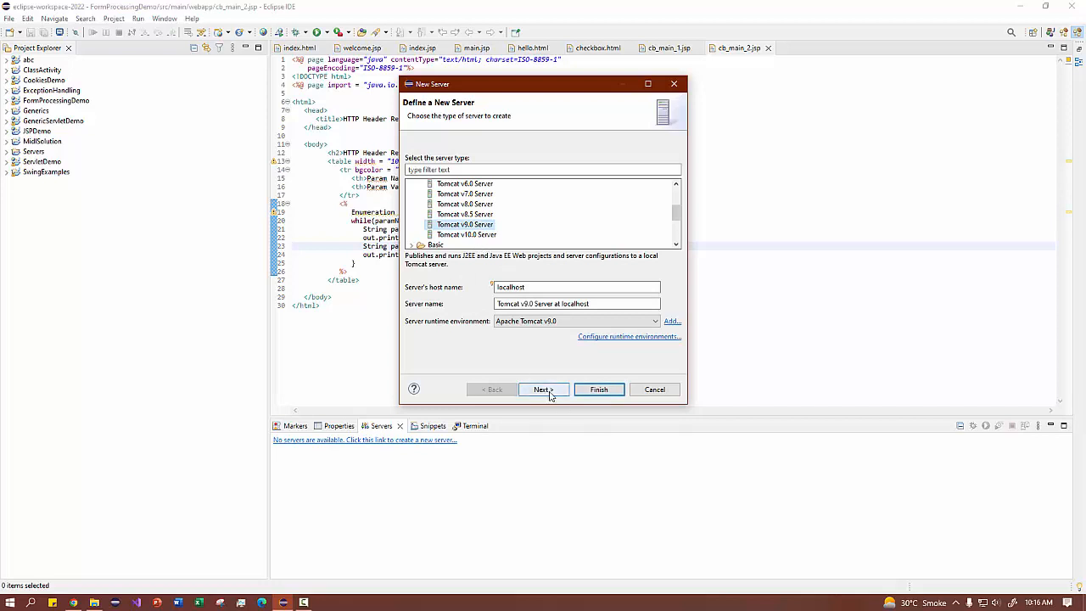
click(465, 234)
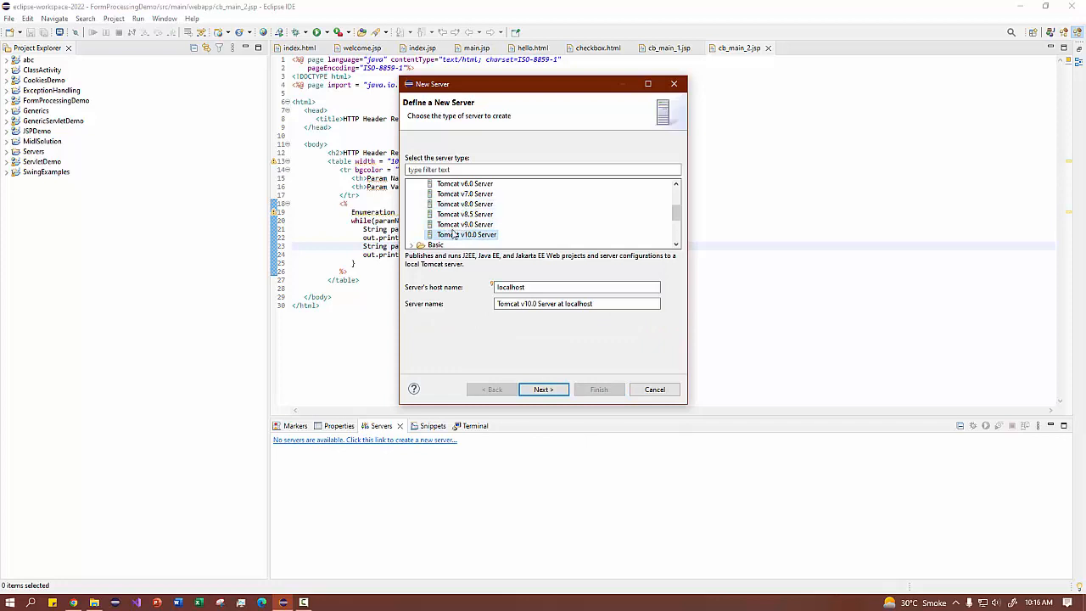
click(465, 224)
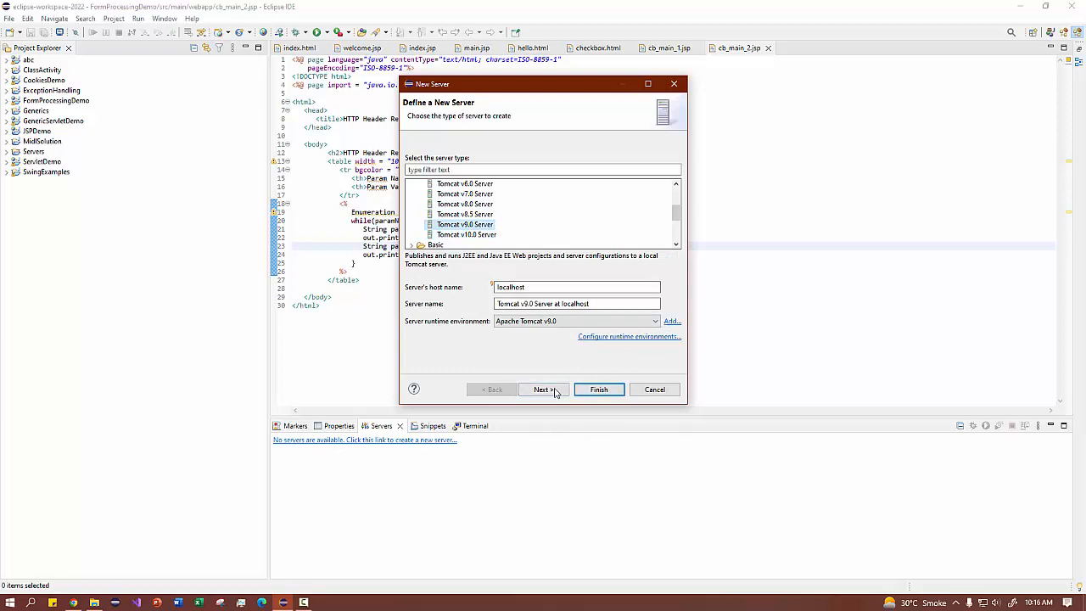
Review the wizard's next page, return to the server type step and reach the runtime settings.
click(544, 388)
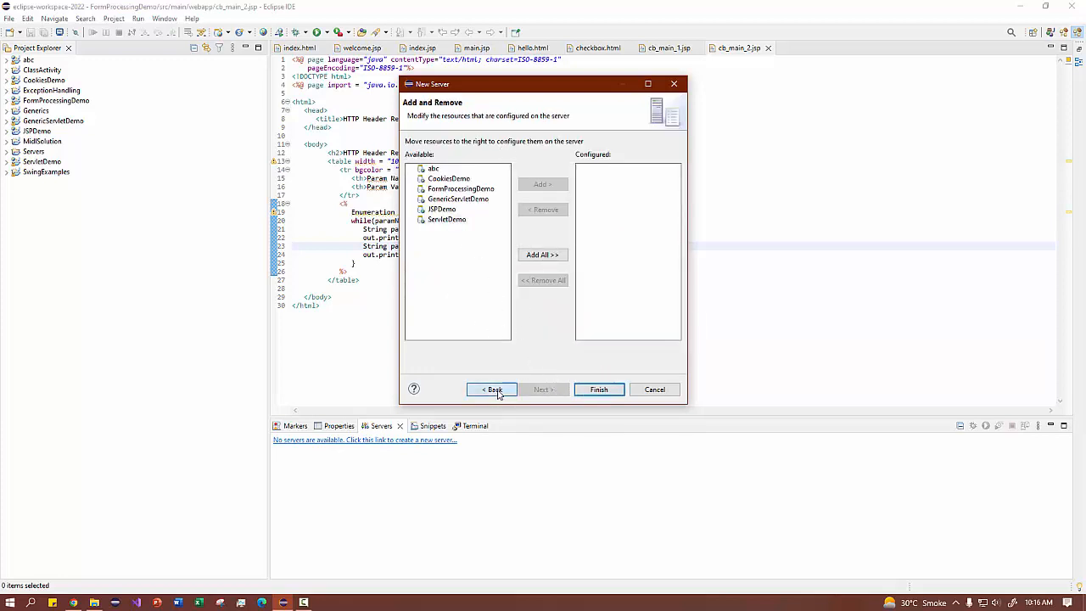
click(492, 389)
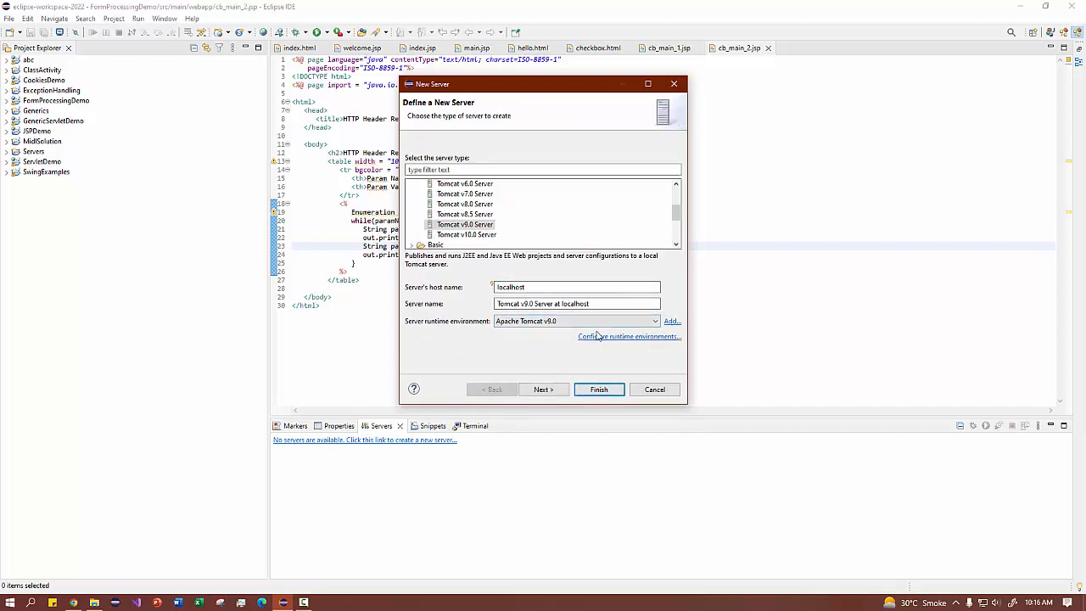
mouse_move(559, 375)
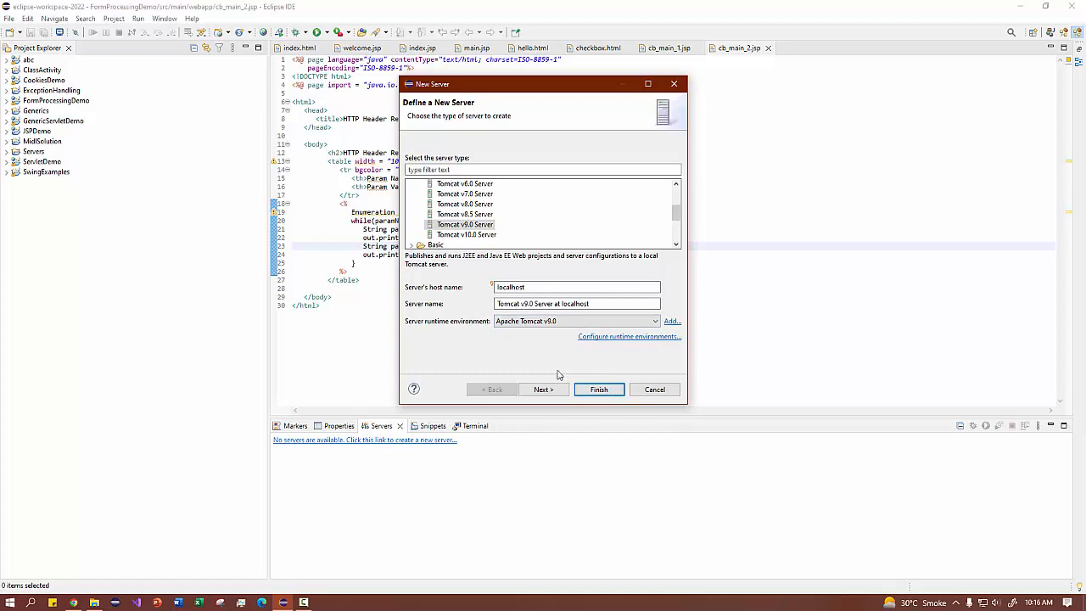
click(628, 336)
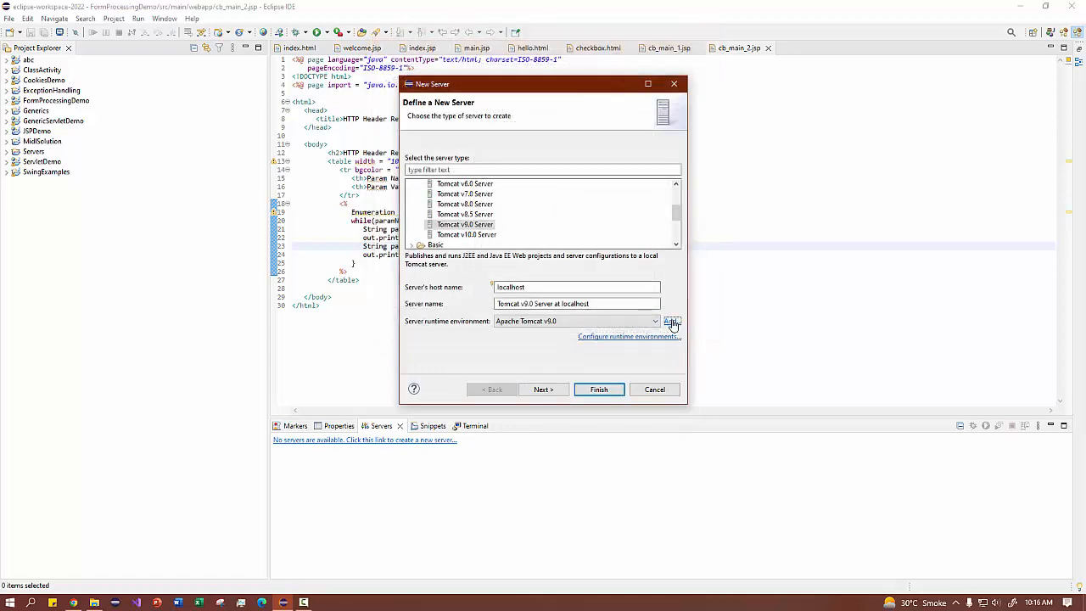
Add a Tomcat runtime environment and browse for its installation directory under Documents.
click(672, 321)
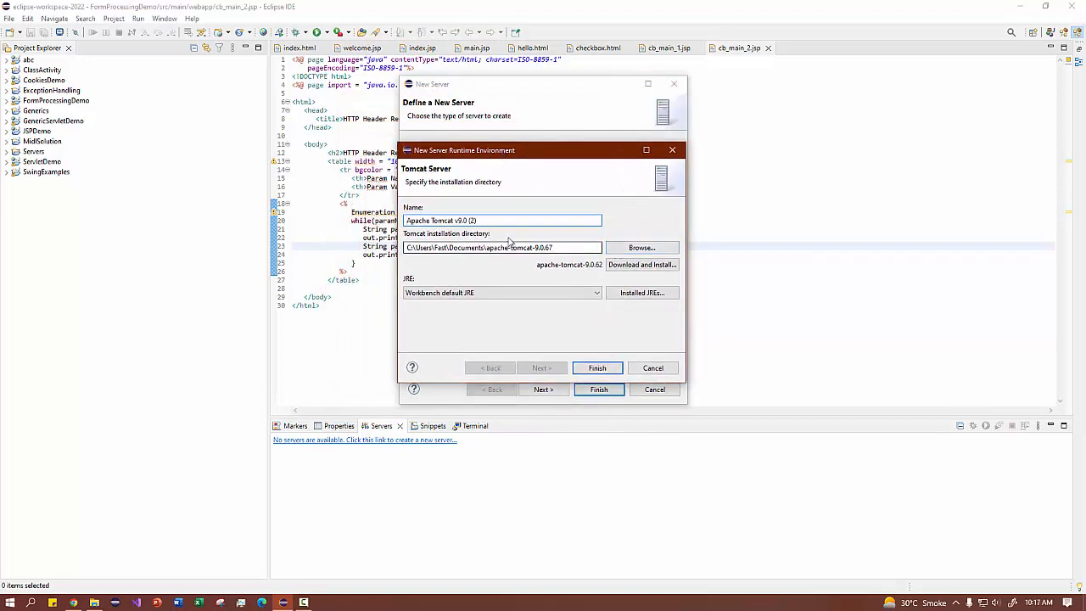
double_click(541, 248)
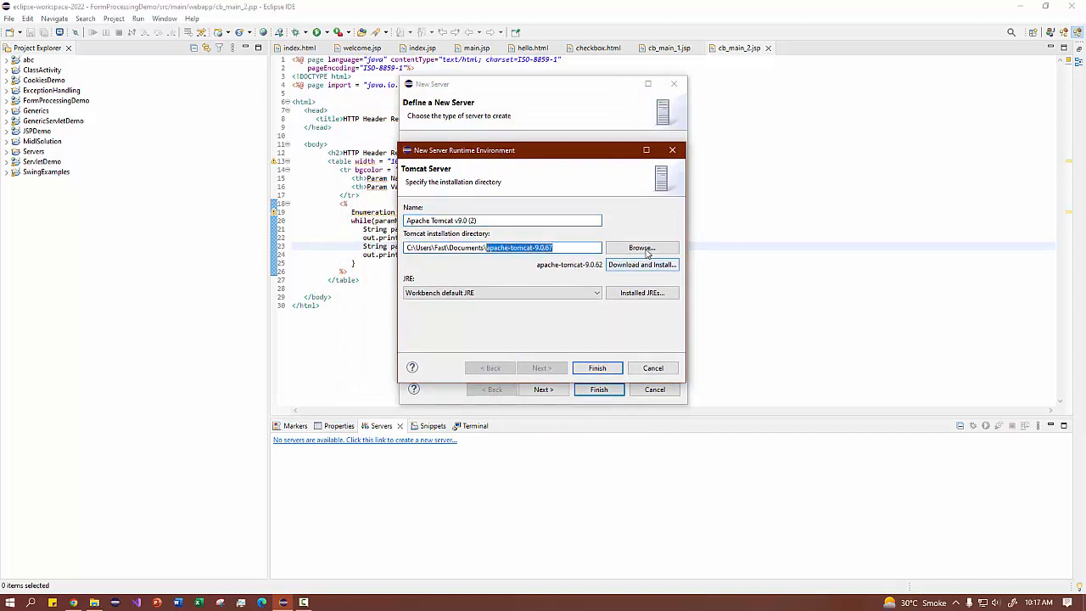
mouse_move(526, 262)
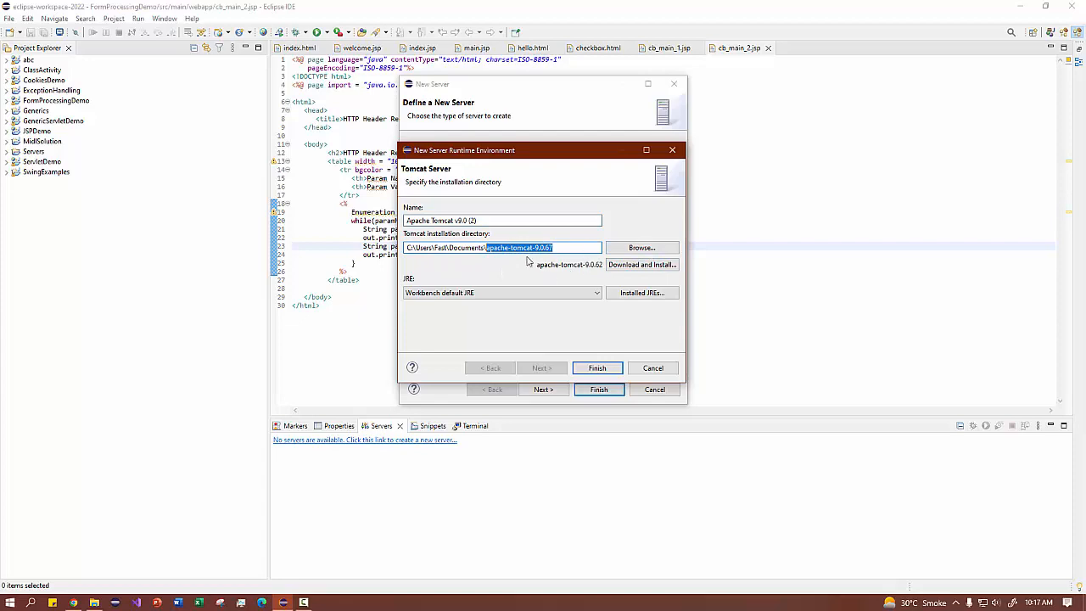
click(641, 248)
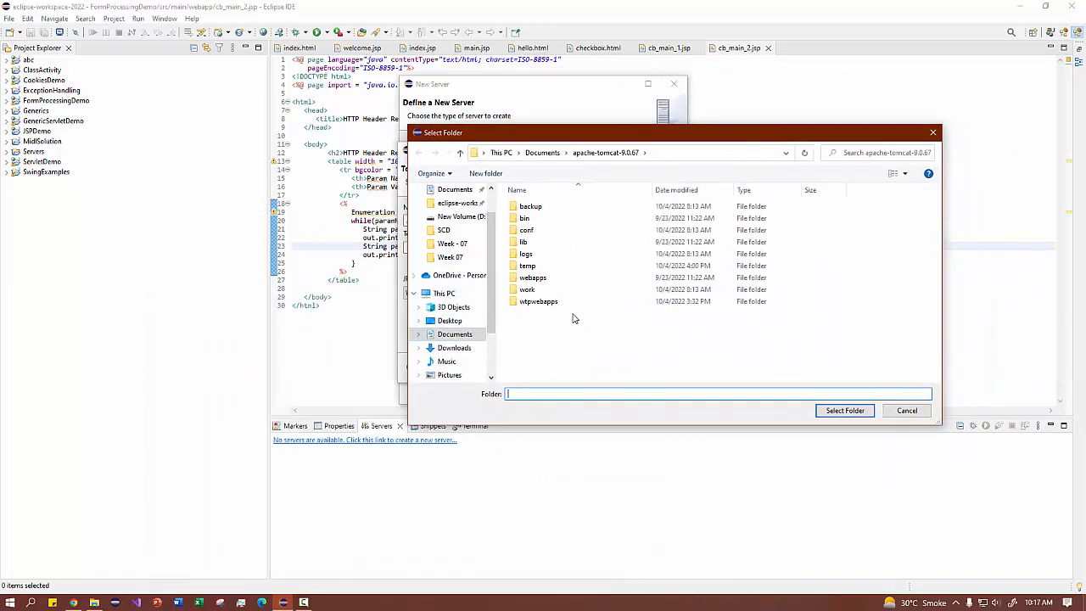
click(450, 319)
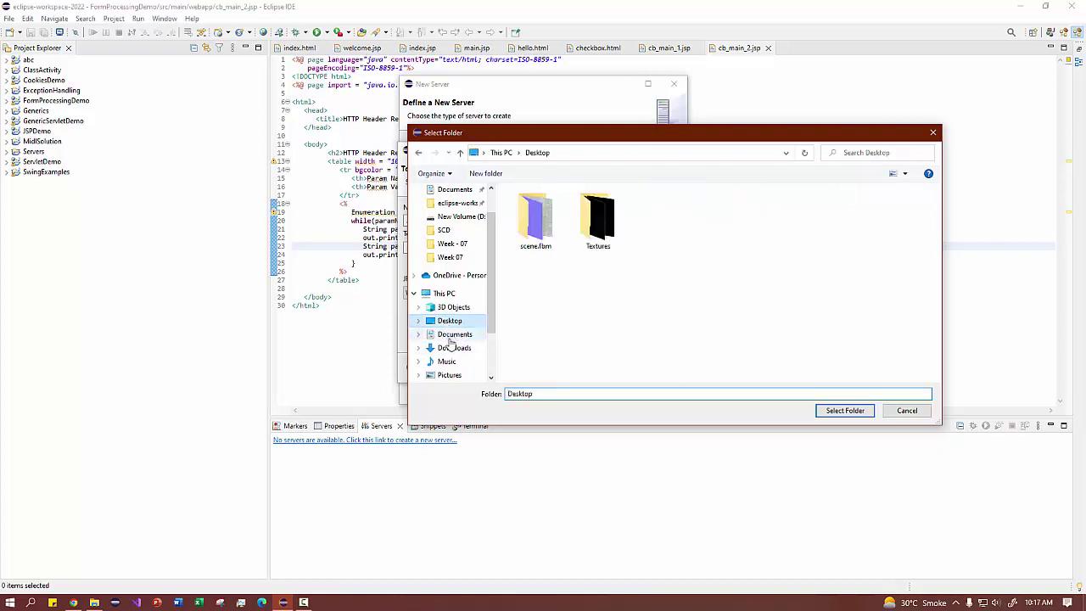
click(455, 333)
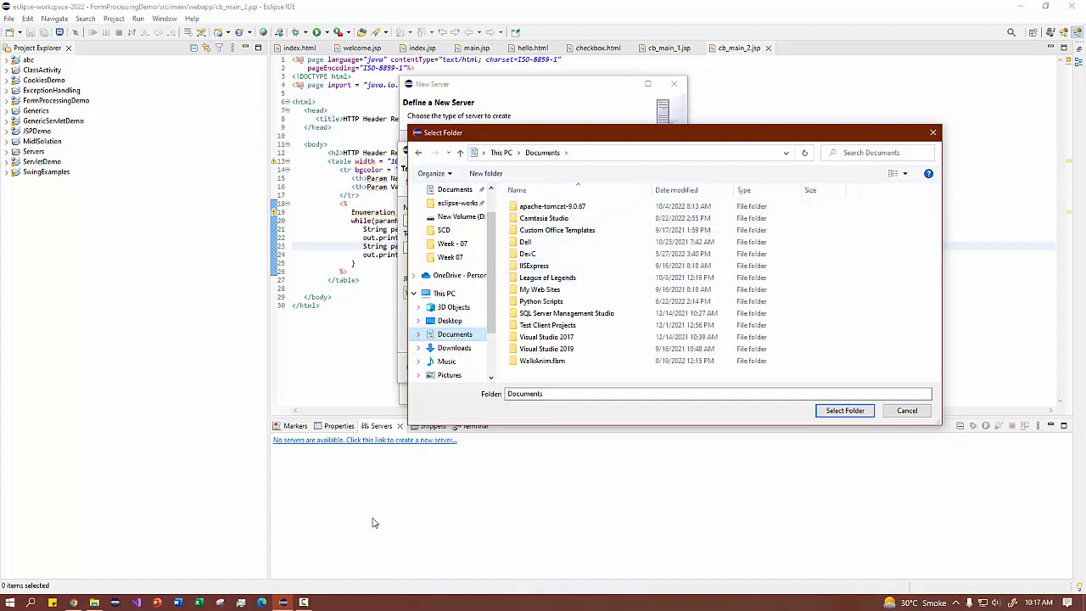
Select the apache-tomcat-9.0.67 folder in Documents as the Tomcat installation directory.
click(553, 208)
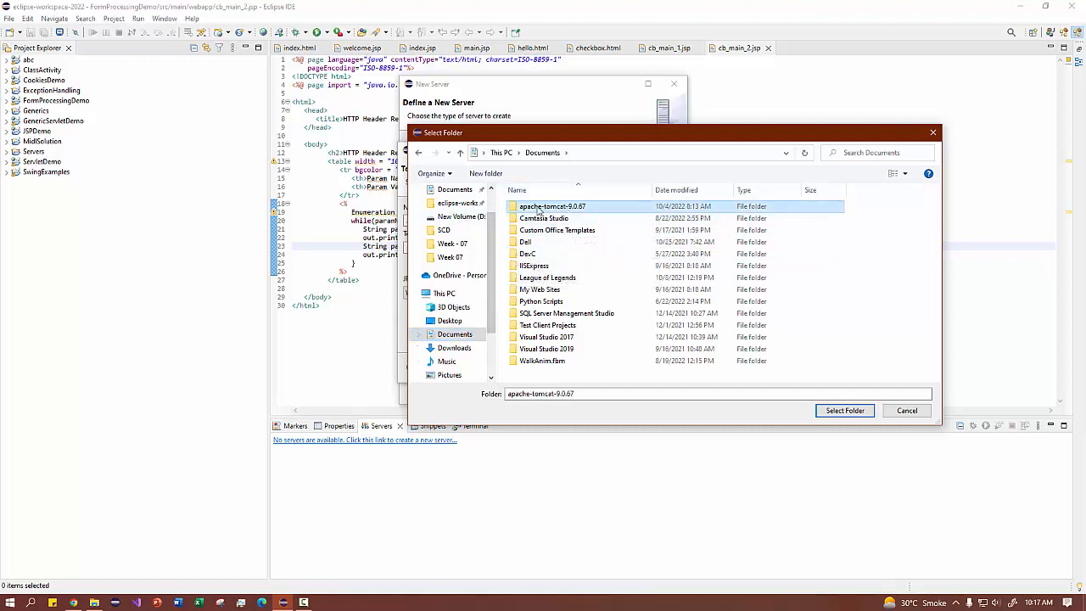
mouse_move(977, 441)
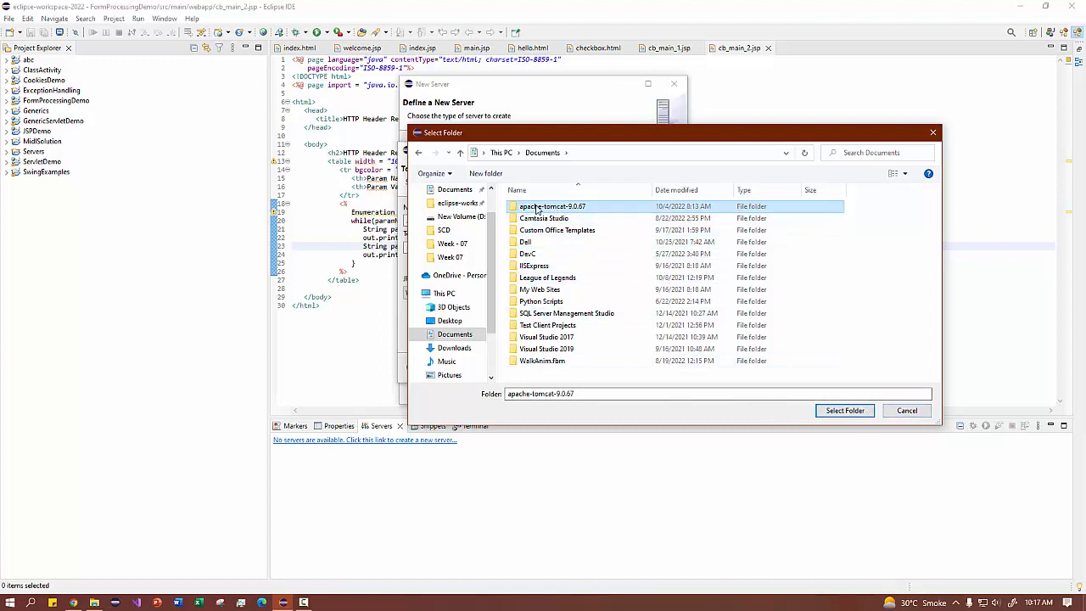
double_click(553, 207)
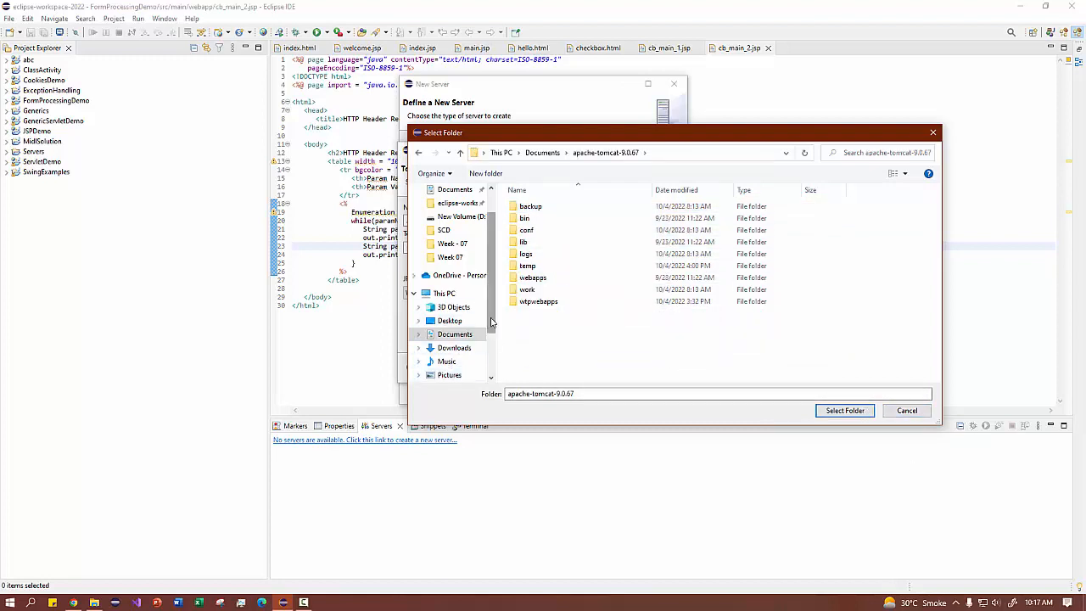
click(543, 153)
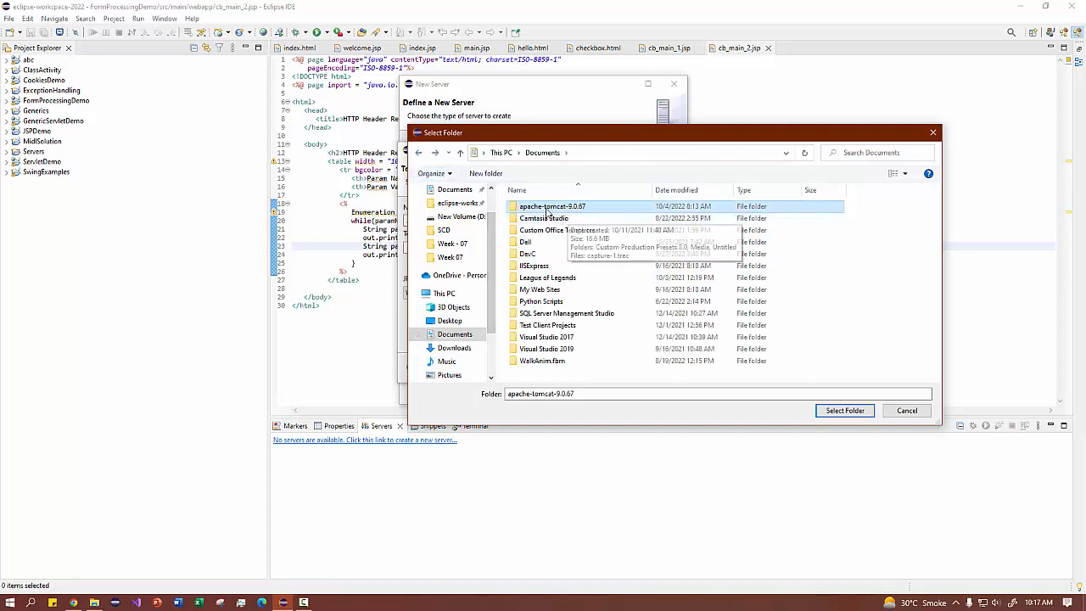
click(844, 409)
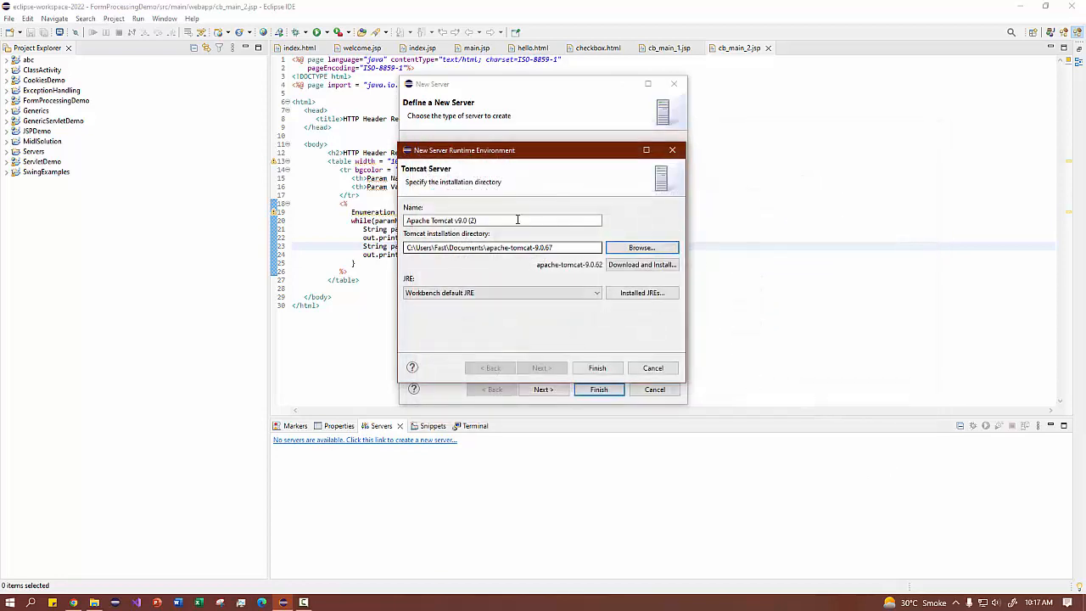
Confirm the Apache Tomcat v9.0 runtime and finish creating the Tomcat v9.0 Server at localhost.
click(598, 367)
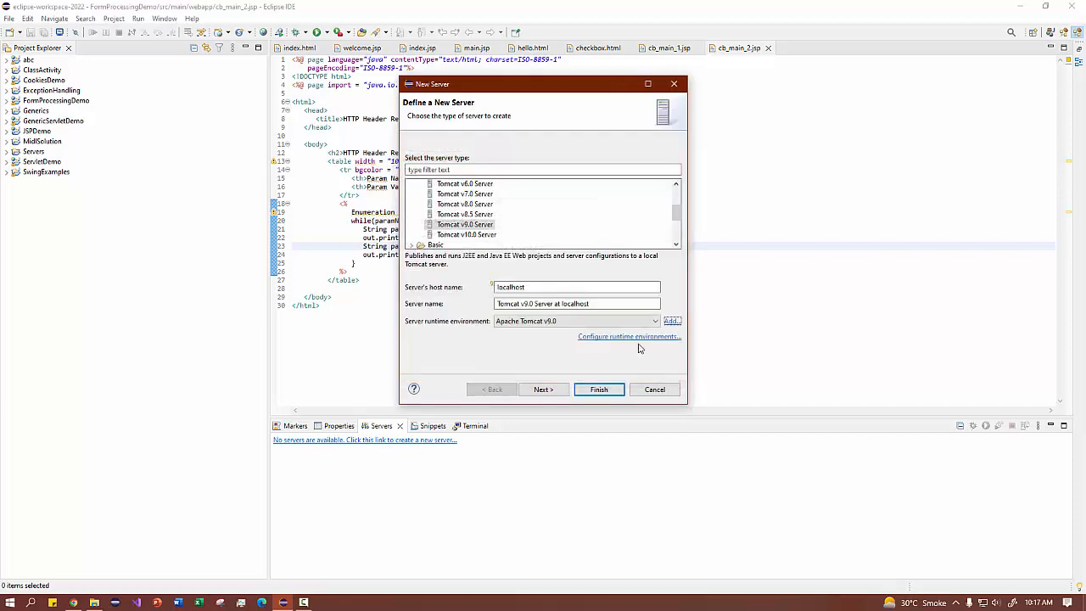
click(628, 336)
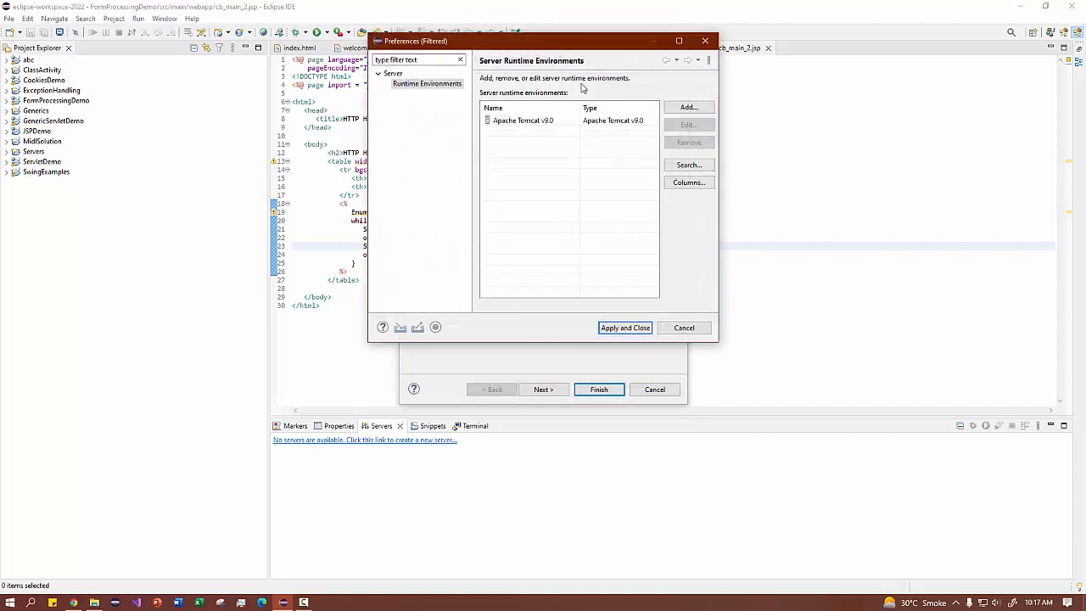
click(523, 119)
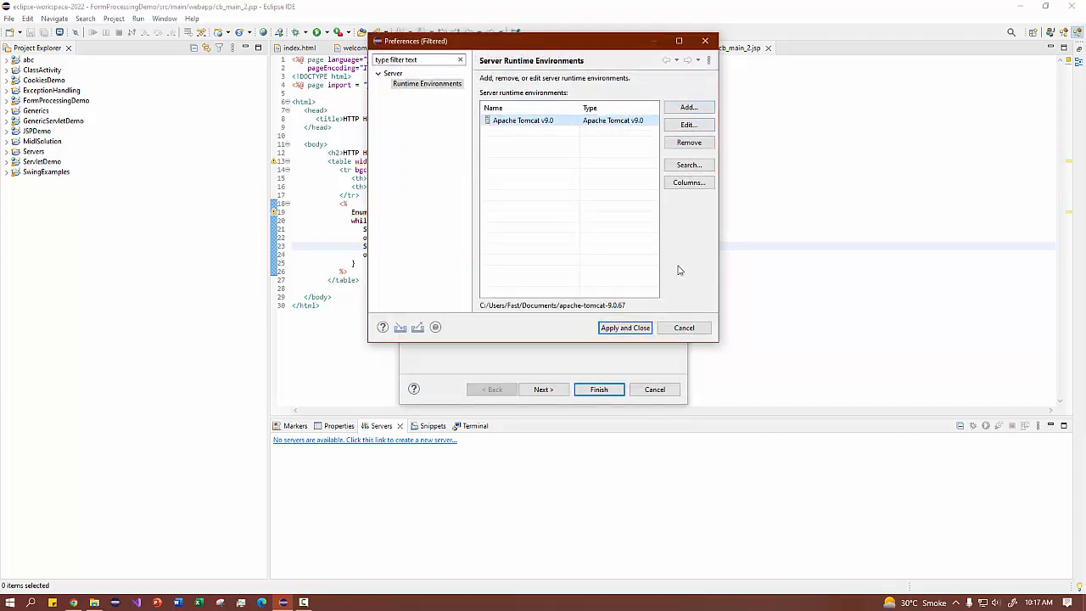
click(624, 328)
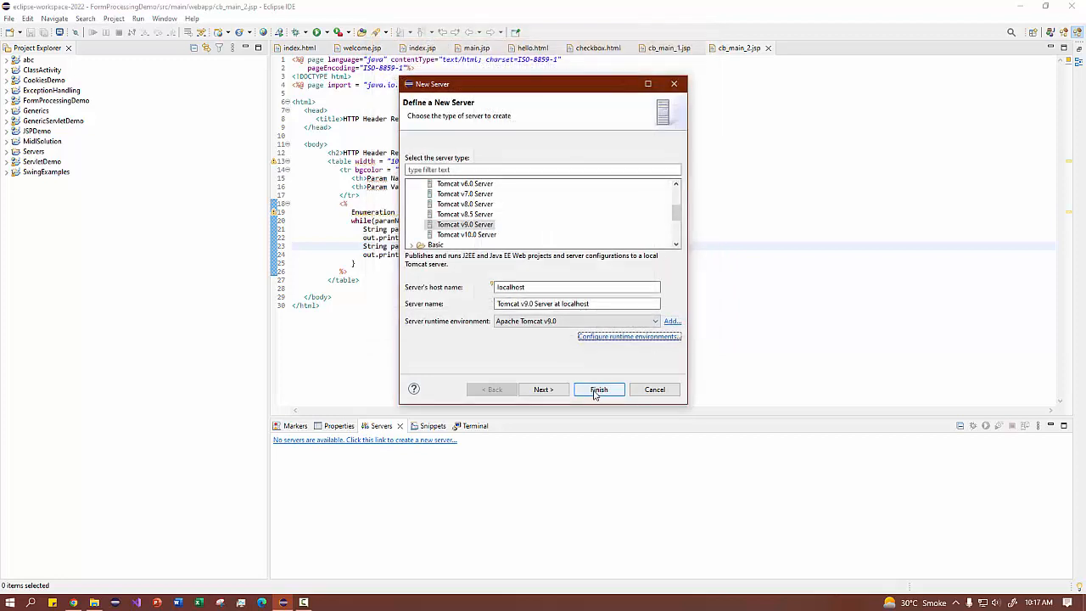
click(597, 388)
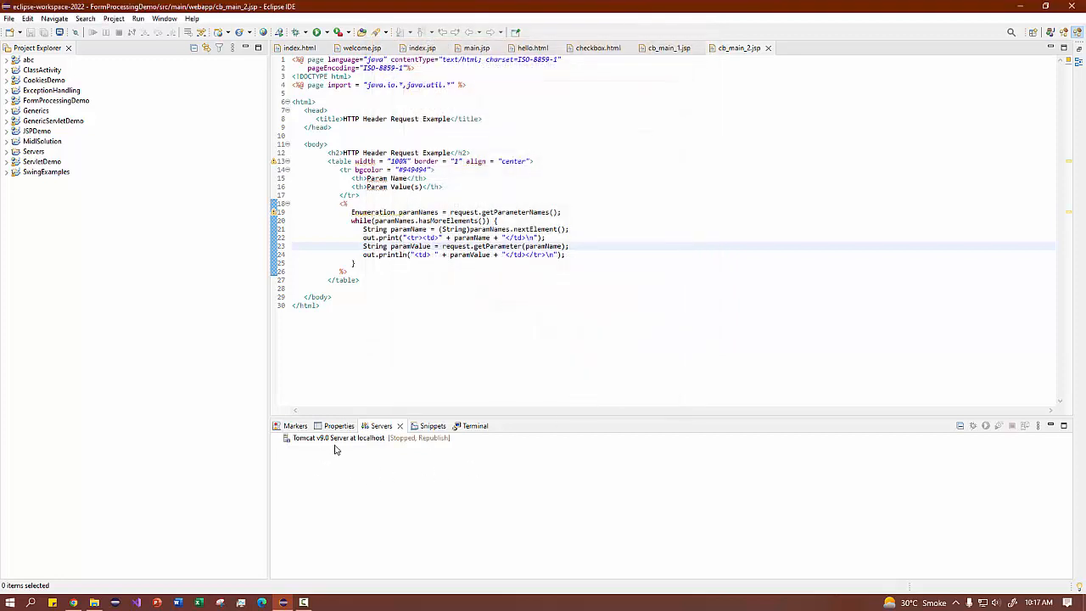
click(339, 438)
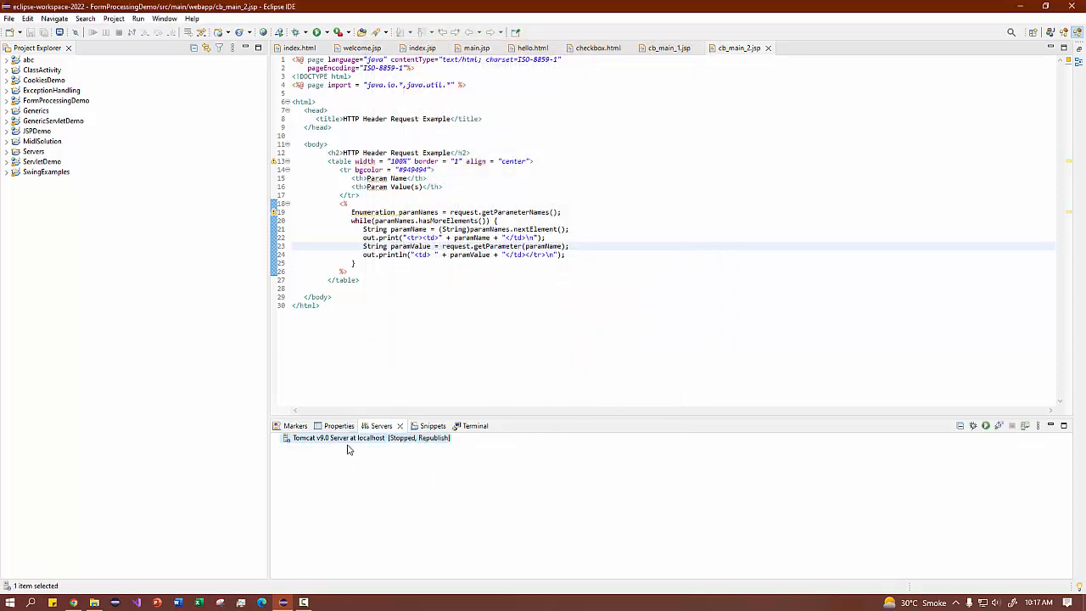
mouse_move(371, 438)
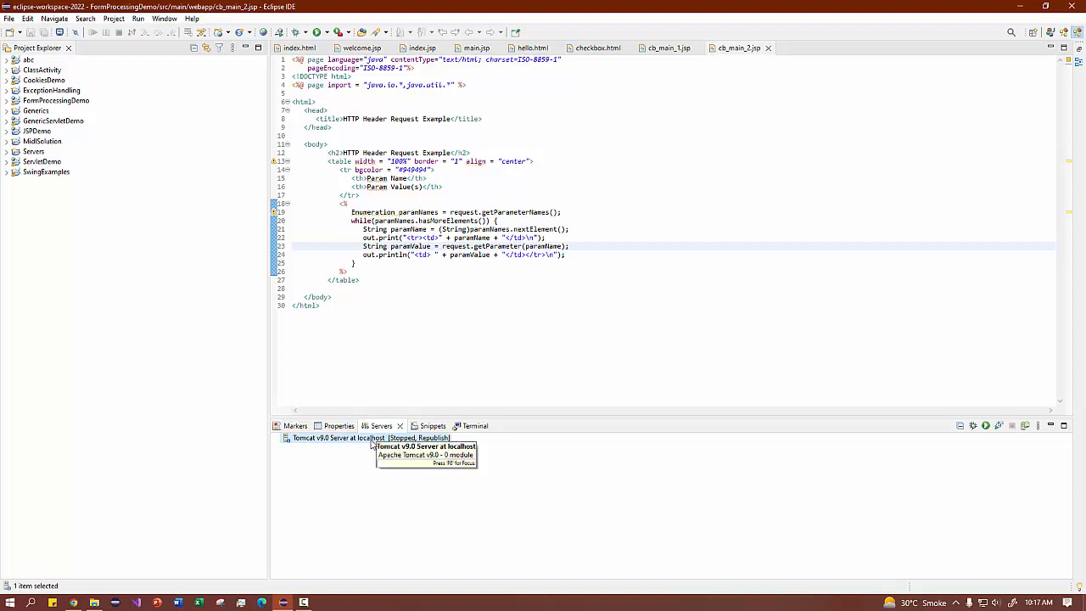
mouse_move(370, 444)
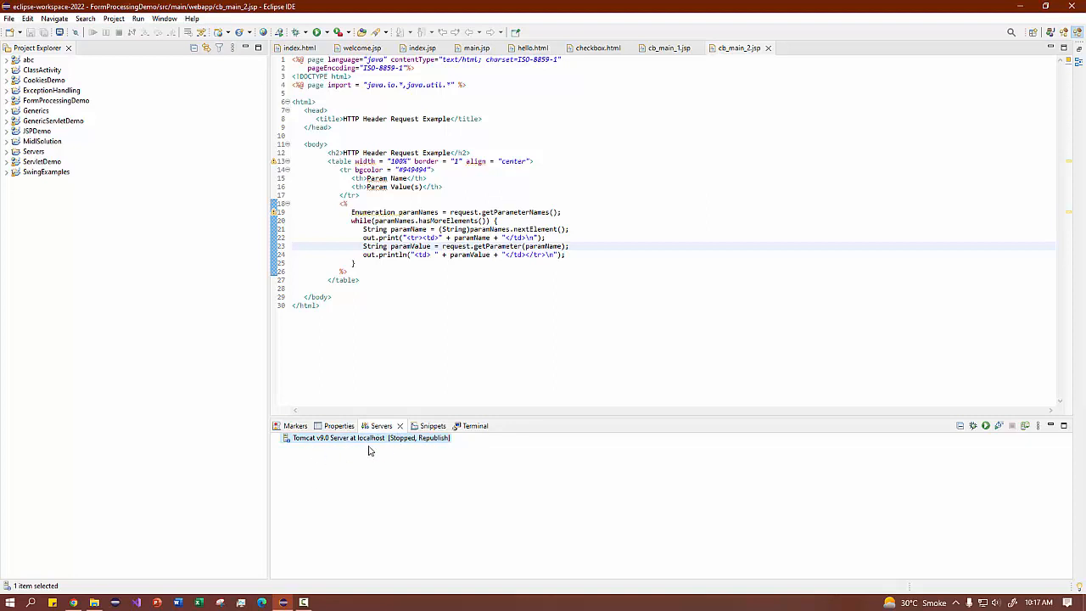
mouse_move(338, 448)
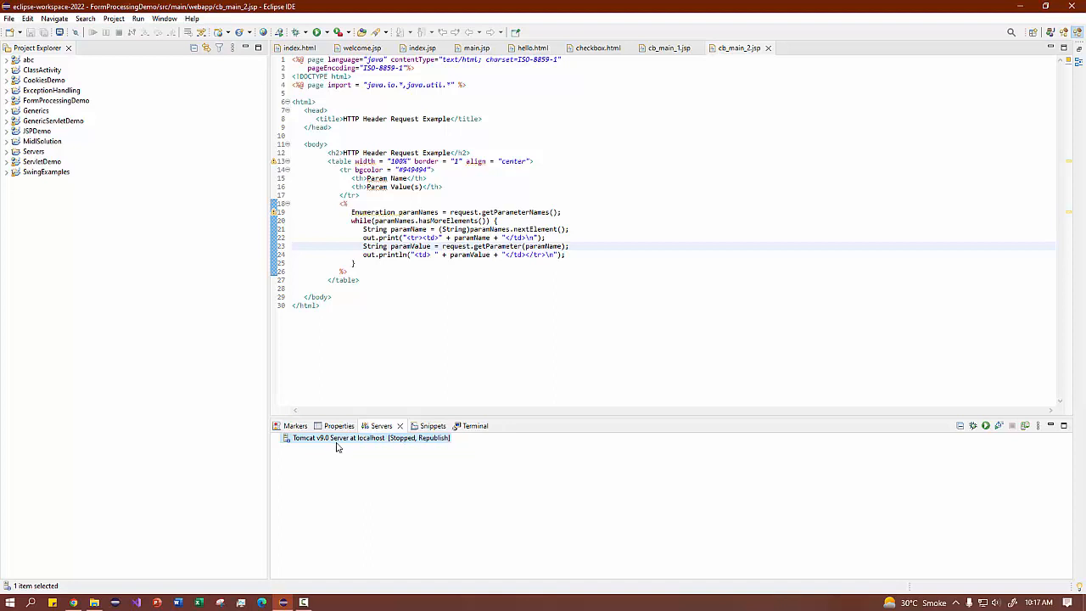
Start the Tomcat v9.0 Server at localhost from the Servers view and return to the servers list.
right_click(337, 438)
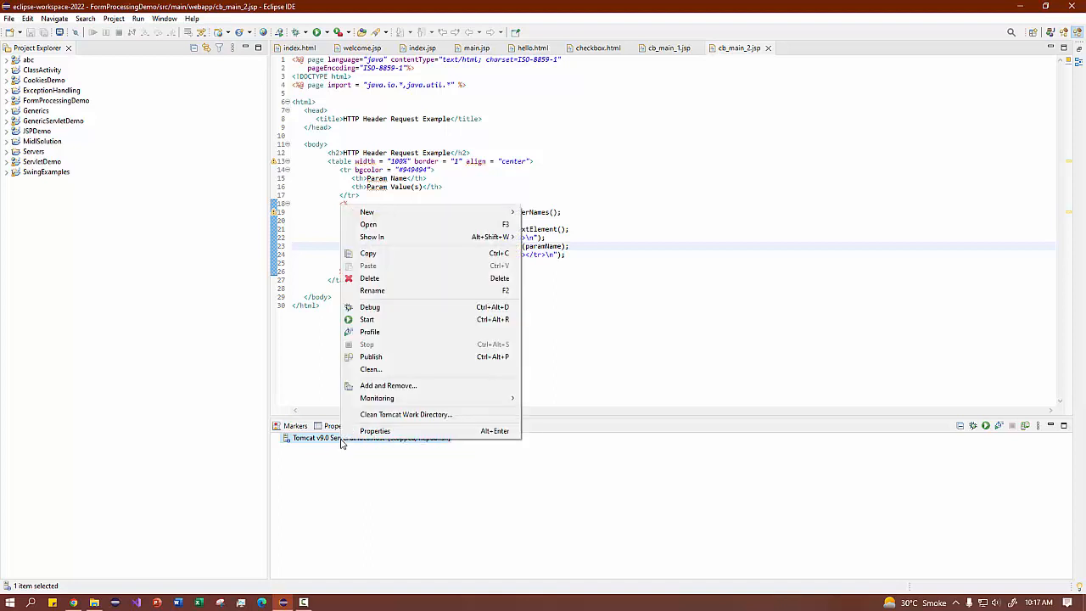
mouse_move(367, 319)
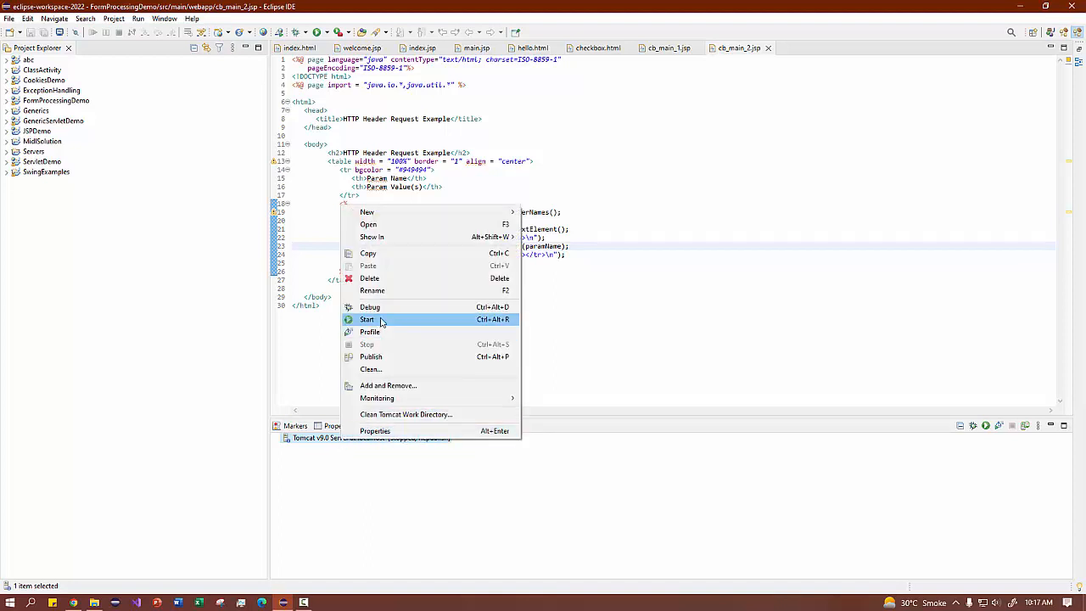
click(366, 319)
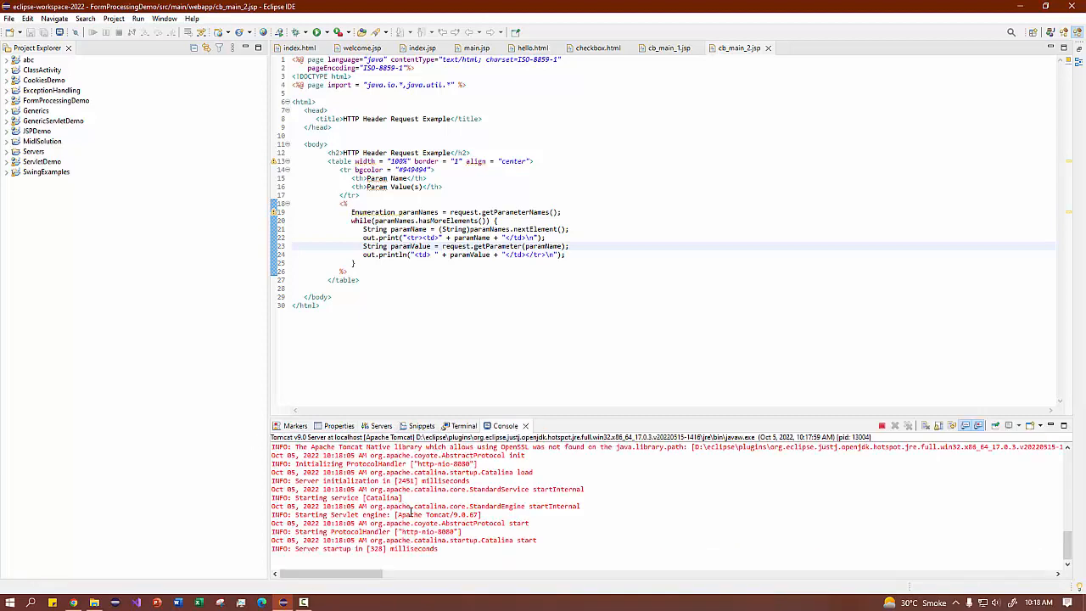
scroll(up, 3)
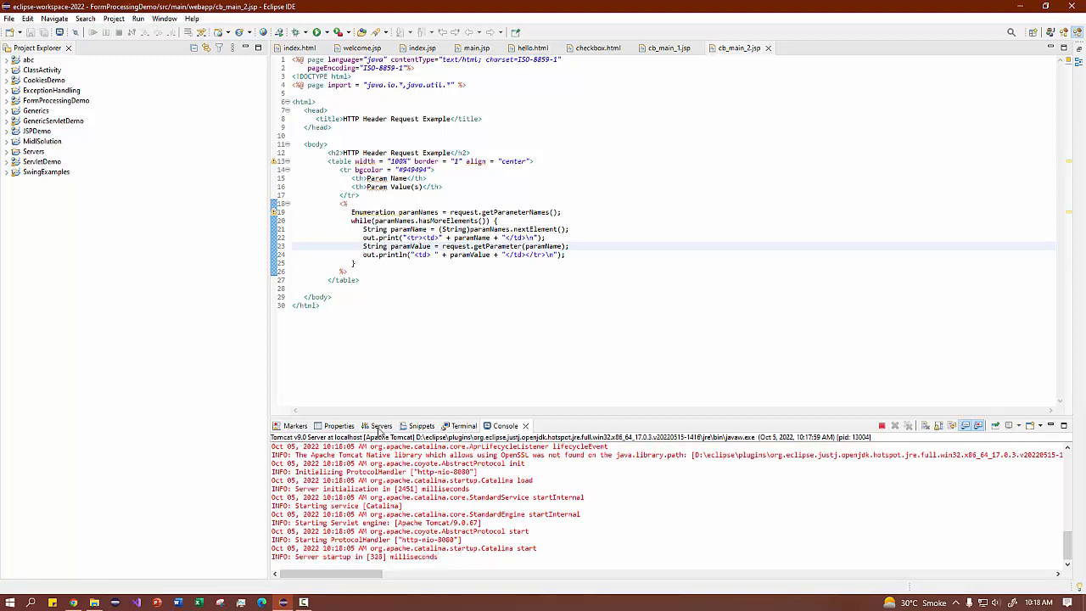
click(377, 424)
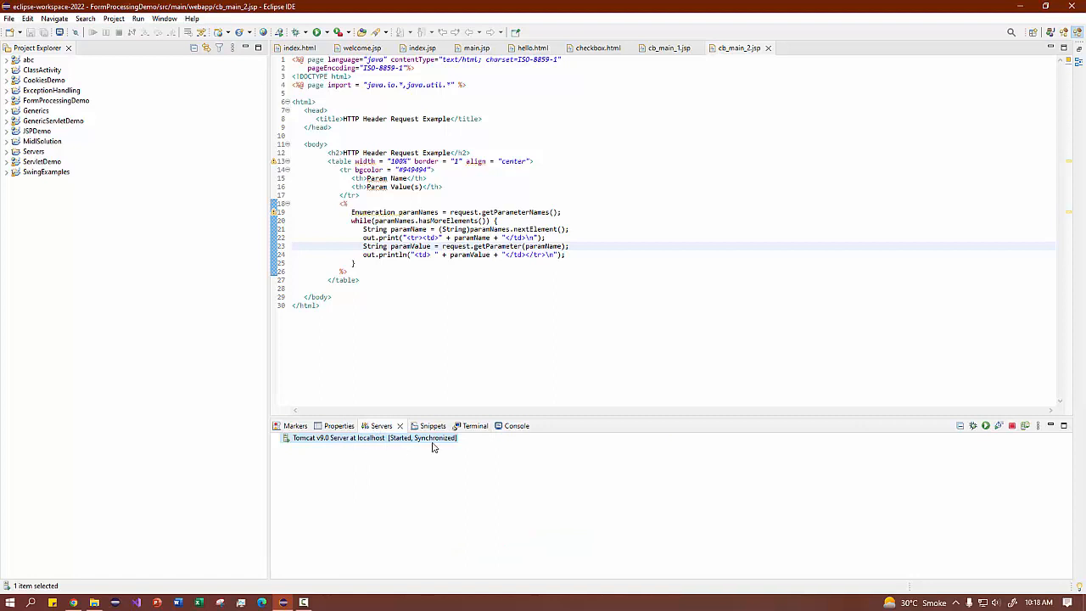
mouse_move(346, 443)
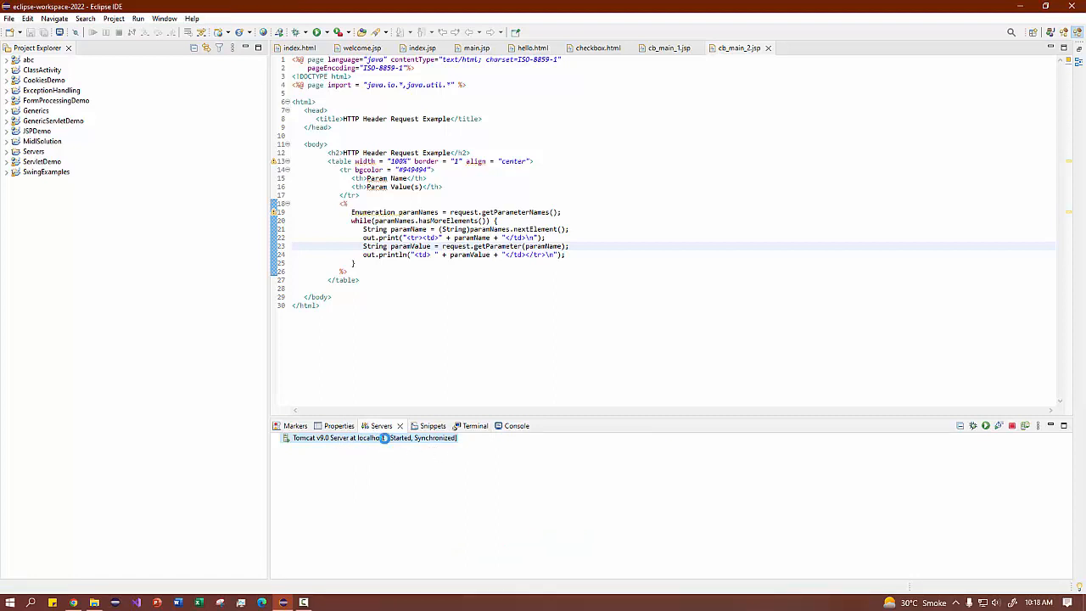
In the server overview, use the Tomcat installation location and review the HTTP/1.1 port entry.
double_click(339, 438)
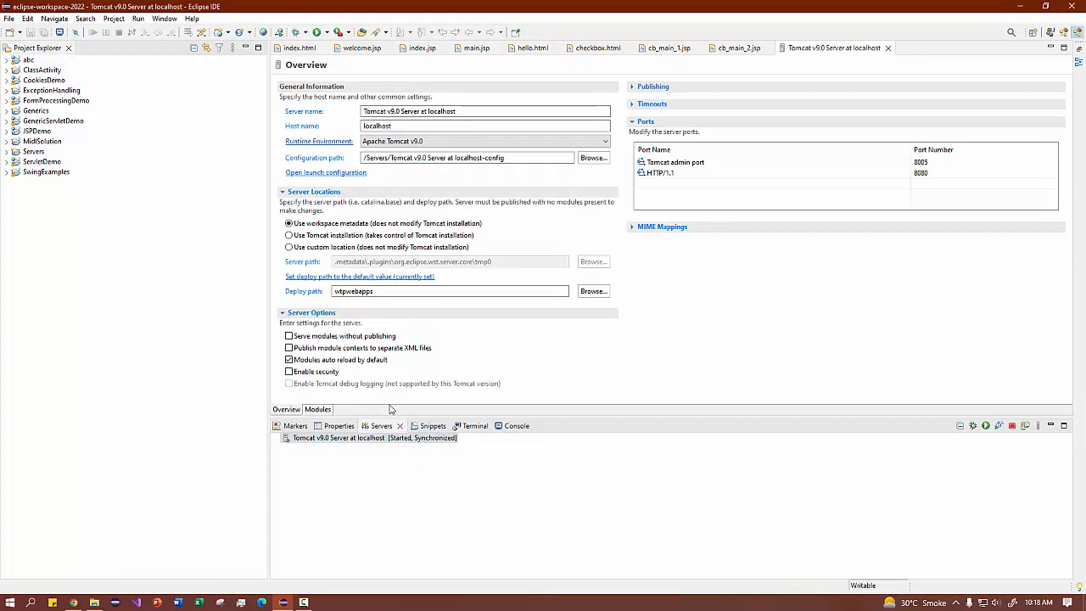
mouse_move(309, 256)
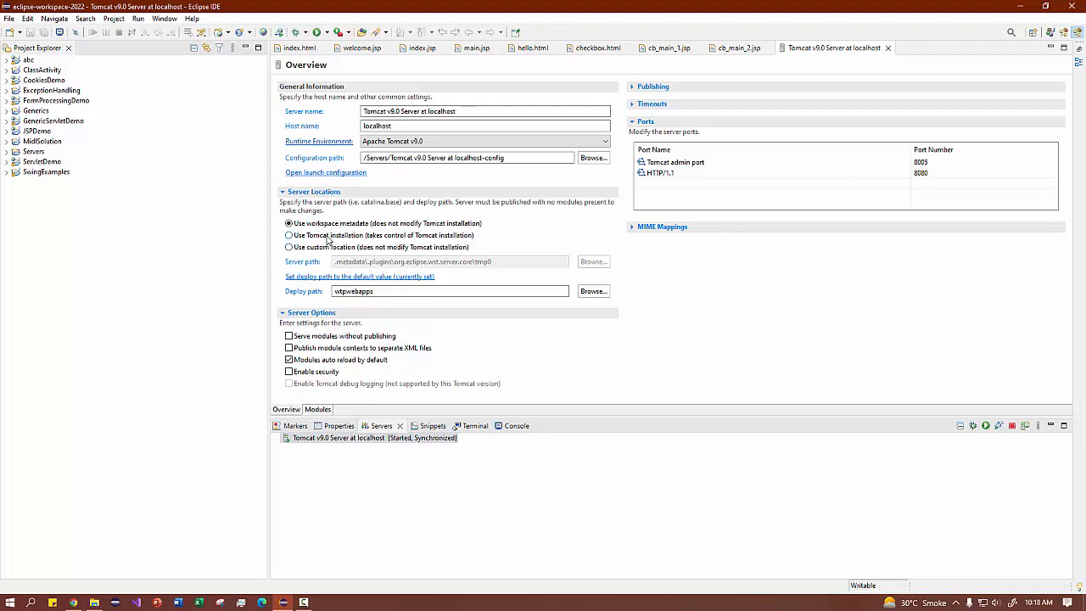
click(289, 235)
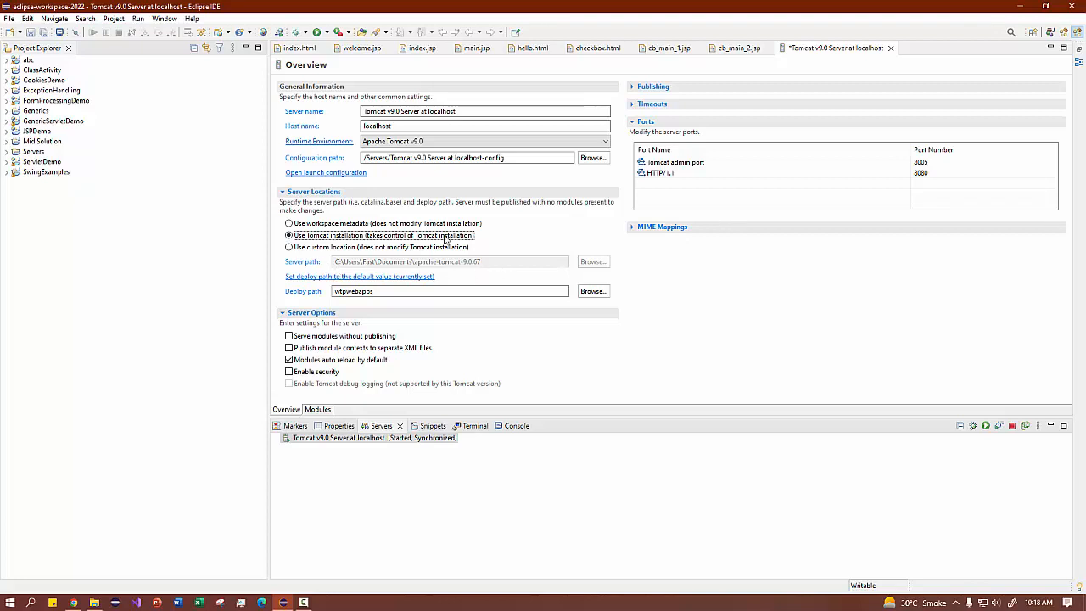
double_click(920, 173)
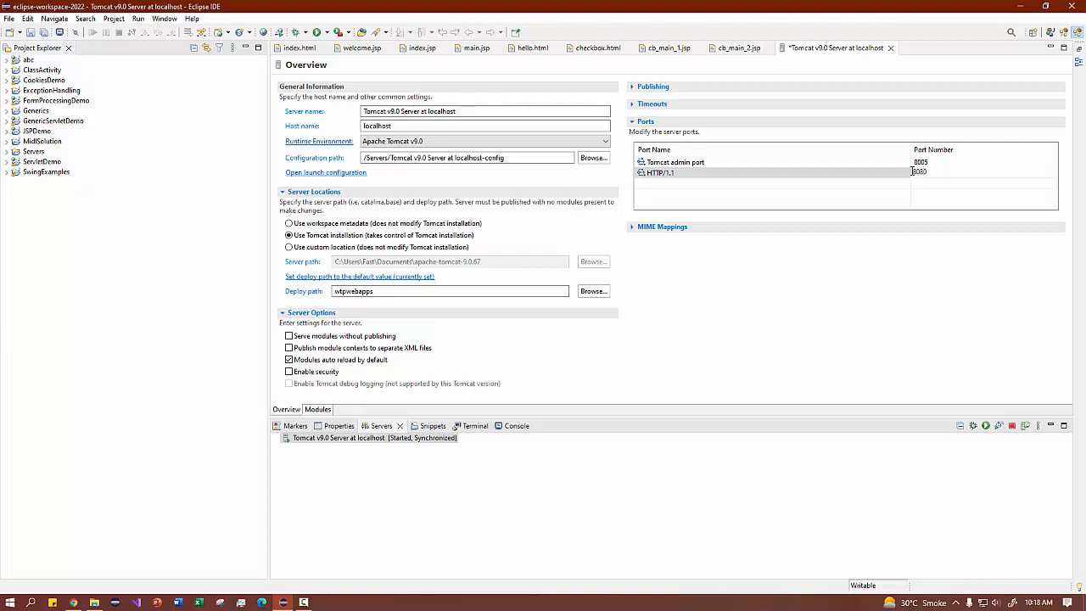
click(920, 173)
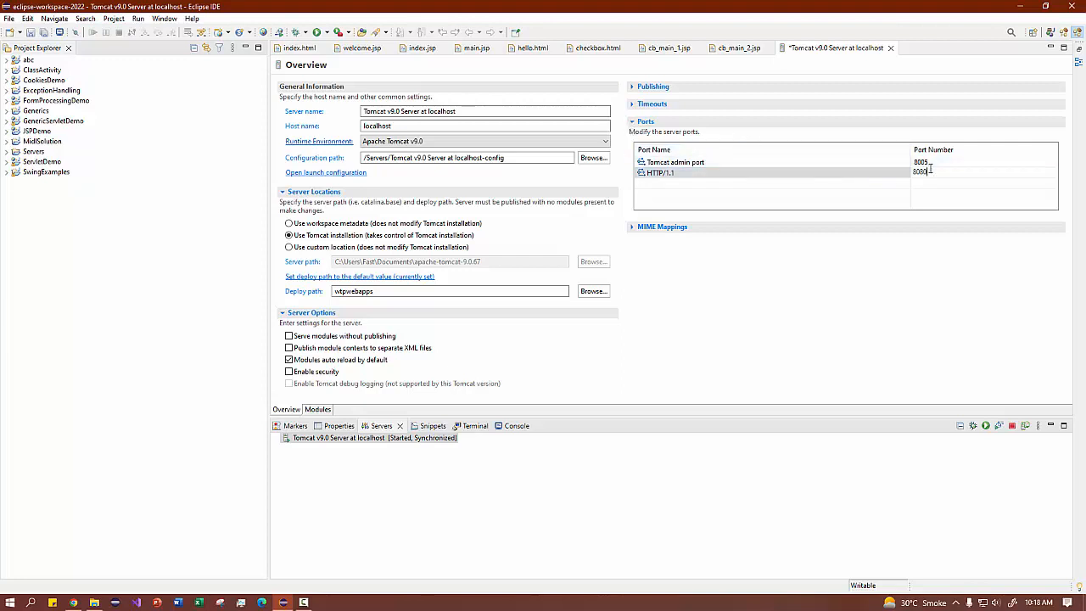
double_click(919, 172)
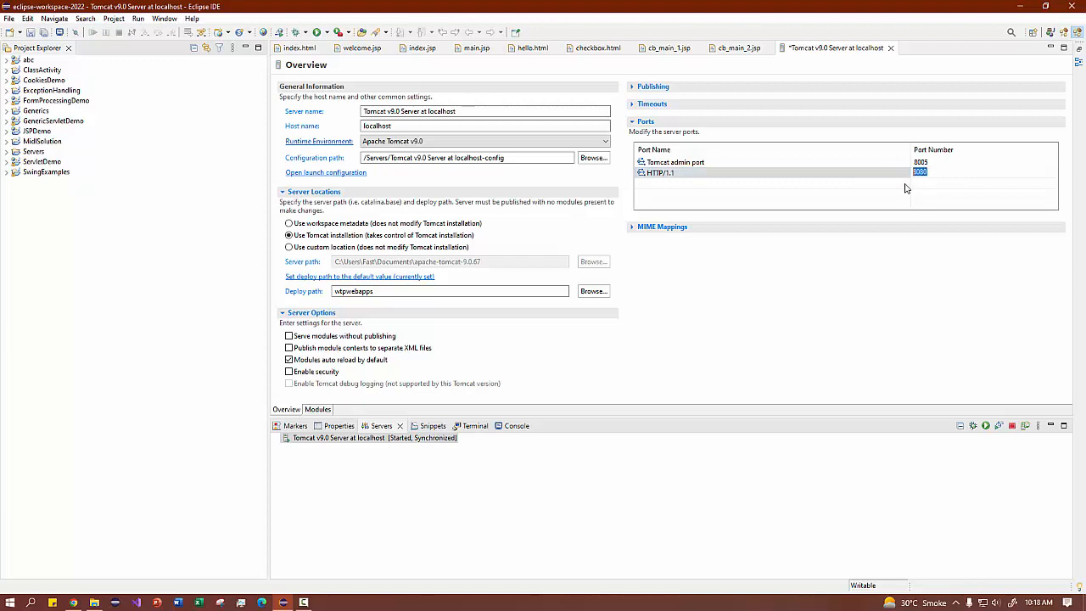
mouse_move(416, 455)
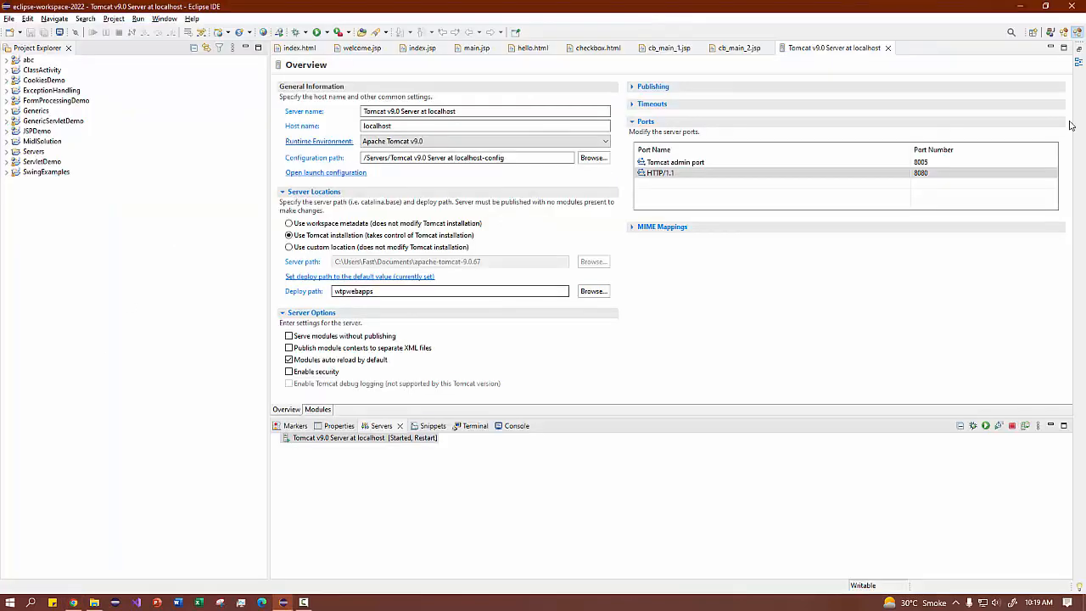
mouse_move(375, 448)
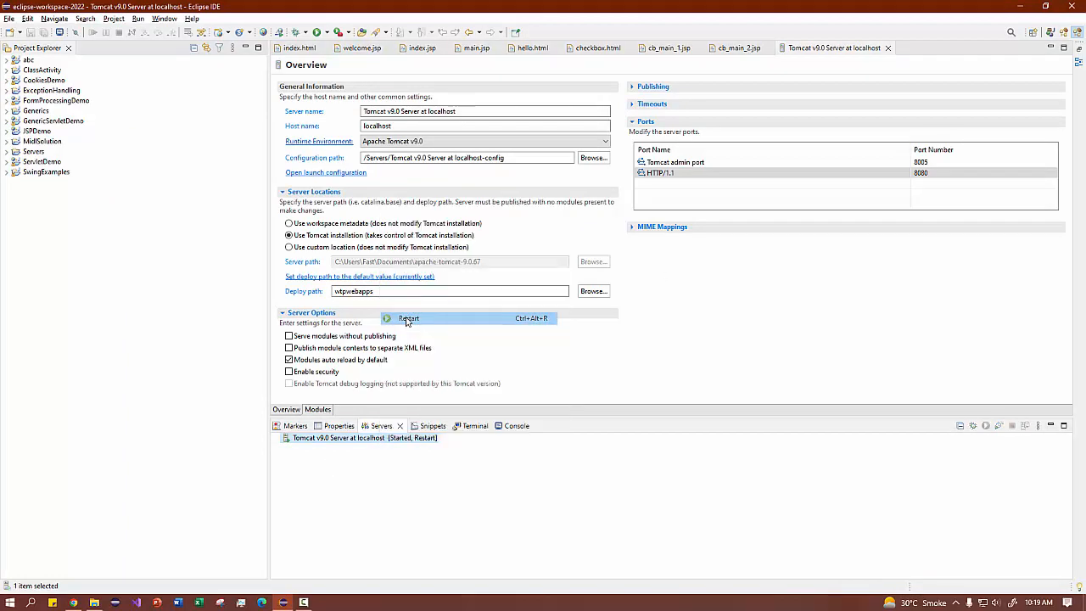
Restart the Tomcat server, check localhost:8080 in the browser and return to Eclipse.
click(409, 319)
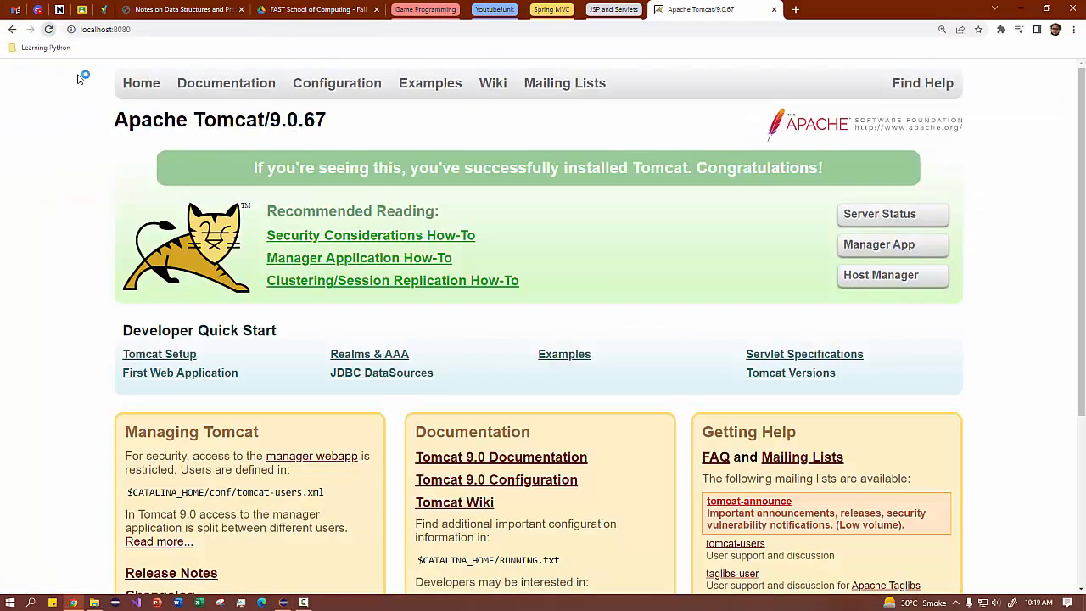
mouse_move(533, 328)
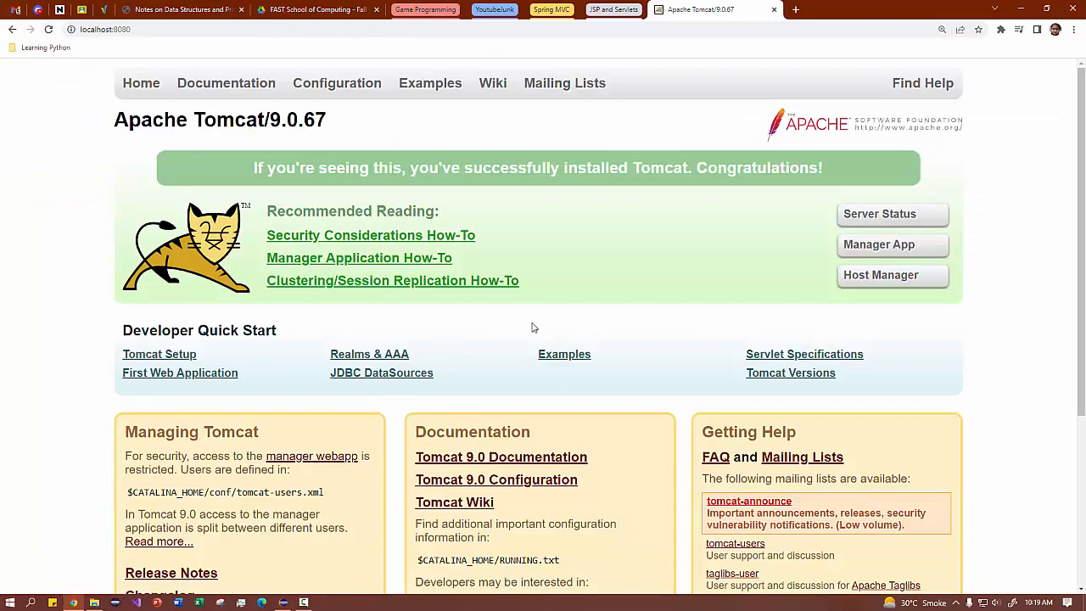
mouse_move(689, 210)
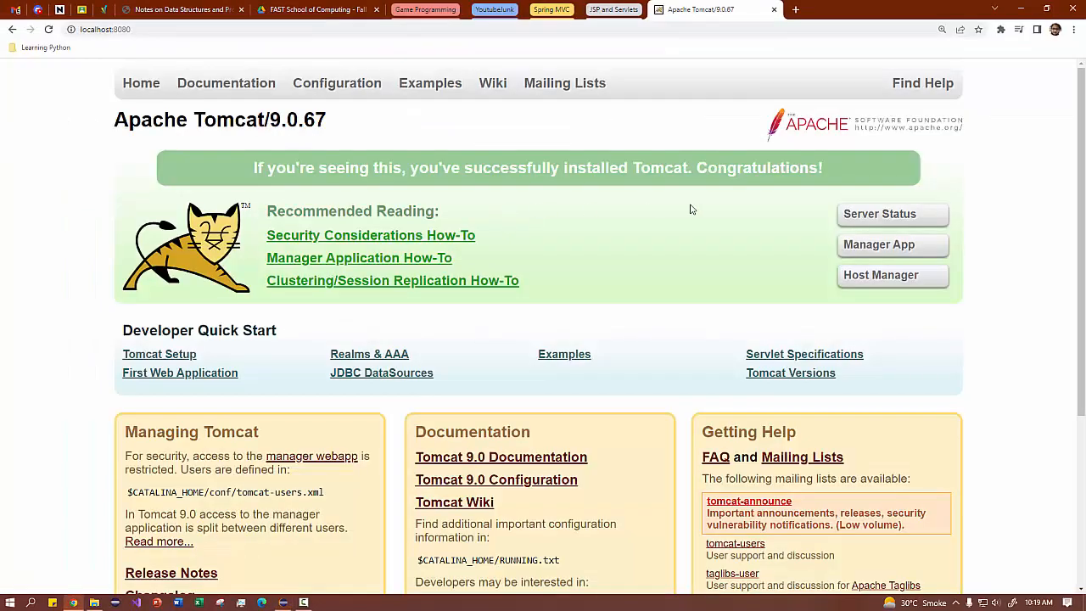
triple_click(537, 168)
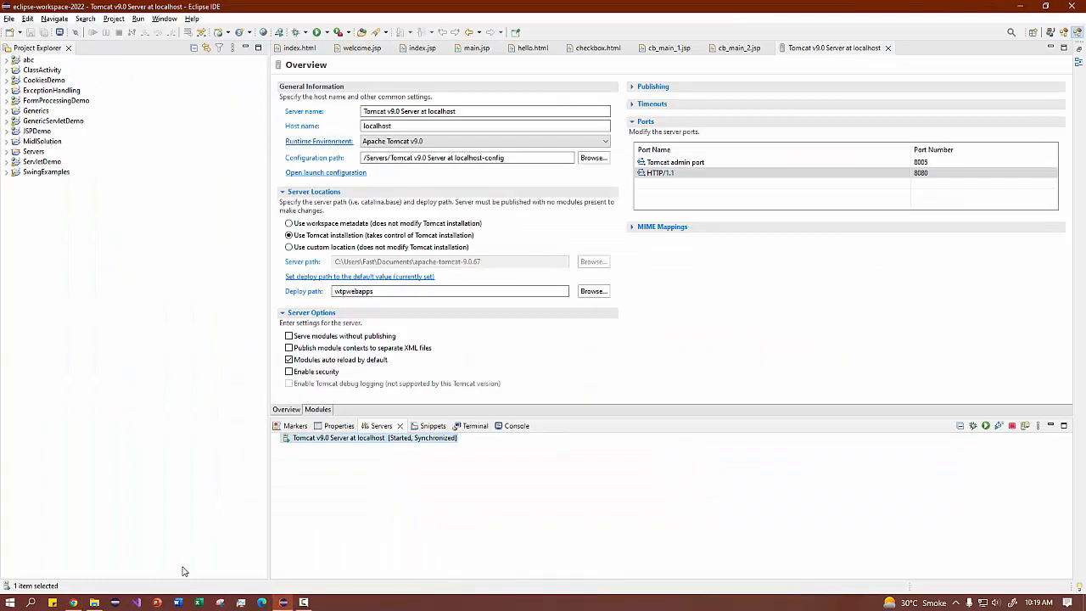
mouse_move(321, 448)
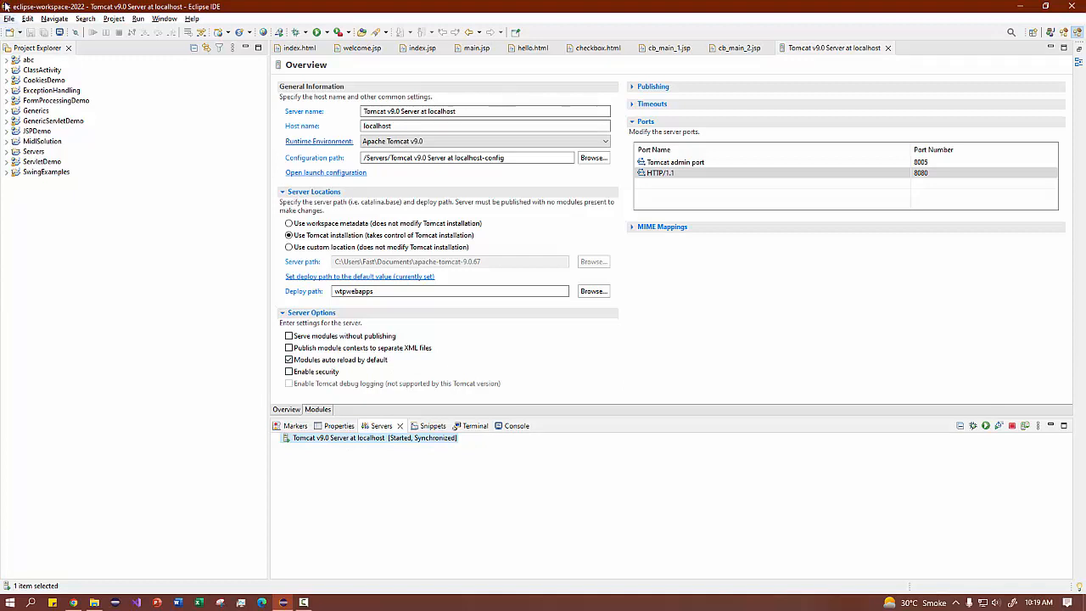
Create a dynamic web project named TestProject with a generated web.xml deployment descriptor.
click(8, 18)
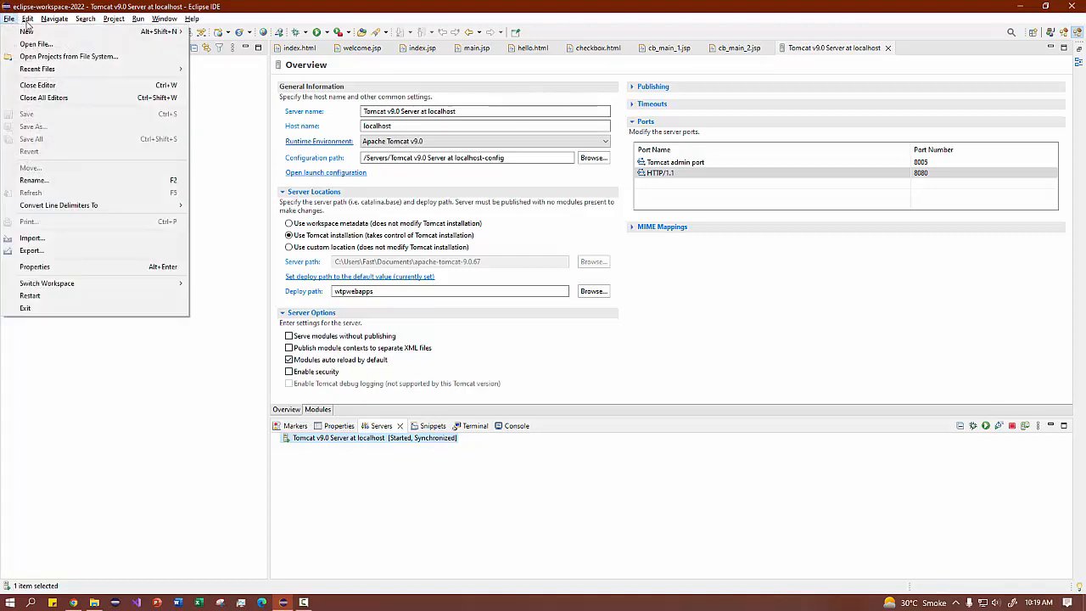
mouse_move(27, 30)
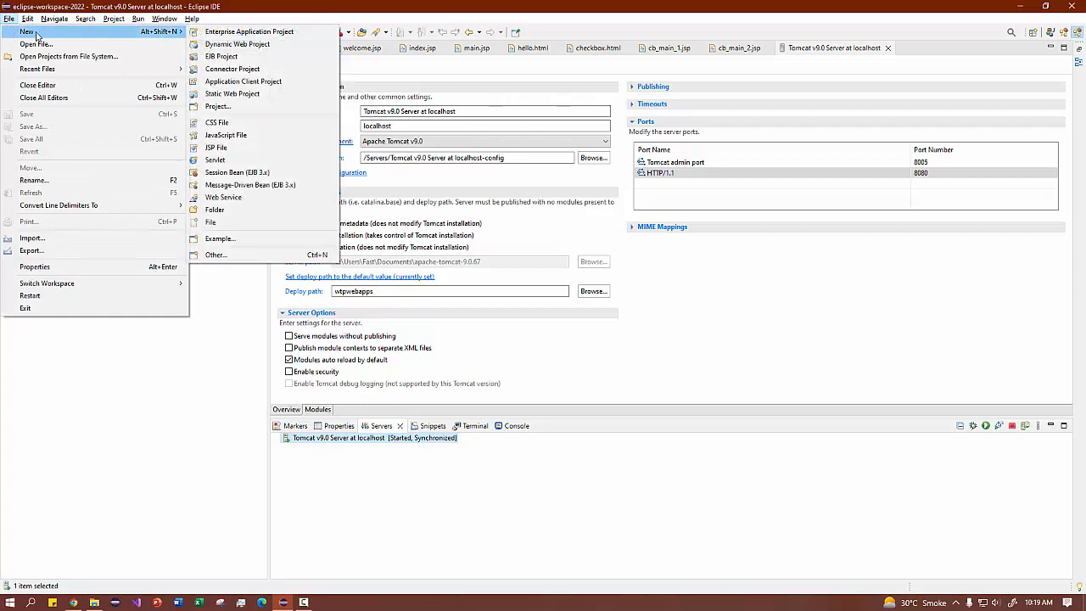
mouse_move(238, 44)
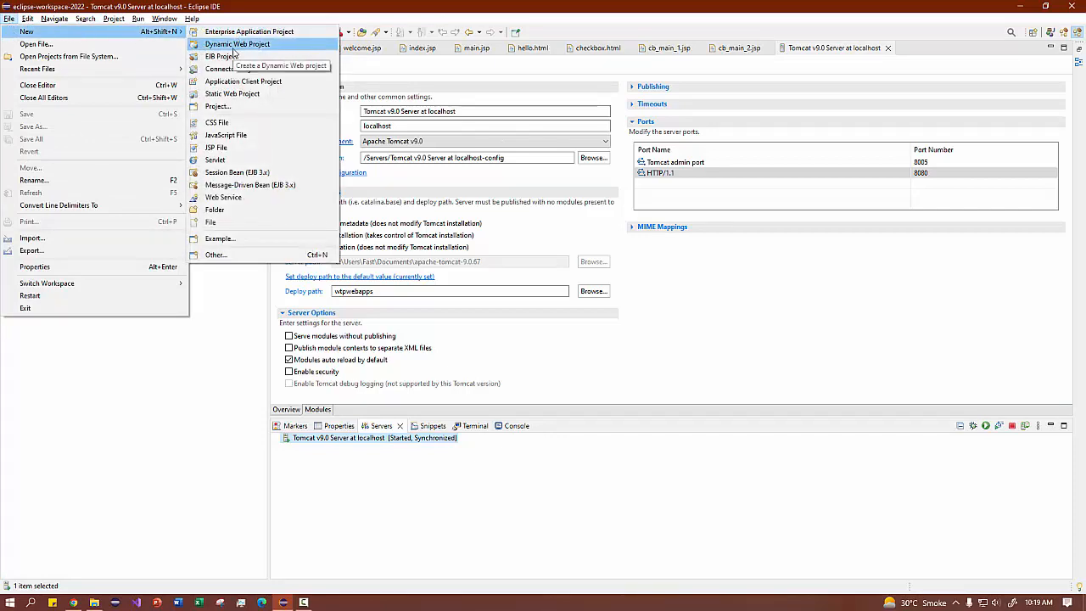
click(237, 44)
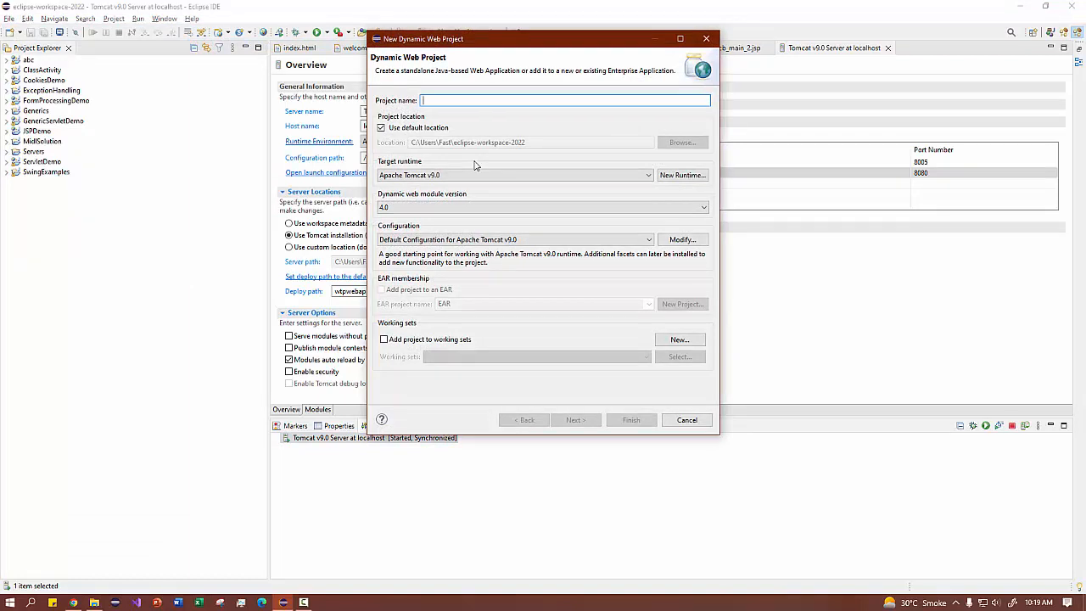
text(TestPr)
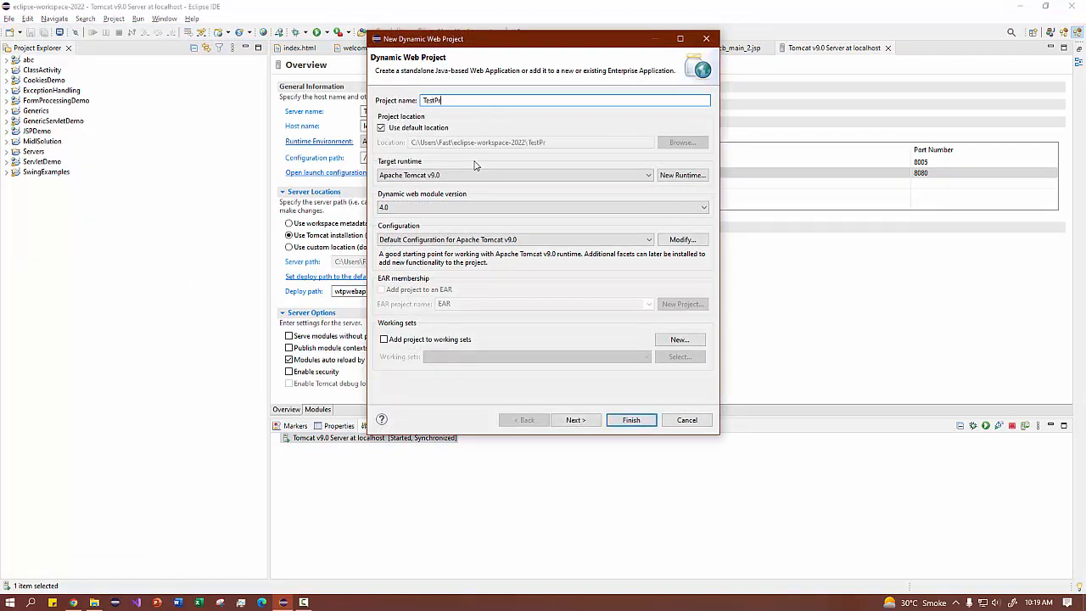
text(oject)
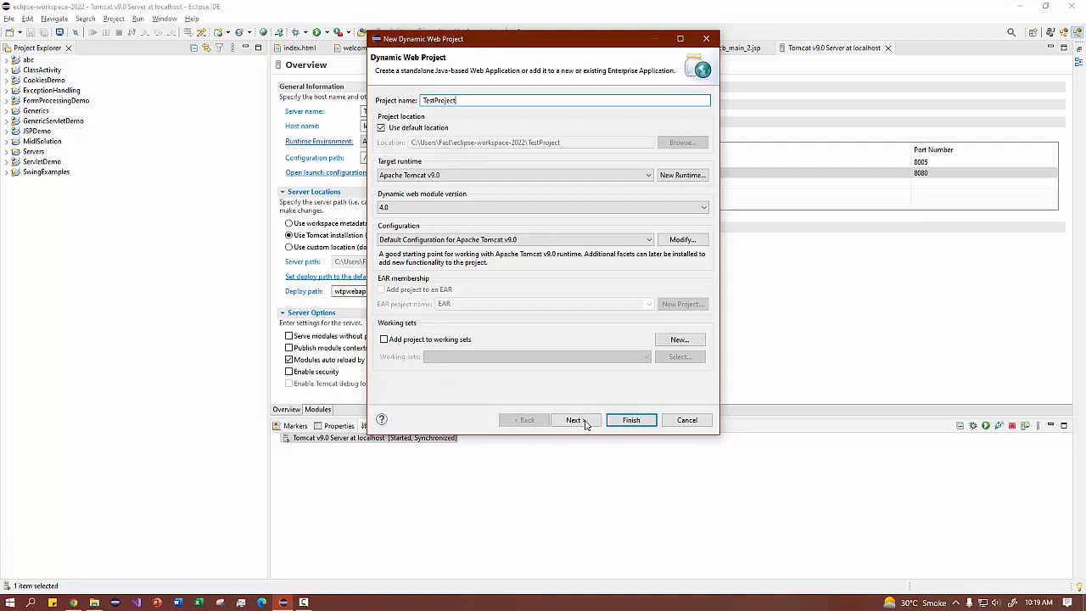
click(573, 421)
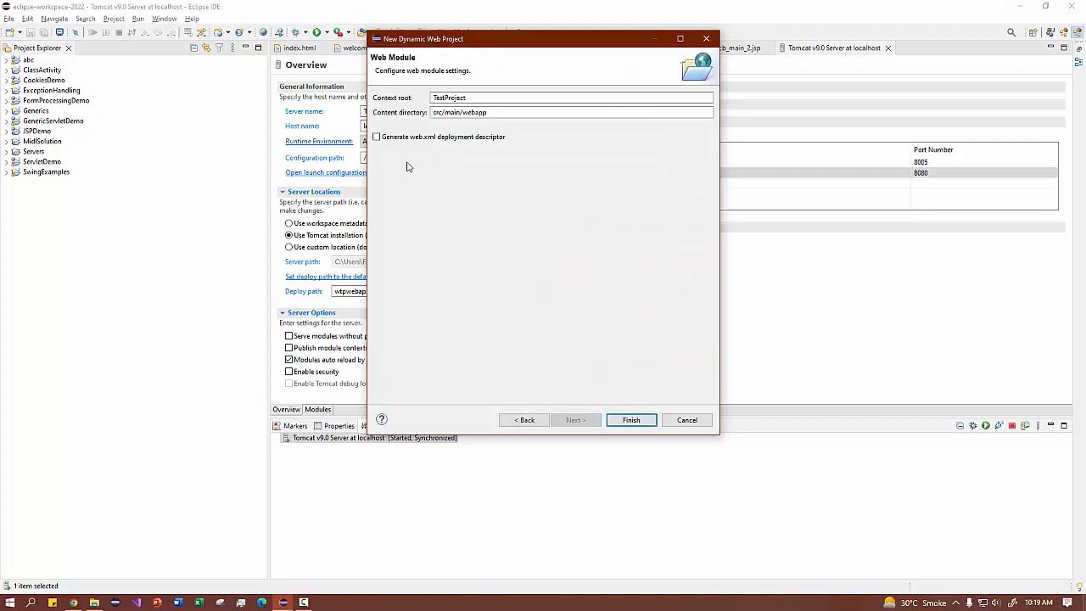
click(376, 135)
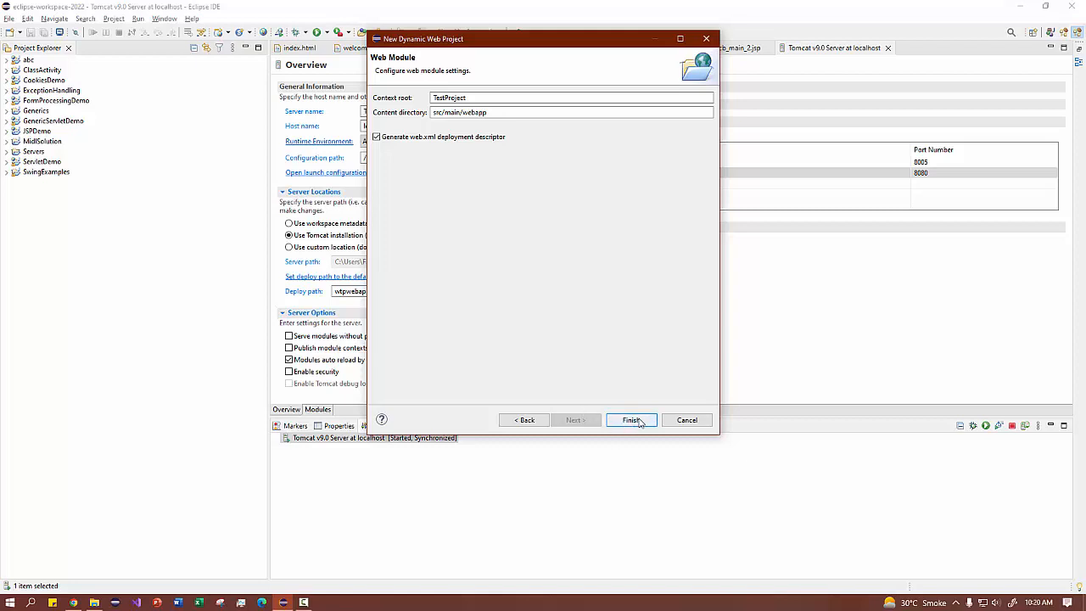
click(632, 419)
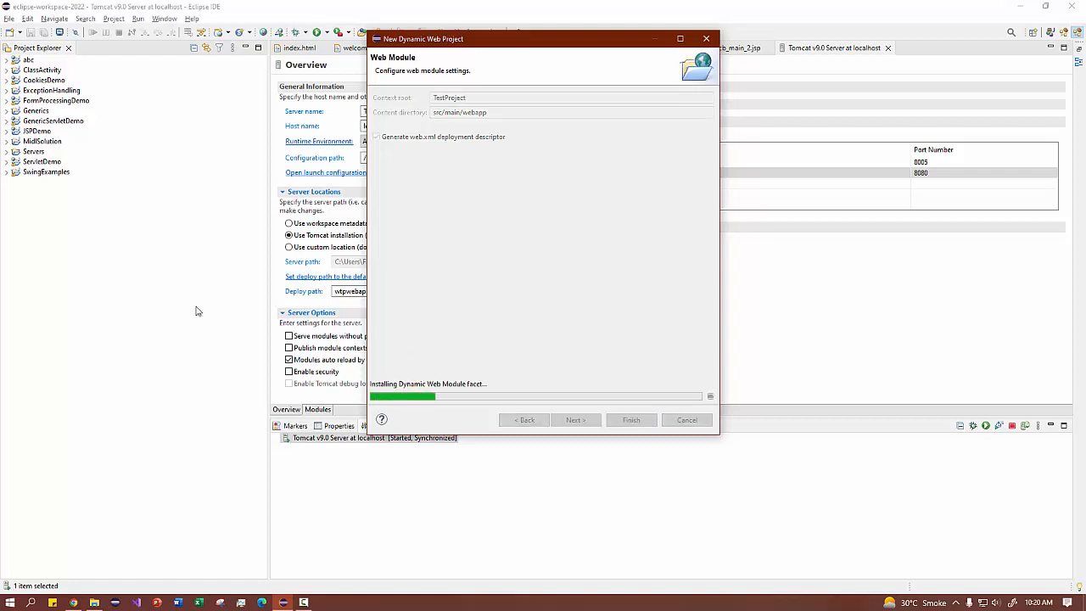
click(632, 421)
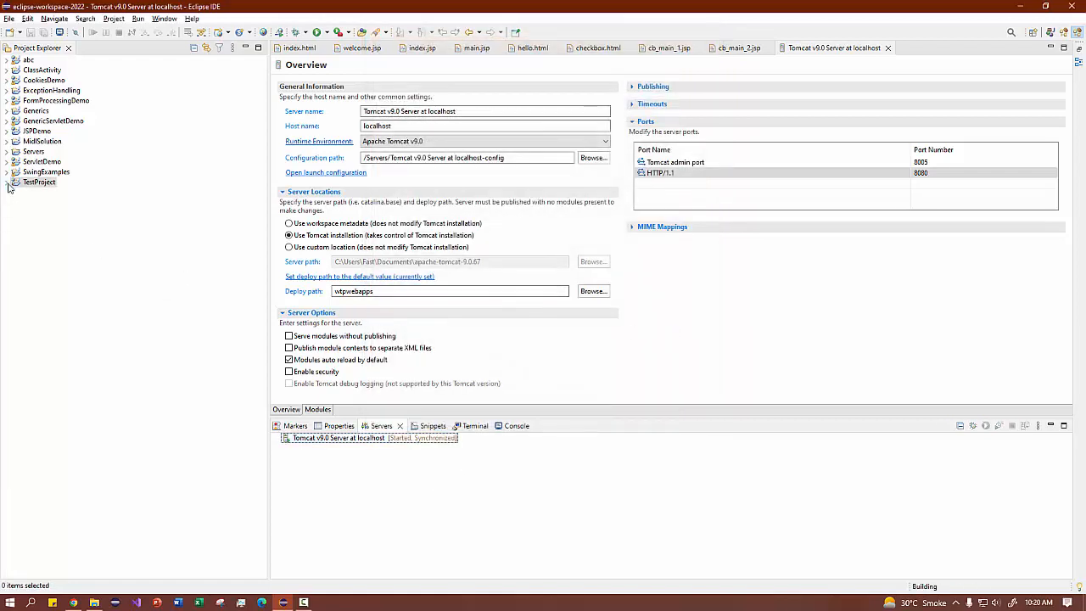
Expand TestProject's libraries and bring up its Java build path settings.
click(7, 181)
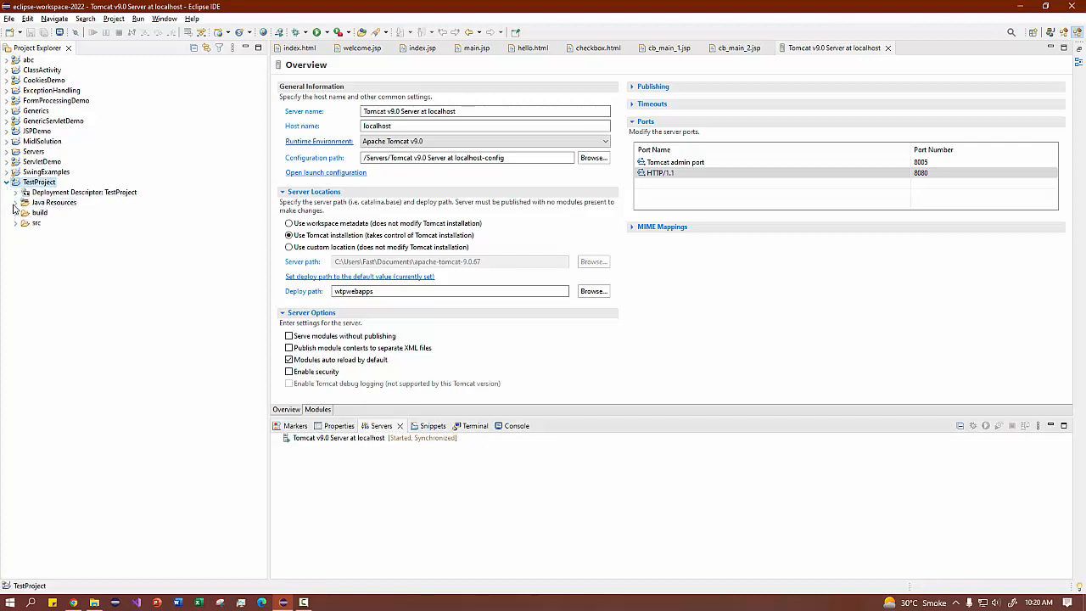
click(15, 202)
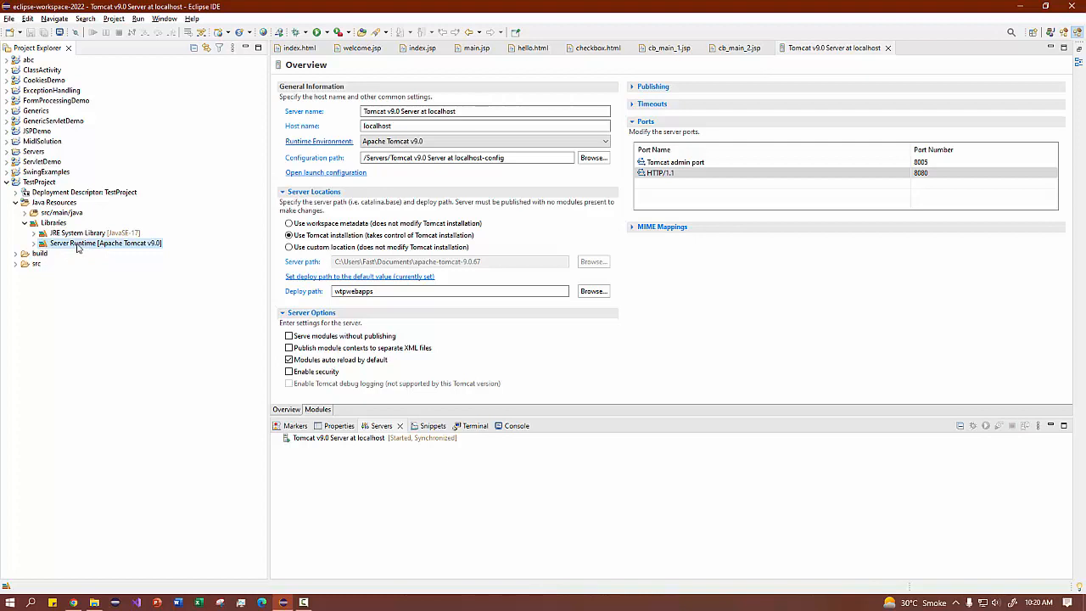
click(40, 181)
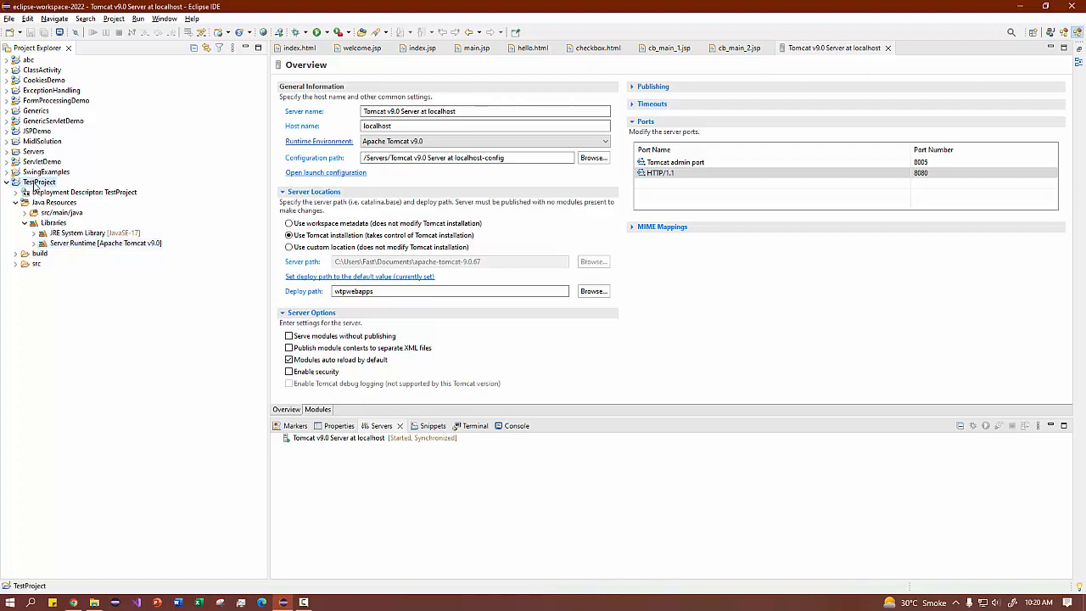
right_click(40, 182)
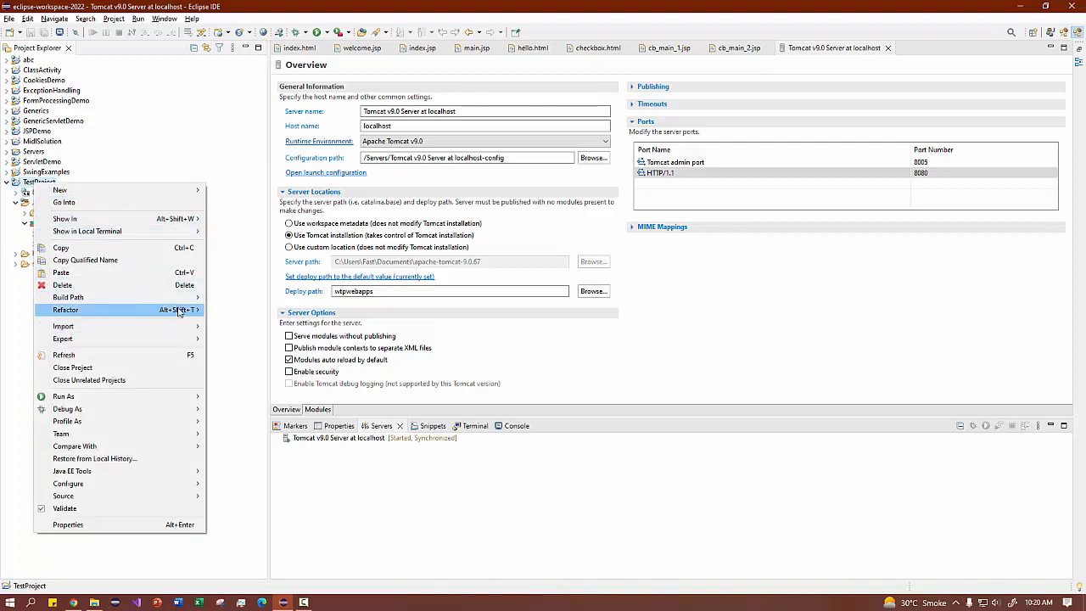
mouse_move(68, 297)
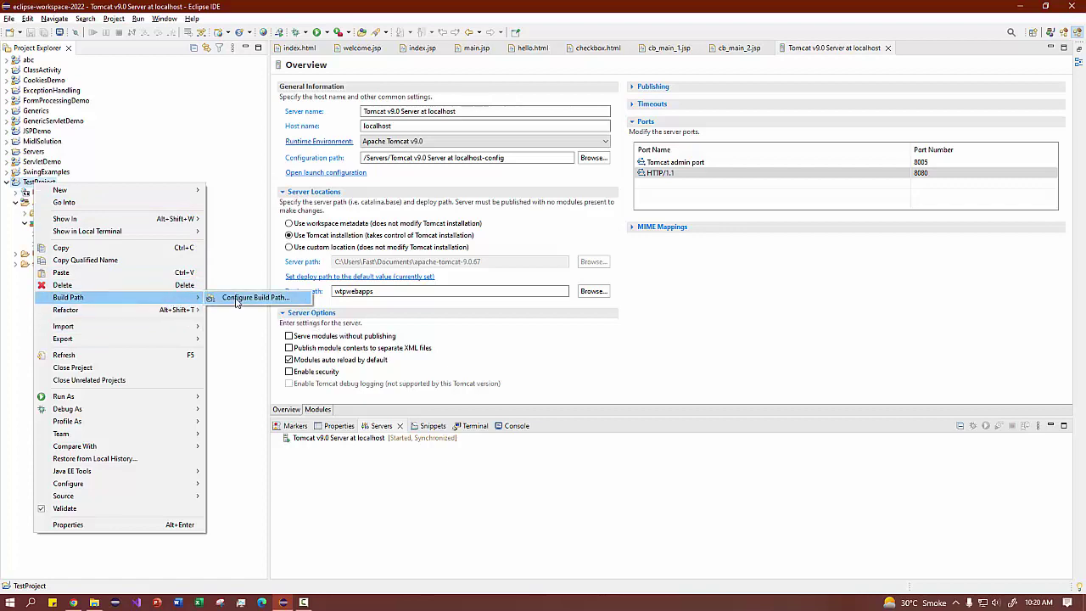
click(254, 297)
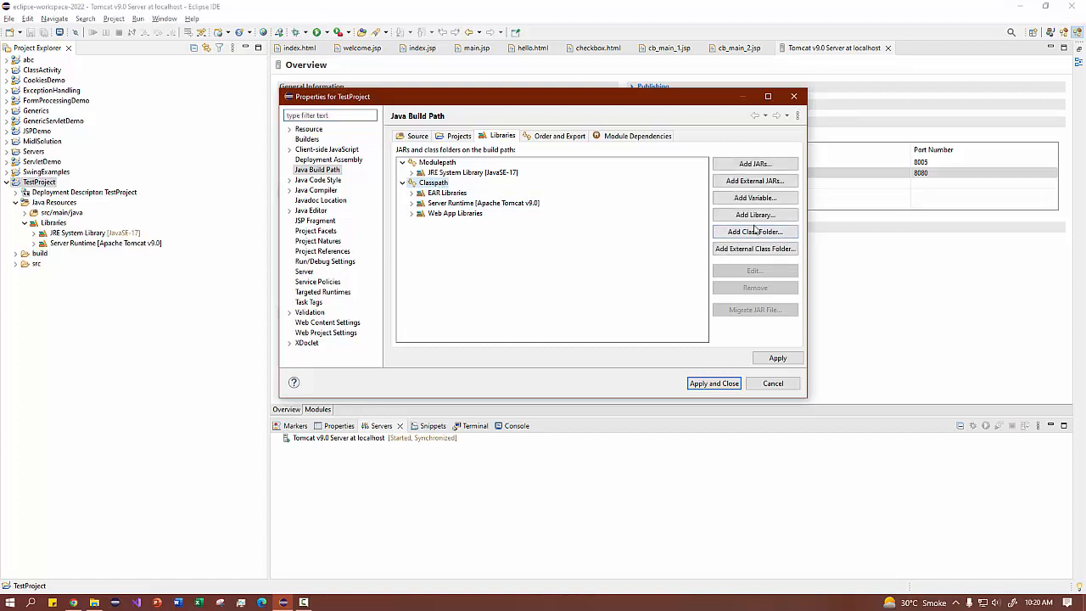
mouse_move(754, 231)
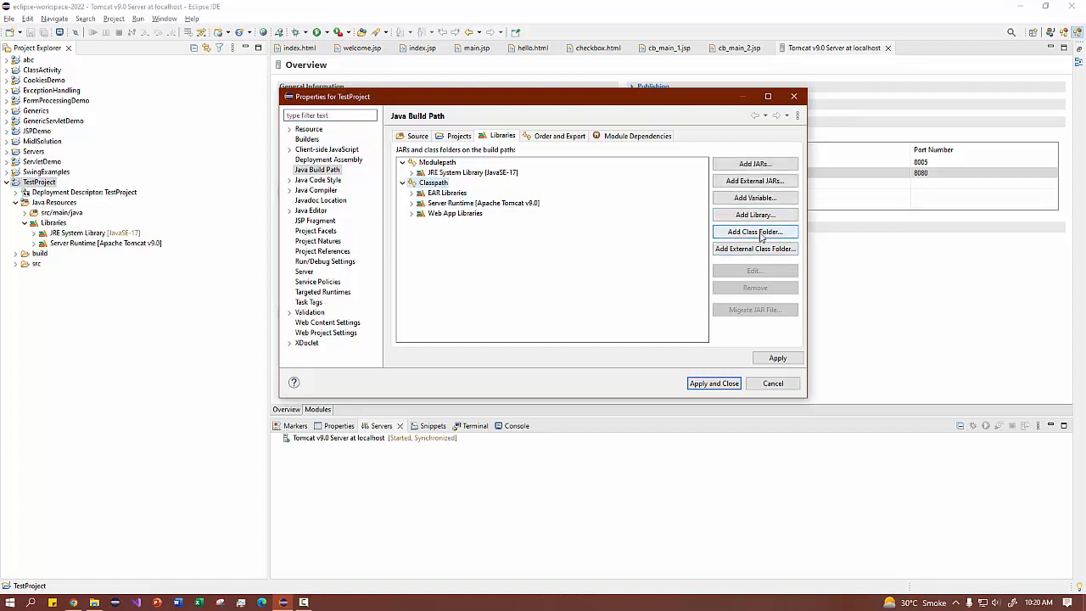
mouse_move(753, 214)
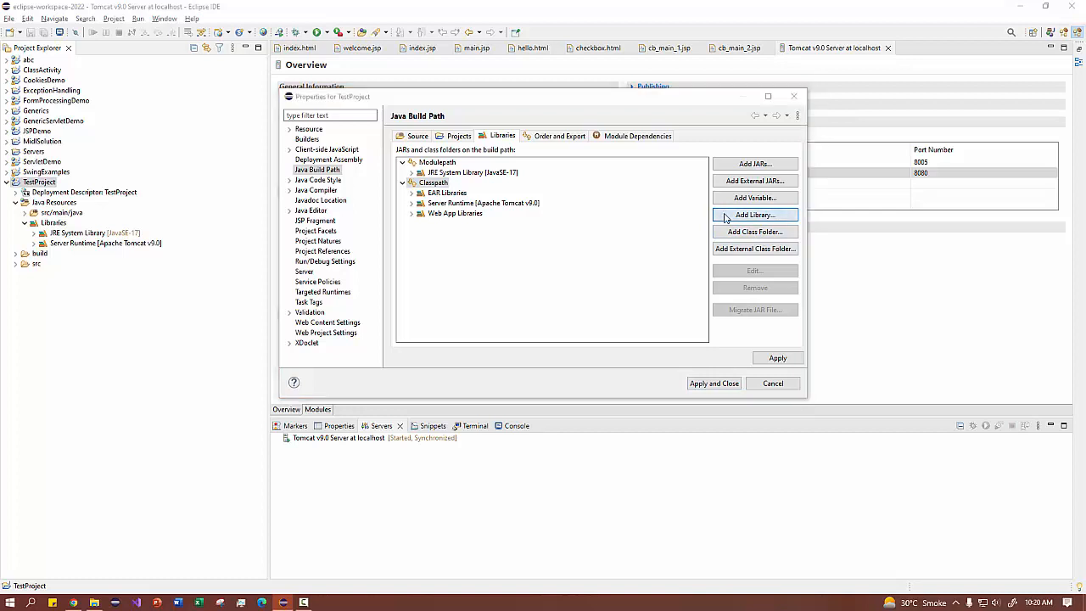
Add the Apache Tomcat v9.0 server runtime library, remove the duplicate entry and close the build path.
click(754, 214)
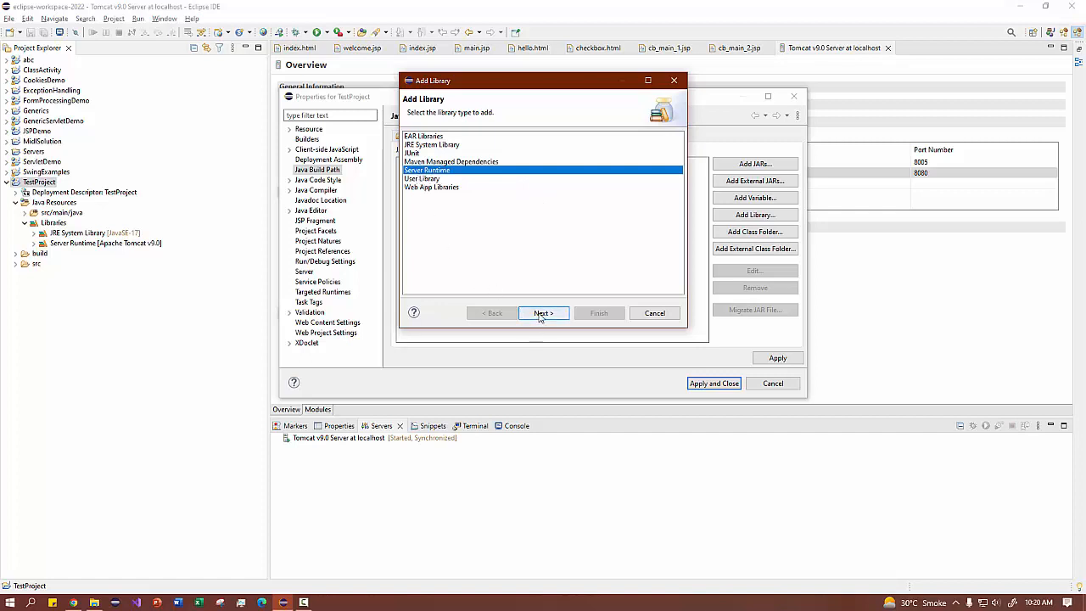
click(543, 312)
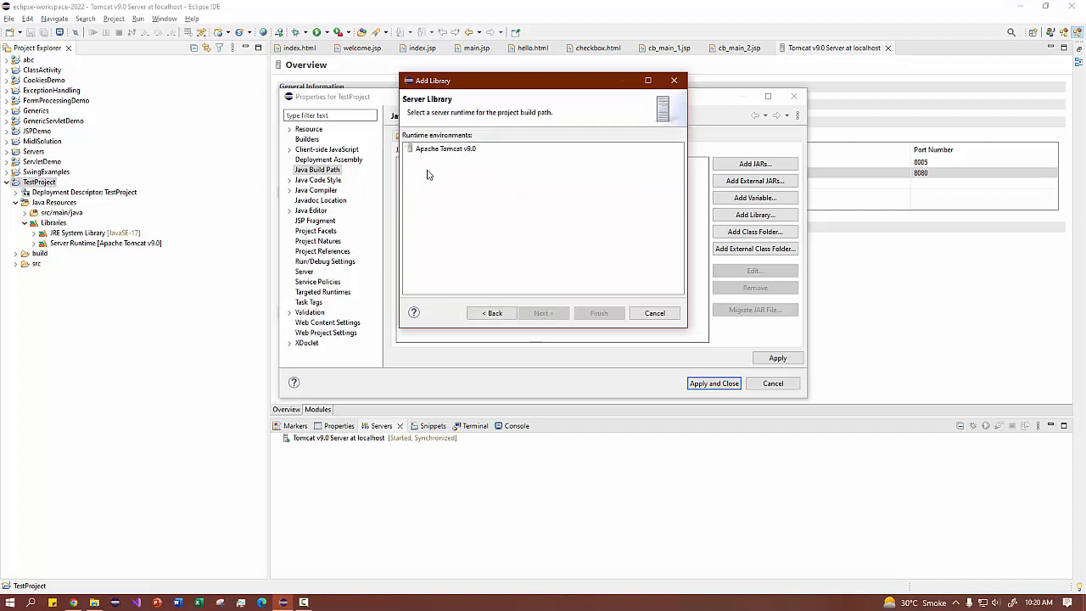
click(445, 149)
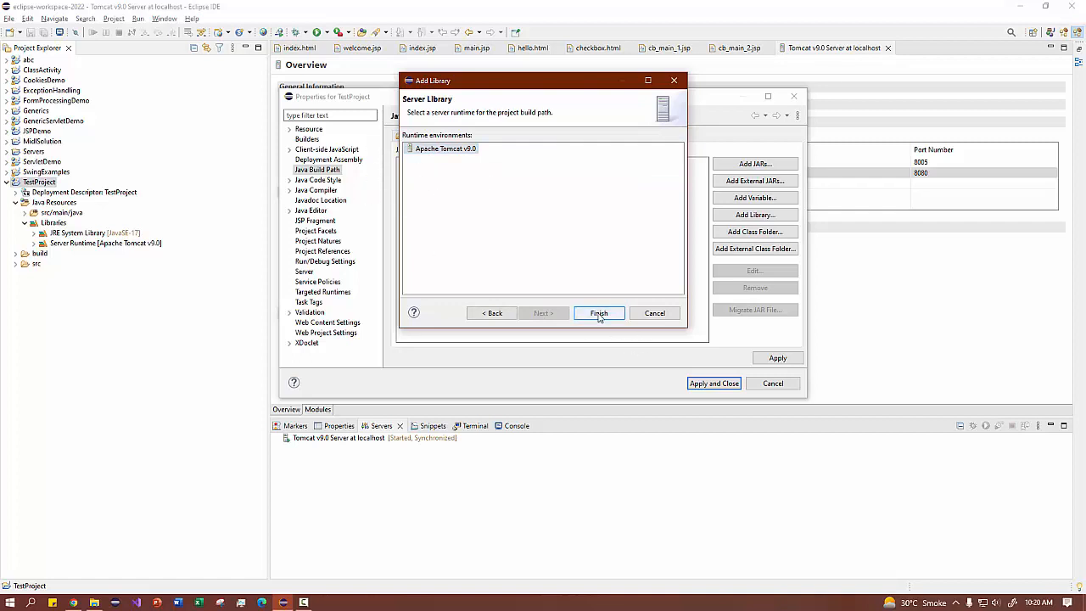
click(598, 312)
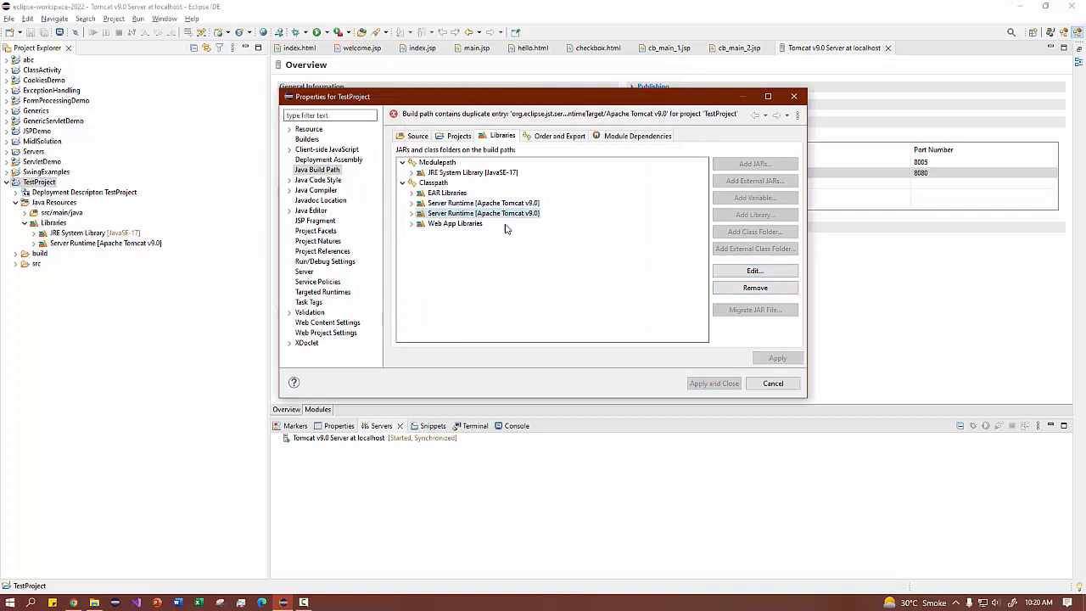
click(753, 287)
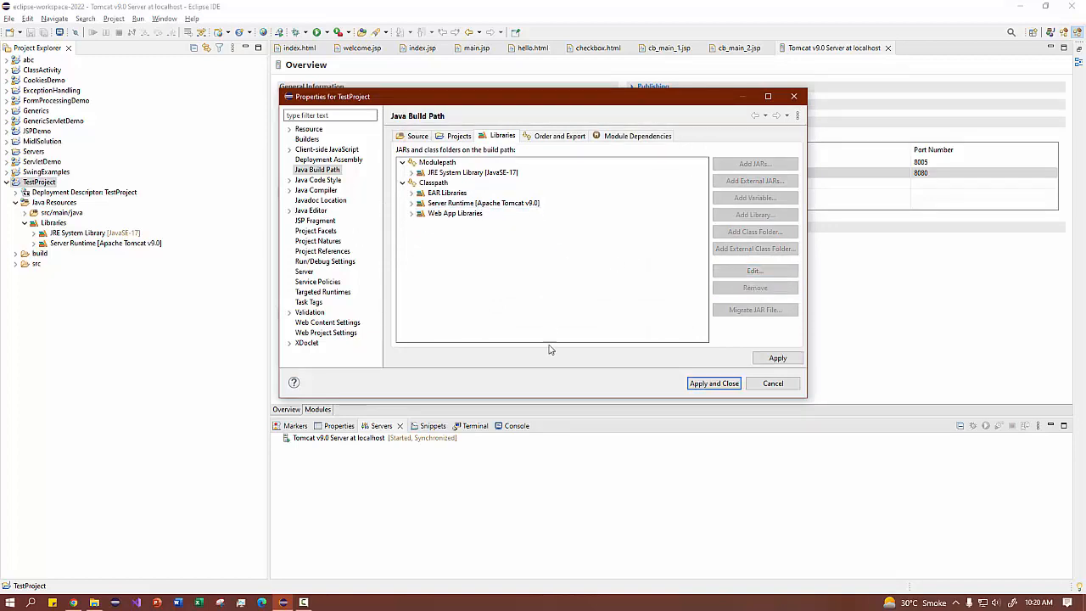
click(713, 383)
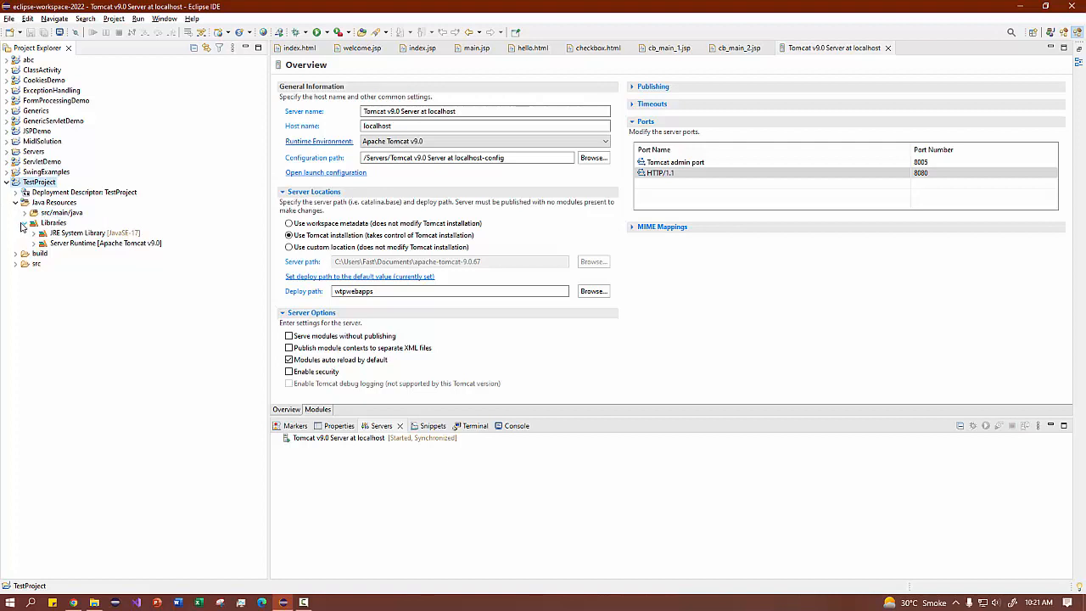
mouse_move(27, 231)
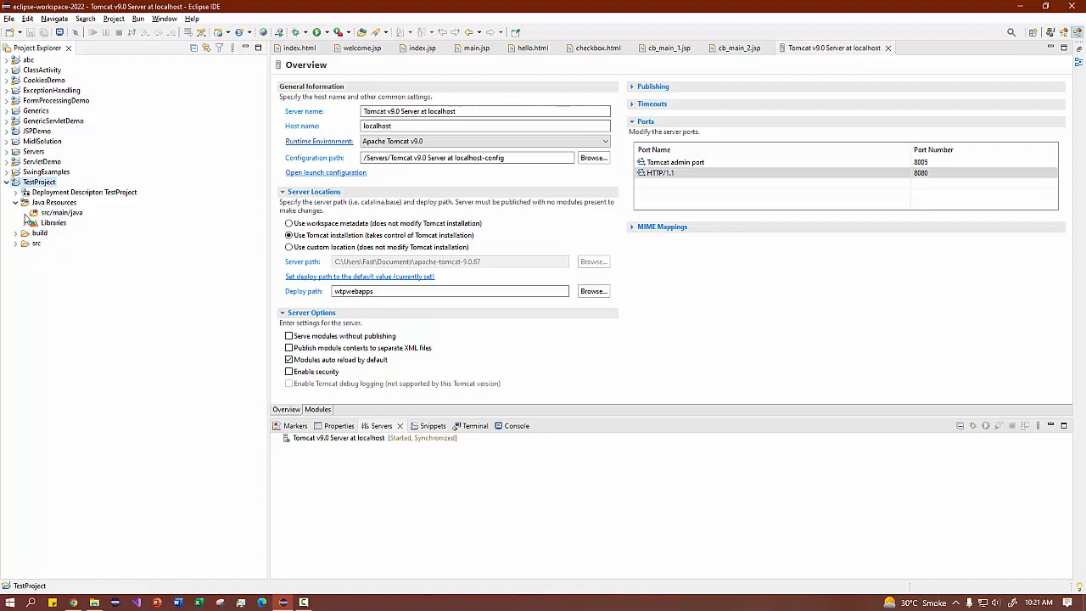
Create a new Java package named testpkg under TestProject's src/main/java folder.
right_click(65, 212)
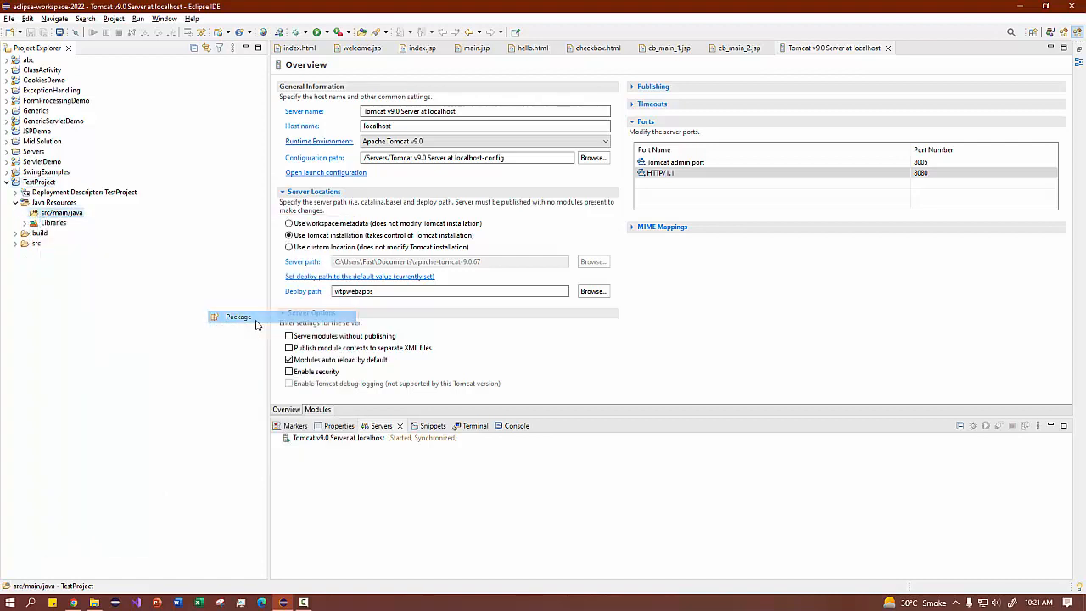
click(238, 317)
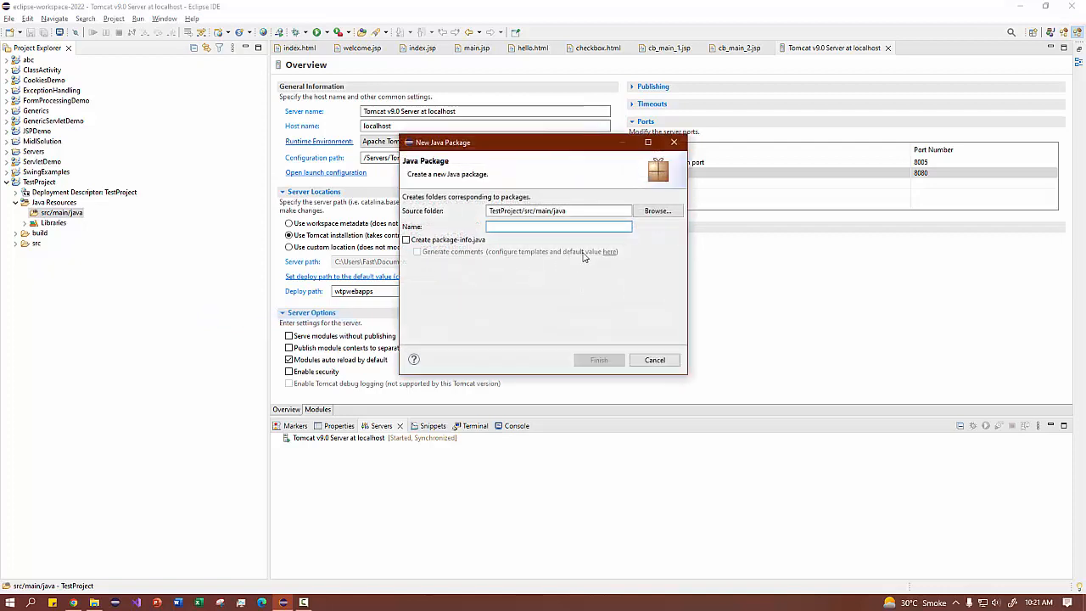
text(test)
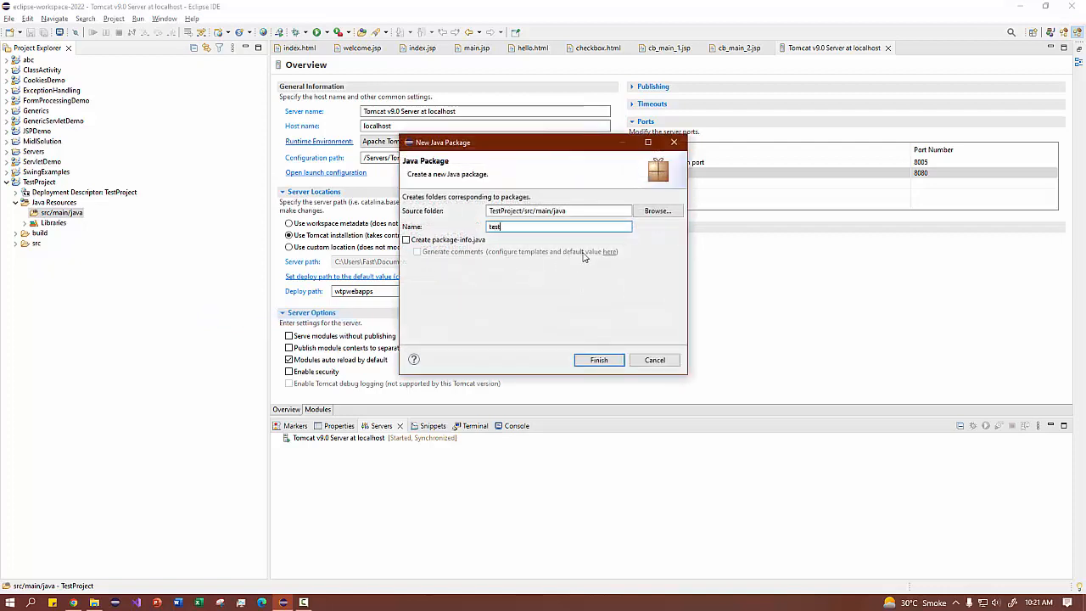
text(pkg)
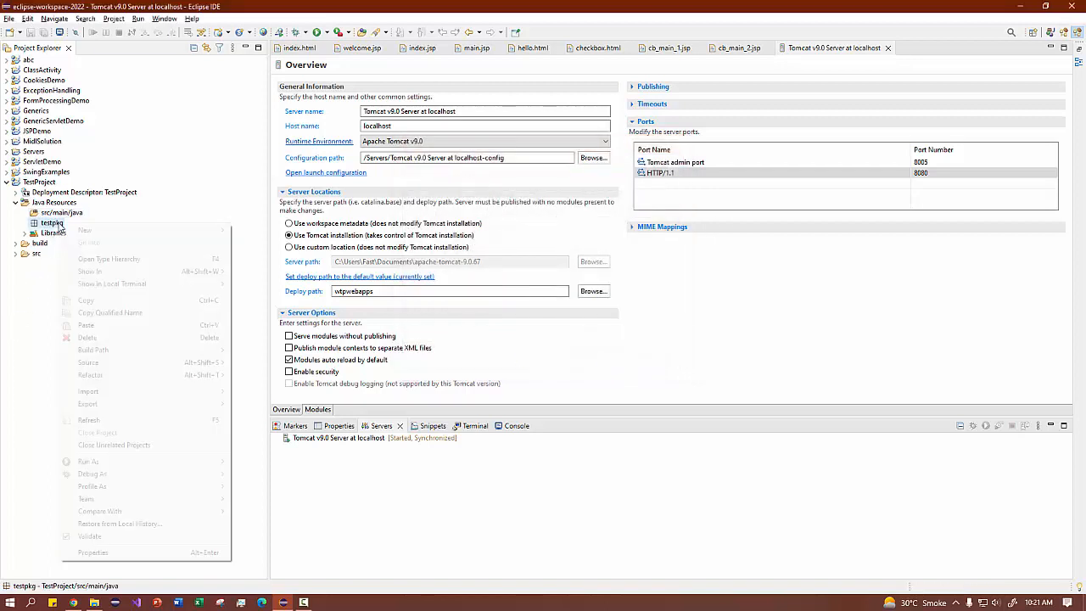
click(85, 231)
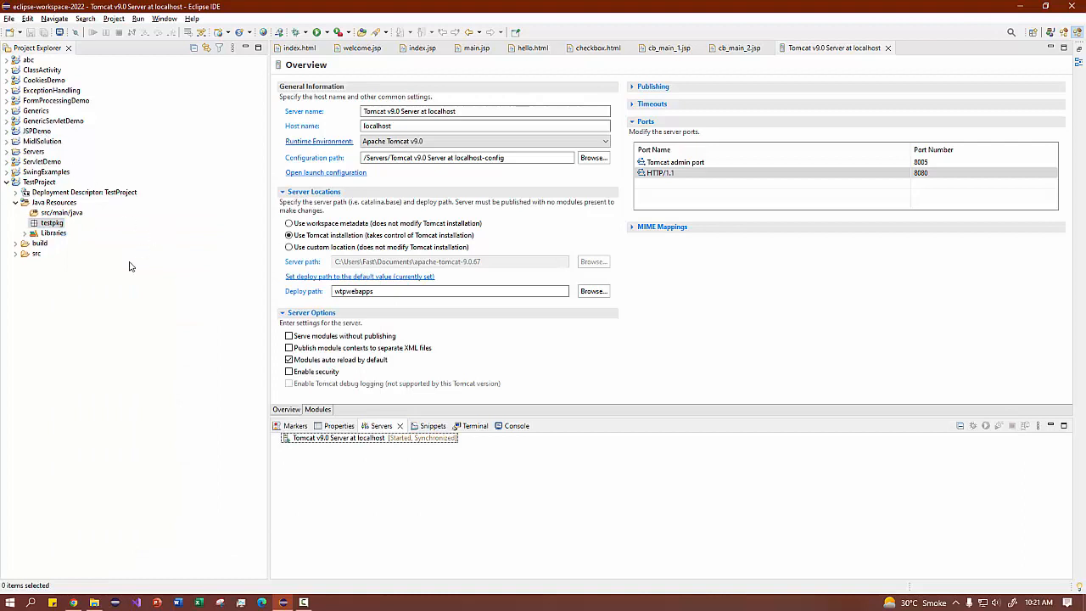
mouse_move(14, 261)
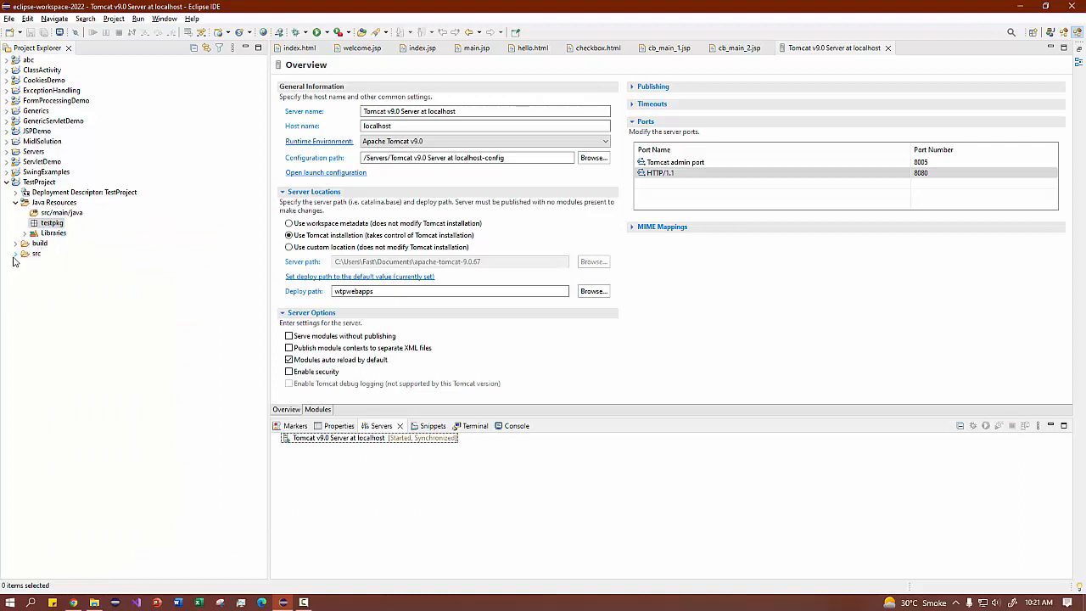
Expand TestProject's src/main/webapp and WEB-INF folders and select webapp for a new file.
click(20, 254)
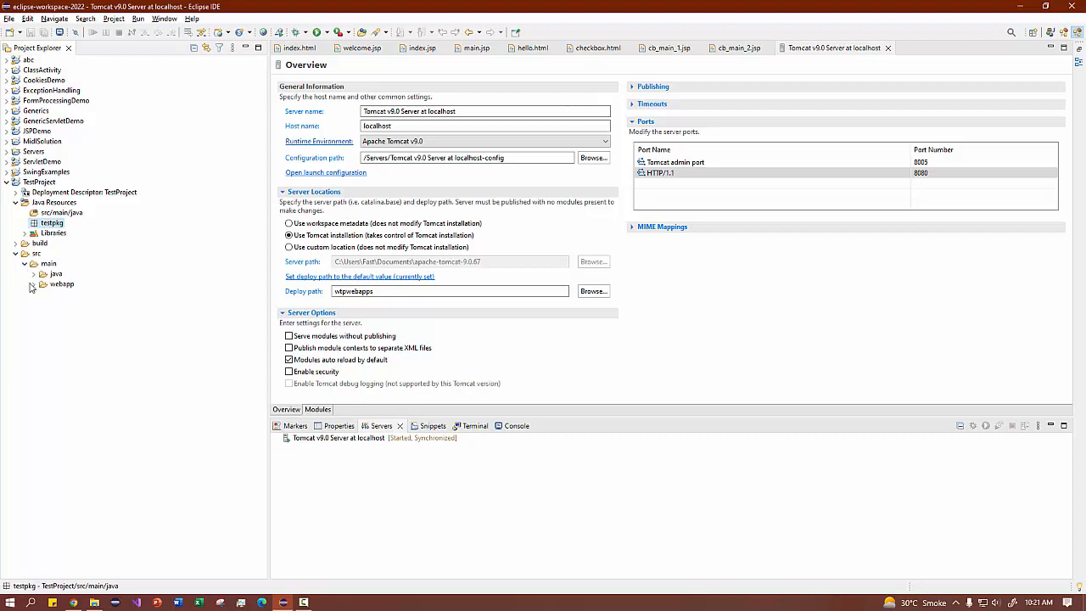
click(44, 284)
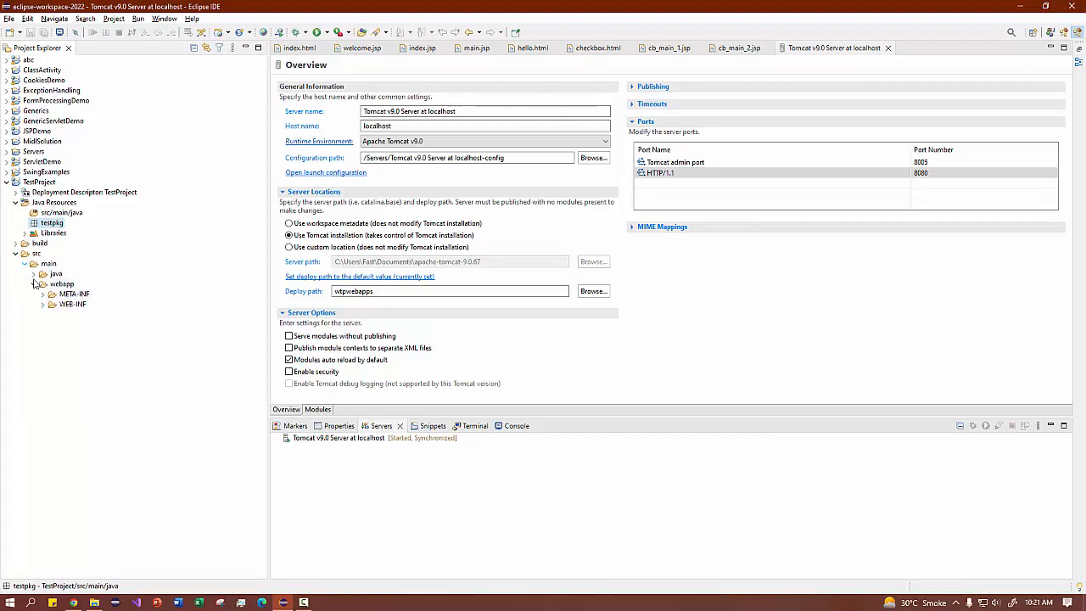
click(45, 283)
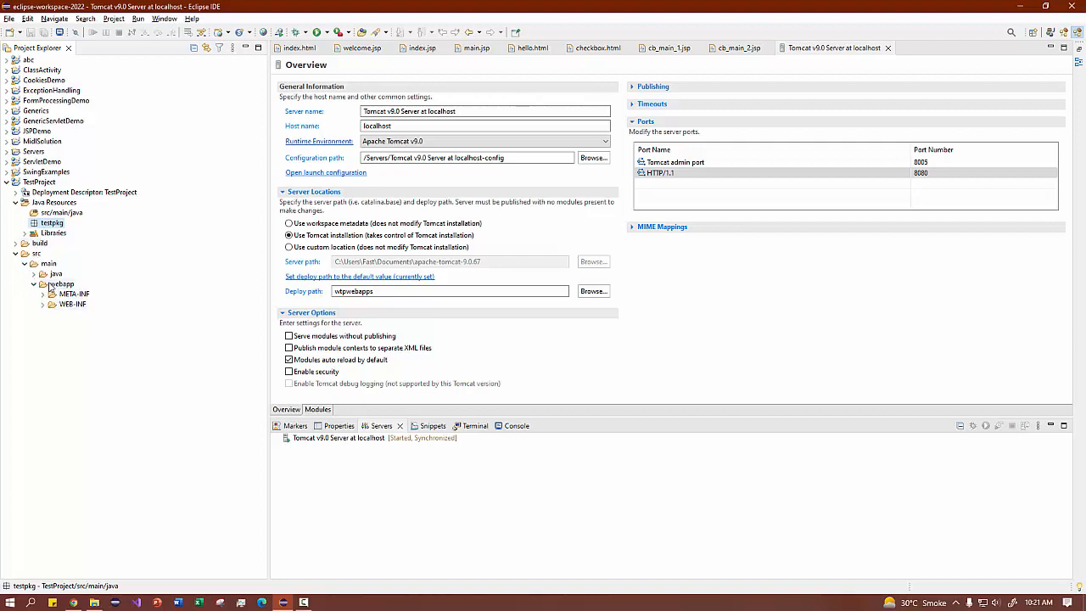
right_click(60, 284)
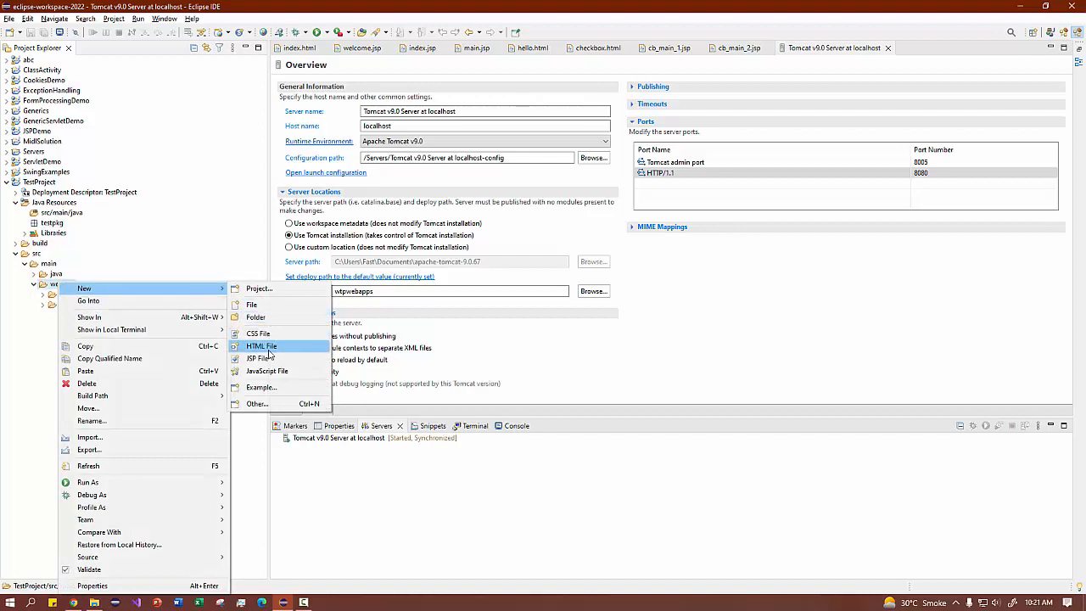
mouse_move(258, 358)
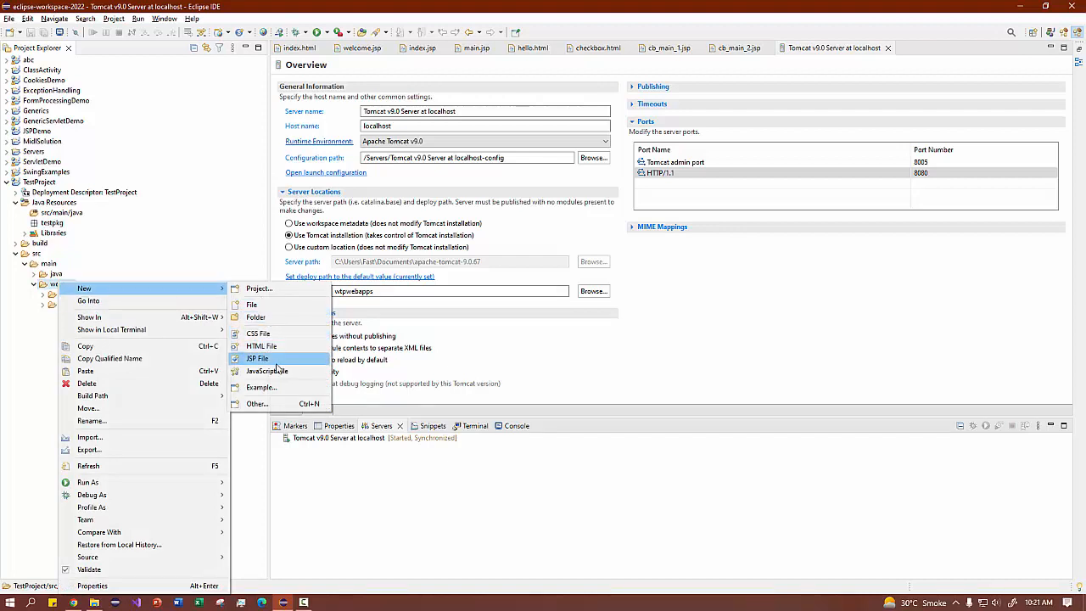
mouse_move(261, 347)
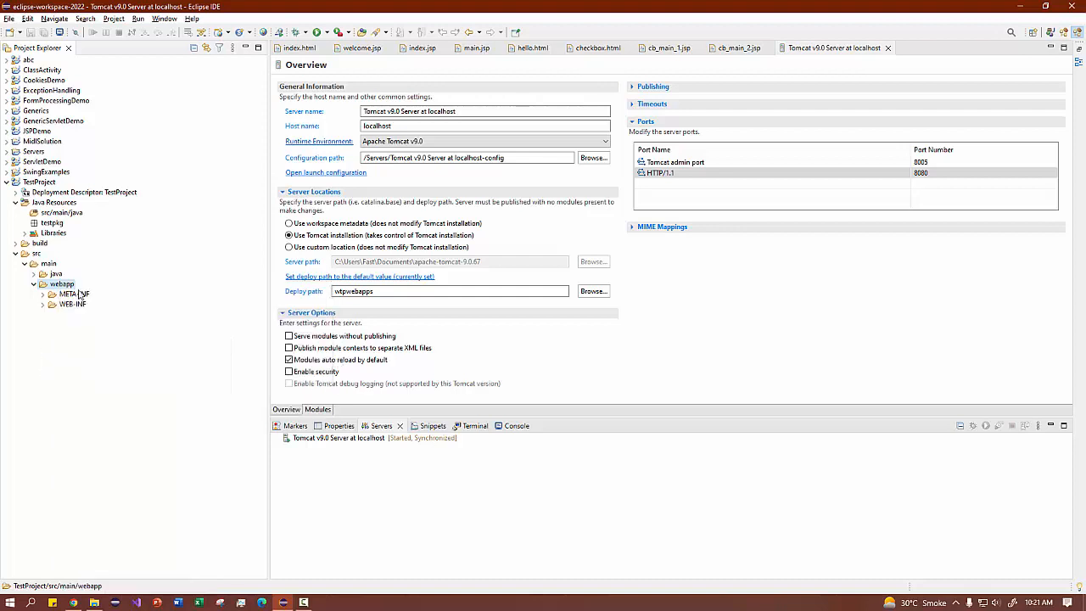
click(44, 304)
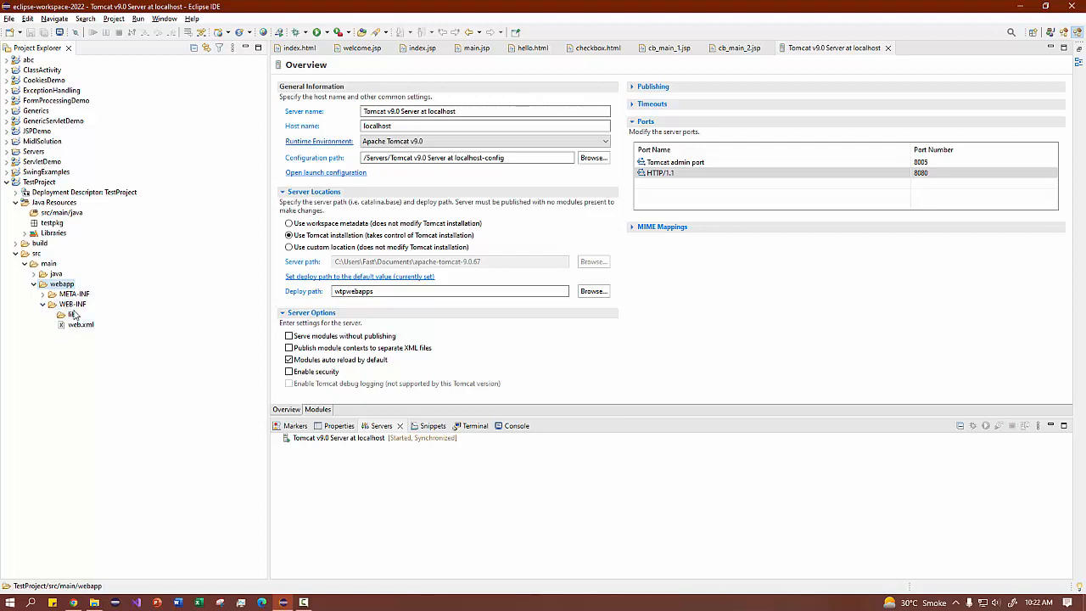
mouse_move(78, 350)
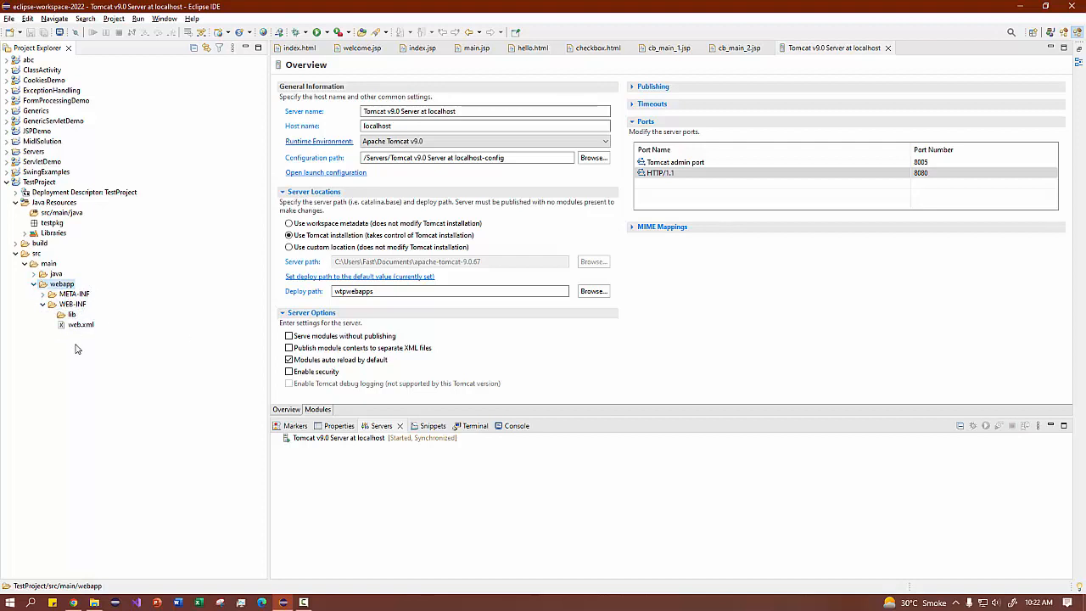
mouse_move(85, 331)
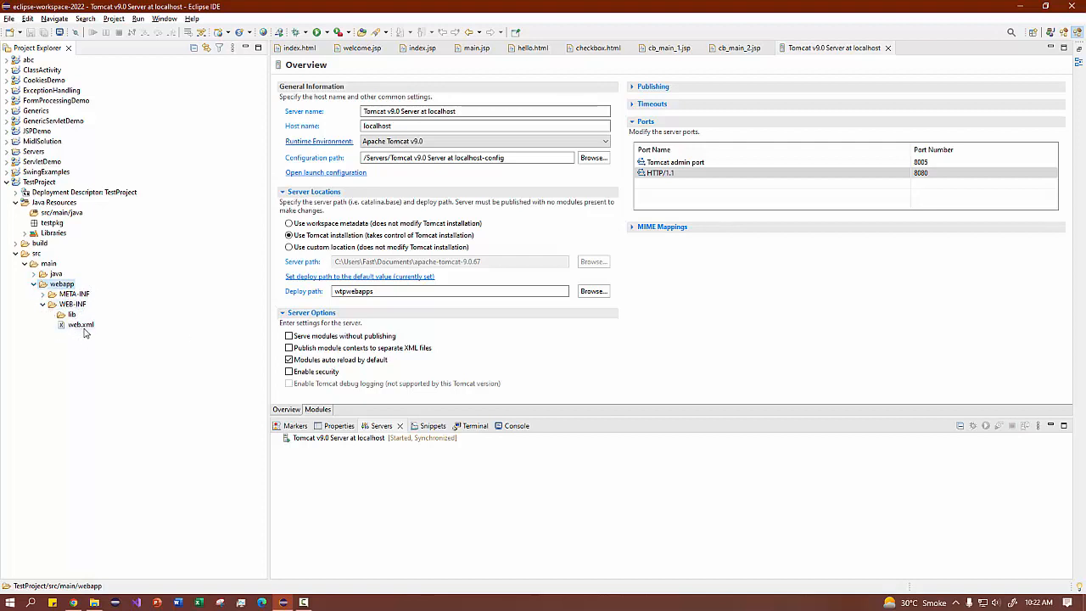
mouse_move(140, 349)
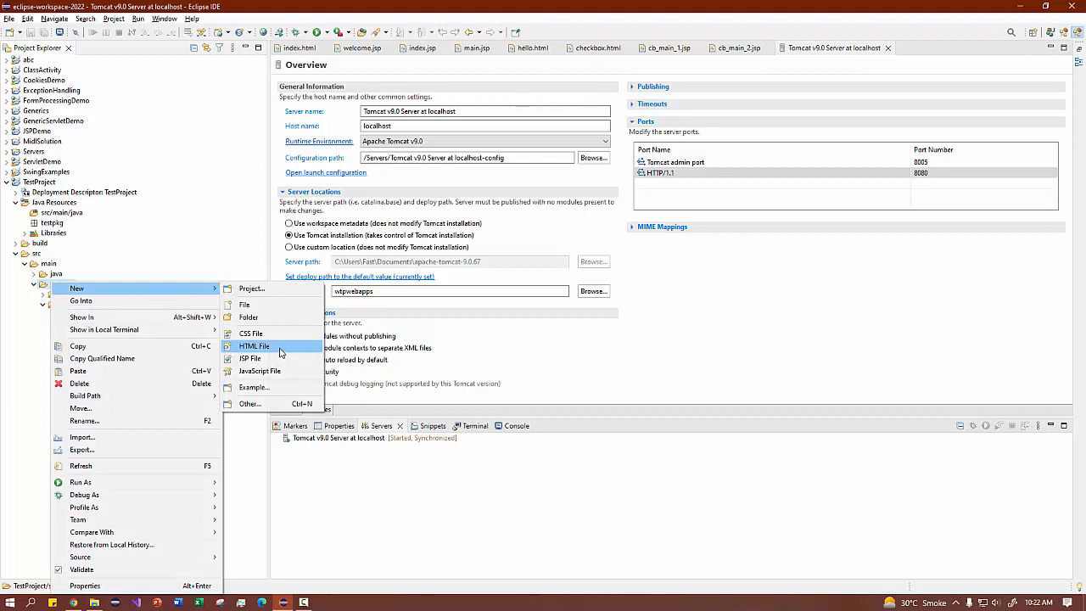
Create a new HTML file named index.html in the webapp folder.
click(254, 347)
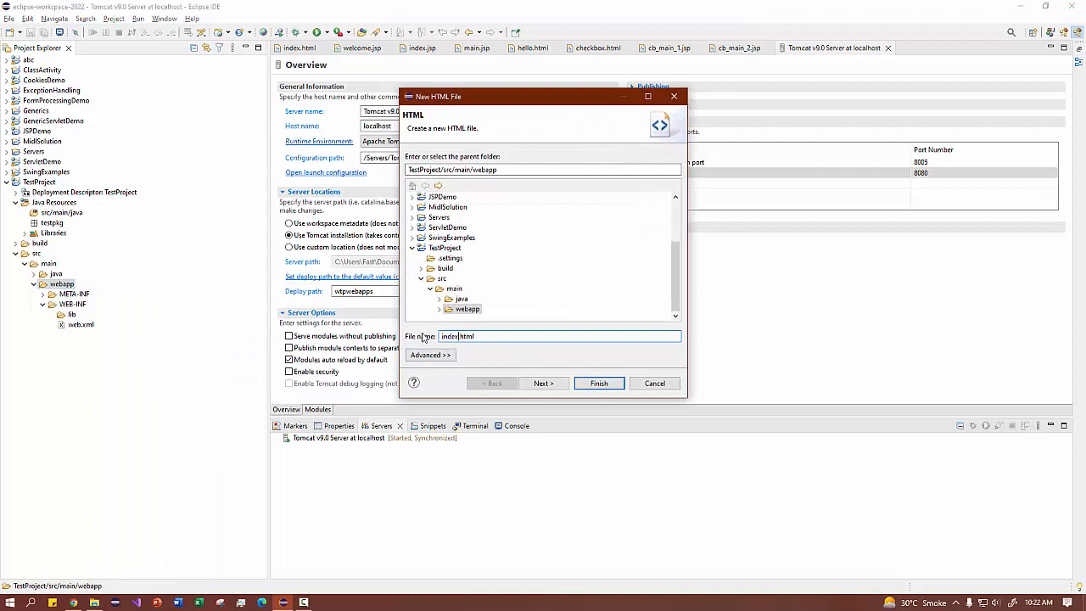
click(597, 384)
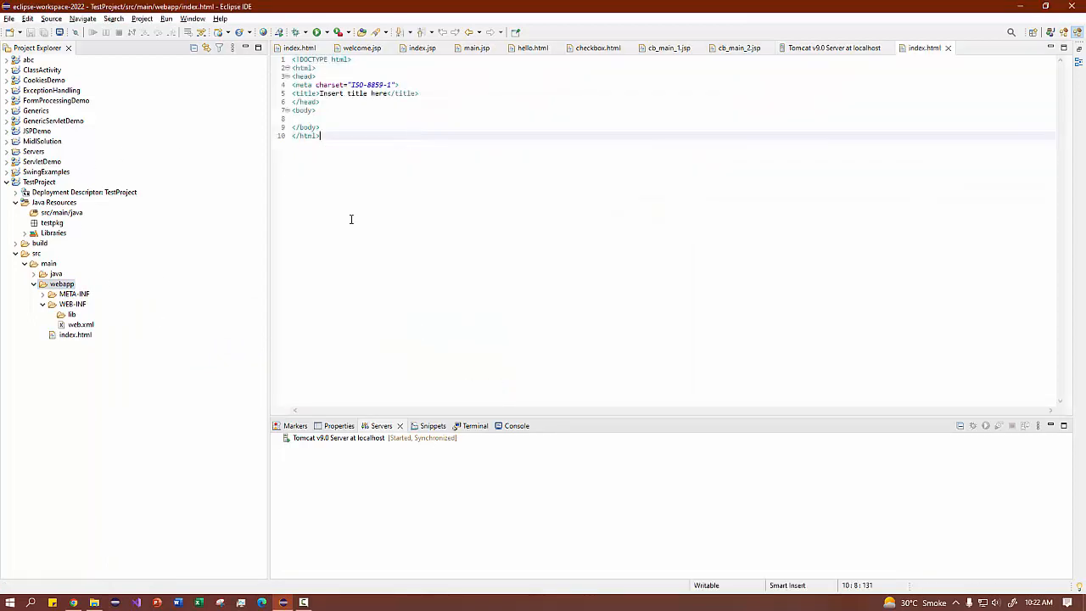
mouse_move(738, 47)
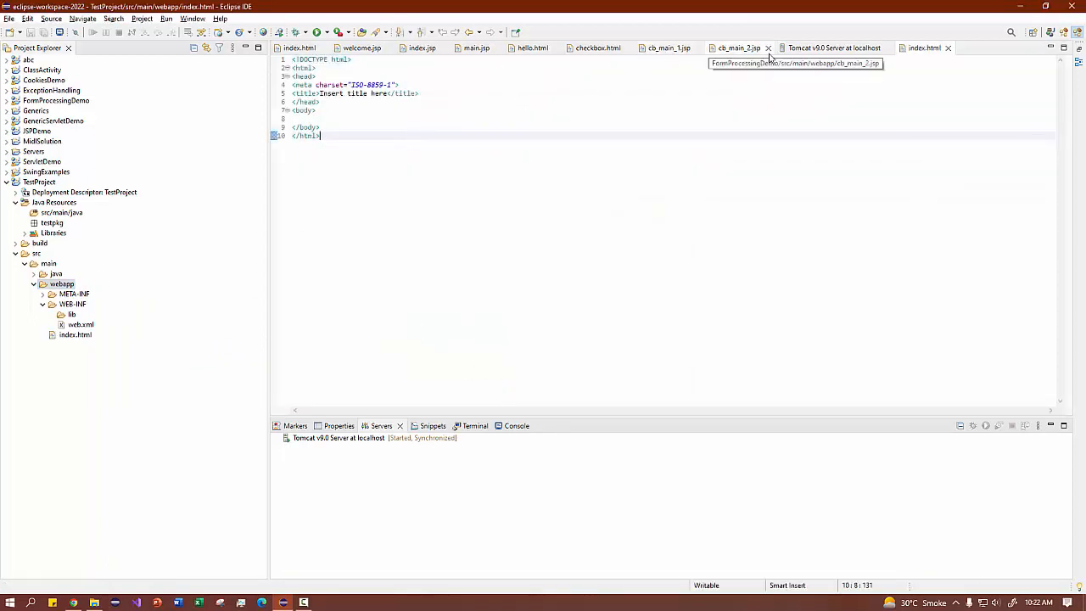
mouse_move(656, 107)
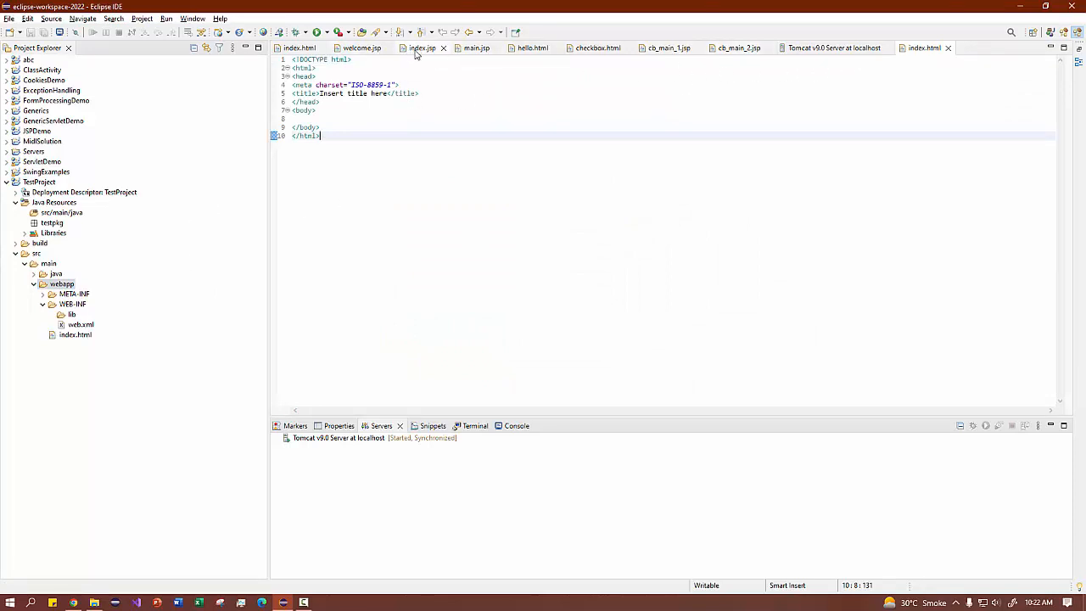
Browse the other project's index.jsp, main.jsp and welcome.jsp, landing on its index.html with the form.
click(421, 47)
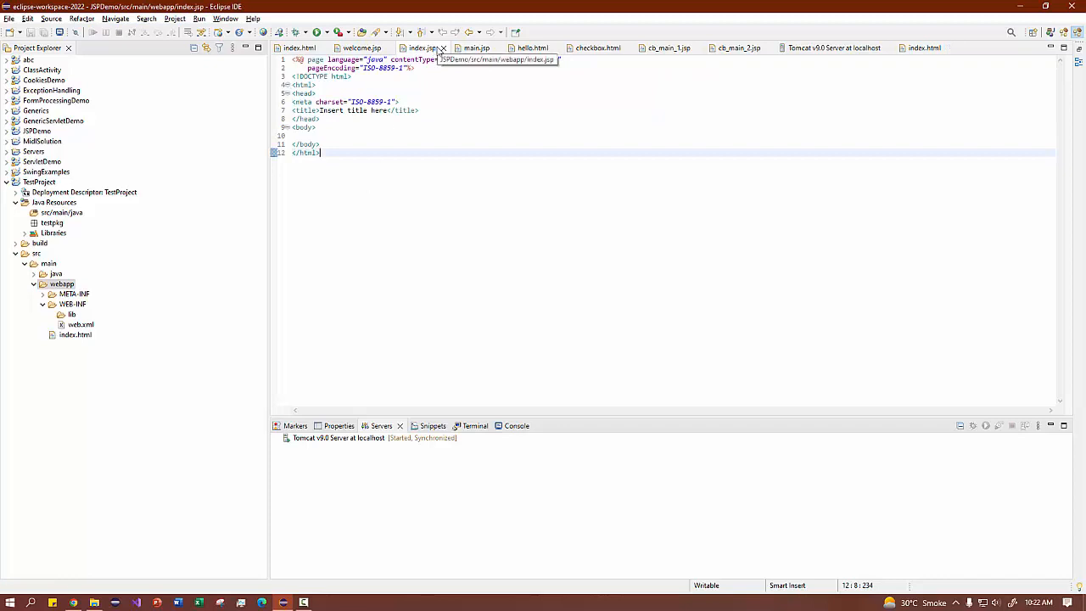
click(442, 48)
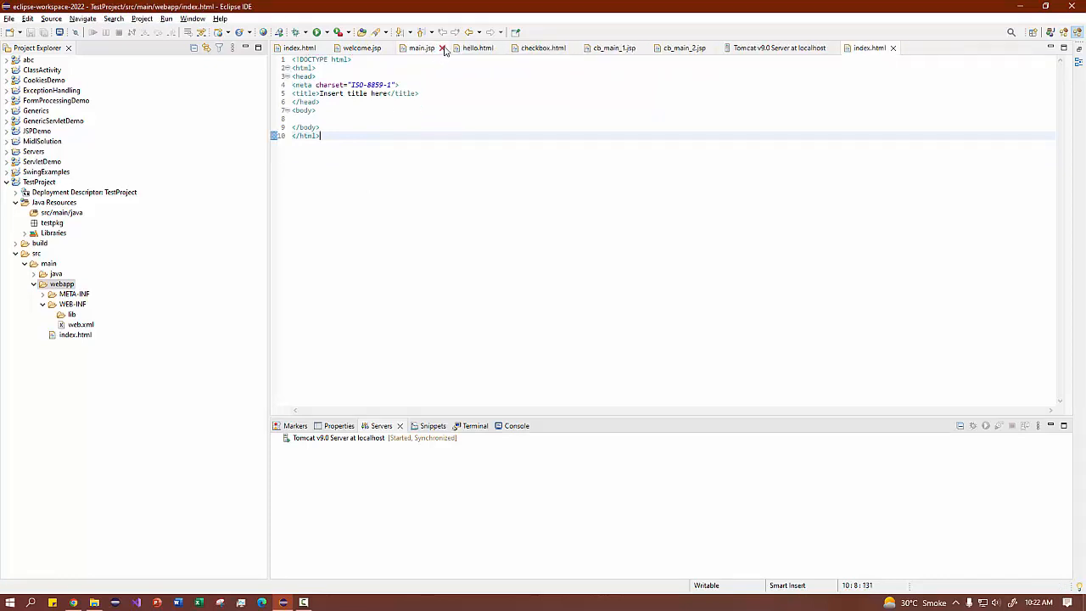
click(421, 47)
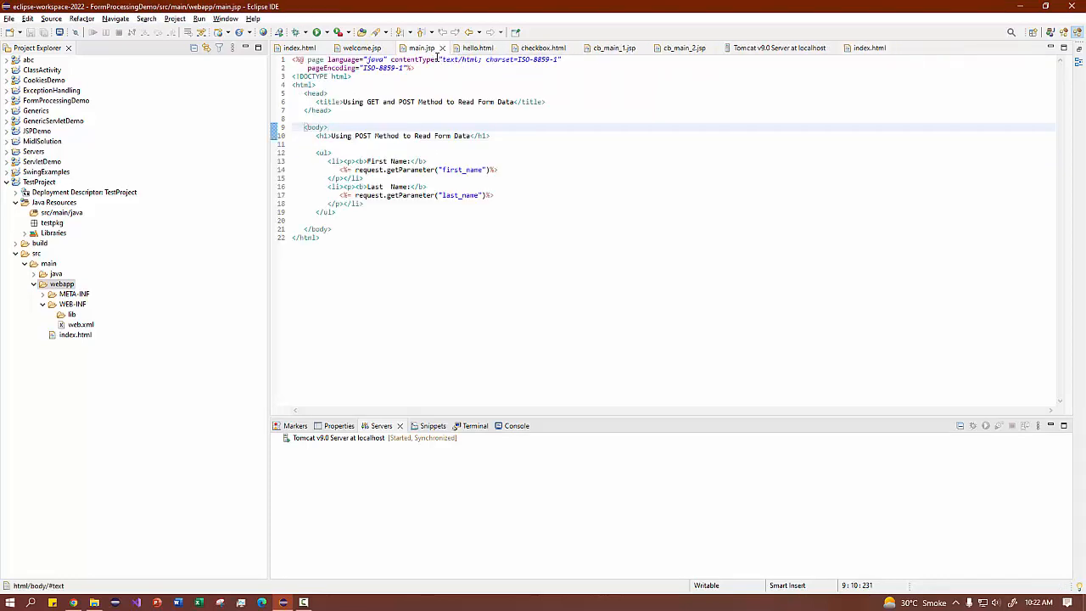
click(360, 48)
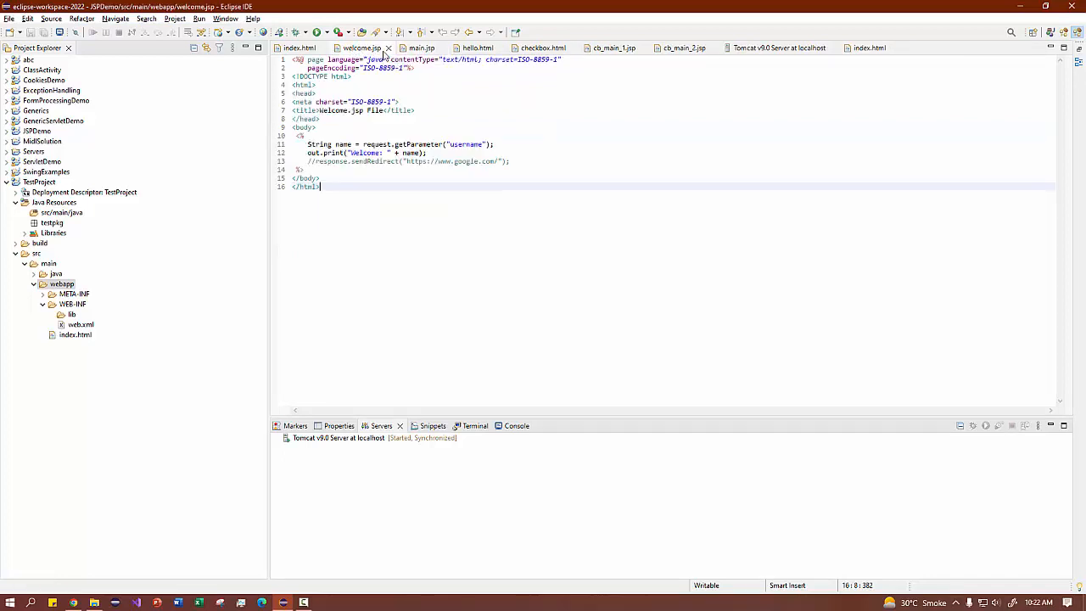
click(387, 48)
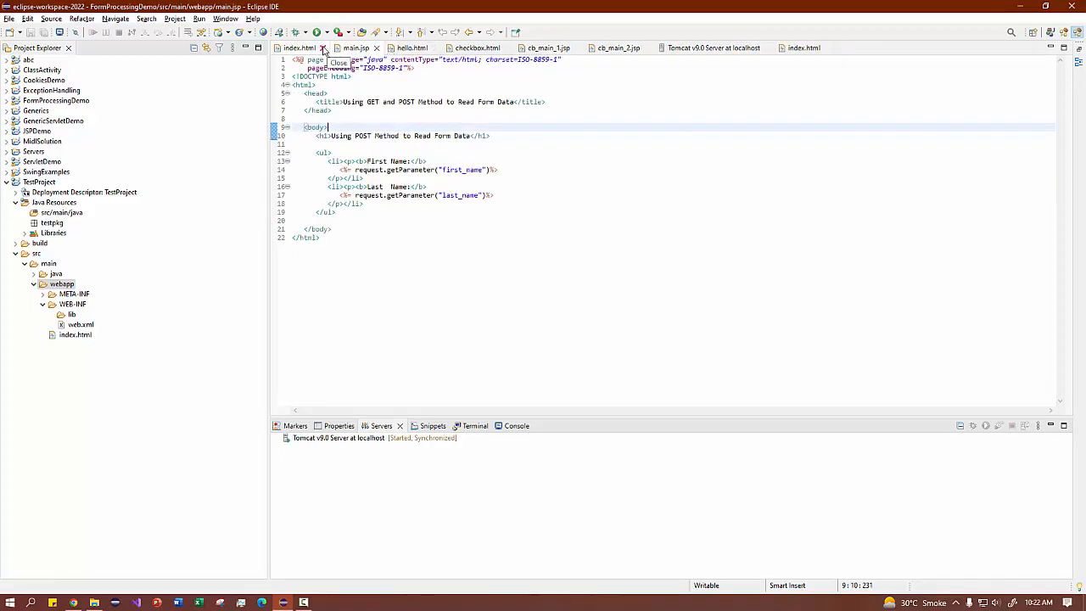
click(299, 47)
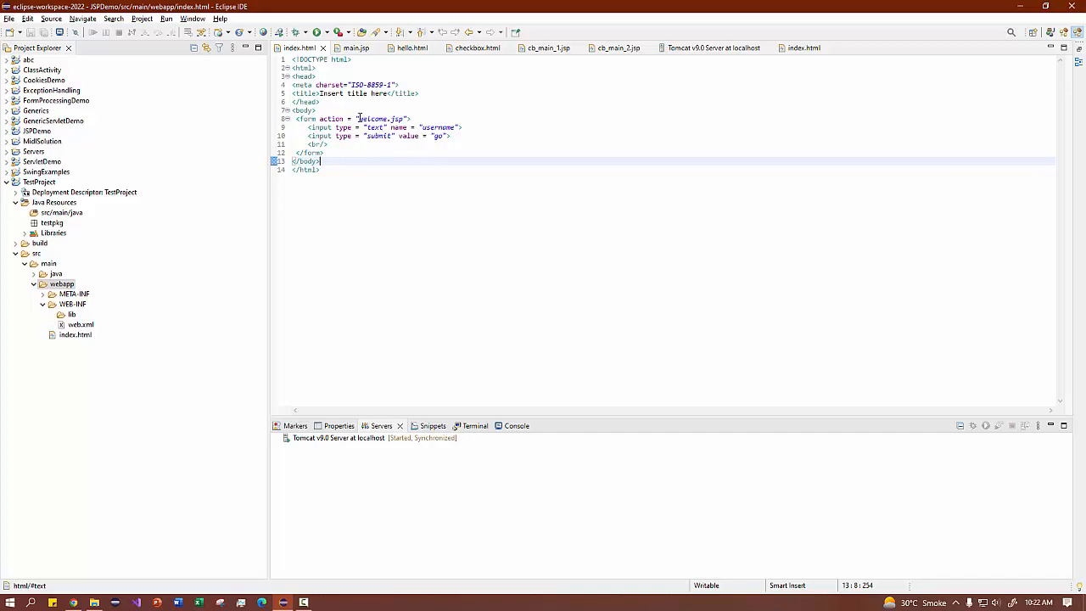
Copy the form block and paste it into the body of TestProject's index.html.
double_click(380, 119)
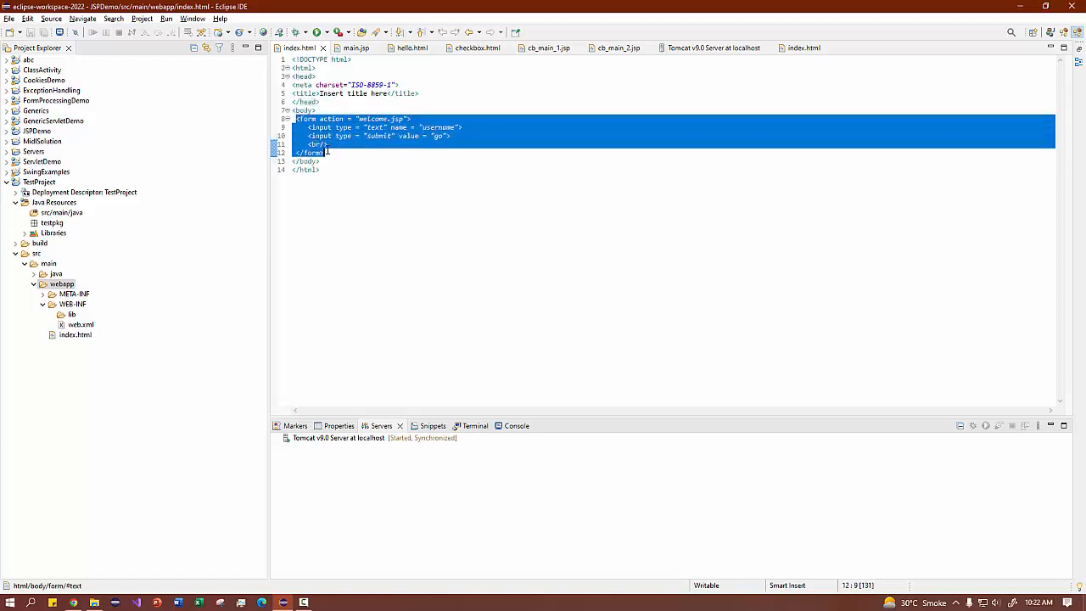
click(804, 48)
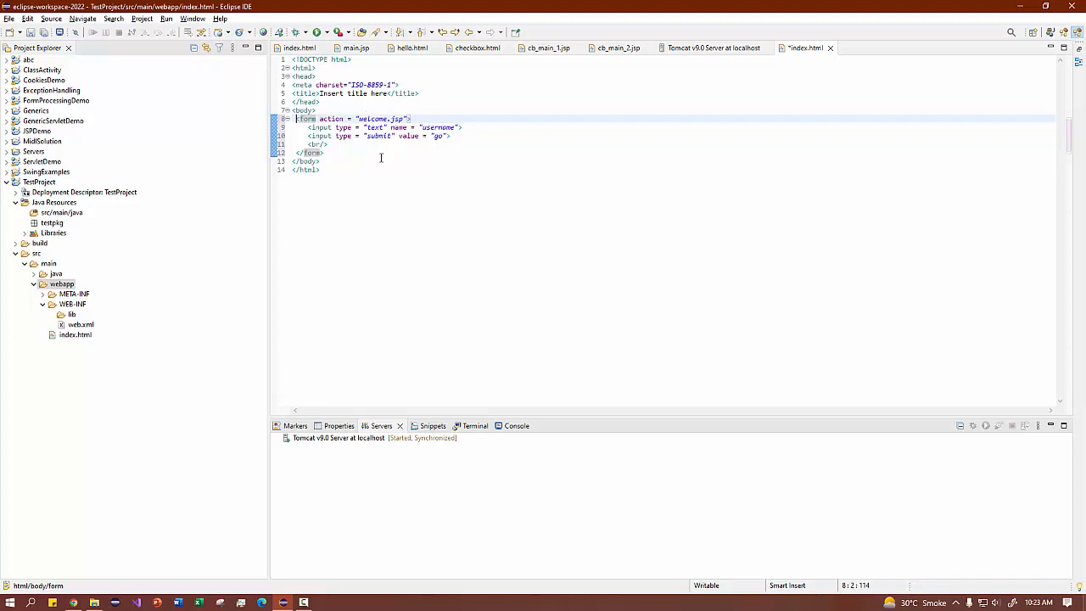
click(321, 161)
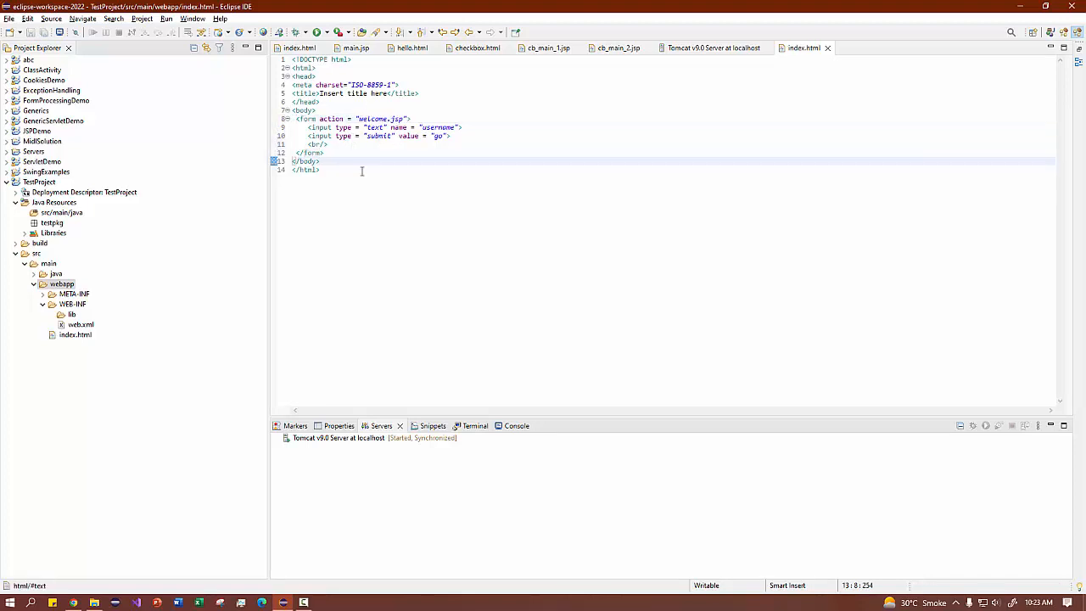
mouse_move(54, 364)
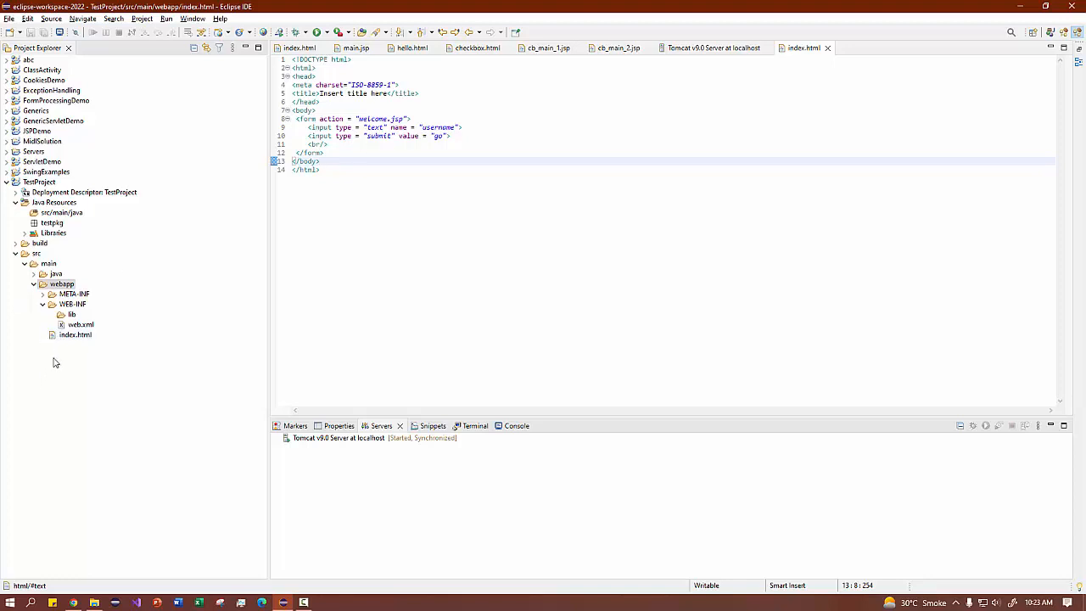
Create a new JSP file named welcome.jsp in TestProject's webapp folder.
right_click(61, 283)
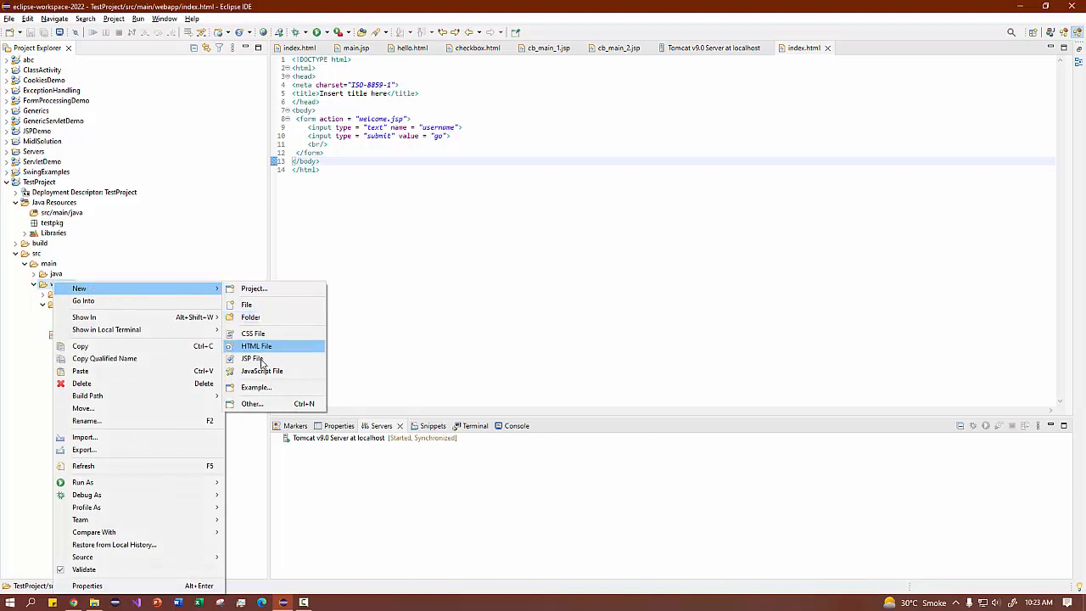
click(251, 358)
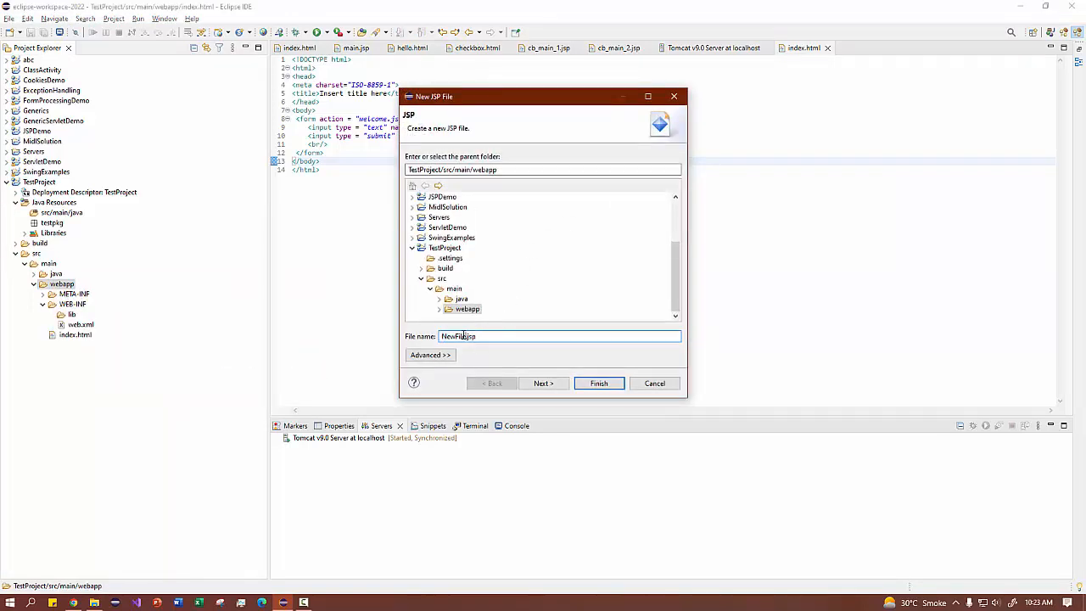
mouse_move(745, 315)
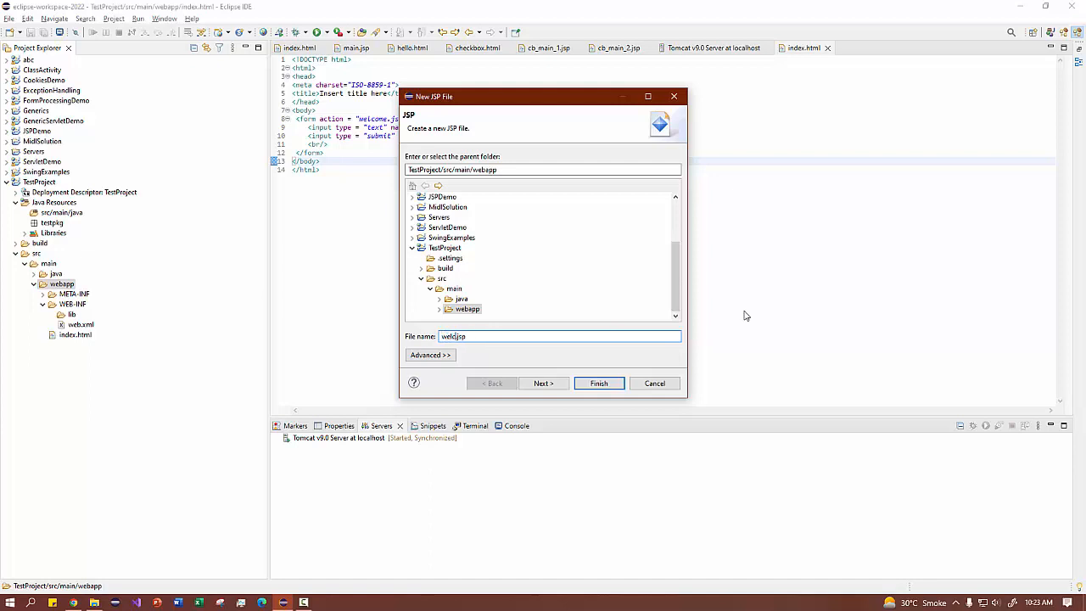
text(welcome.jsp)
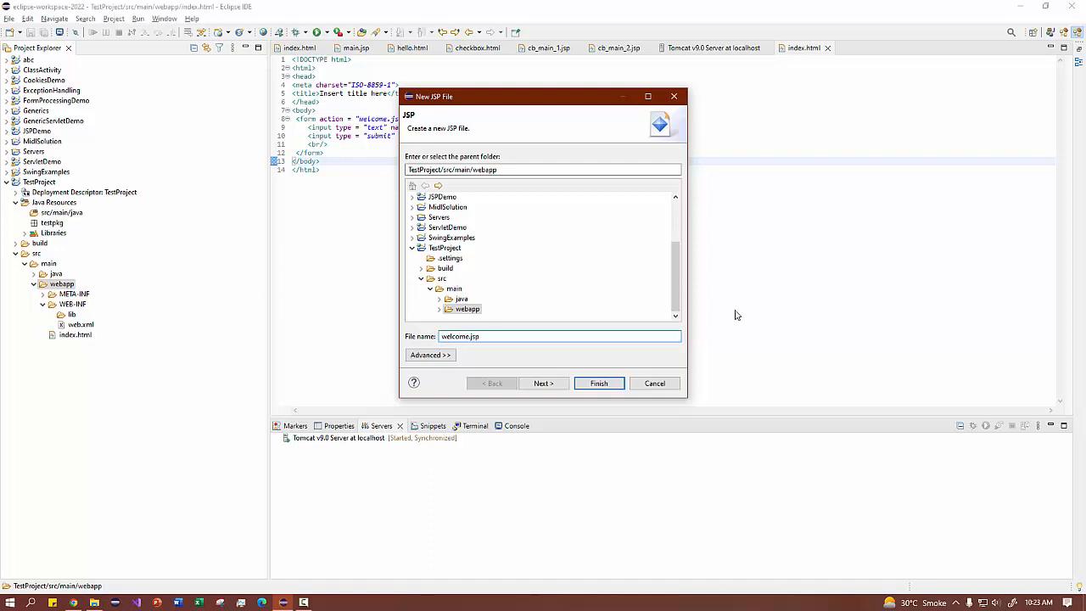
mouse_move(543, 384)
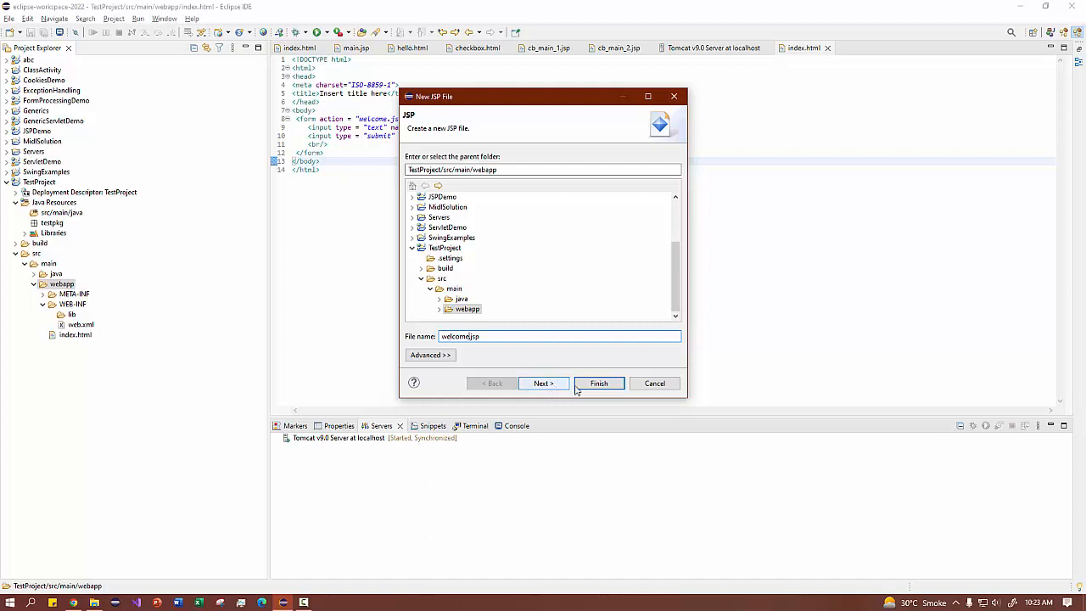
click(597, 384)
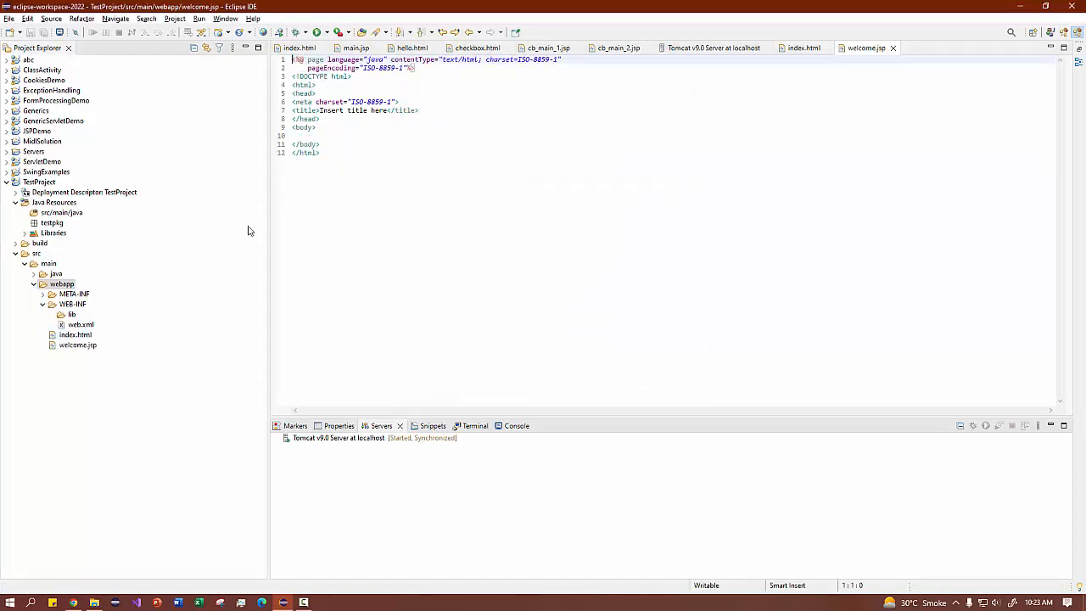
Locate JSPDemo's welcome.jsp and select its scriptlet printing Welcome: plus the username parameter.
click(79, 344)
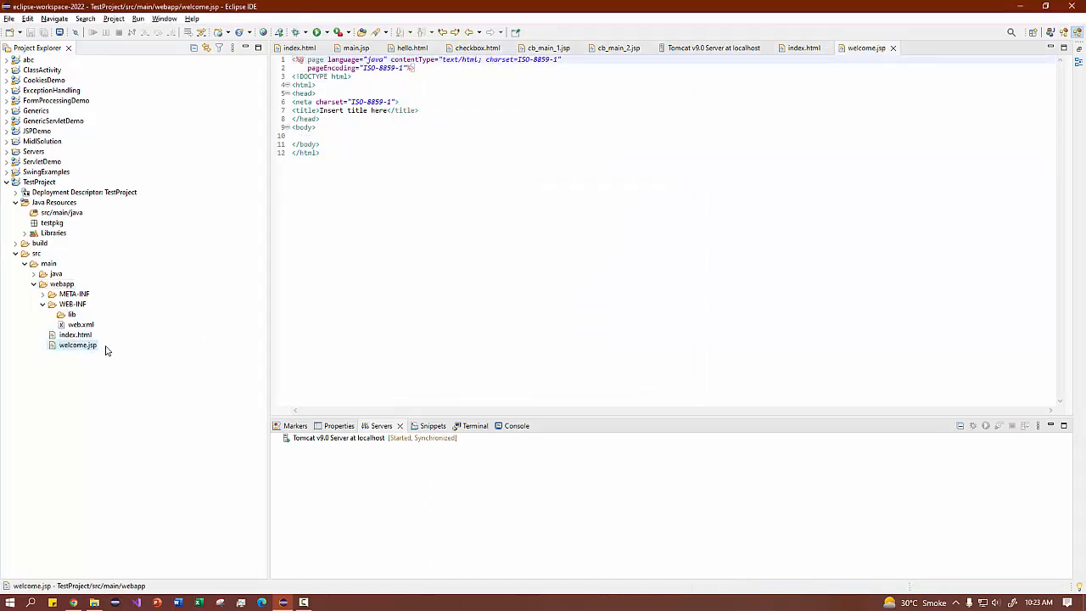
mouse_move(133, 360)
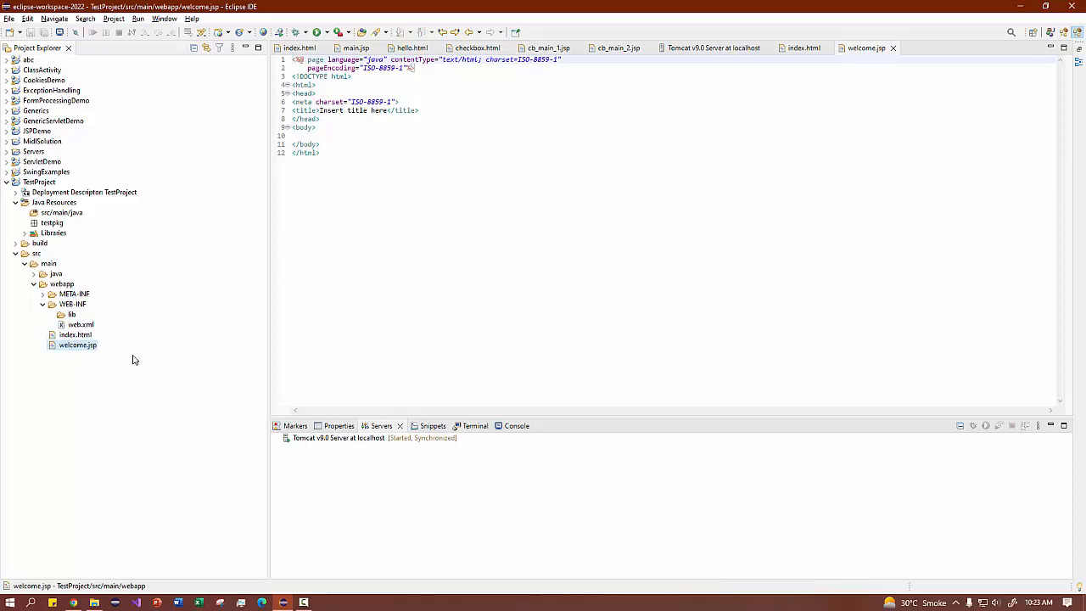
mouse_move(129, 332)
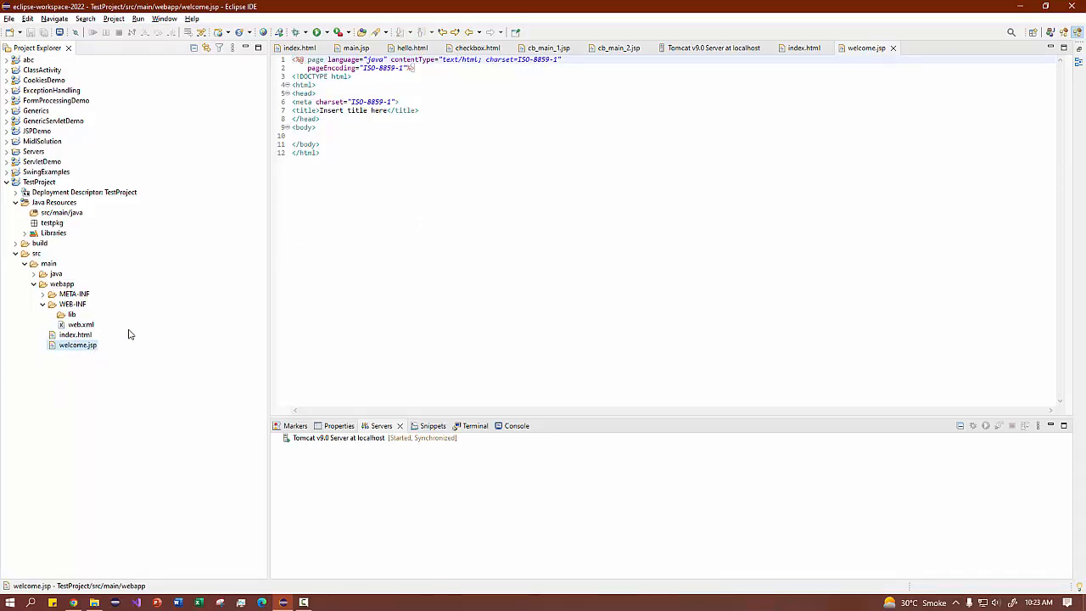
mouse_move(357, 48)
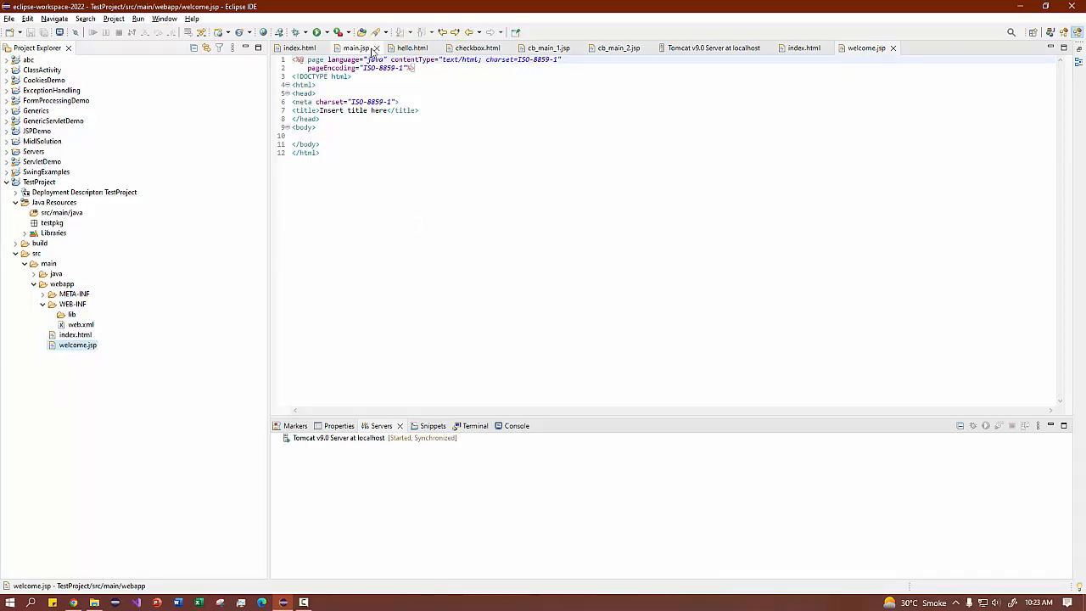
click(357, 48)
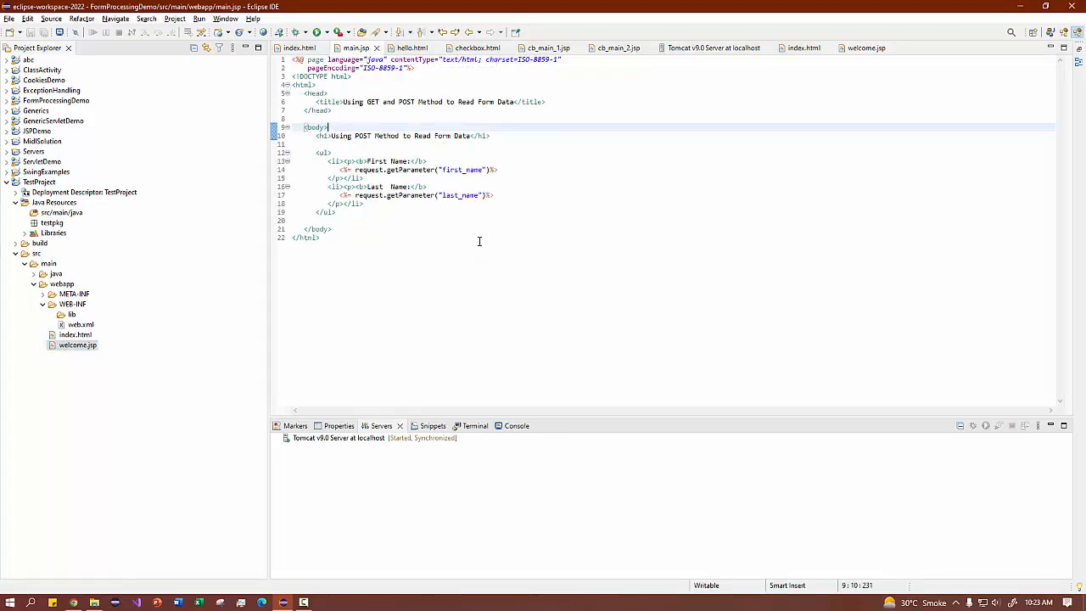
click(299, 47)
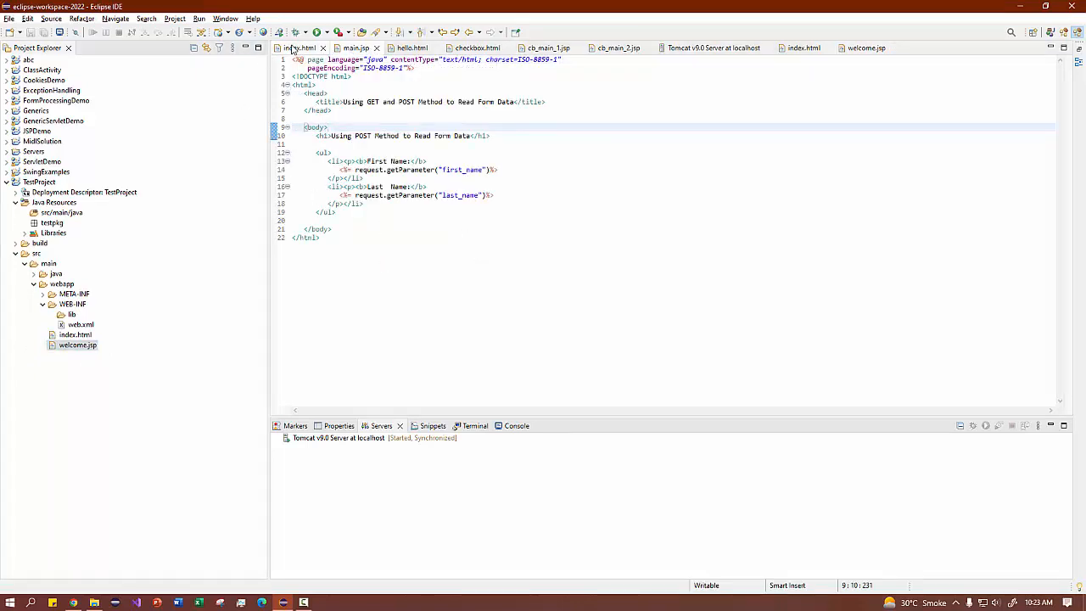
click(299, 47)
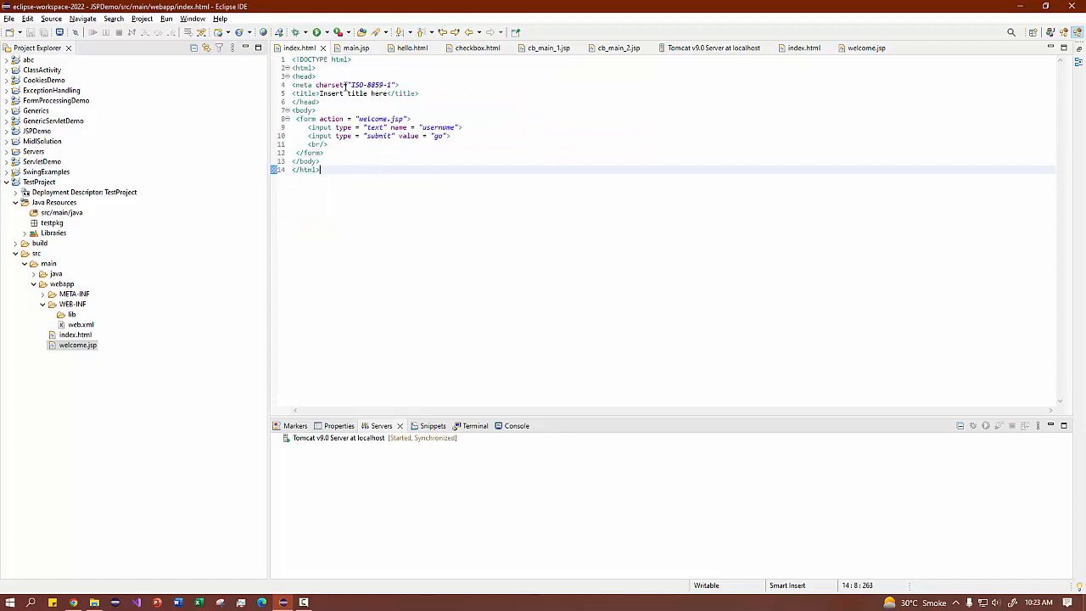
mouse_move(298, 48)
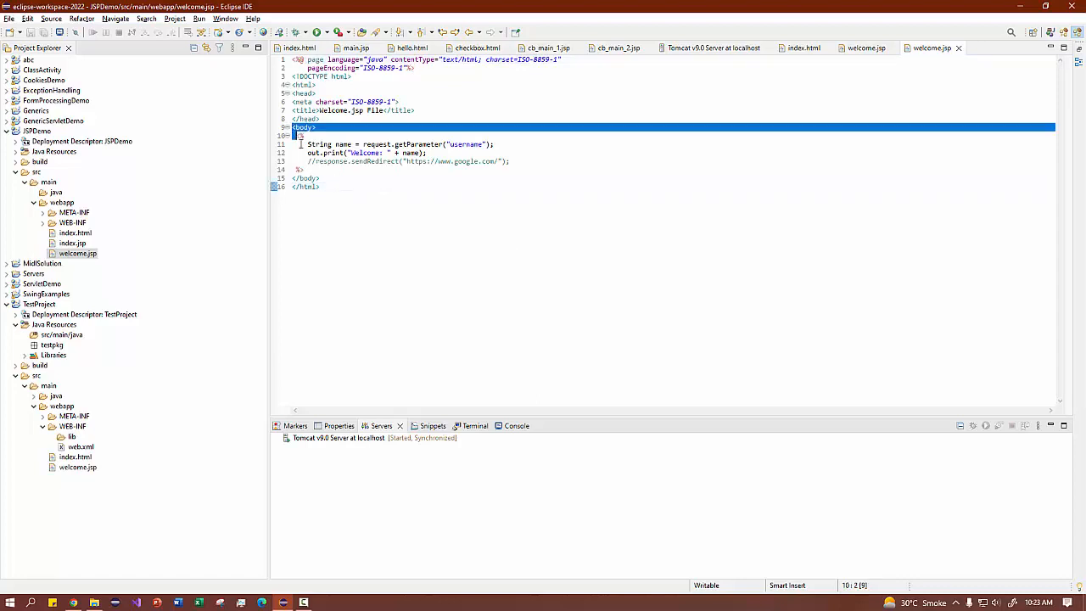
drag(299, 136, 321, 178)
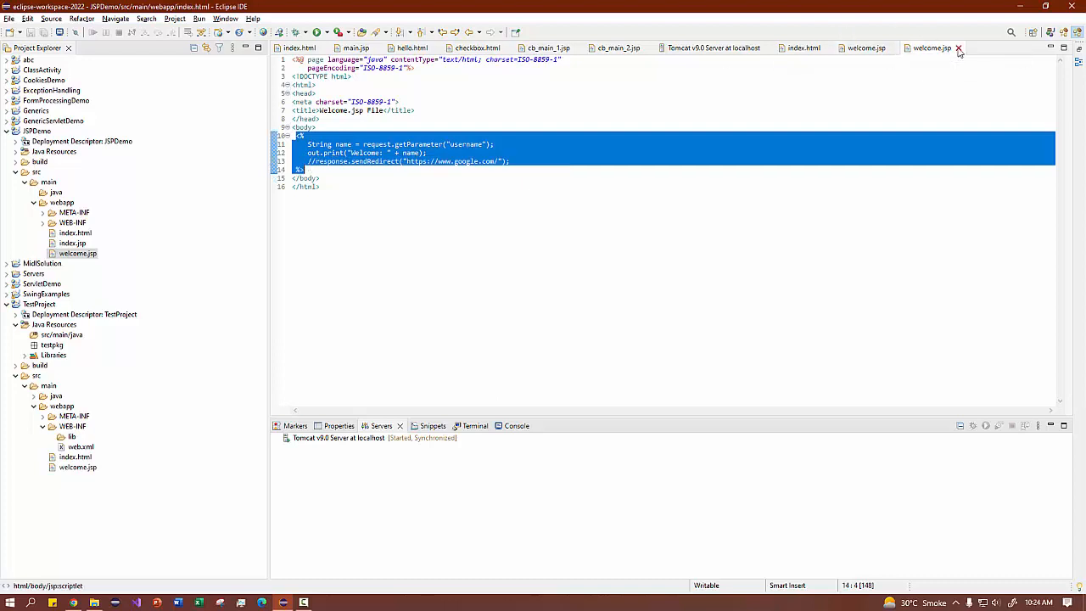
Paste the scriptlet inside the body of TestProject's empty welcome.jsp.
click(958, 48)
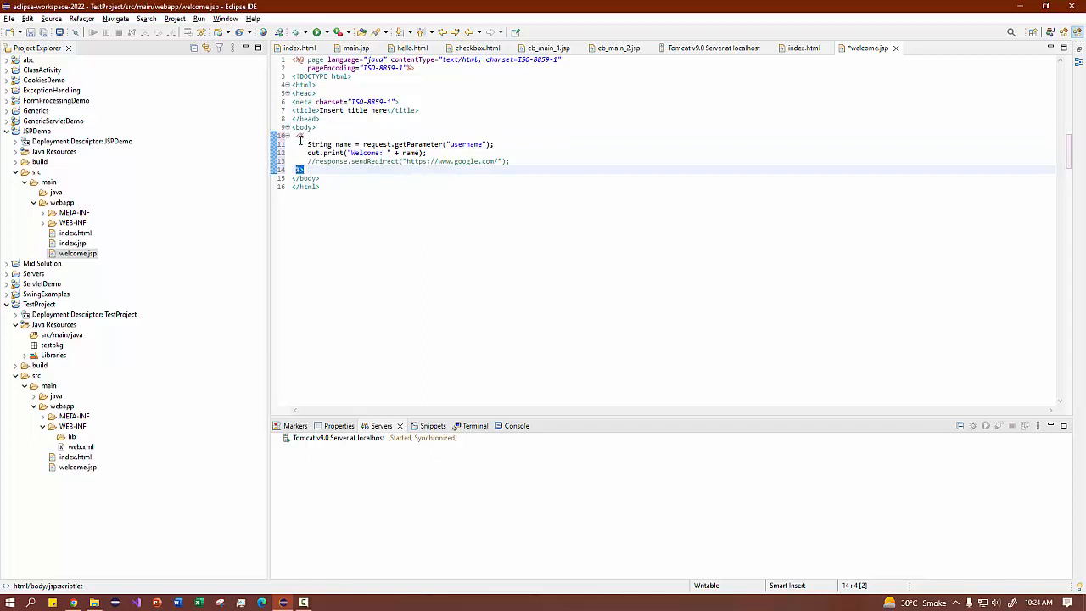
click(299, 135)
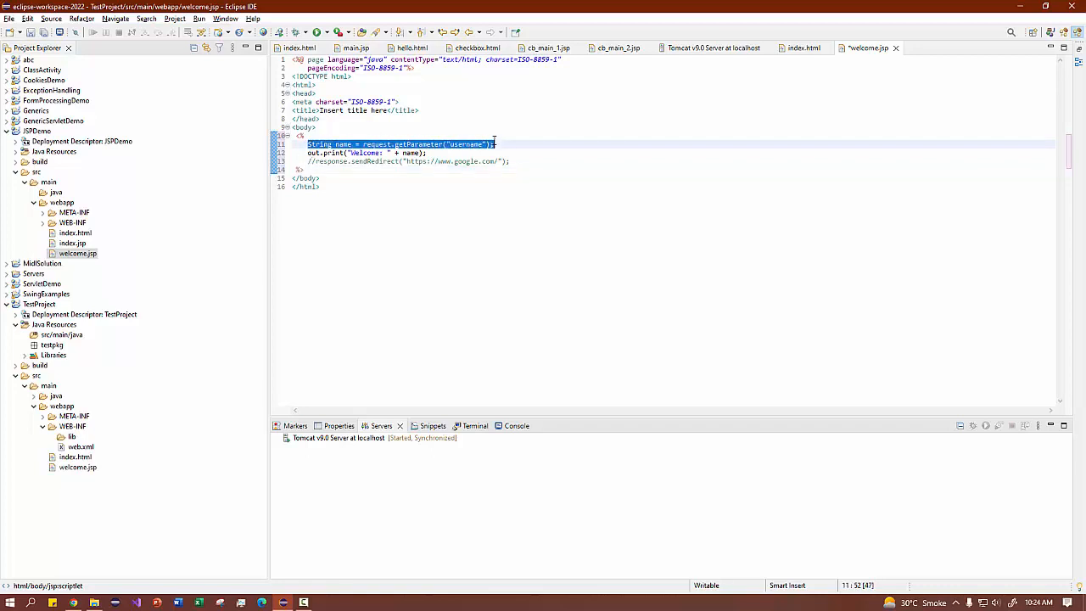
mouse_move(338, 203)
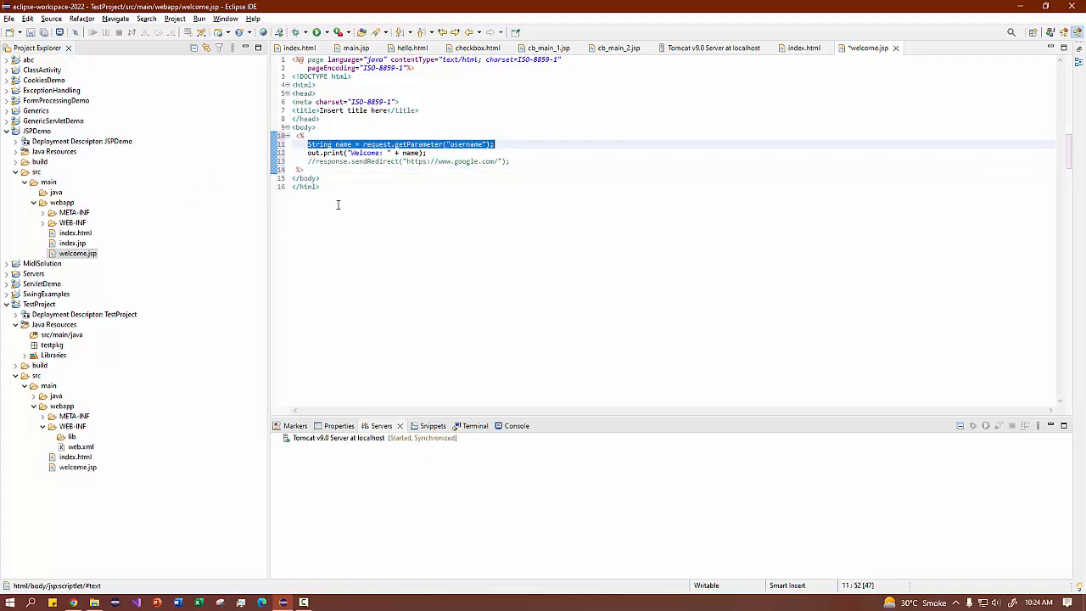
click(365, 161)
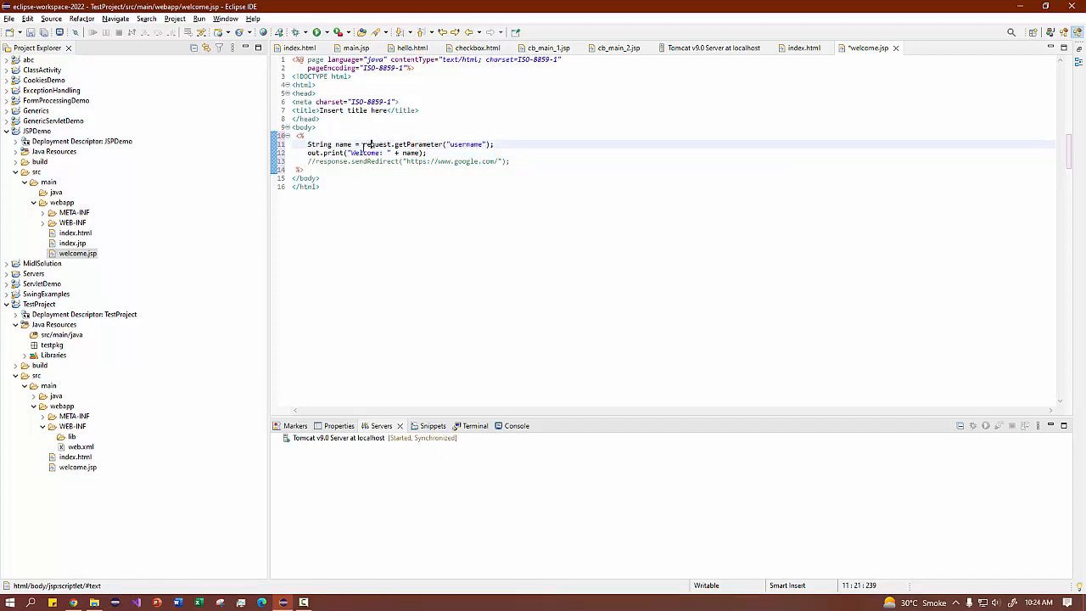
double_click(326, 161)
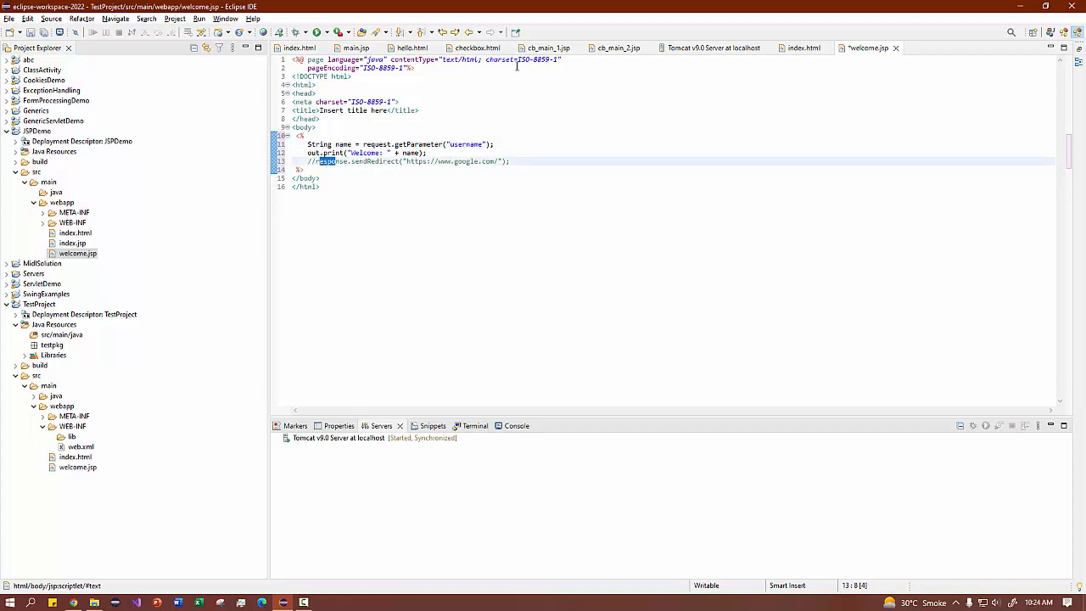
mouse_move(519, 60)
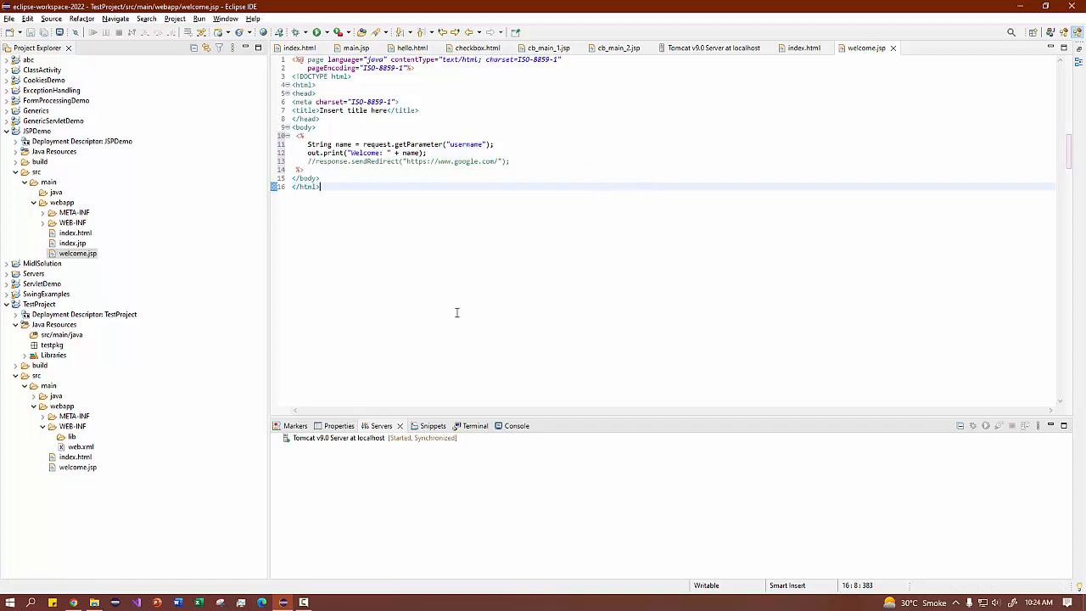
Add TestProject to the Tomcat v9.0 server's configured apps via Add and Remove and finish.
right_click(373, 438)
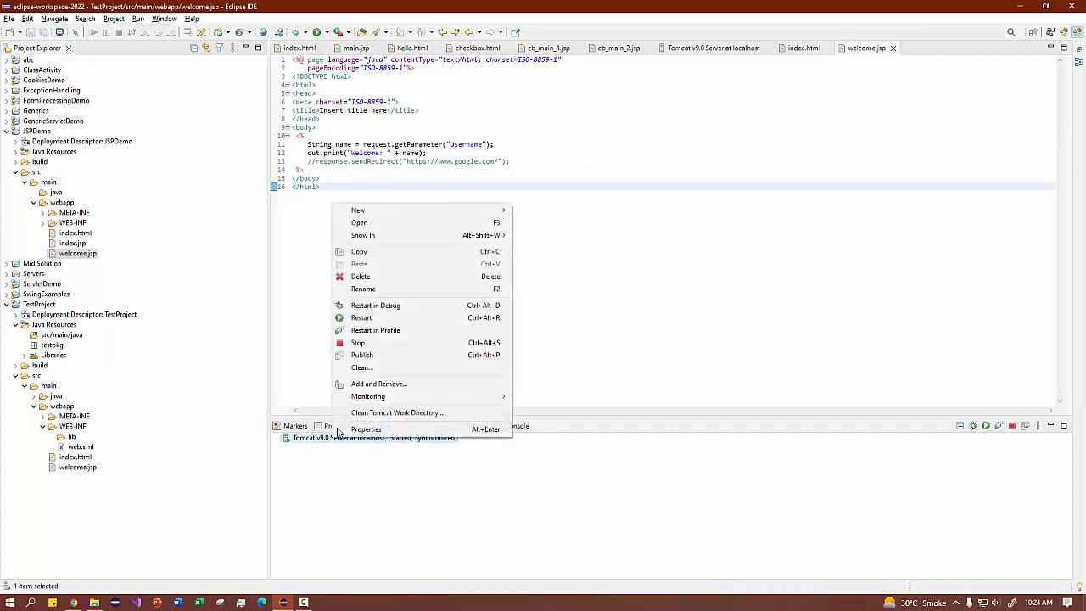
mouse_move(379, 384)
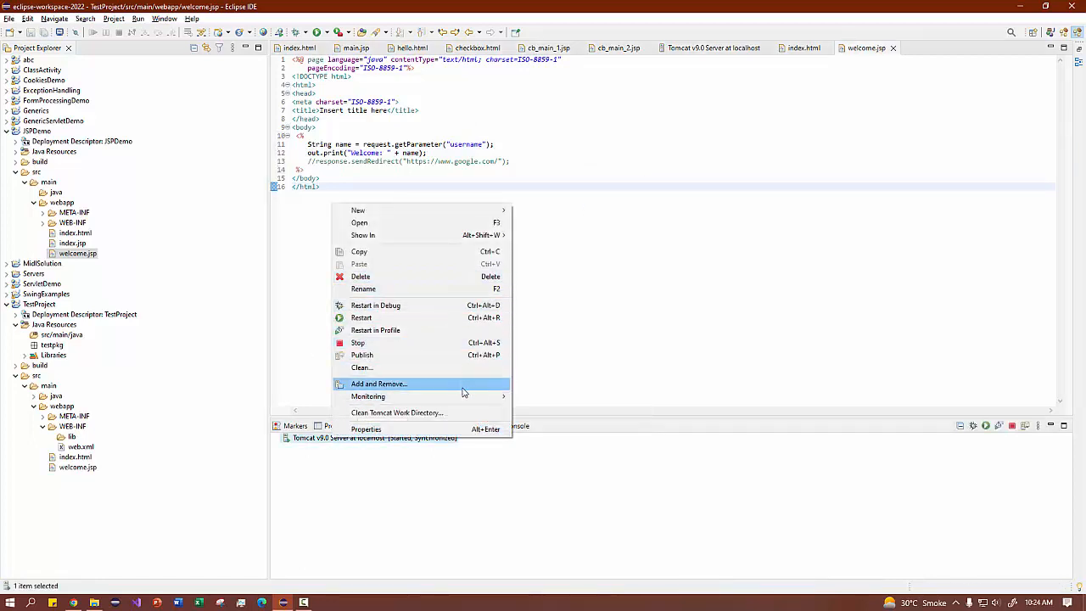
mouse_move(419, 343)
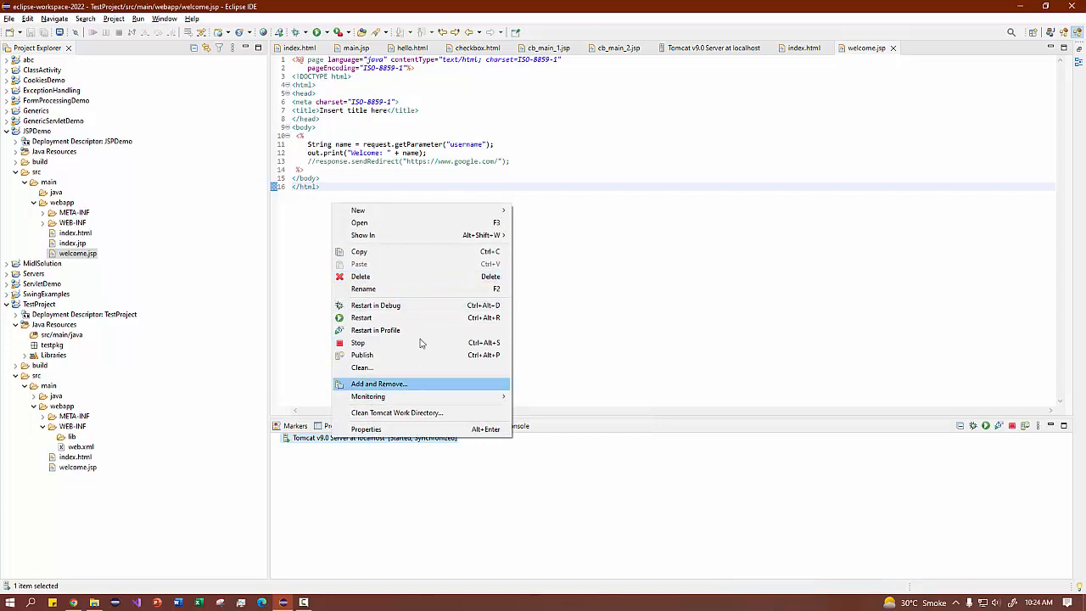
mouse_move(306, 455)
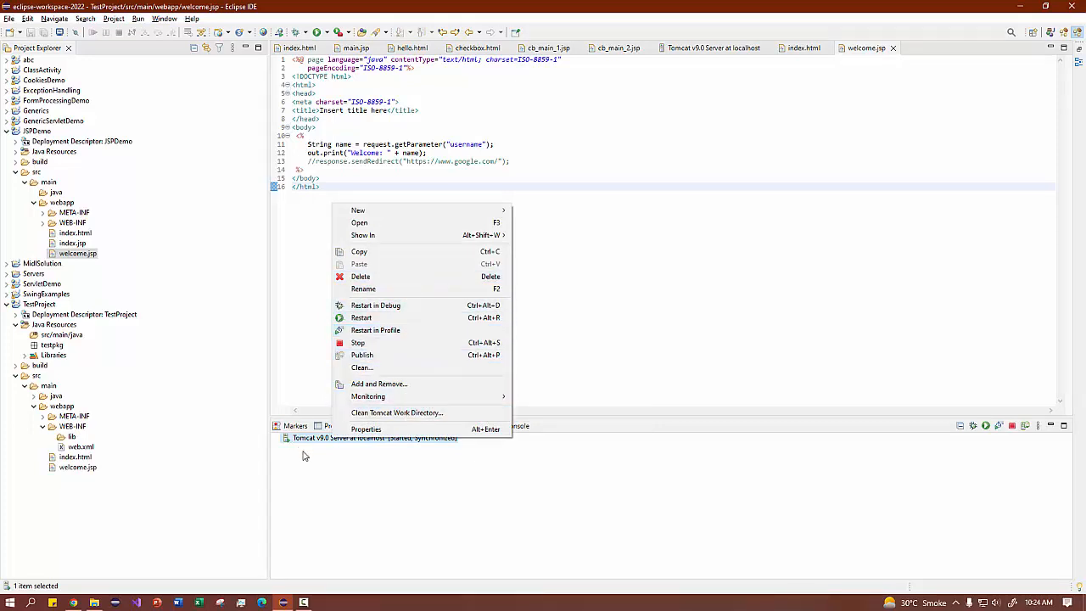
mouse_move(378, 384)
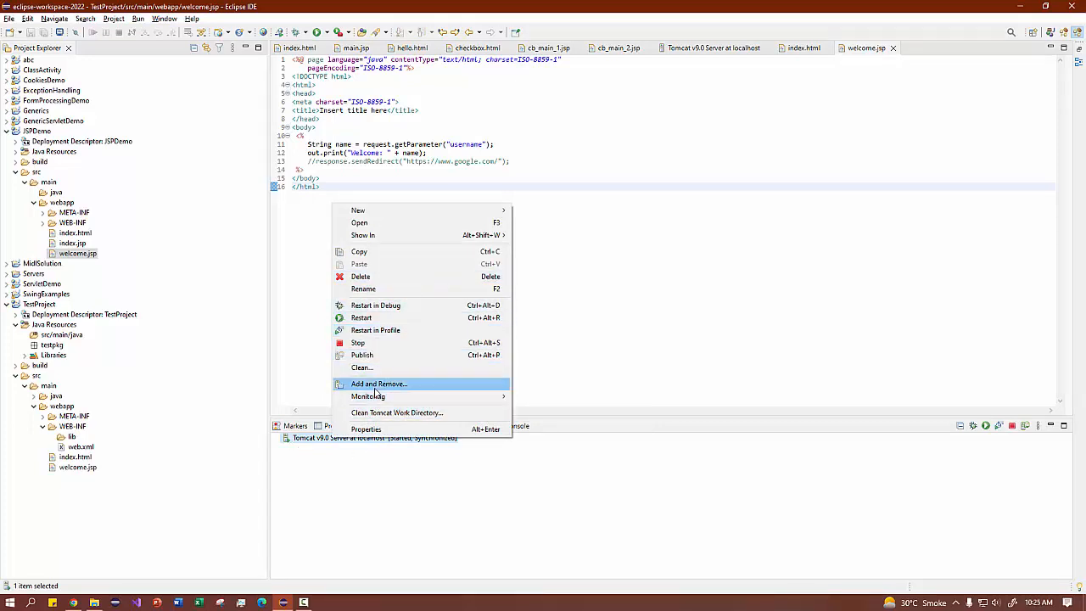
click(377, 384)
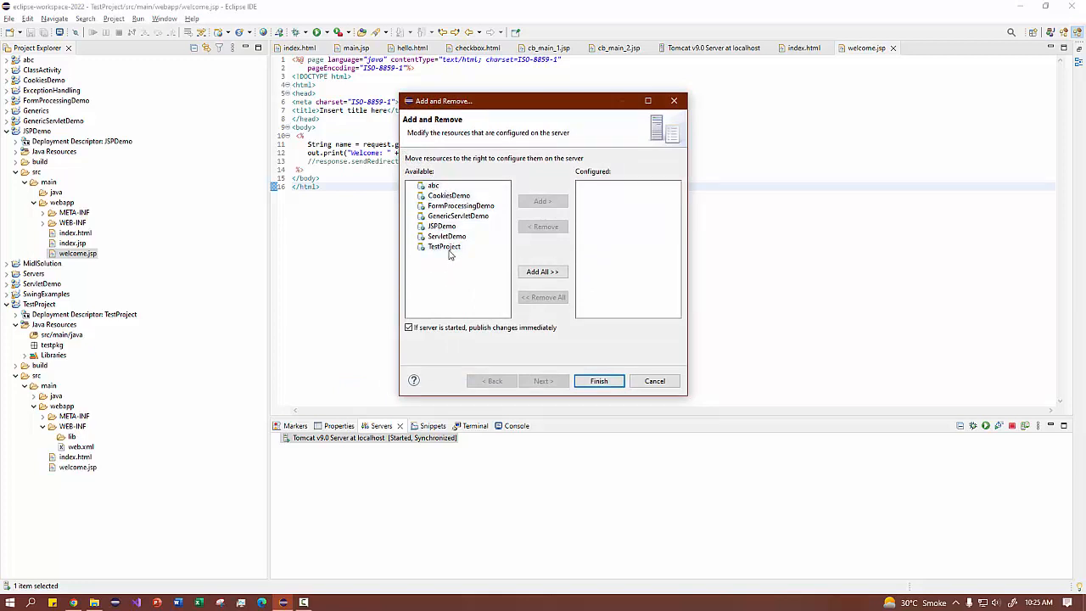
click(544, 201)
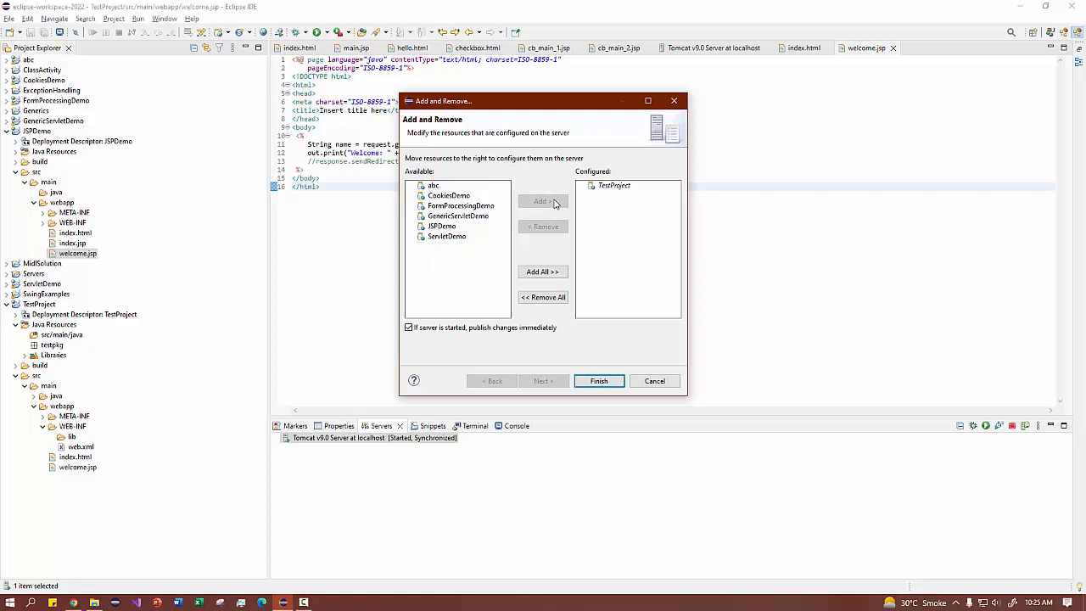
click(598, 380)
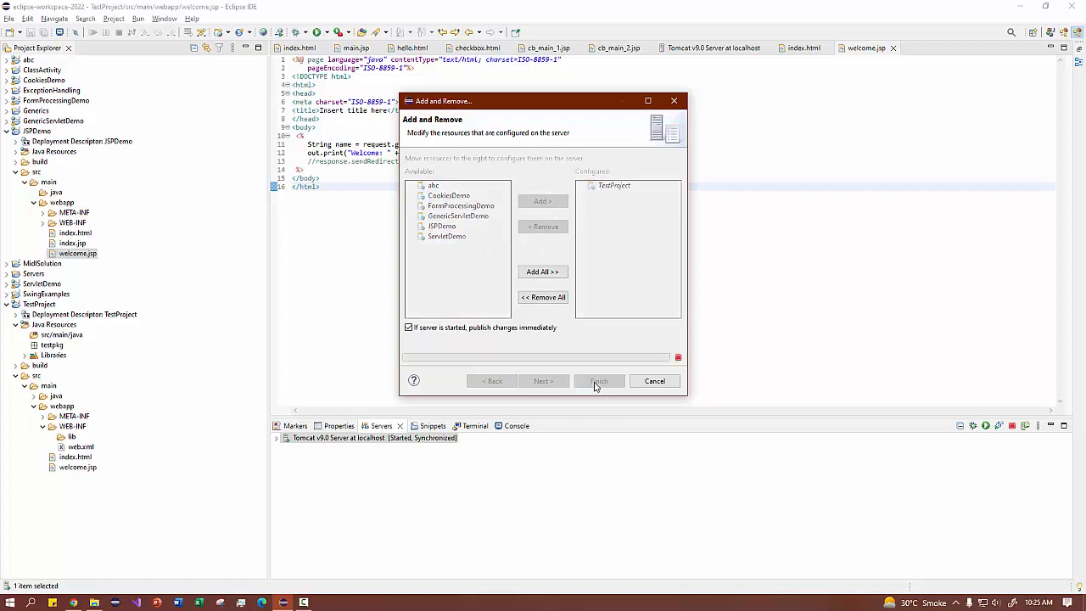
click(597, 380)
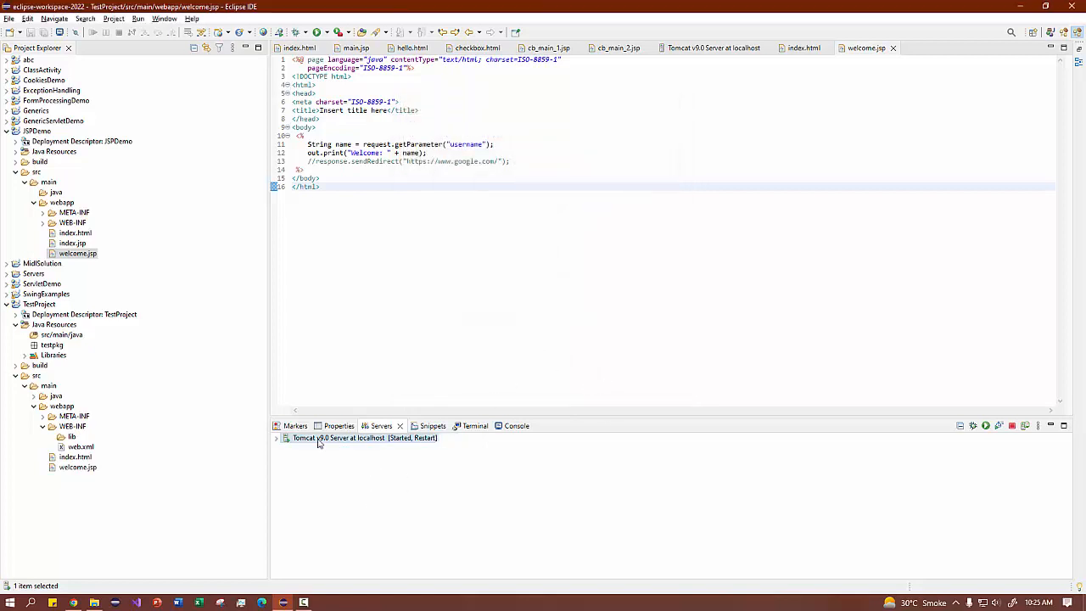
click(276, 438)
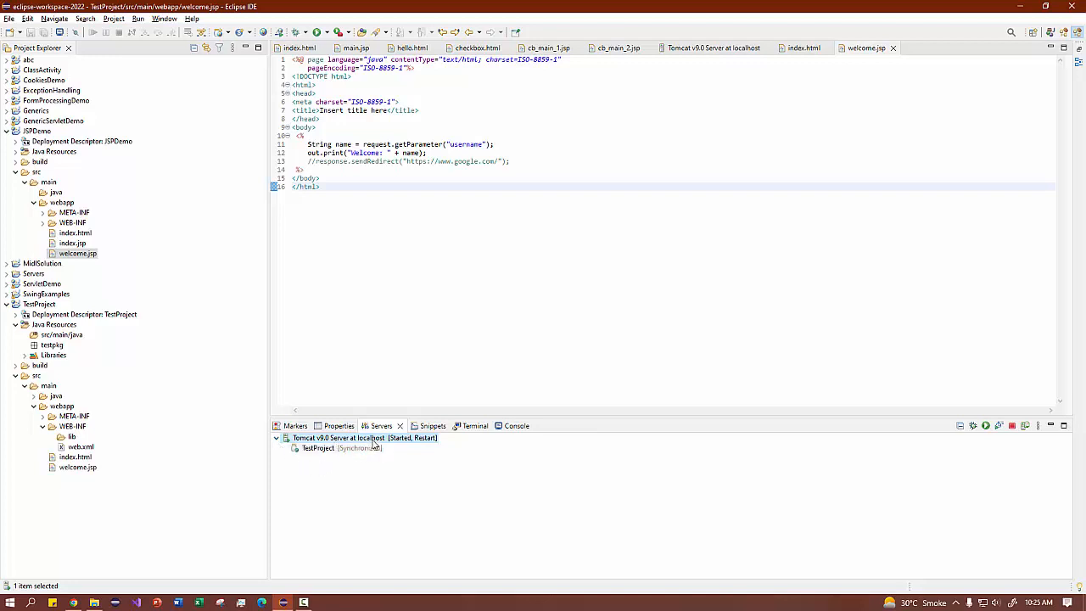
right_click(365, 438)
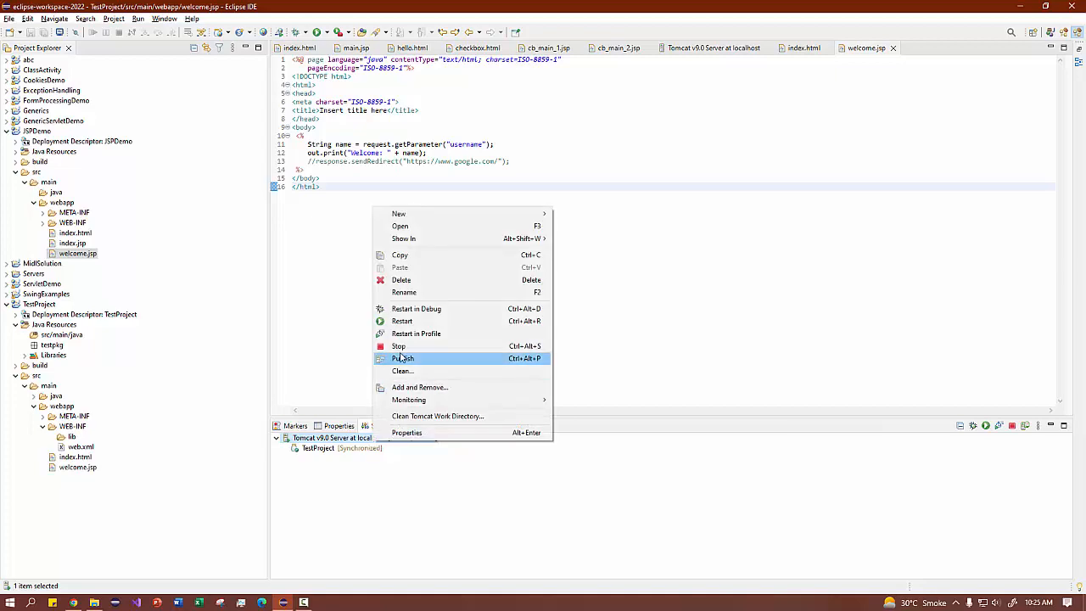
click(404, 358)
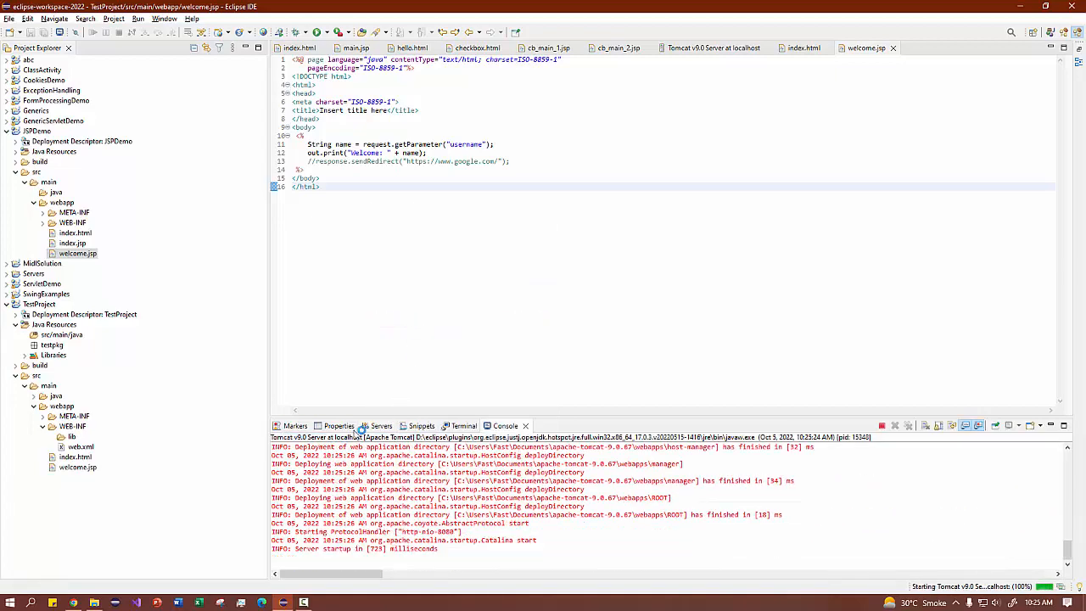
click(380, 424)
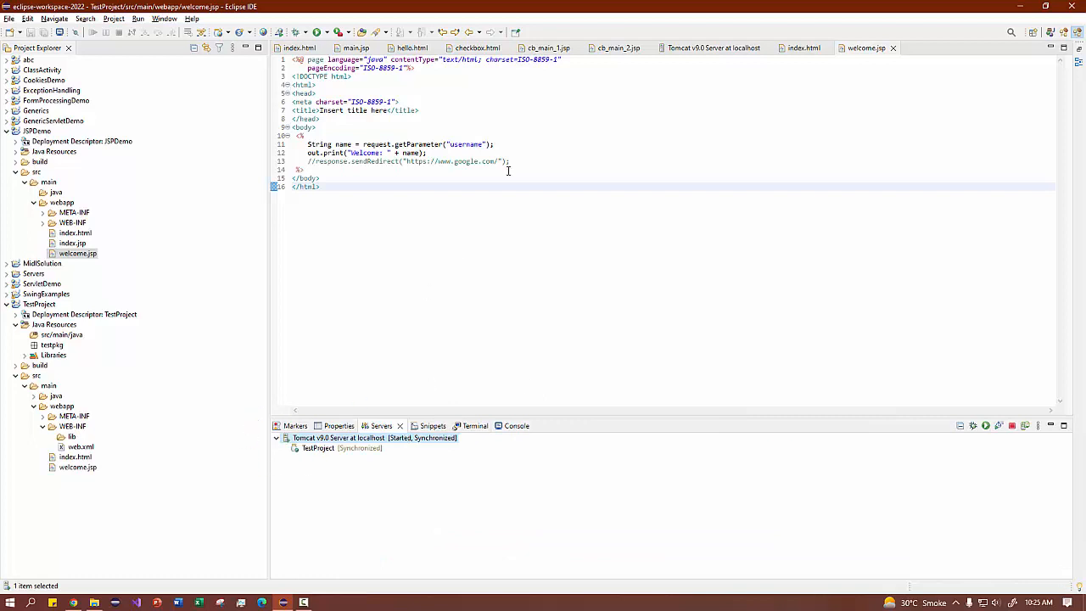
mouse_move(322, 465)
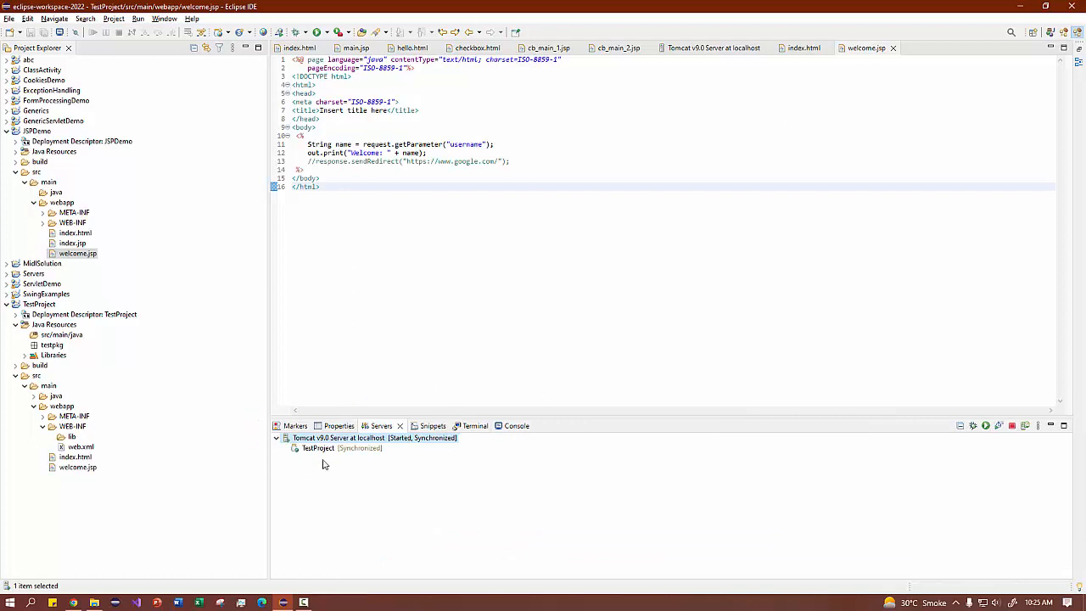
mouse_move(338, 455)
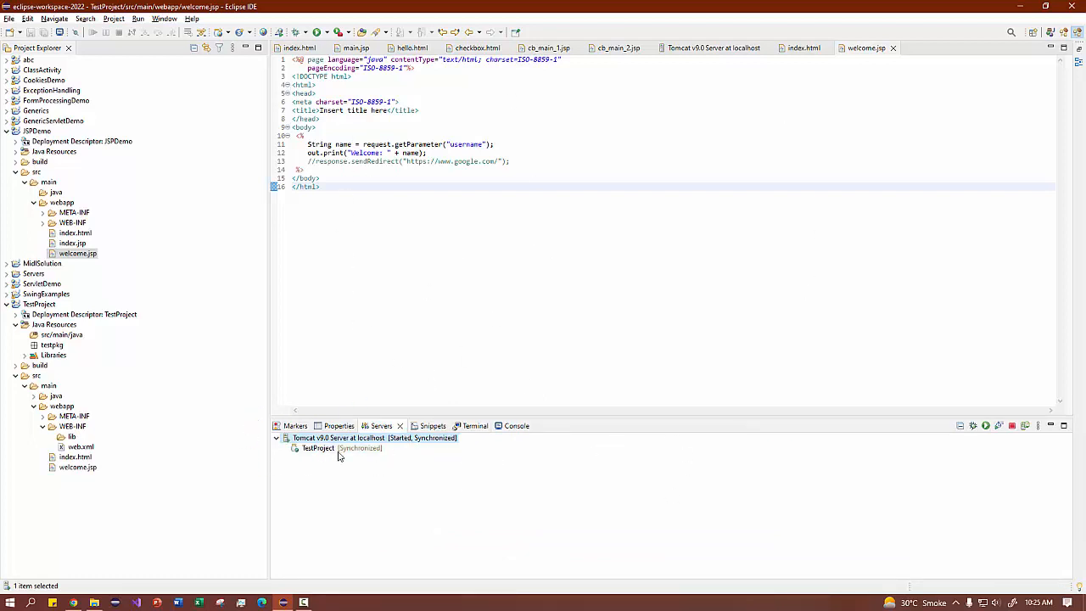
mouse_move(322, 452)
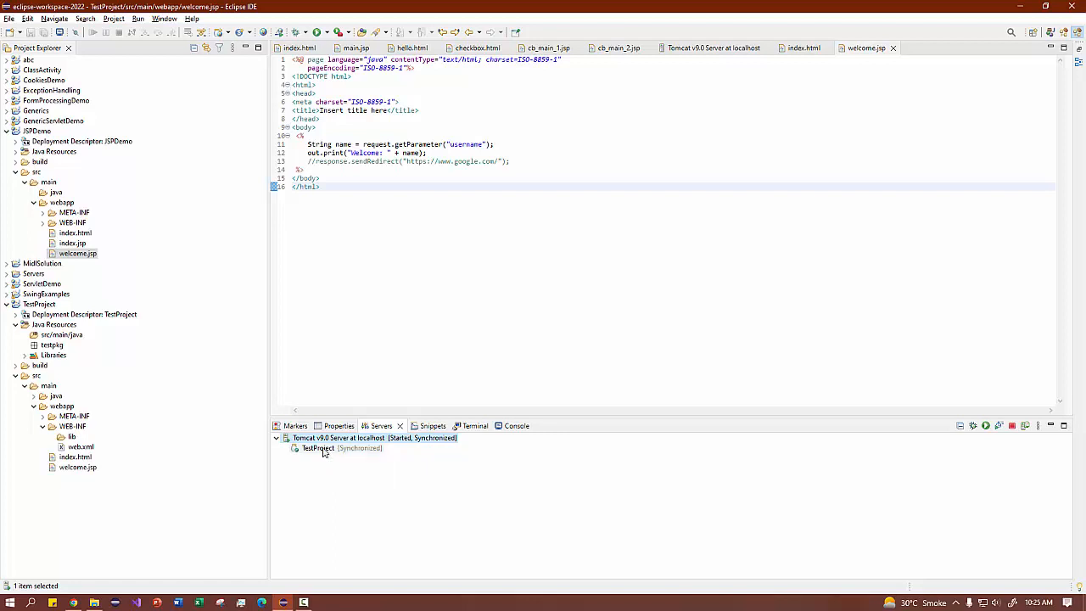
mouse_move(312, 472)
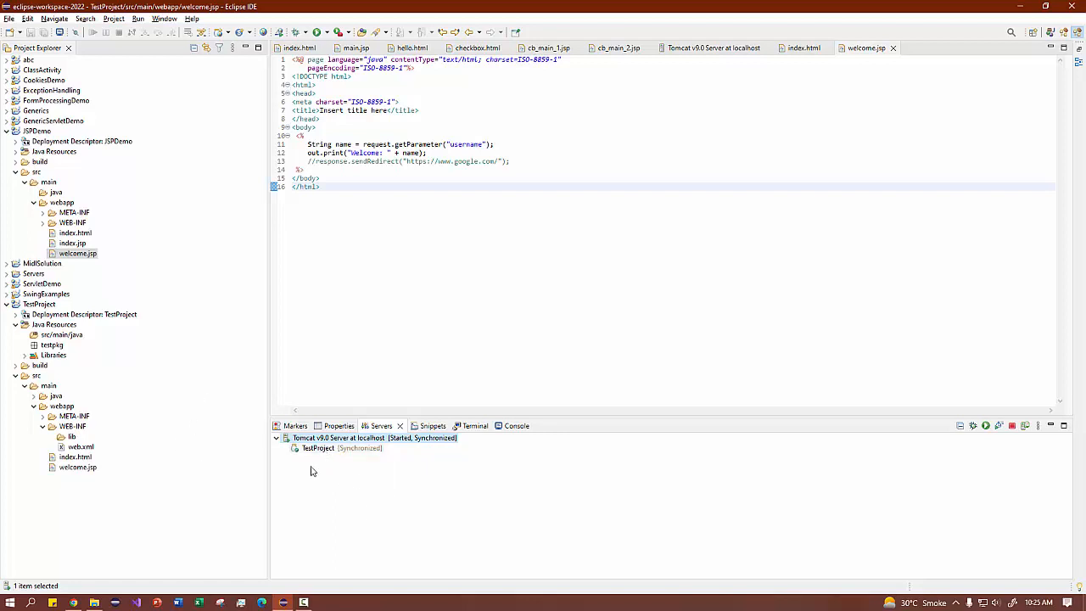
mouse_move(411, 467)
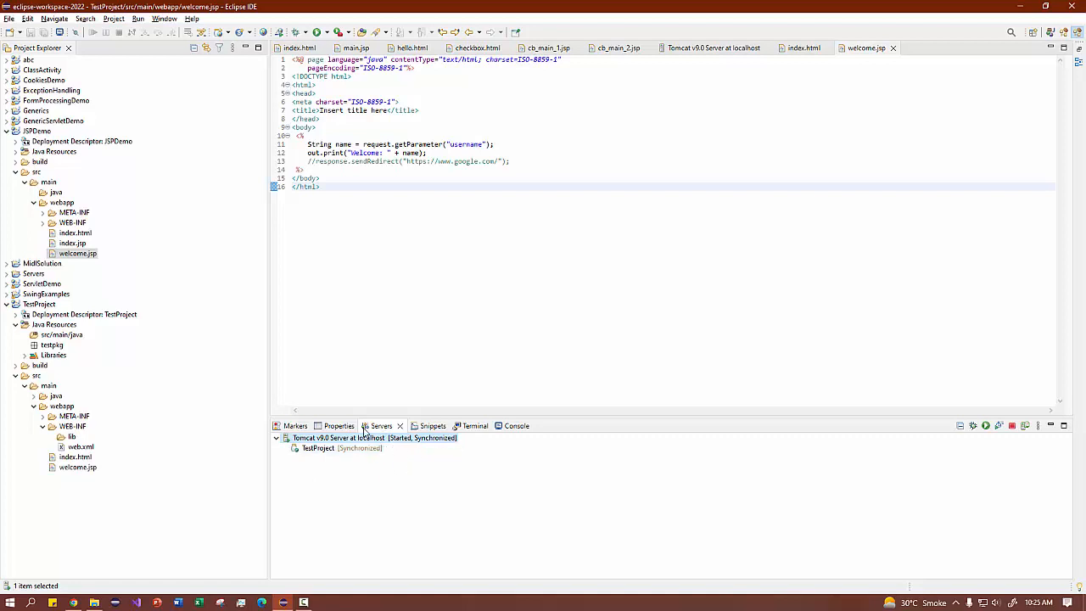
mouse_move(382, 482)
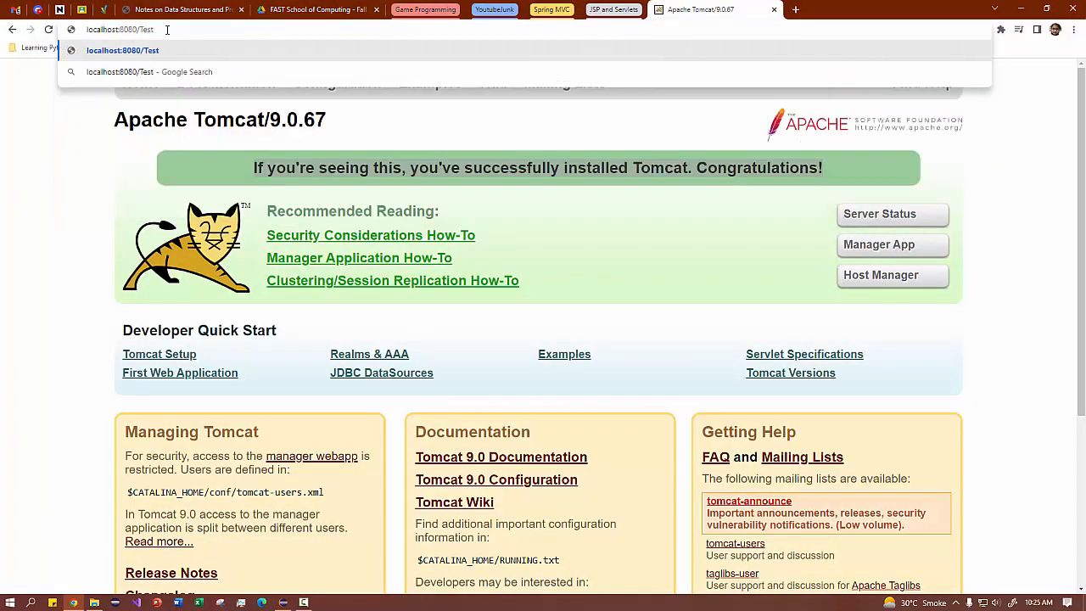
Load localhost:8080/TestProject/index.html and submit the empty form, getting Welcome: null.
text(Project)
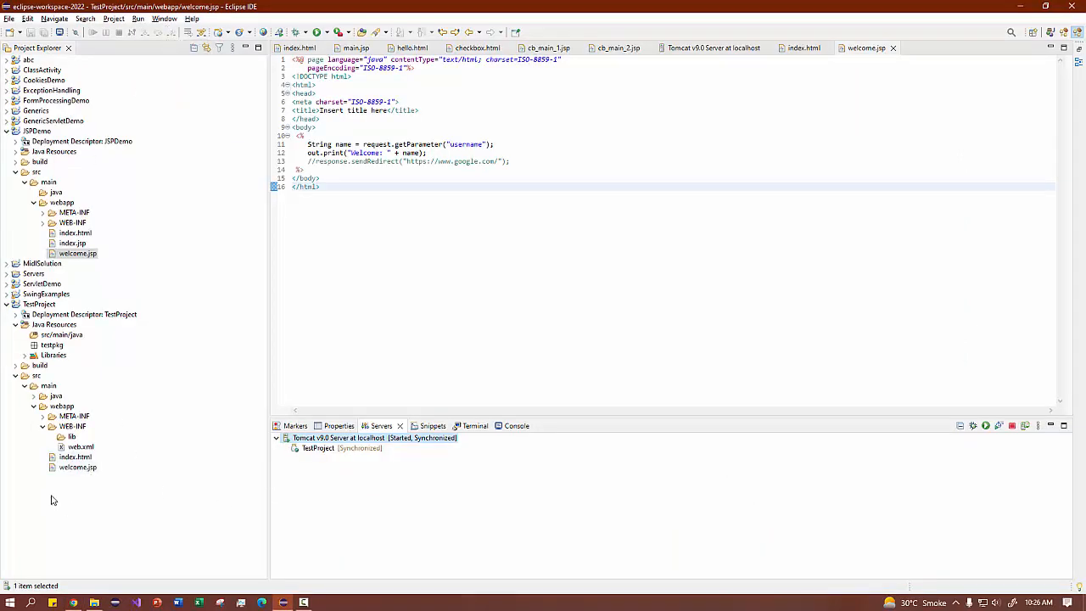
click(75, 457)
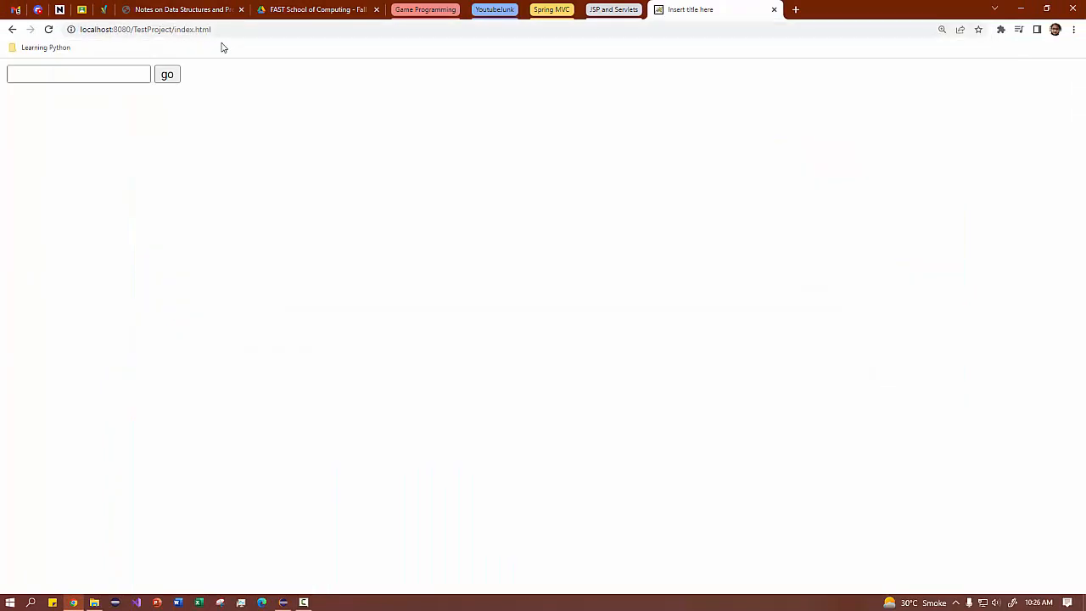
click(115, 604)
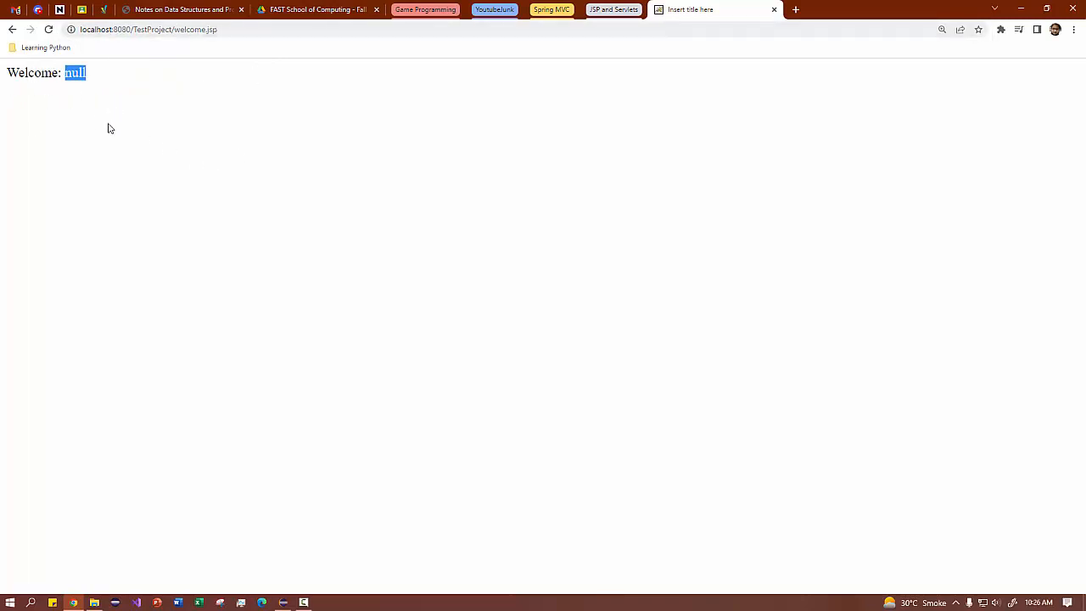
mouse_move(54, 140)
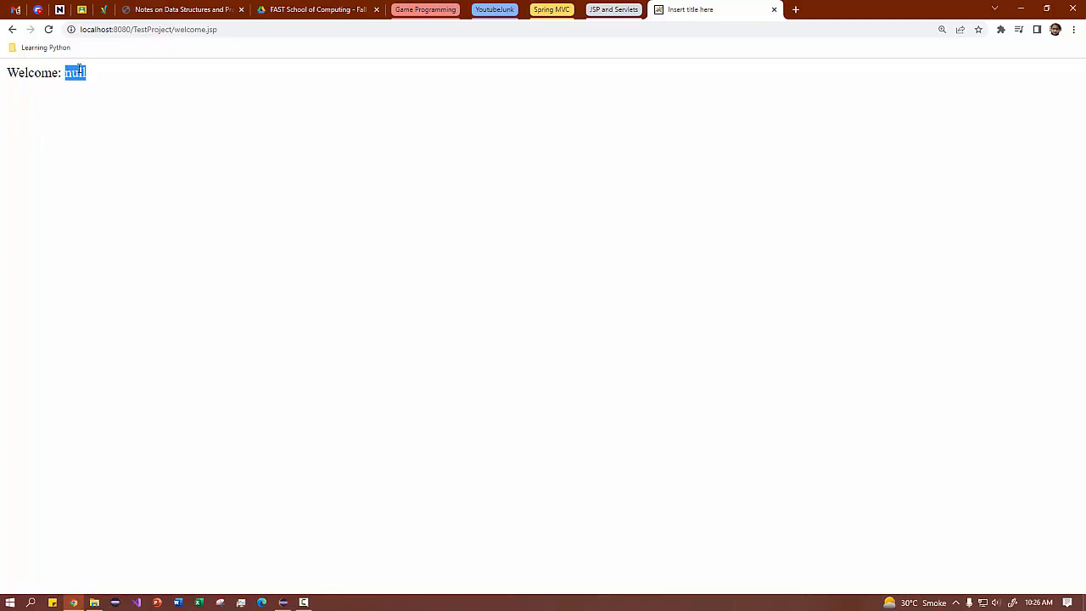
Go back, fill the field with Abeeha and submit so welcome.jsp shows Welcome: Abeeha.
click(12, 29)
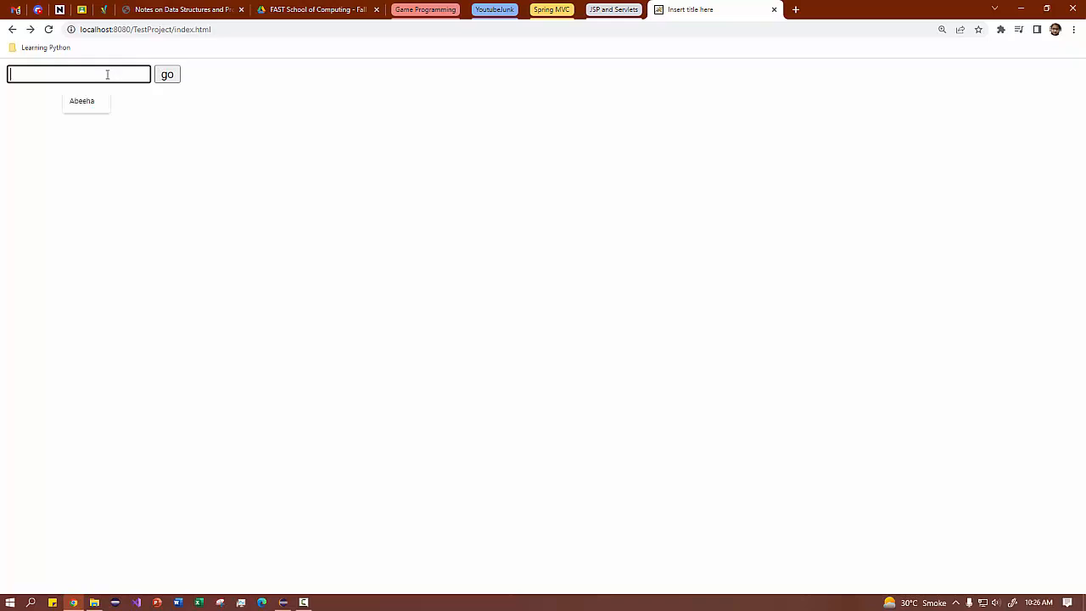
click(82, 101)
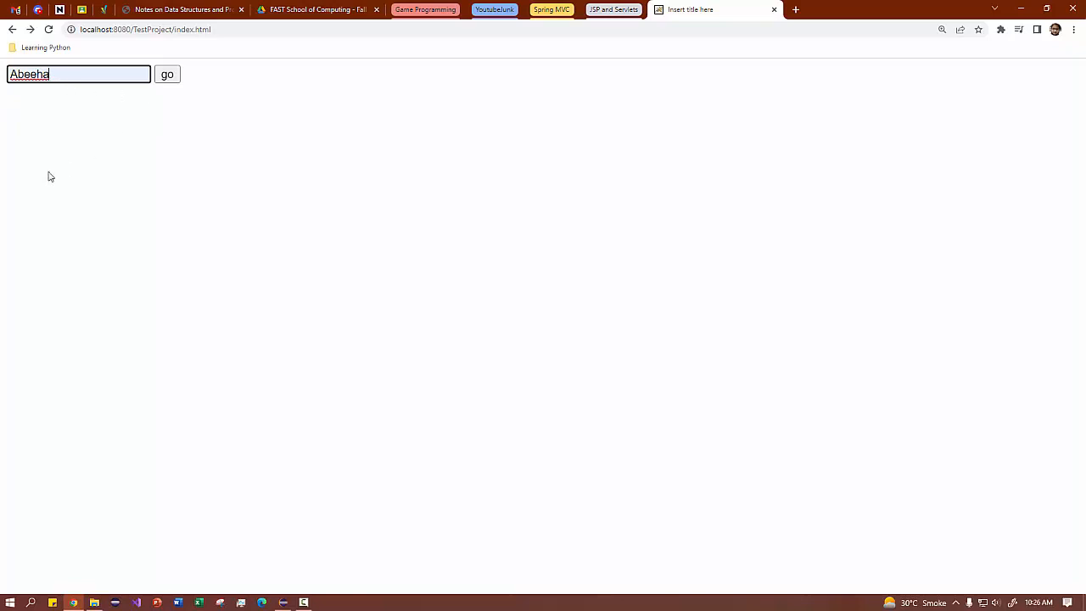
click(166, 75)
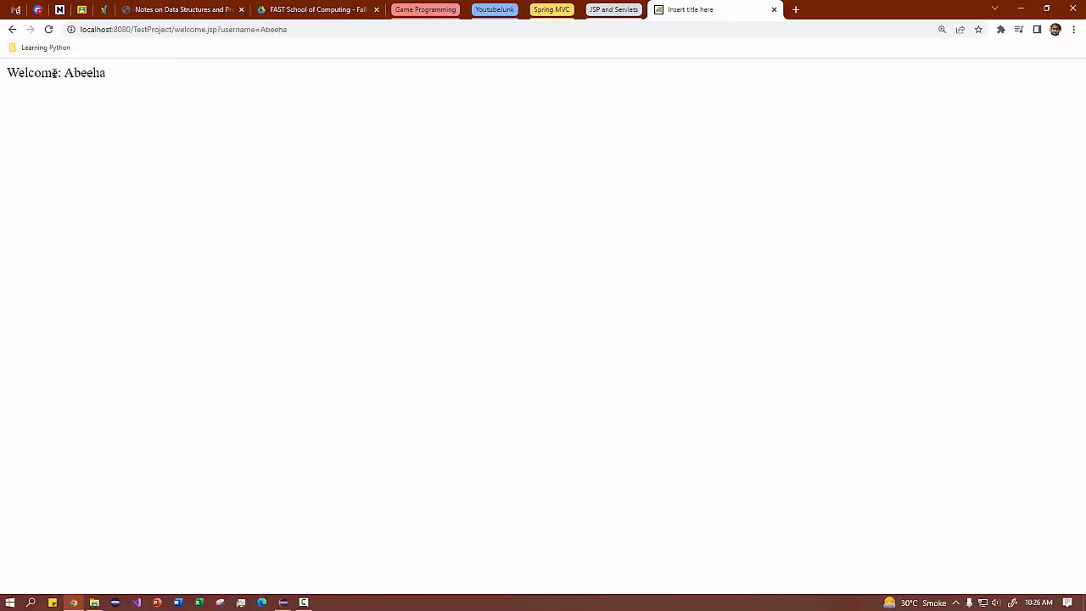
double_click(85, 71)
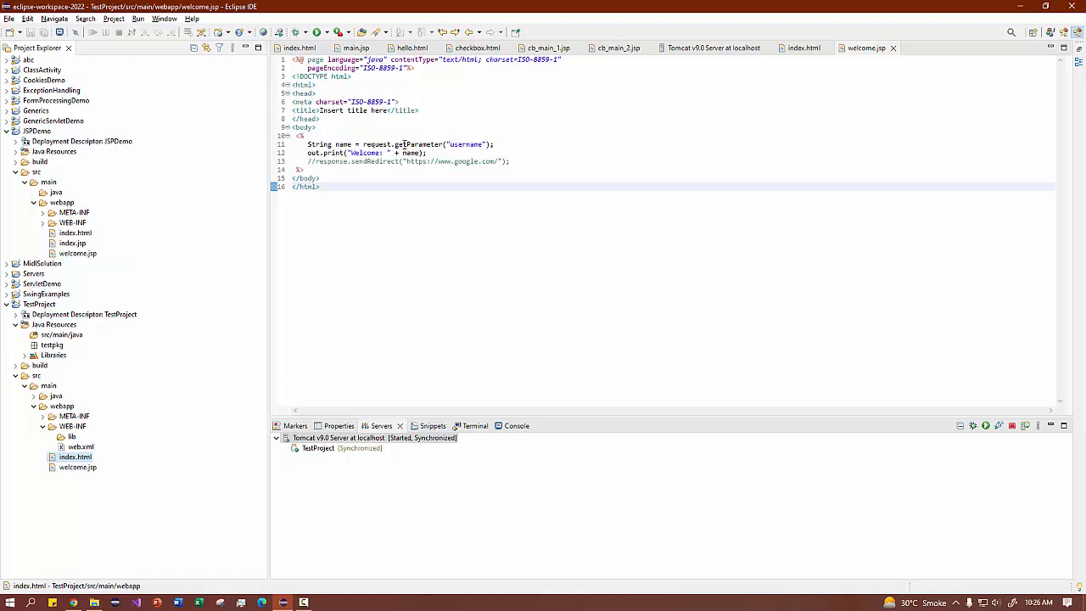
Collapse TestProject's webapp, src and root nodes, then return to the Welcome: Abeeha browser page.
double_click(414, 143)
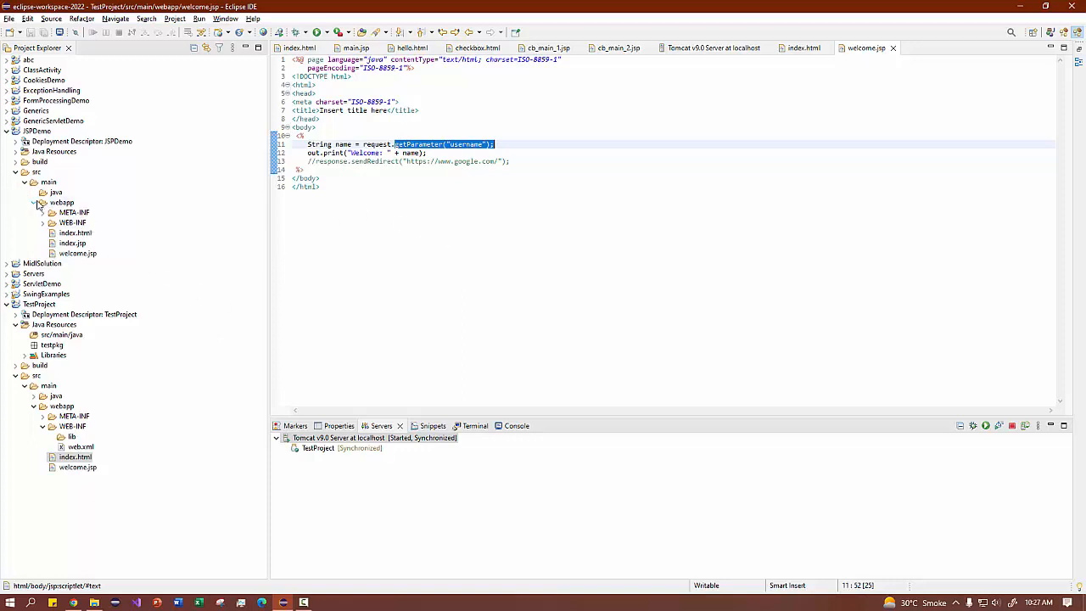
click(37, 202)
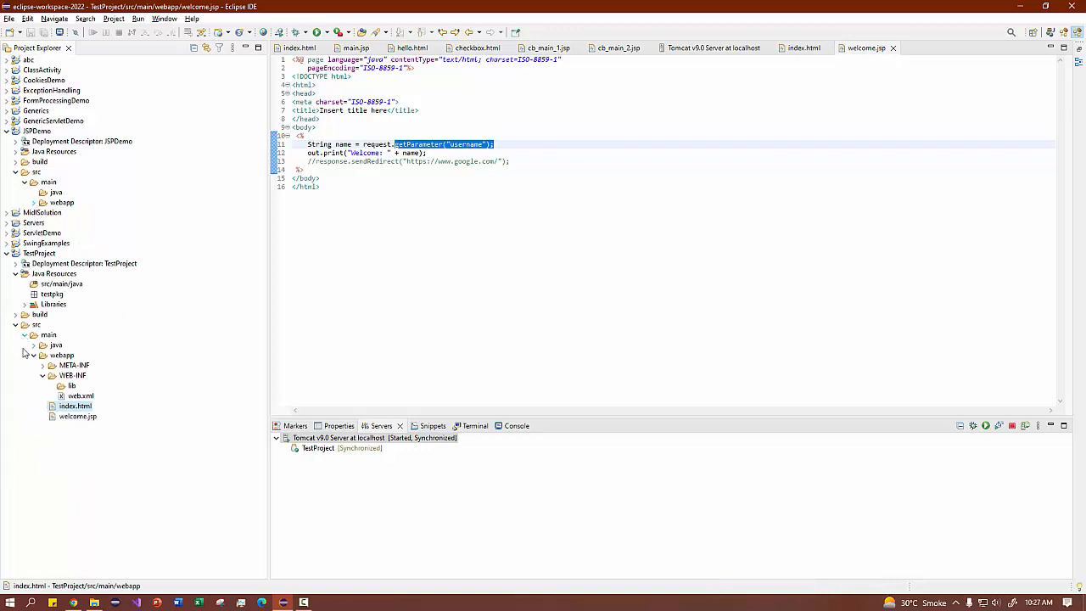
click(34, 355)
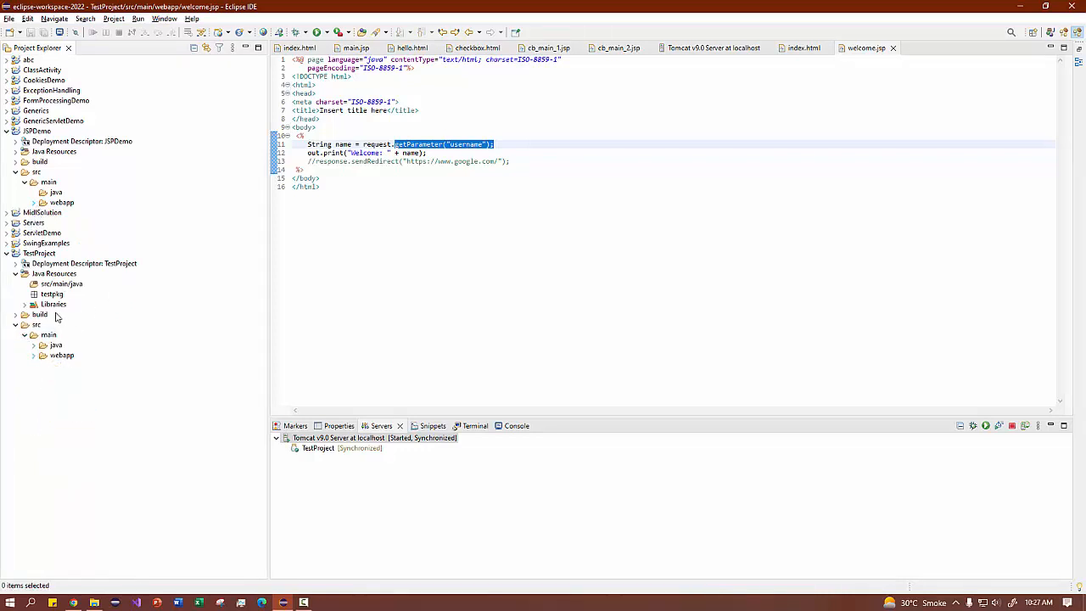
click(7, 131)
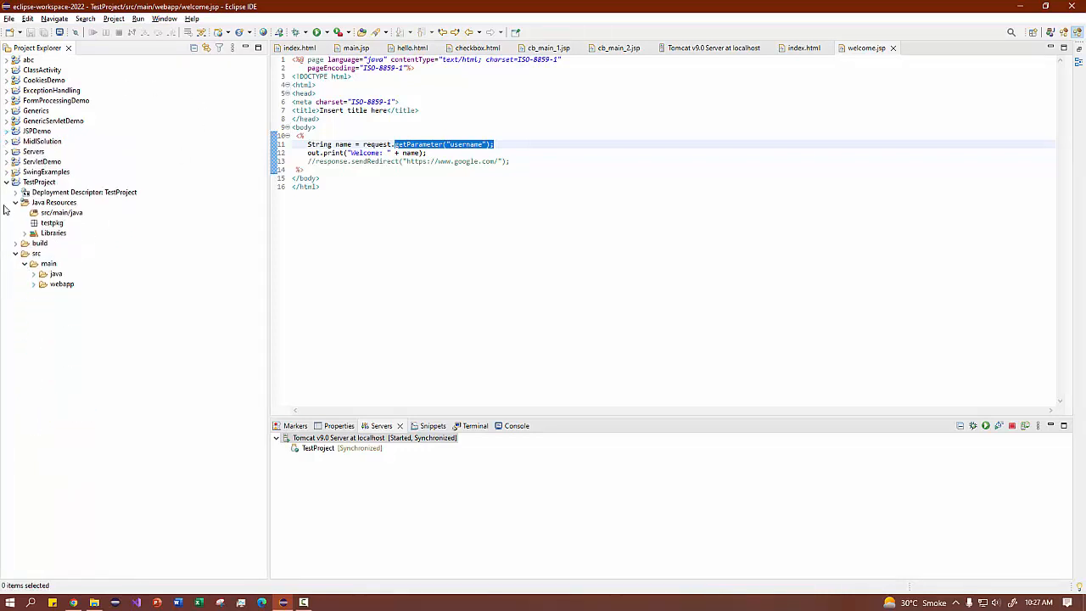
click(7, 182)
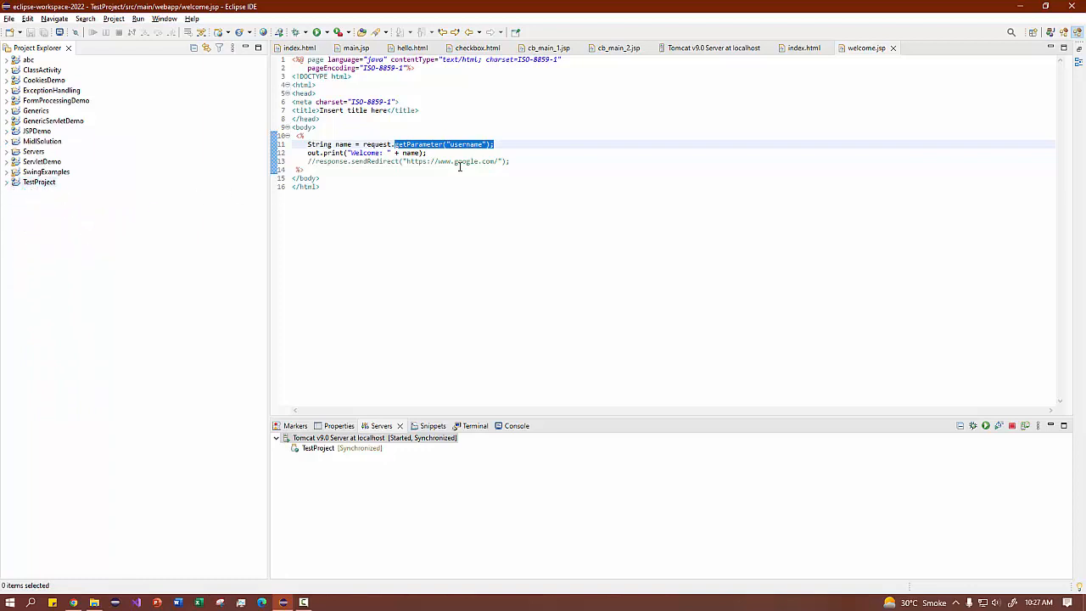
mouse_move(431, 187)
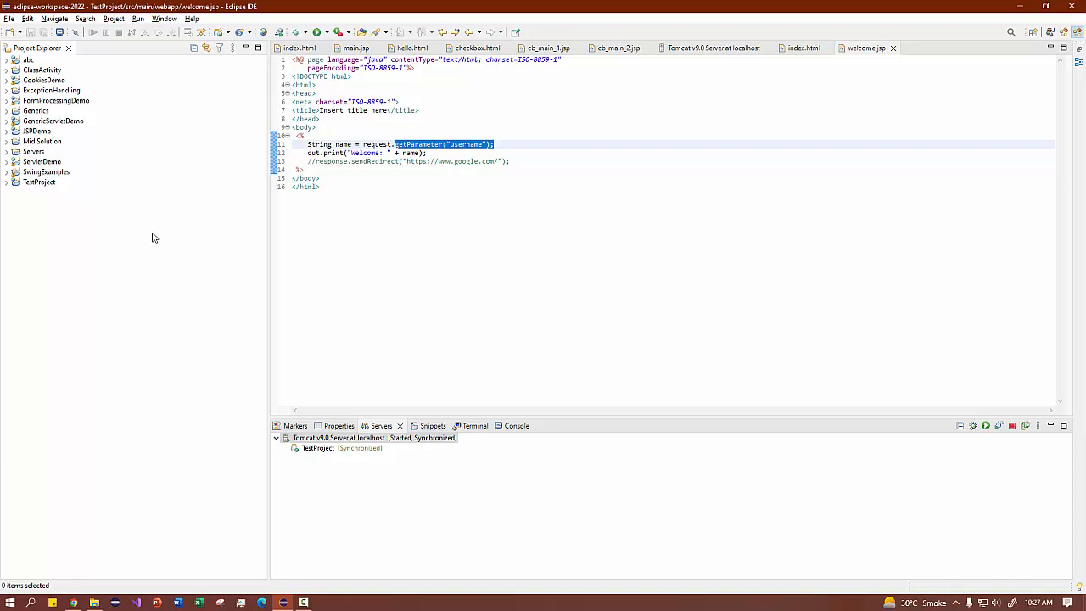
mouse_move(187, 575)
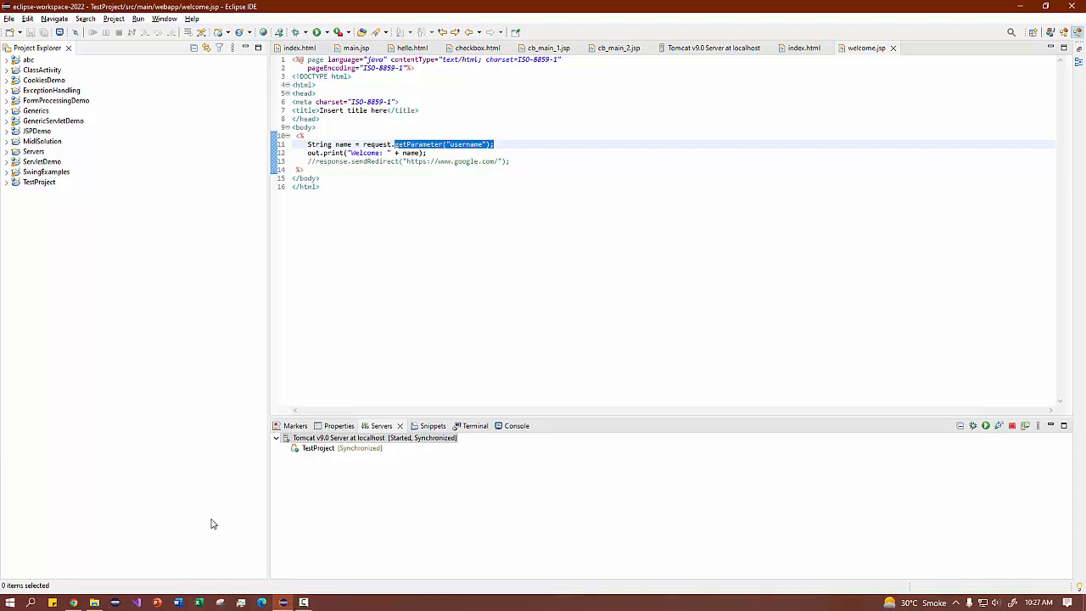
mouse_move(227, 484)
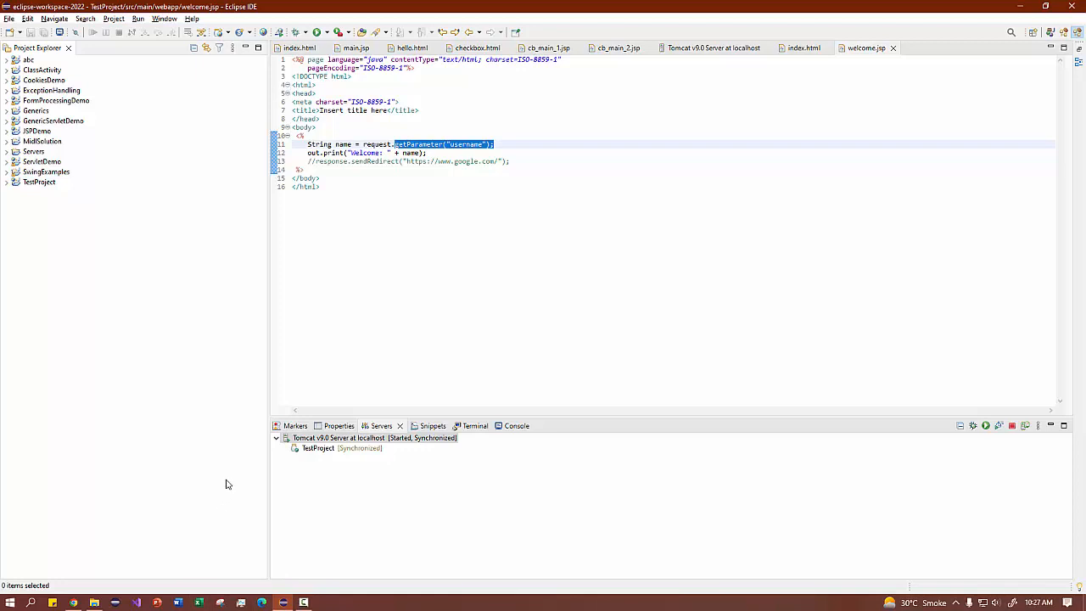
click(39, 182)
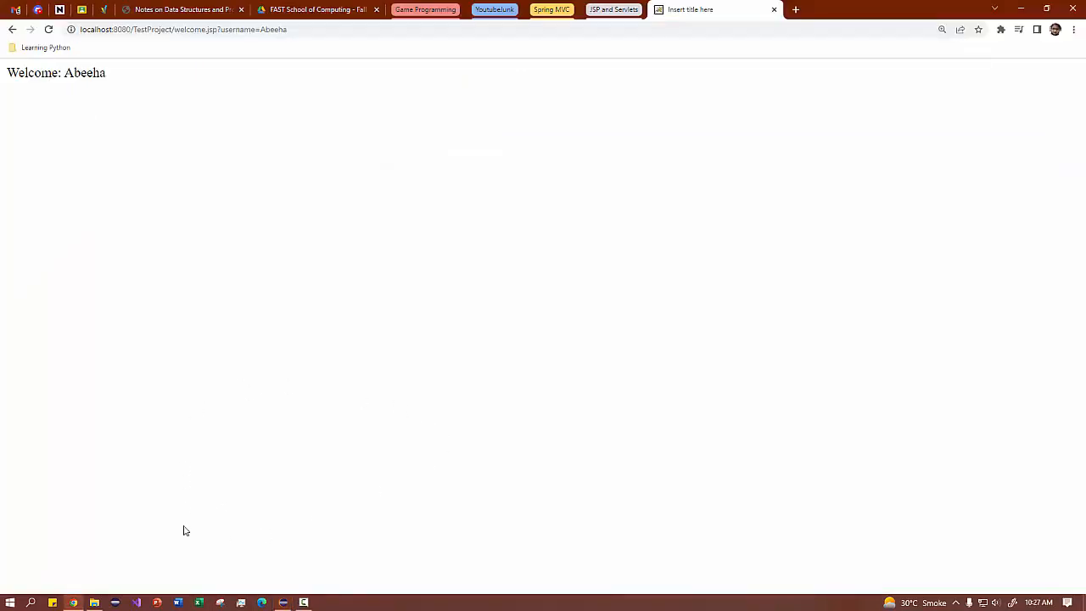
mouse_move(272, 337)
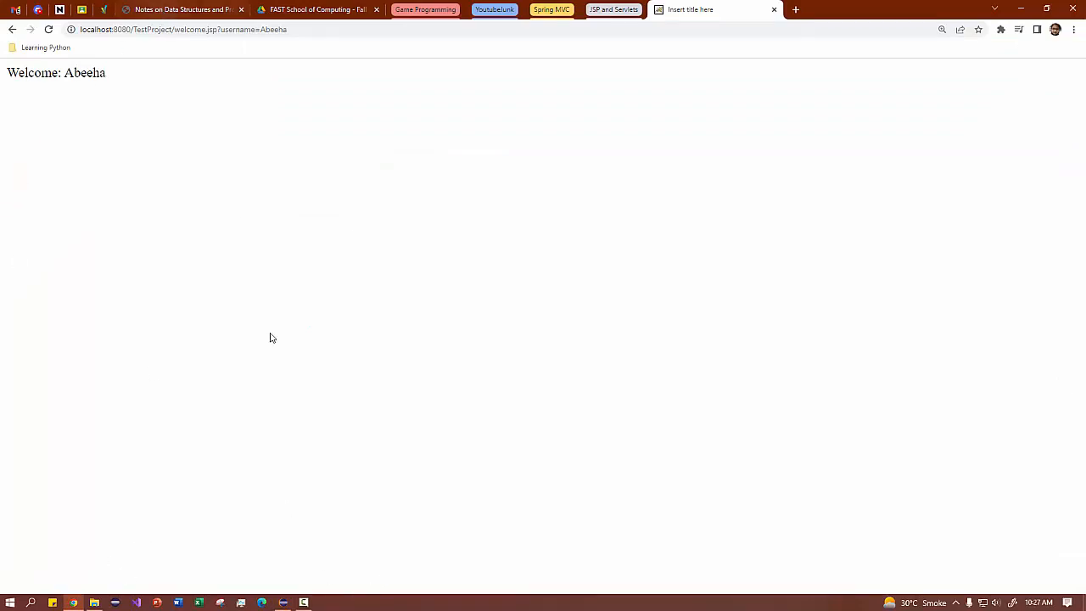